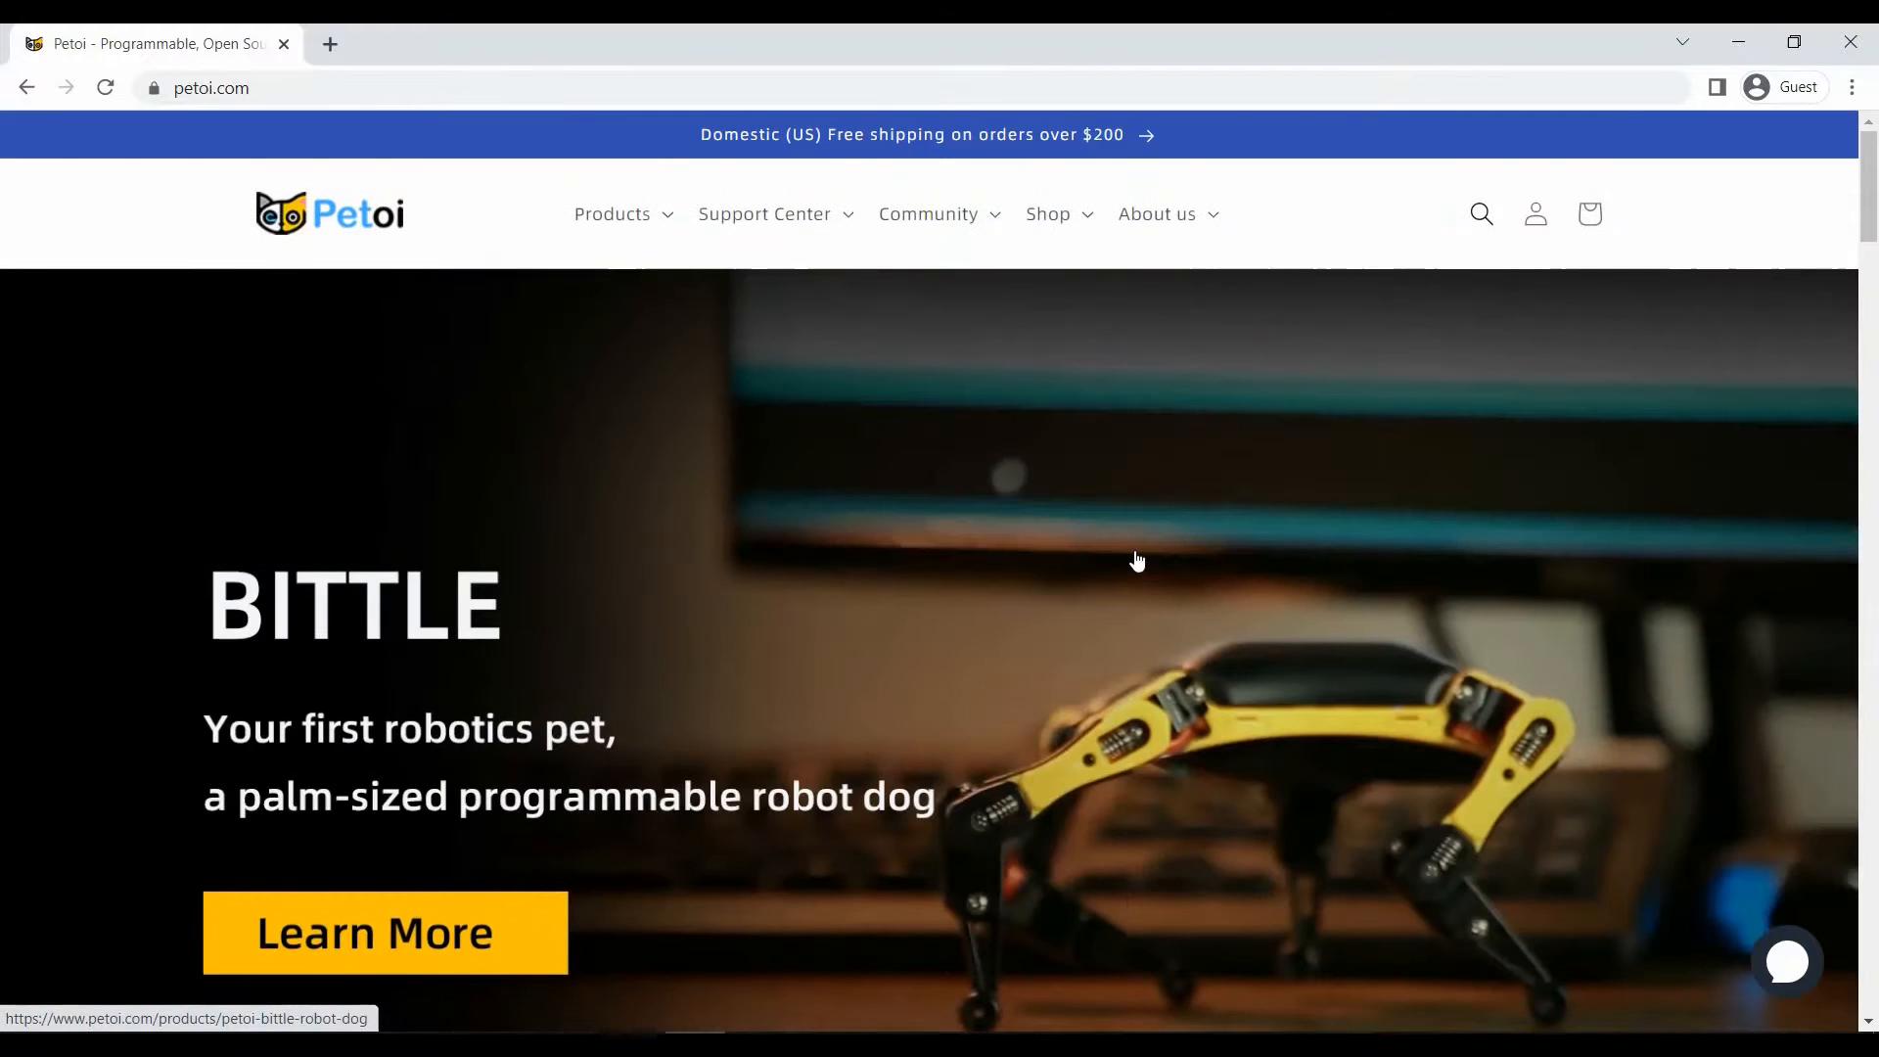
Step: Open the Bittle Dog User Manual via Support Center > User Manuals and read Getting started
left_click(764, 214)
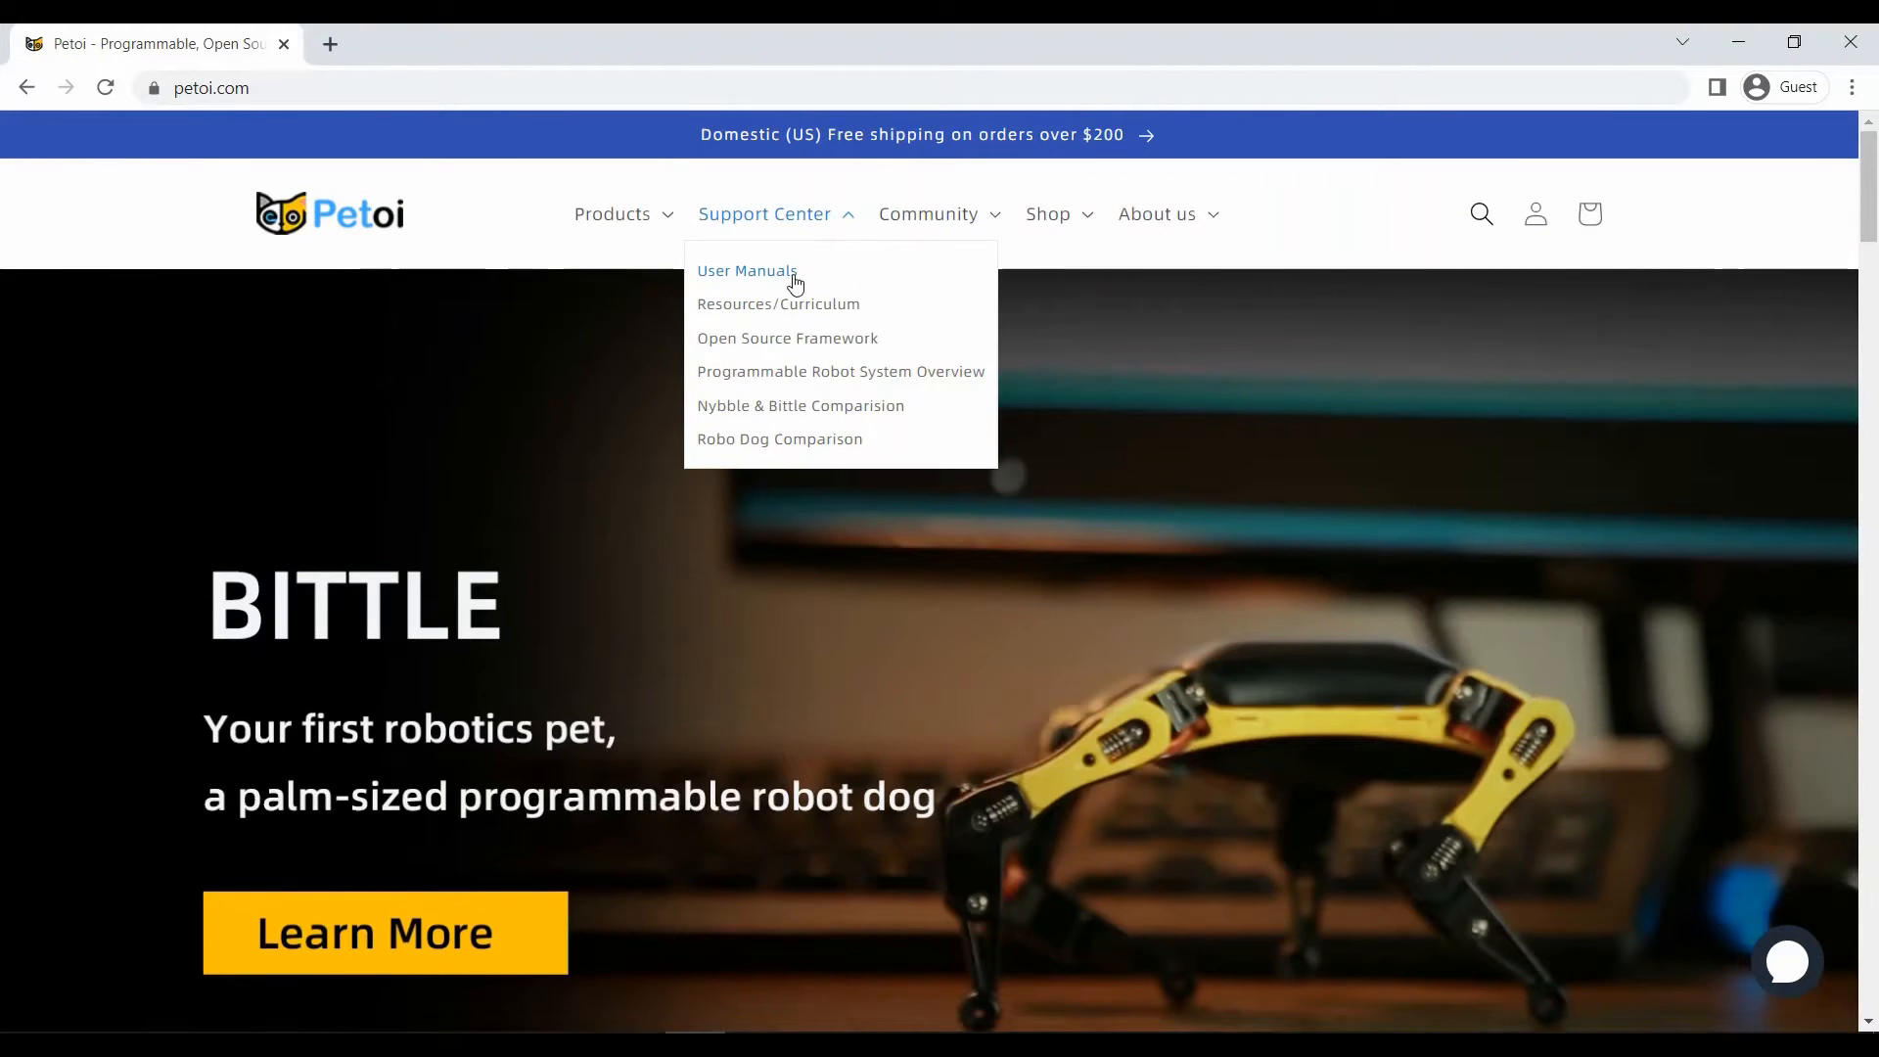
left_click(747, 271)
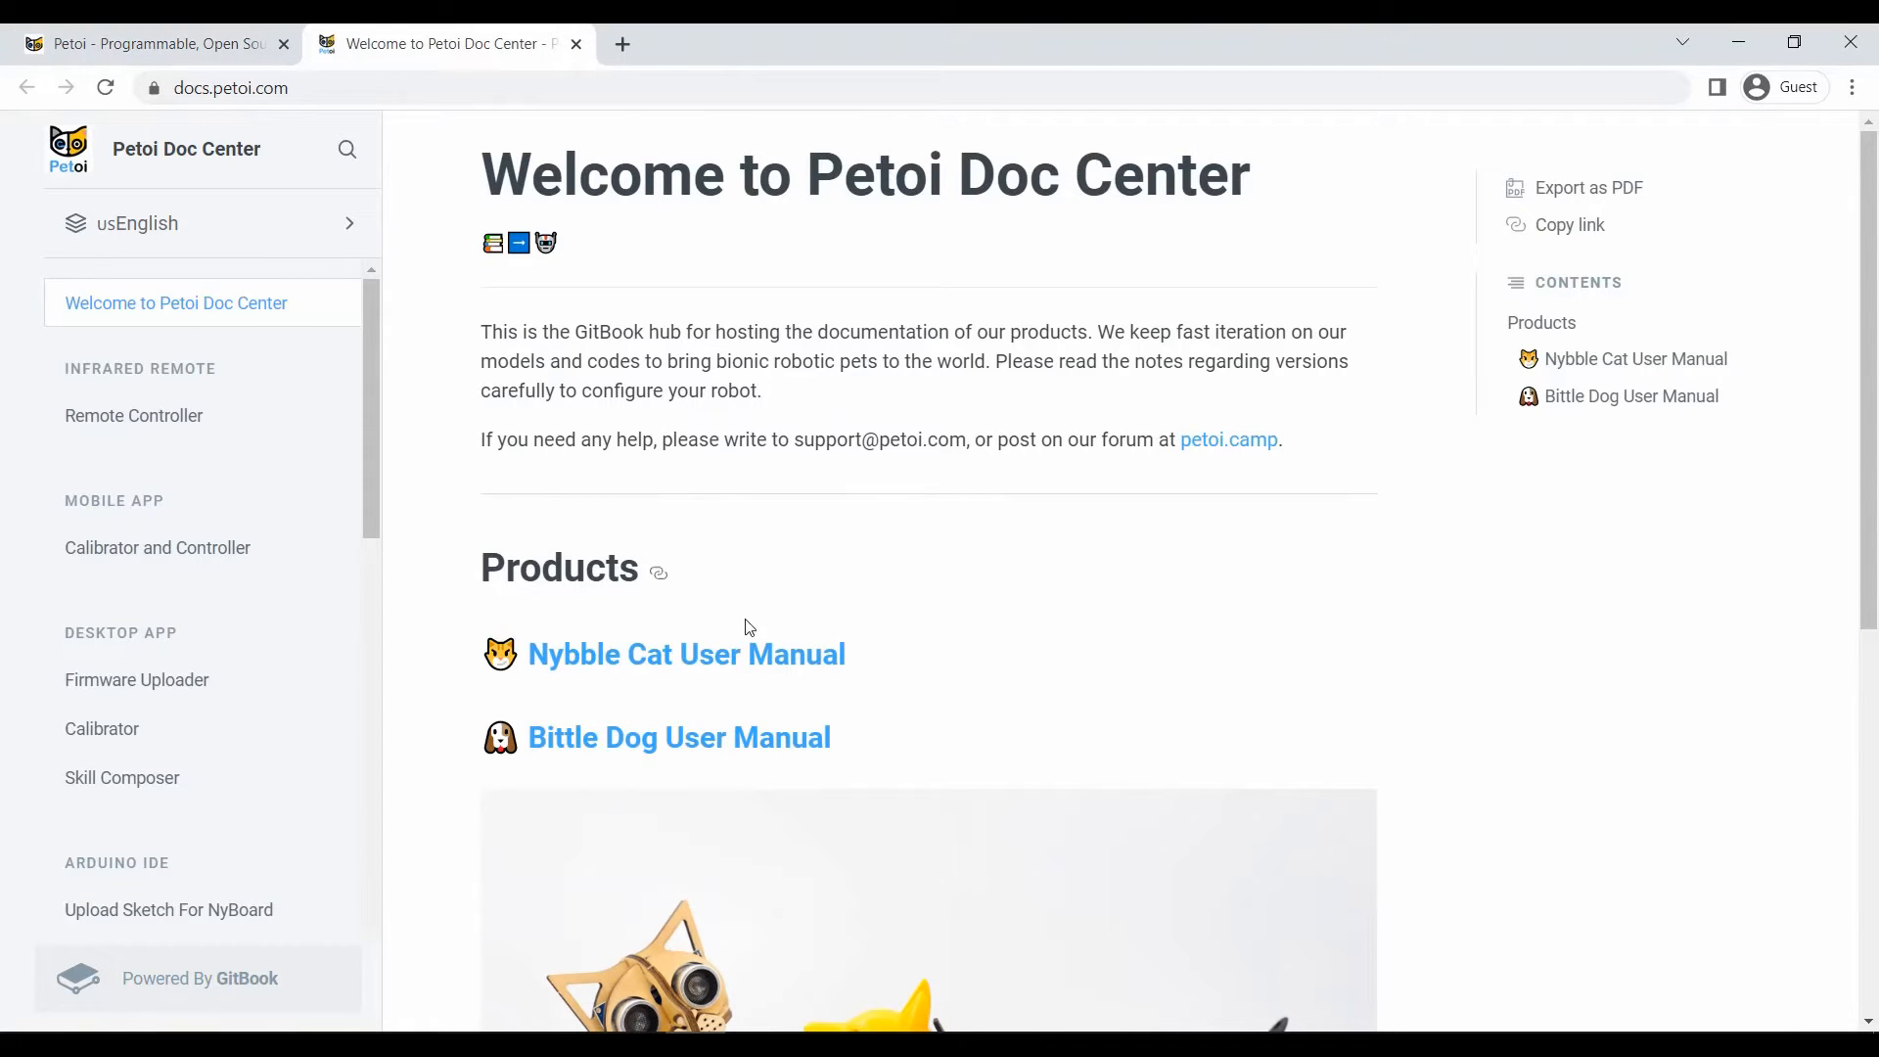
left_click(679, 737)
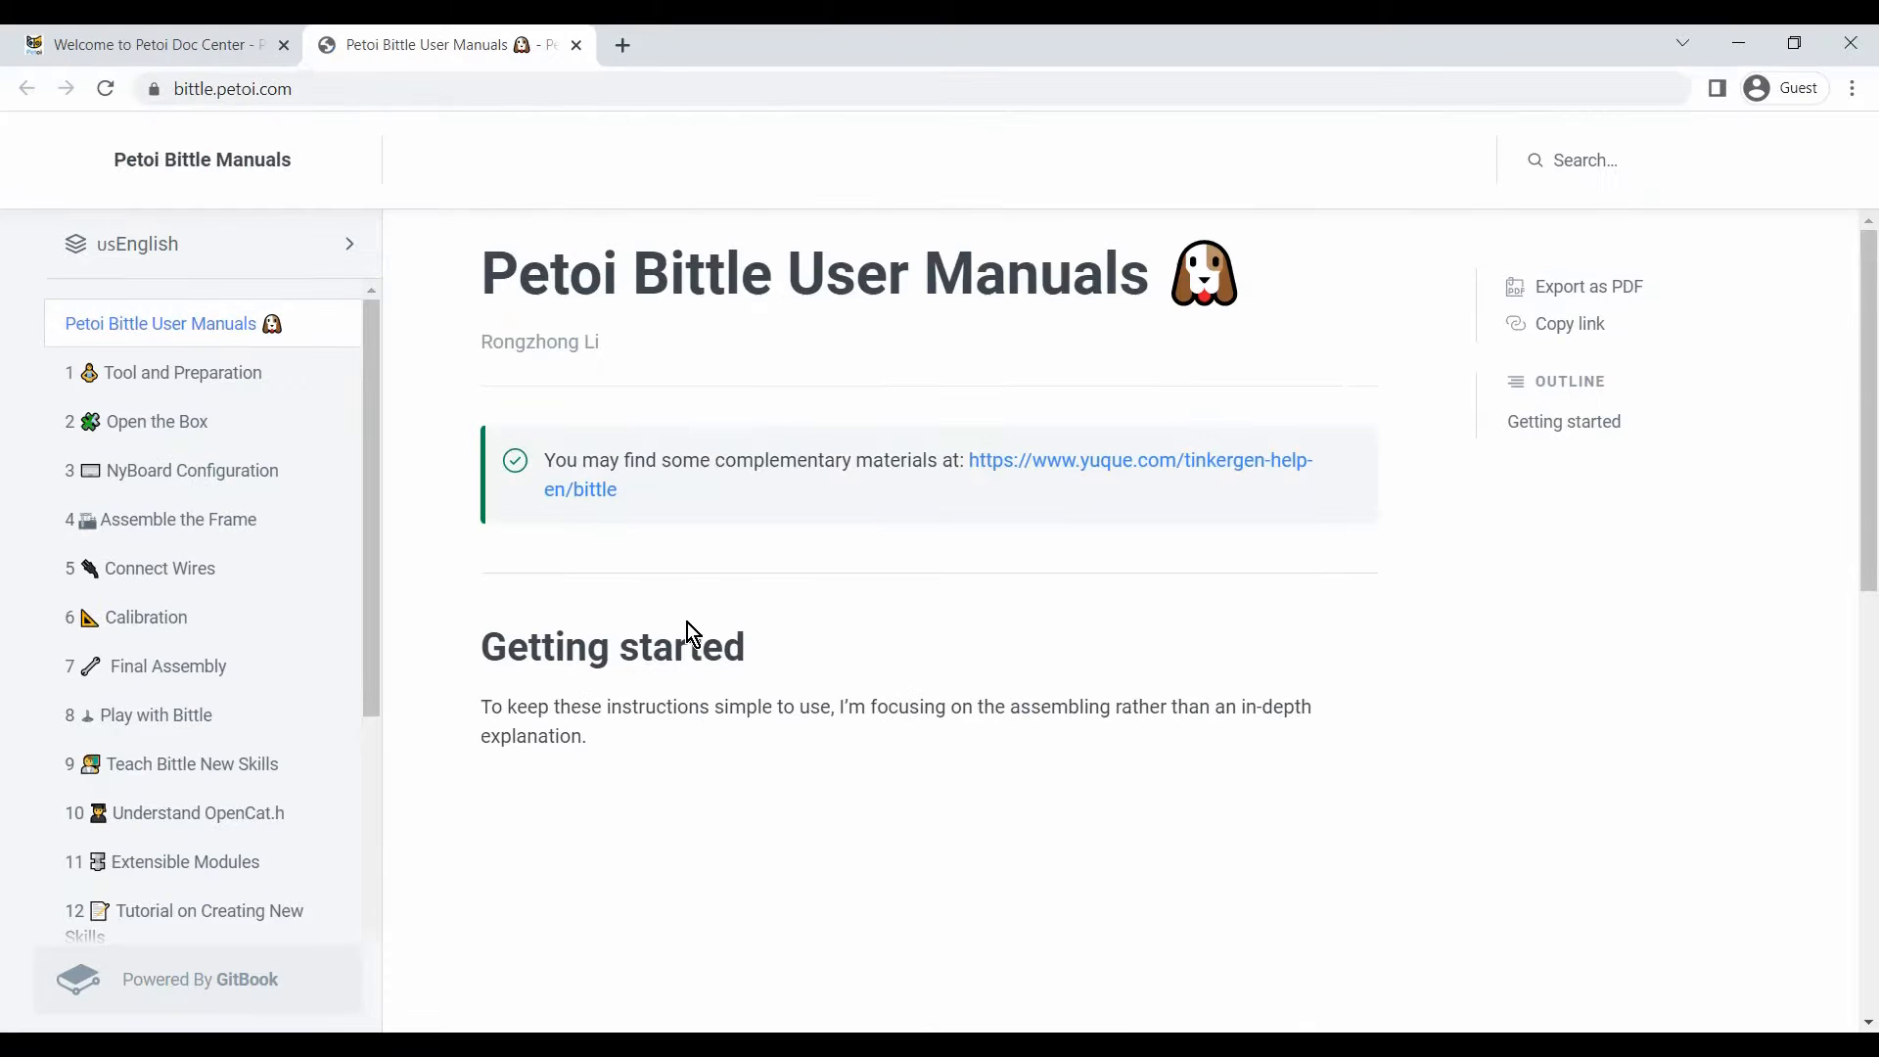
scroll("down", 3)
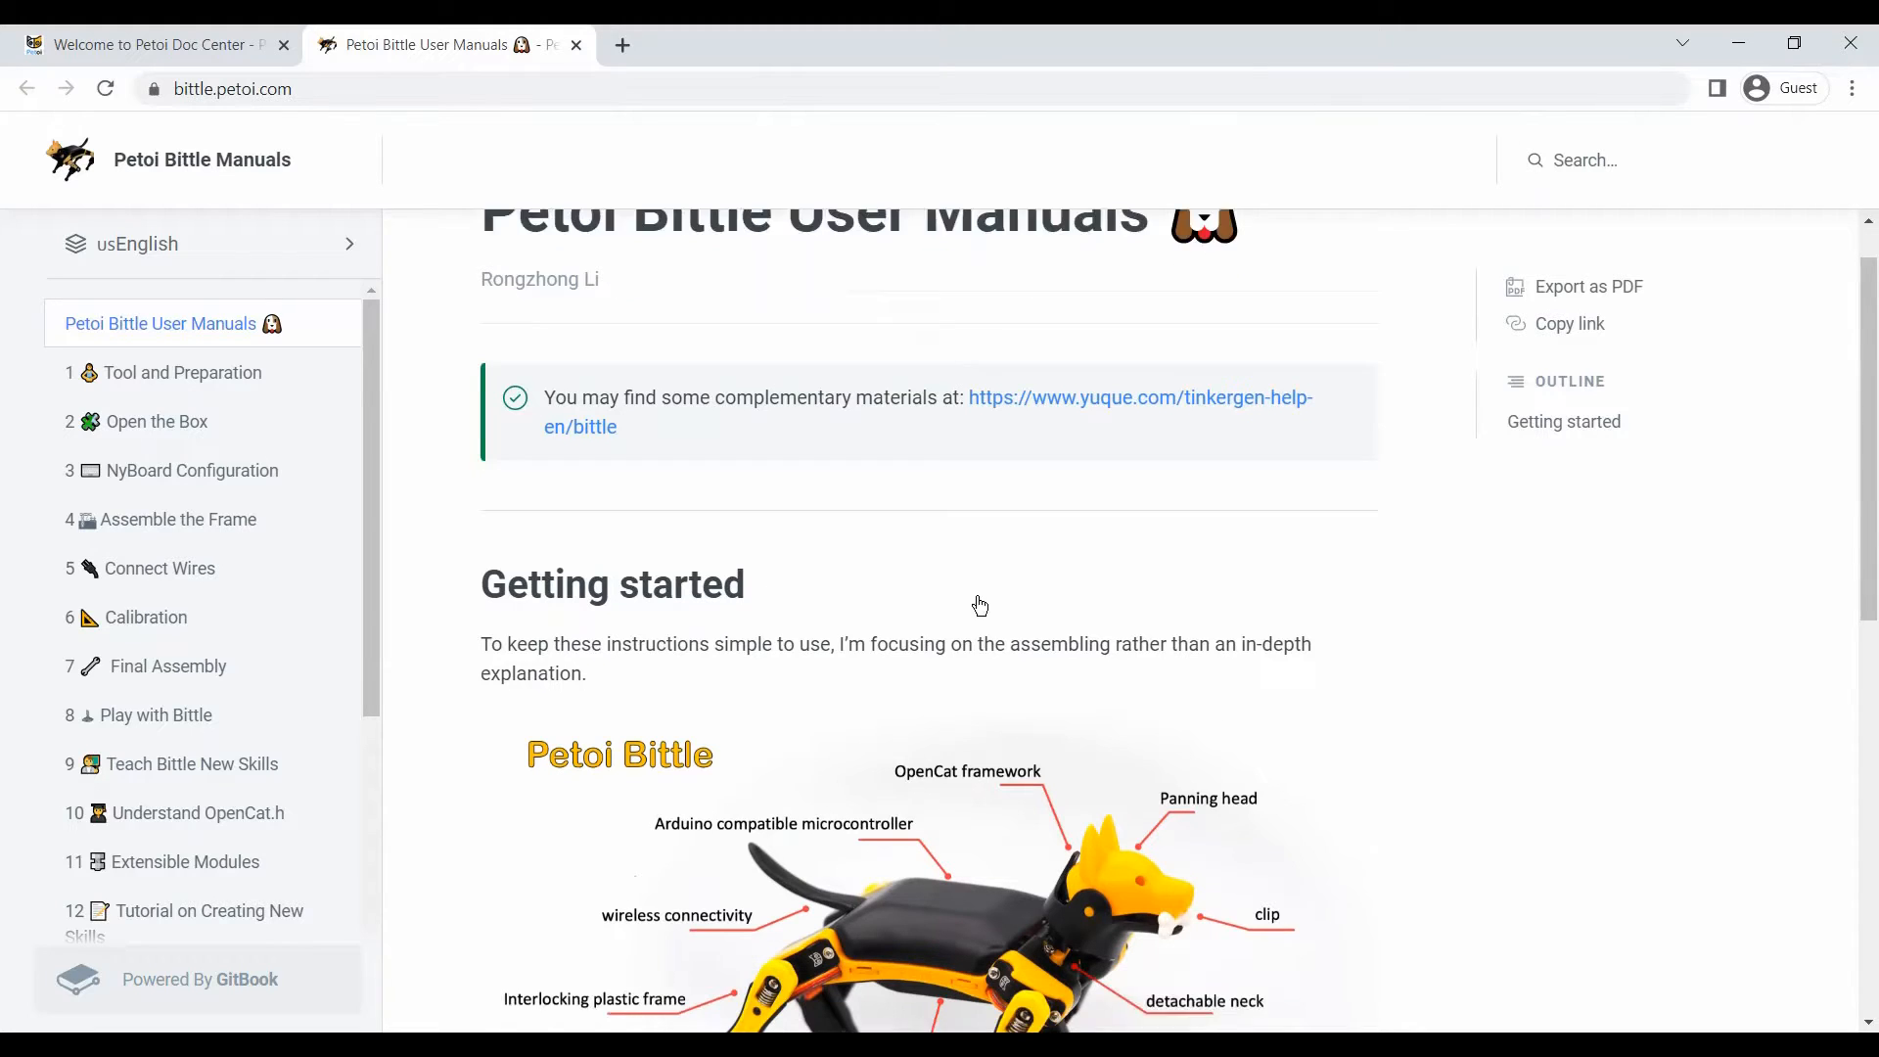
scroll("down", 3)
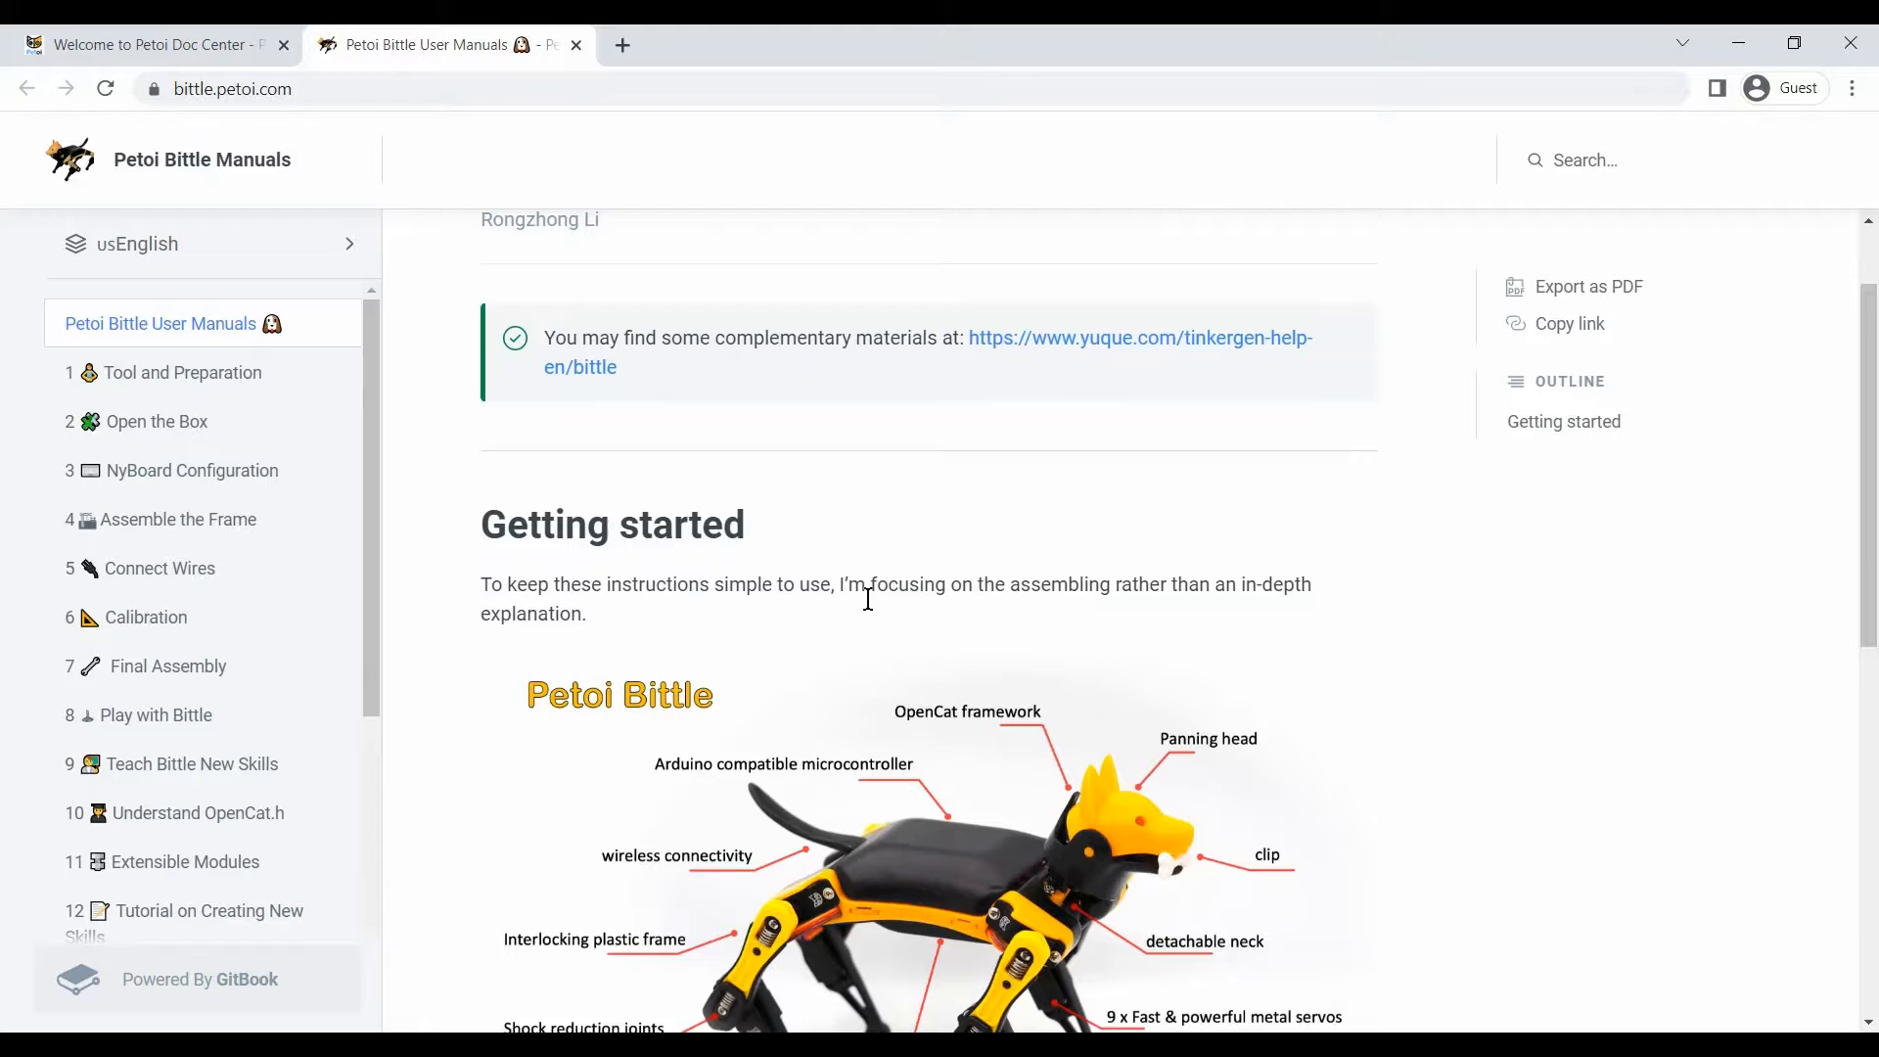
scroll("down", 3)
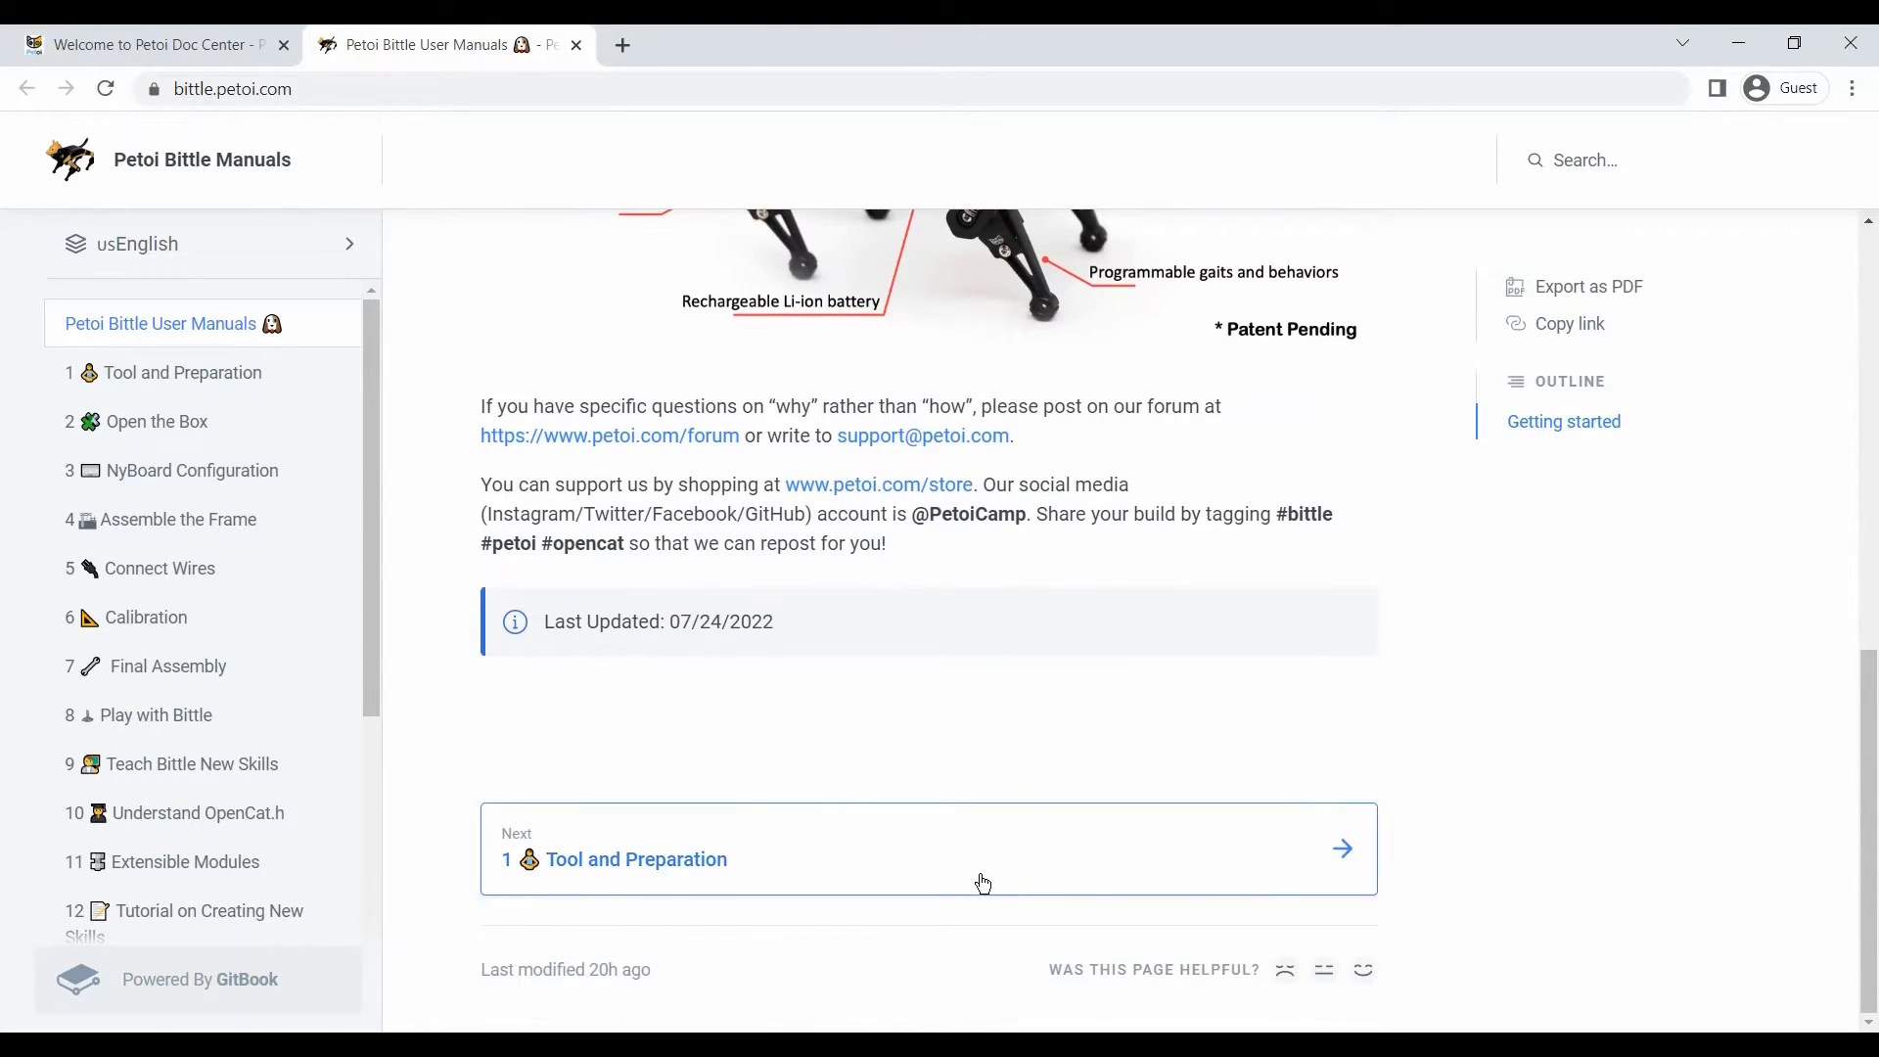
Step: Open chapter 1 Tool and Preparation and read down to the required tools table
left_click(984, 883)
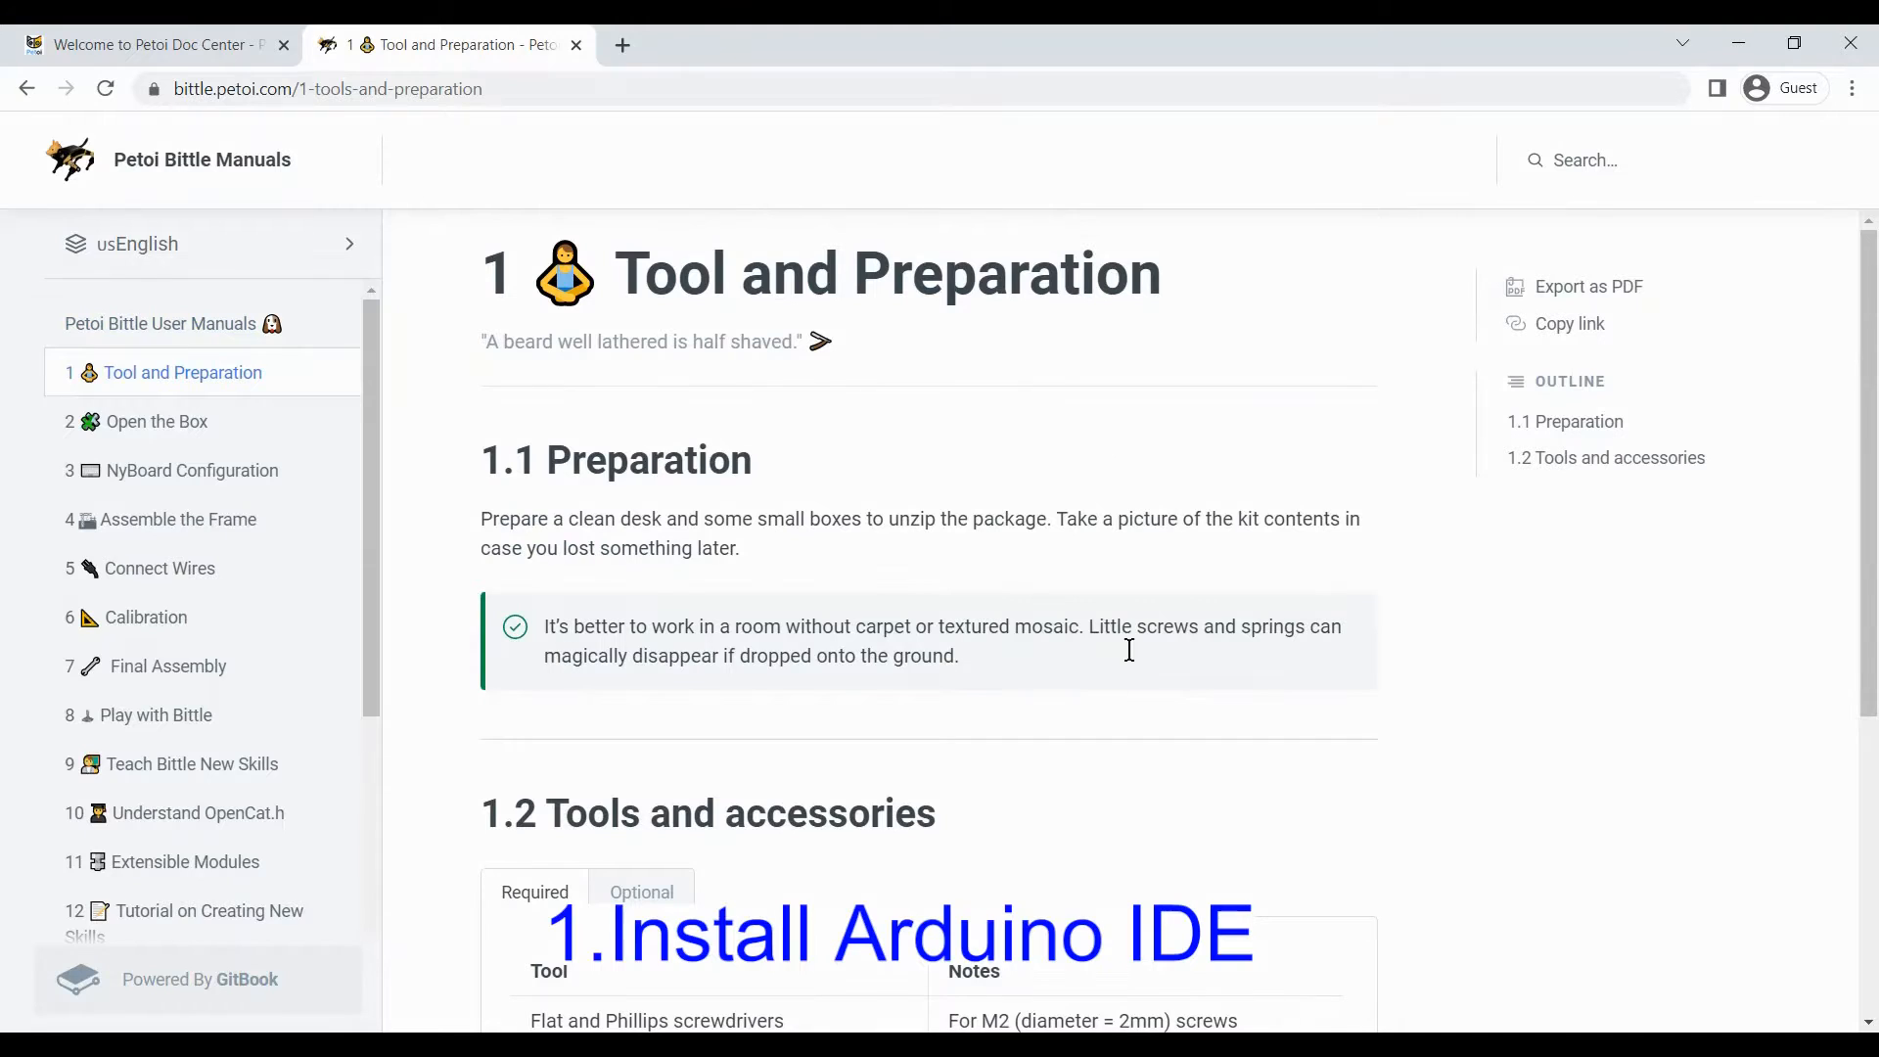
scroll("down", 3)
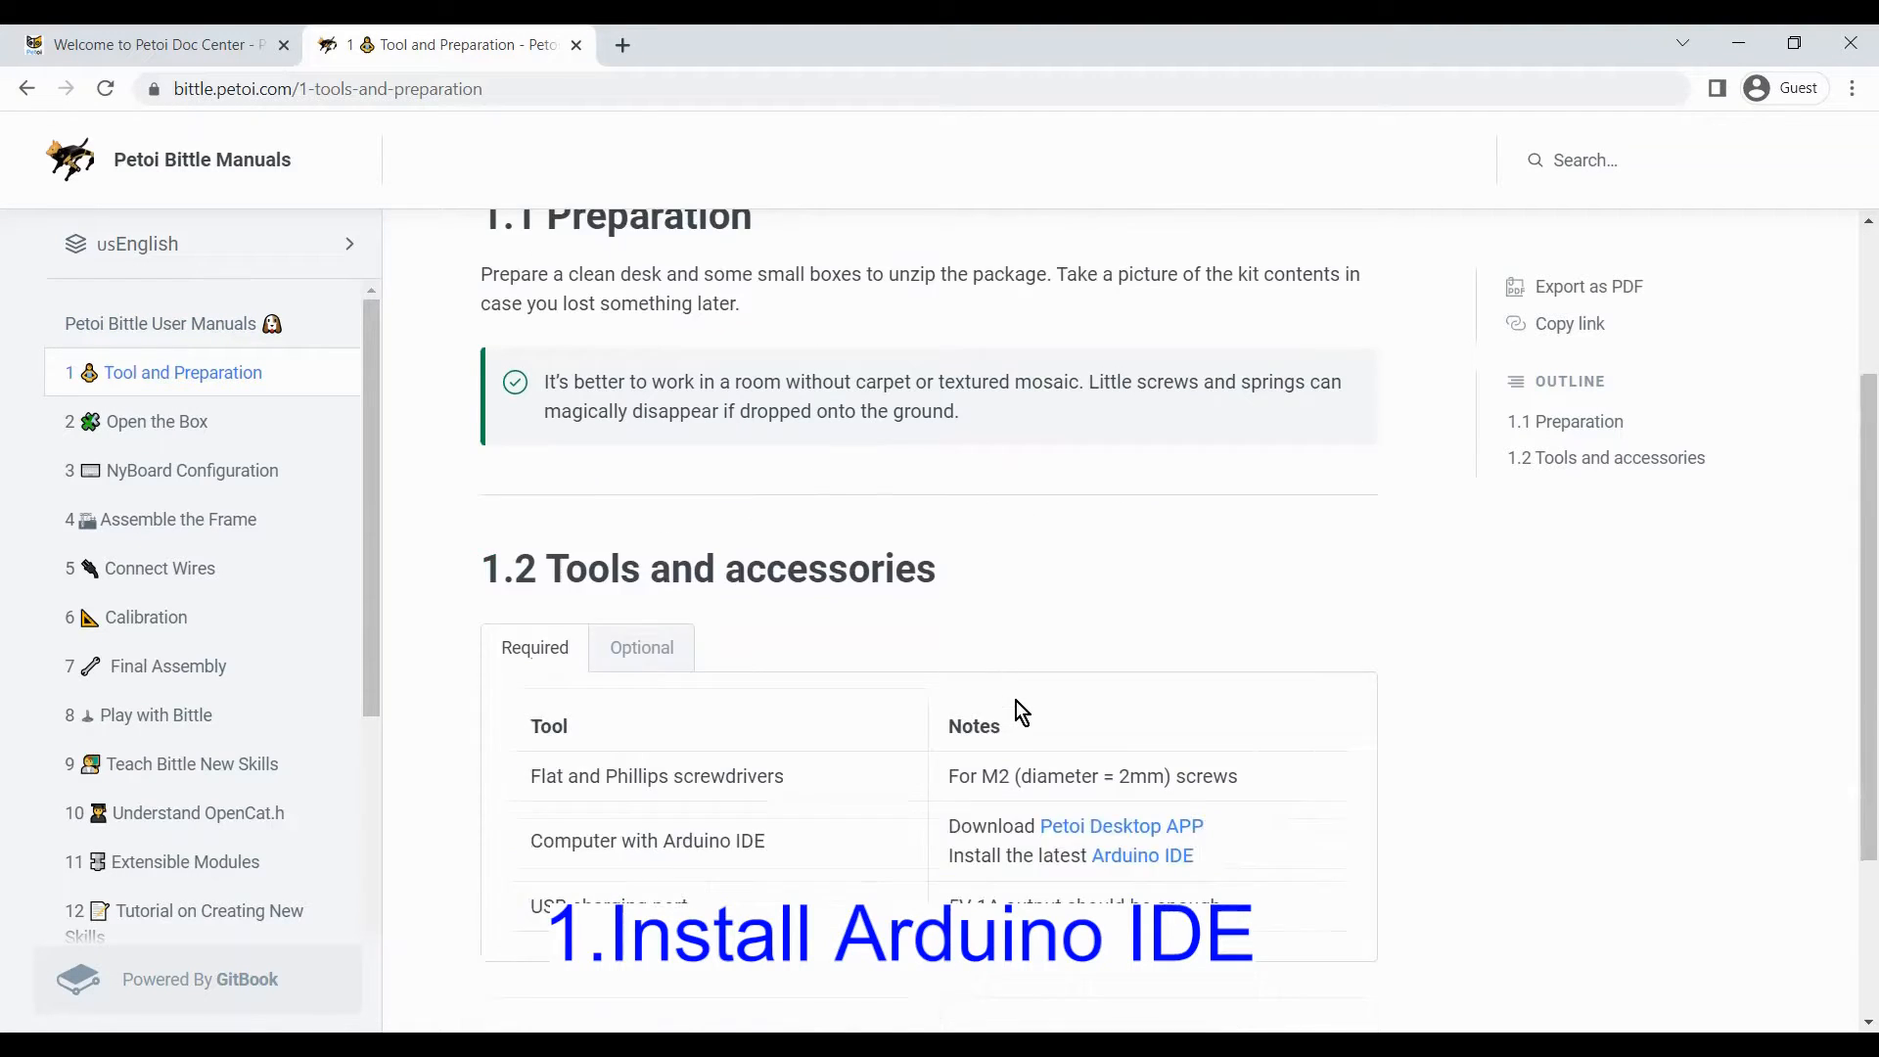
scroll("down", 3)
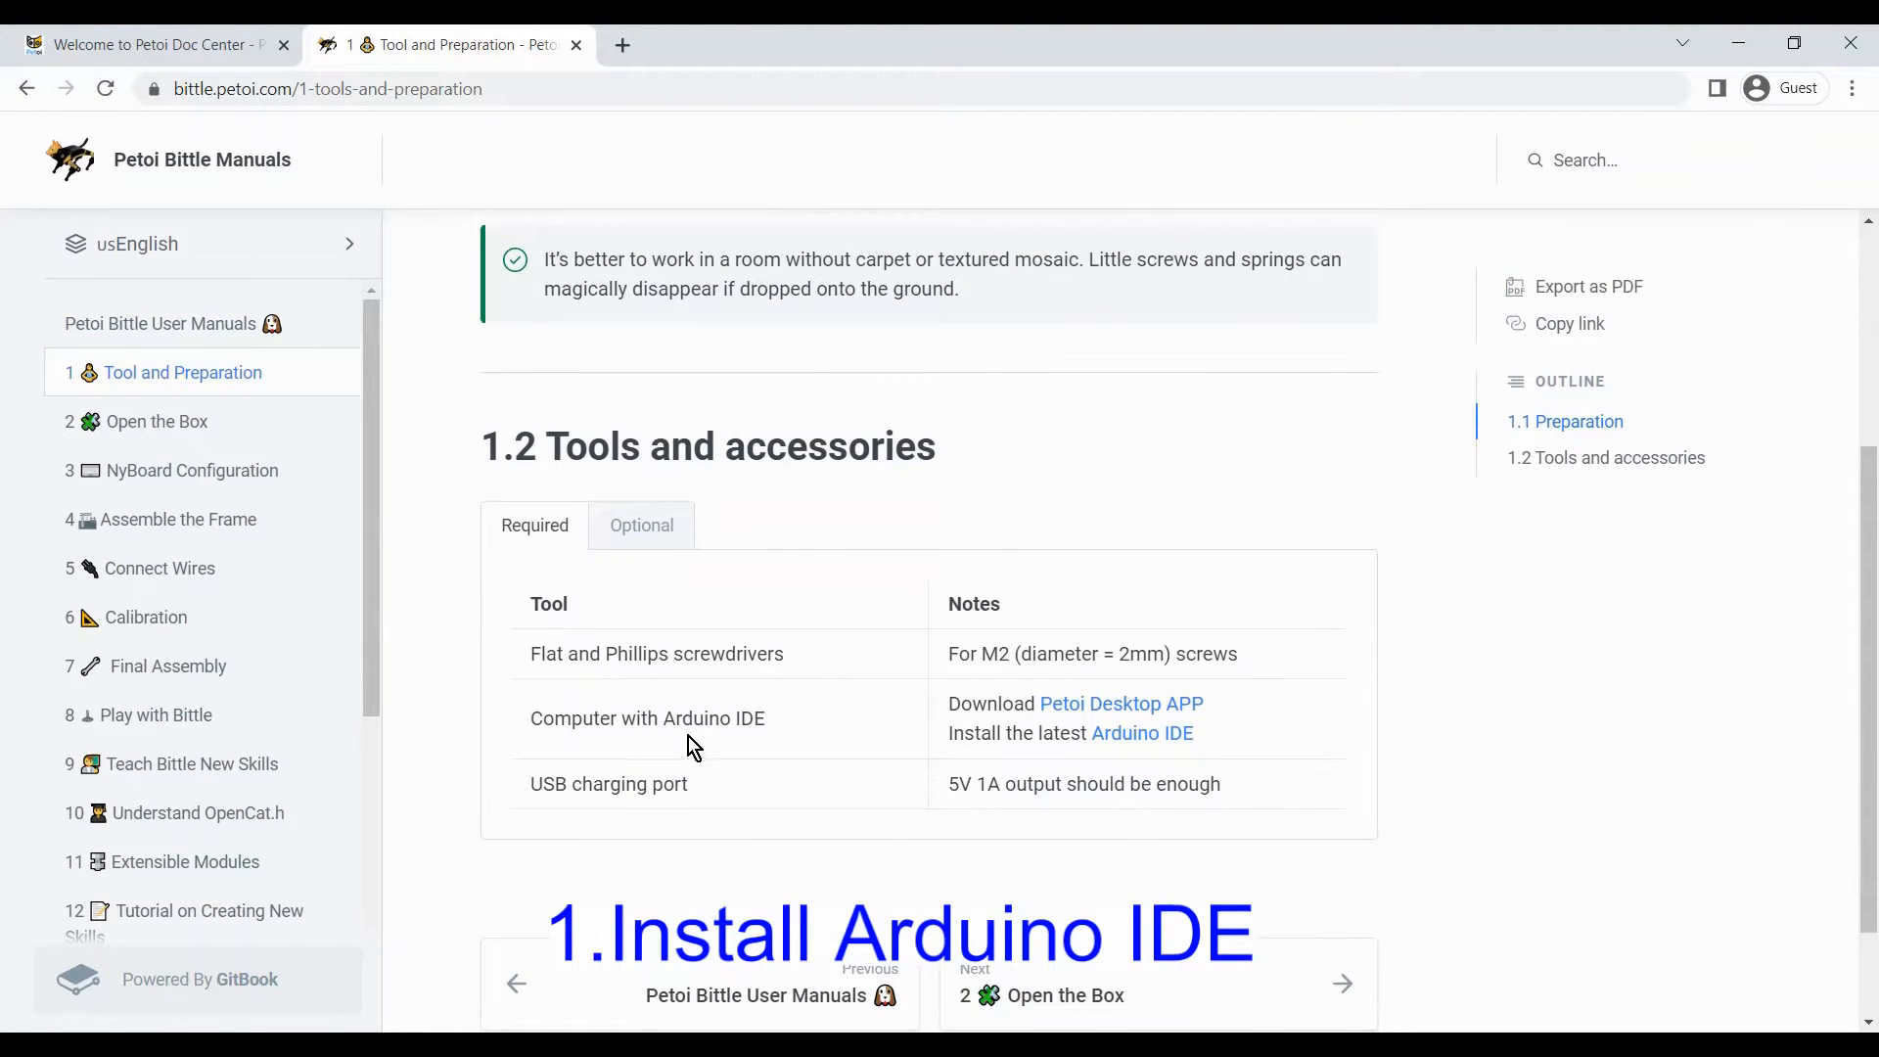
mouse_move(987, 759)
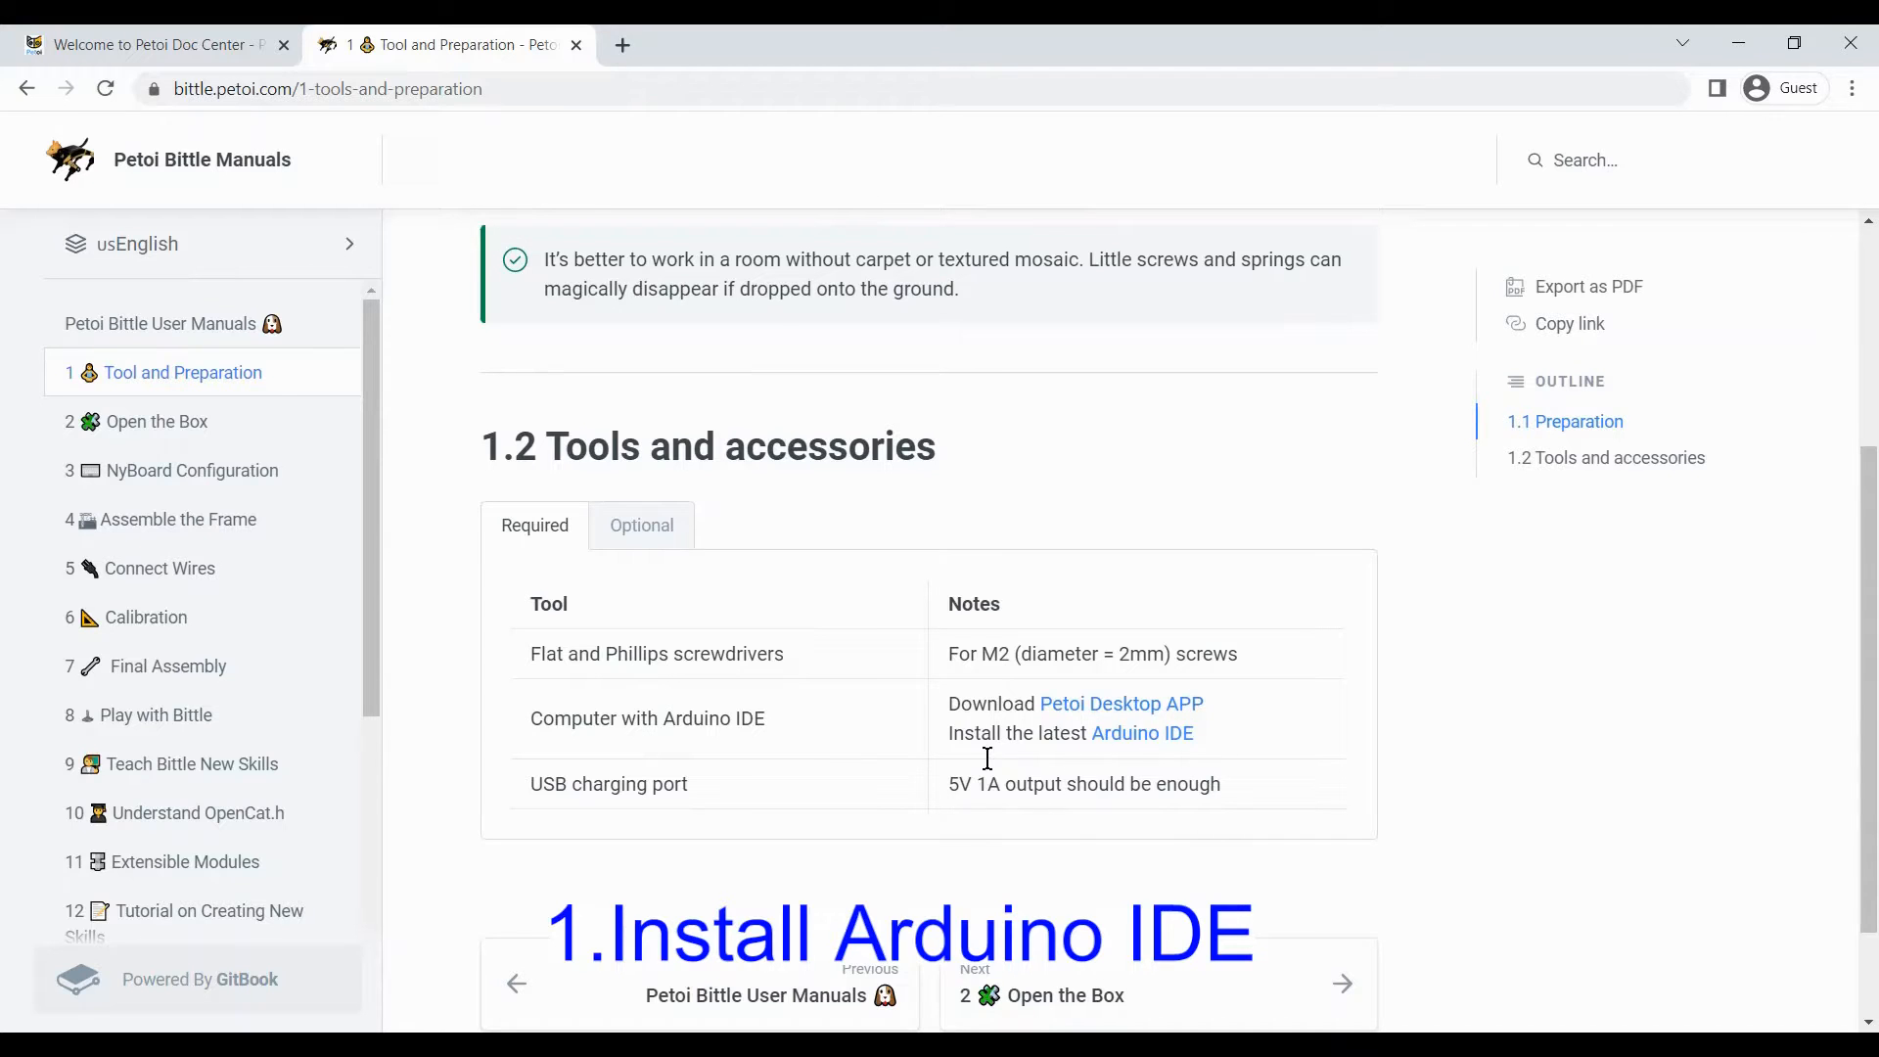
Step: Download the Windows hourly build of Arduino IDE and dismiss the survey popup
left_click(1142, 733)
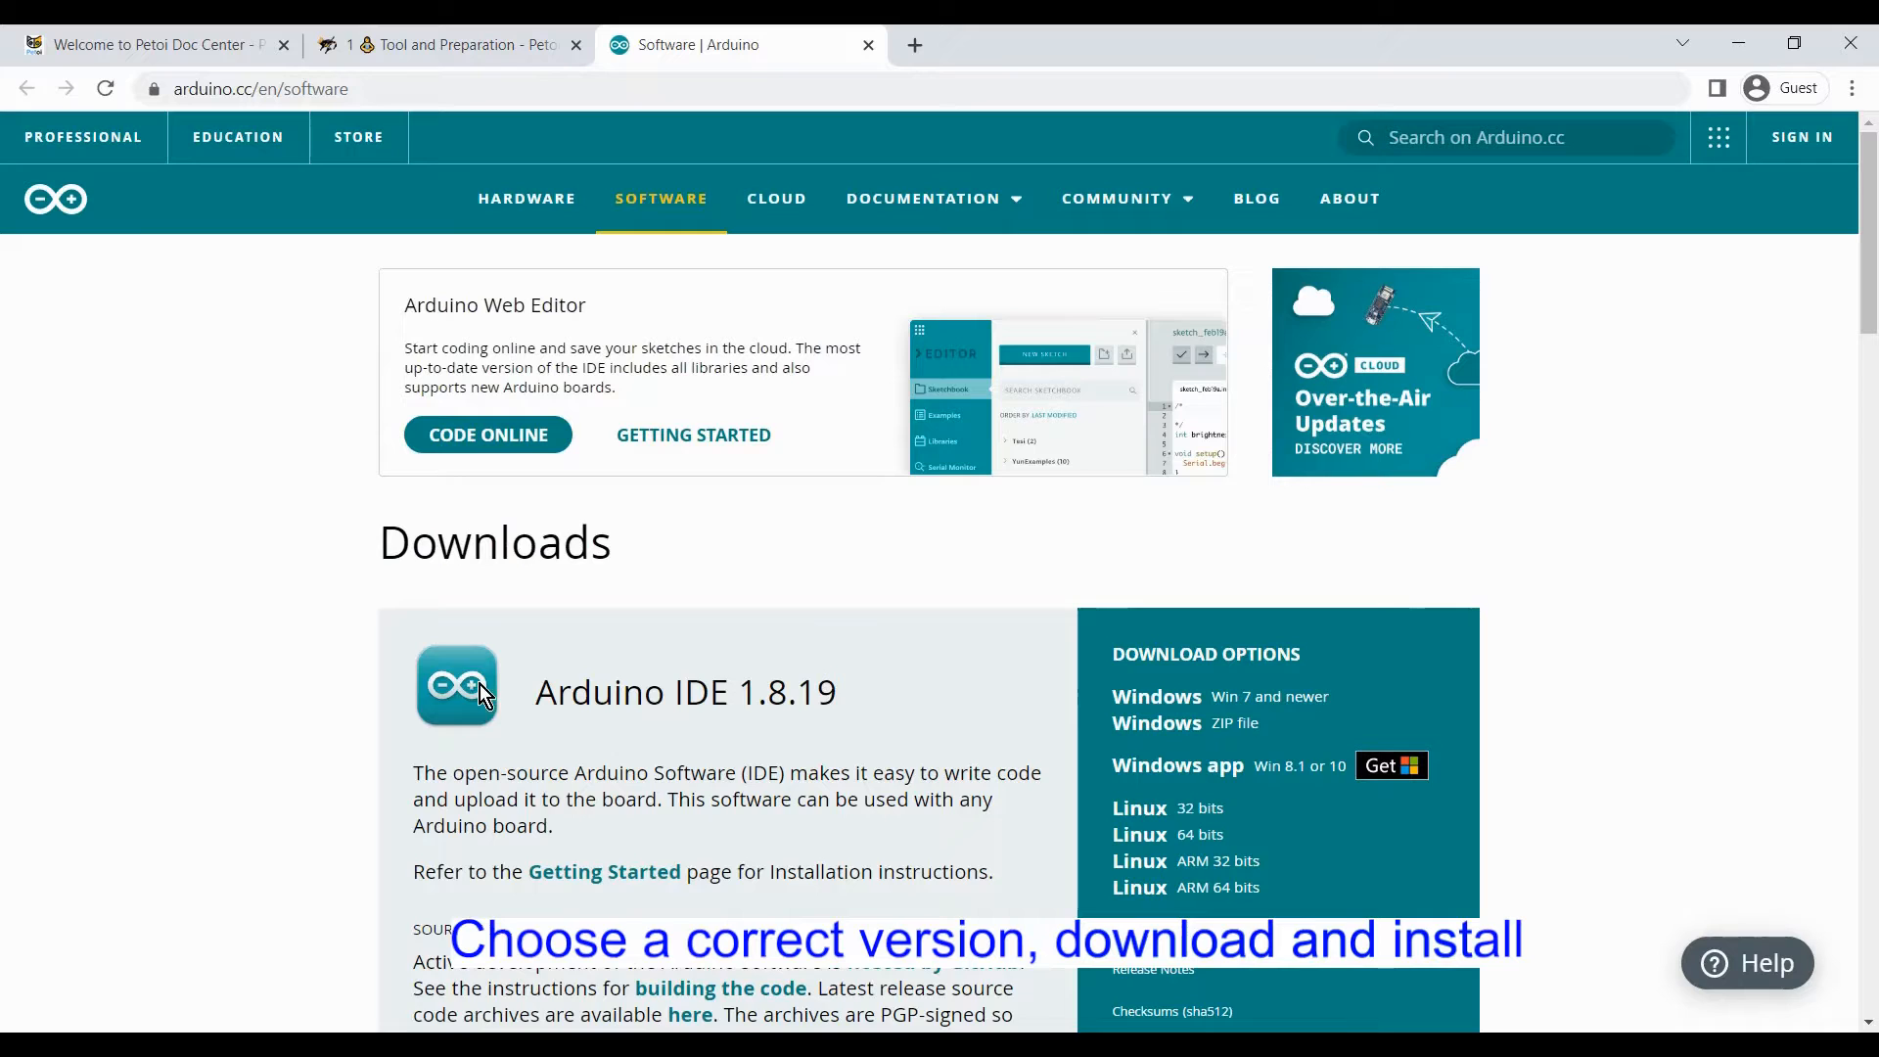
scroll("down", 3)
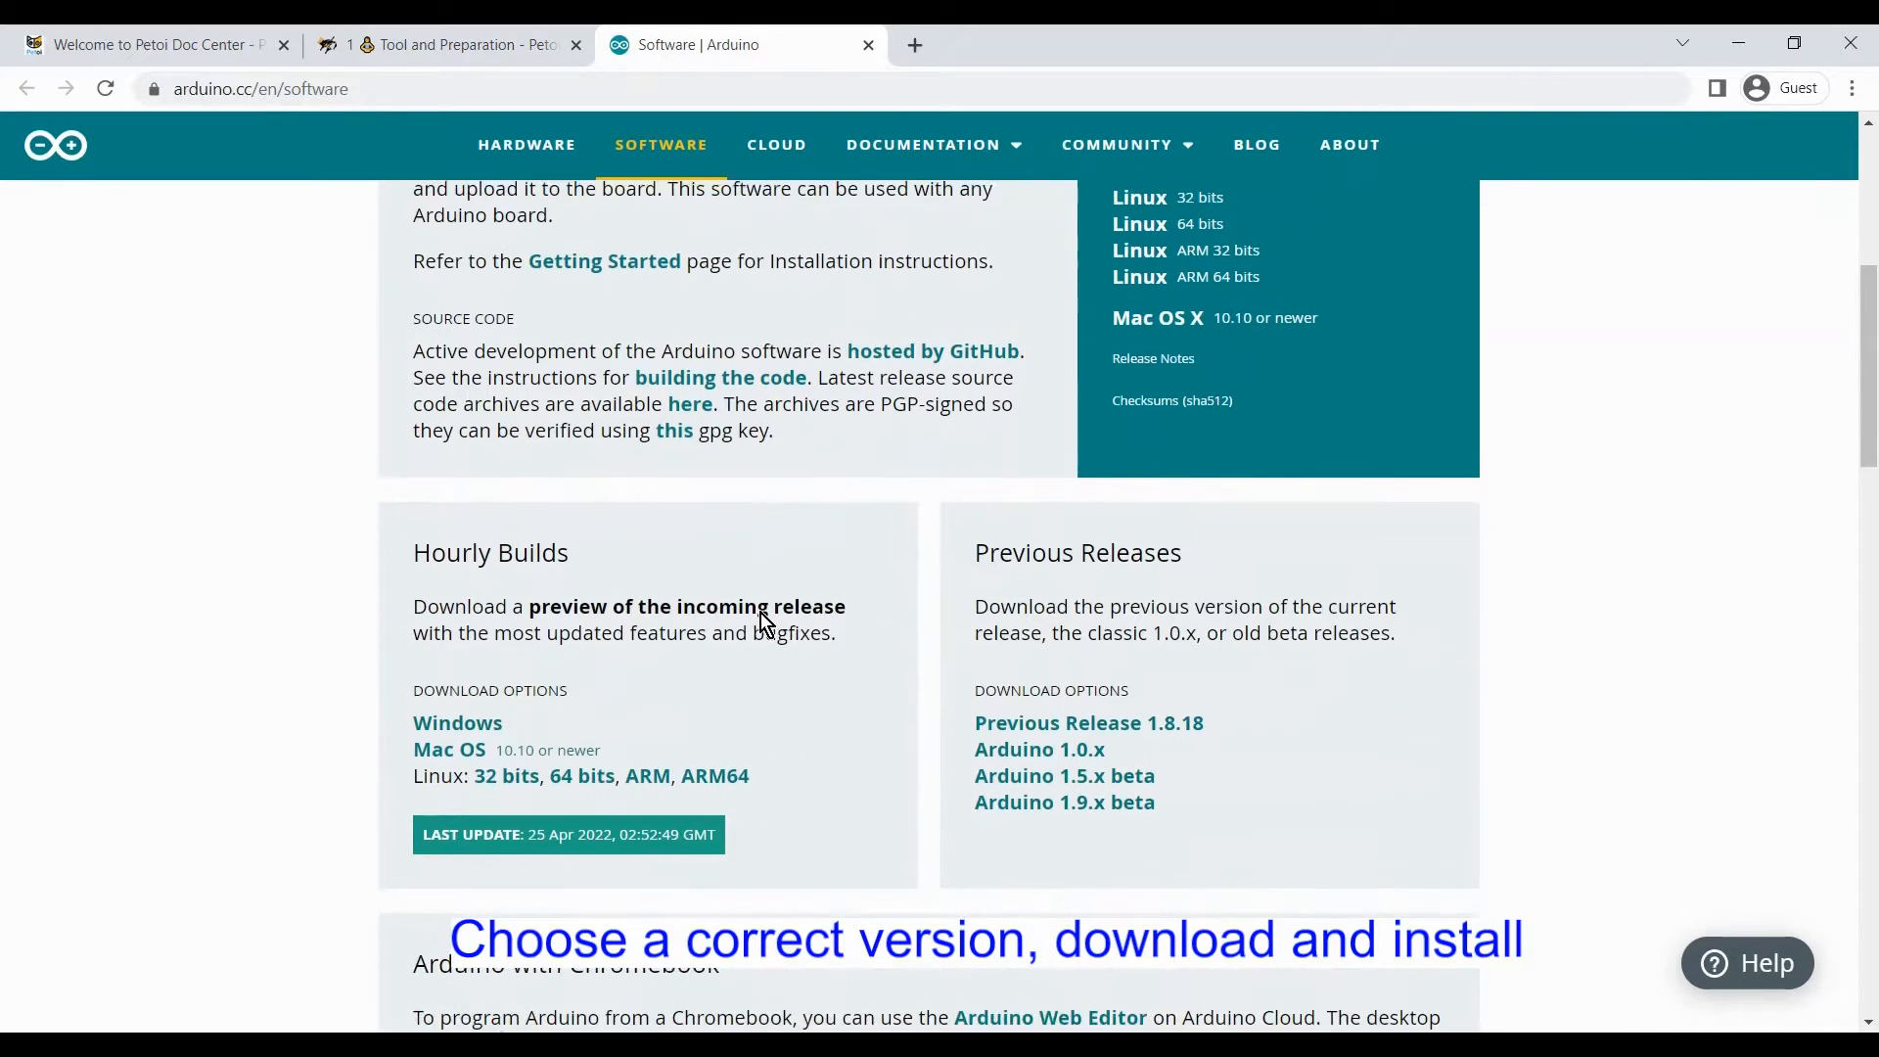
scroll("down", 3)
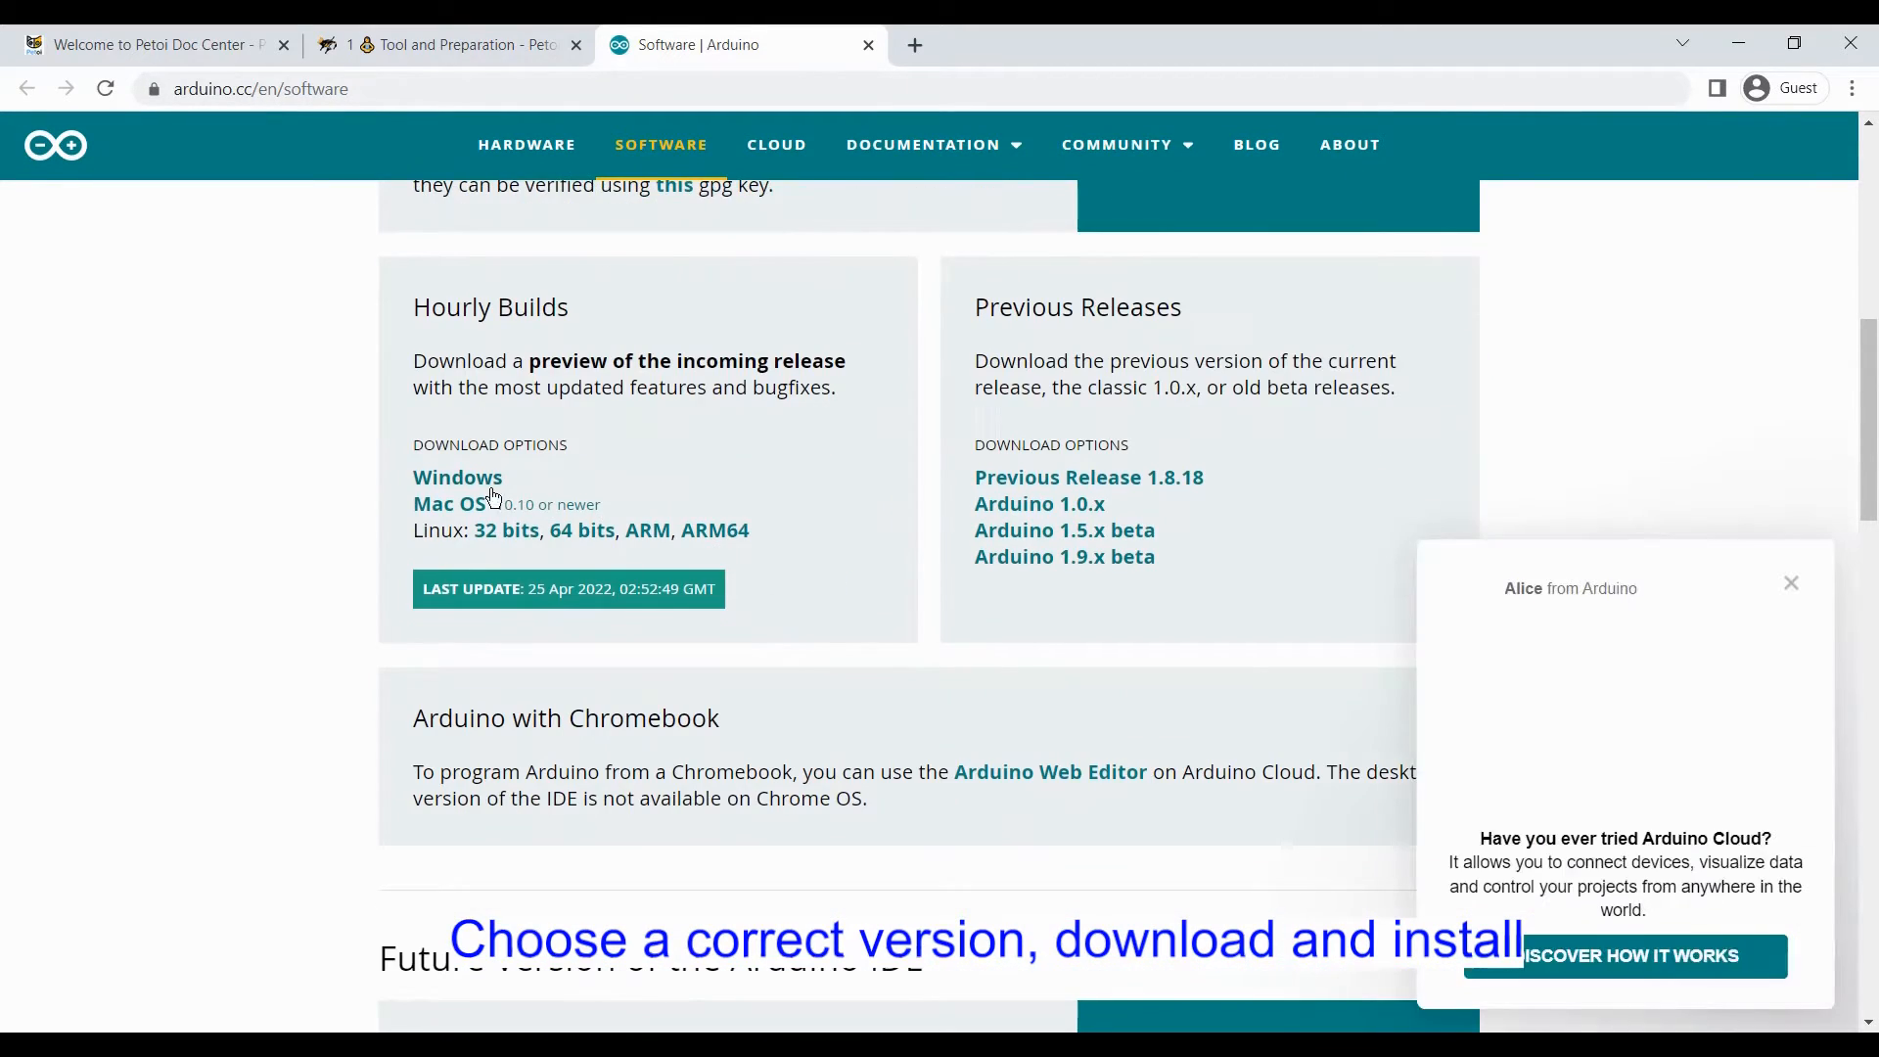
left_click(457, 477)
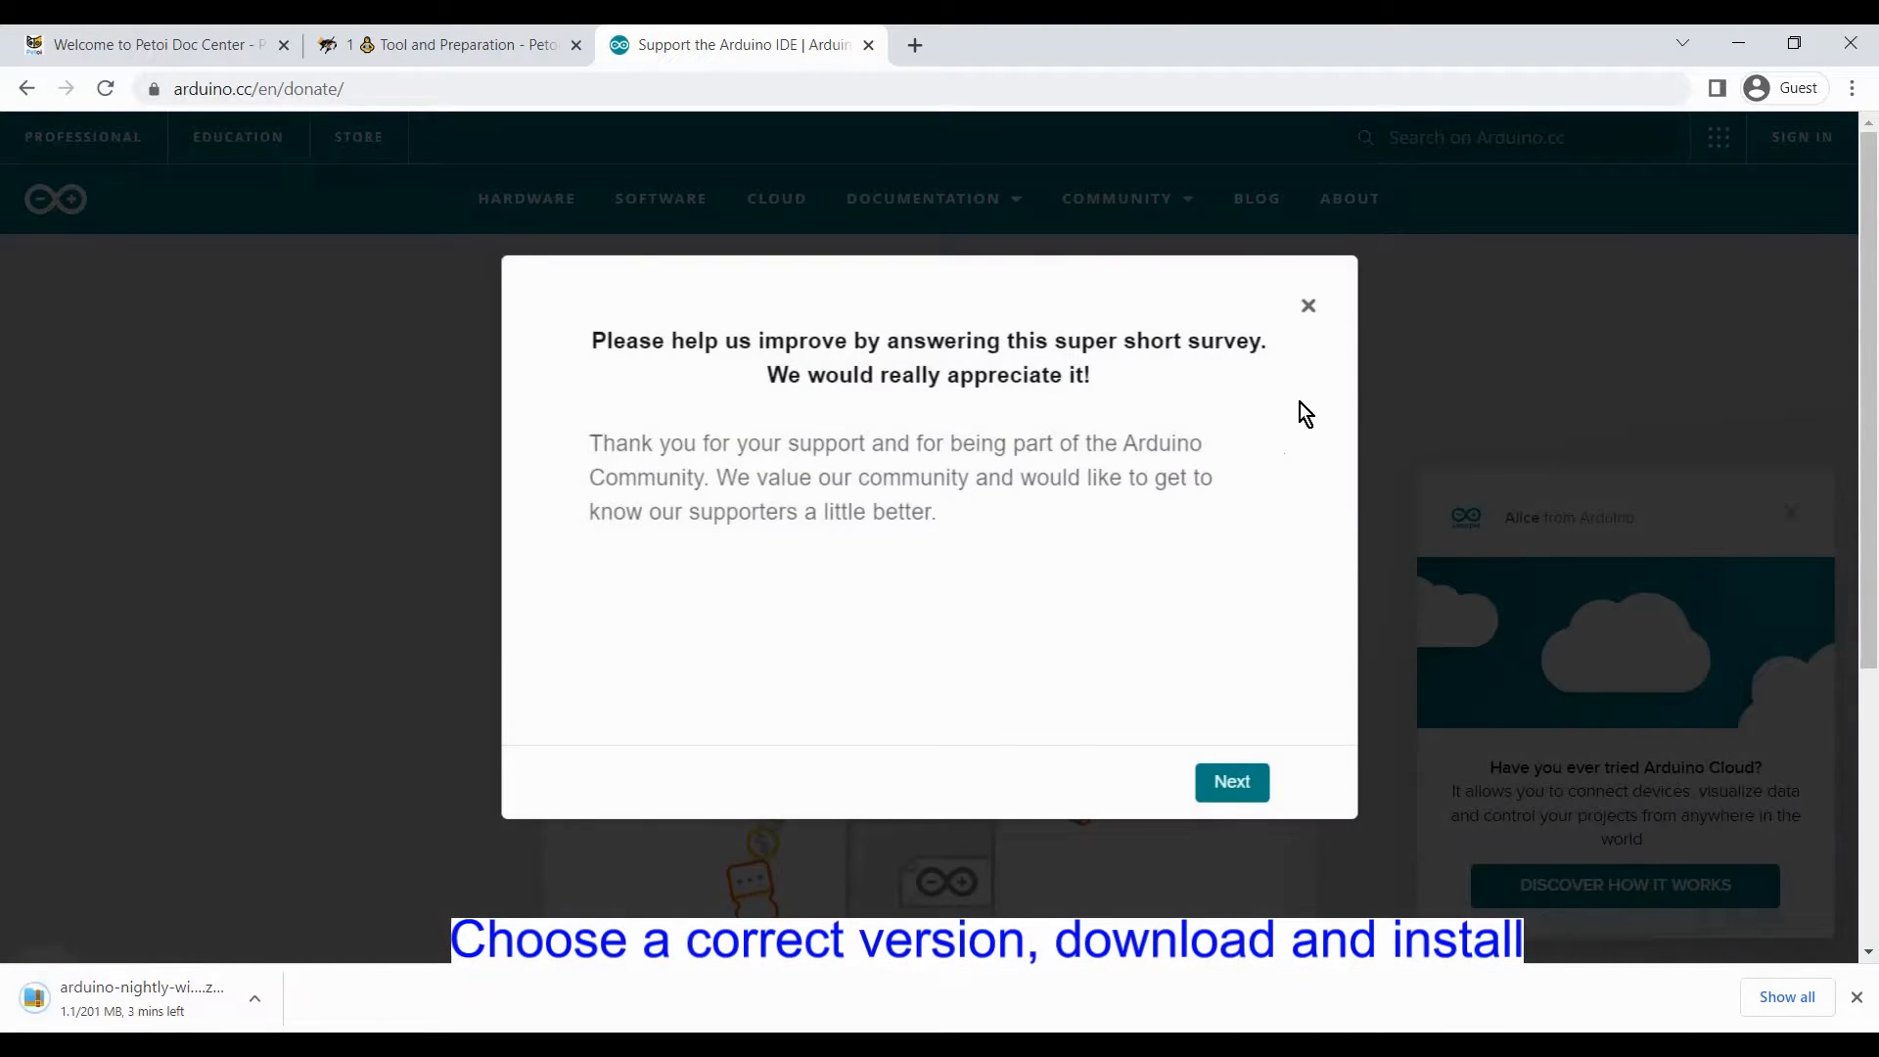
left_click(1308, 304)
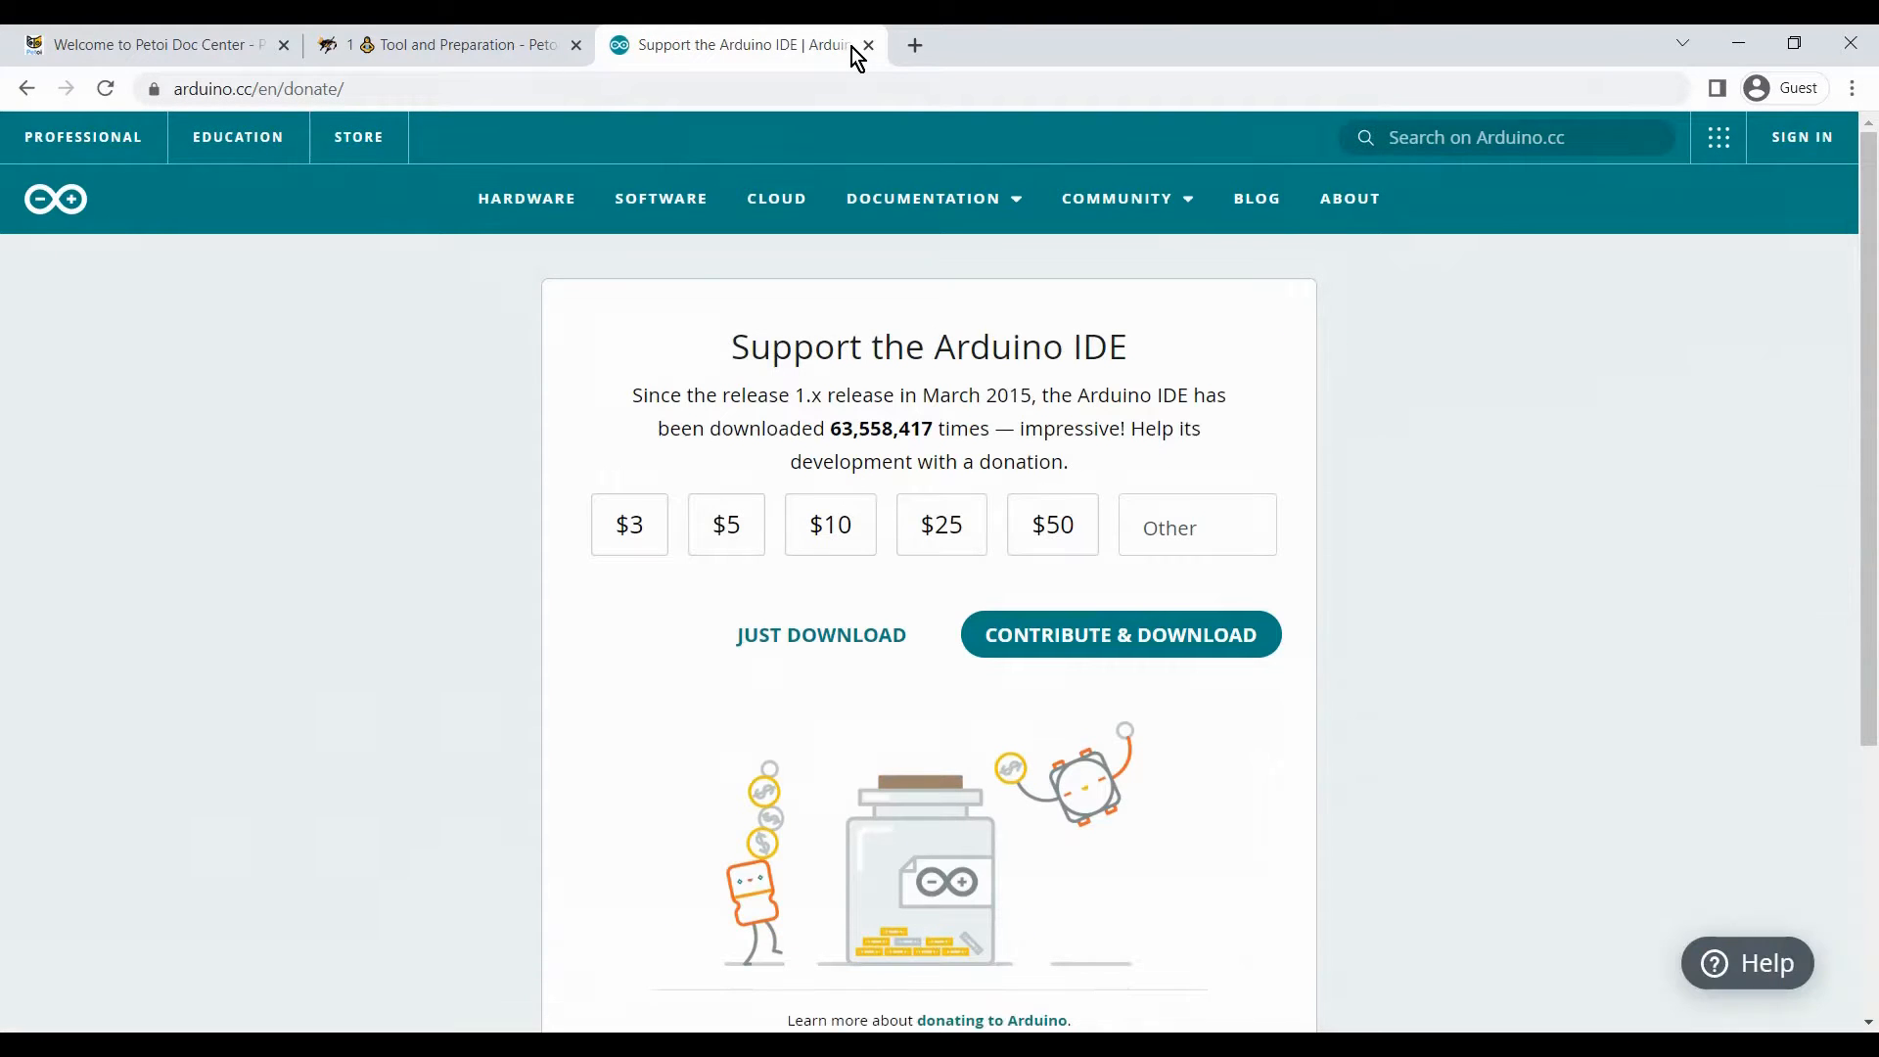
Step: Close the Arduino tab and read chapter 2 Open the Box to the Unassembled Bittle Kit section
left_click(868, 45)
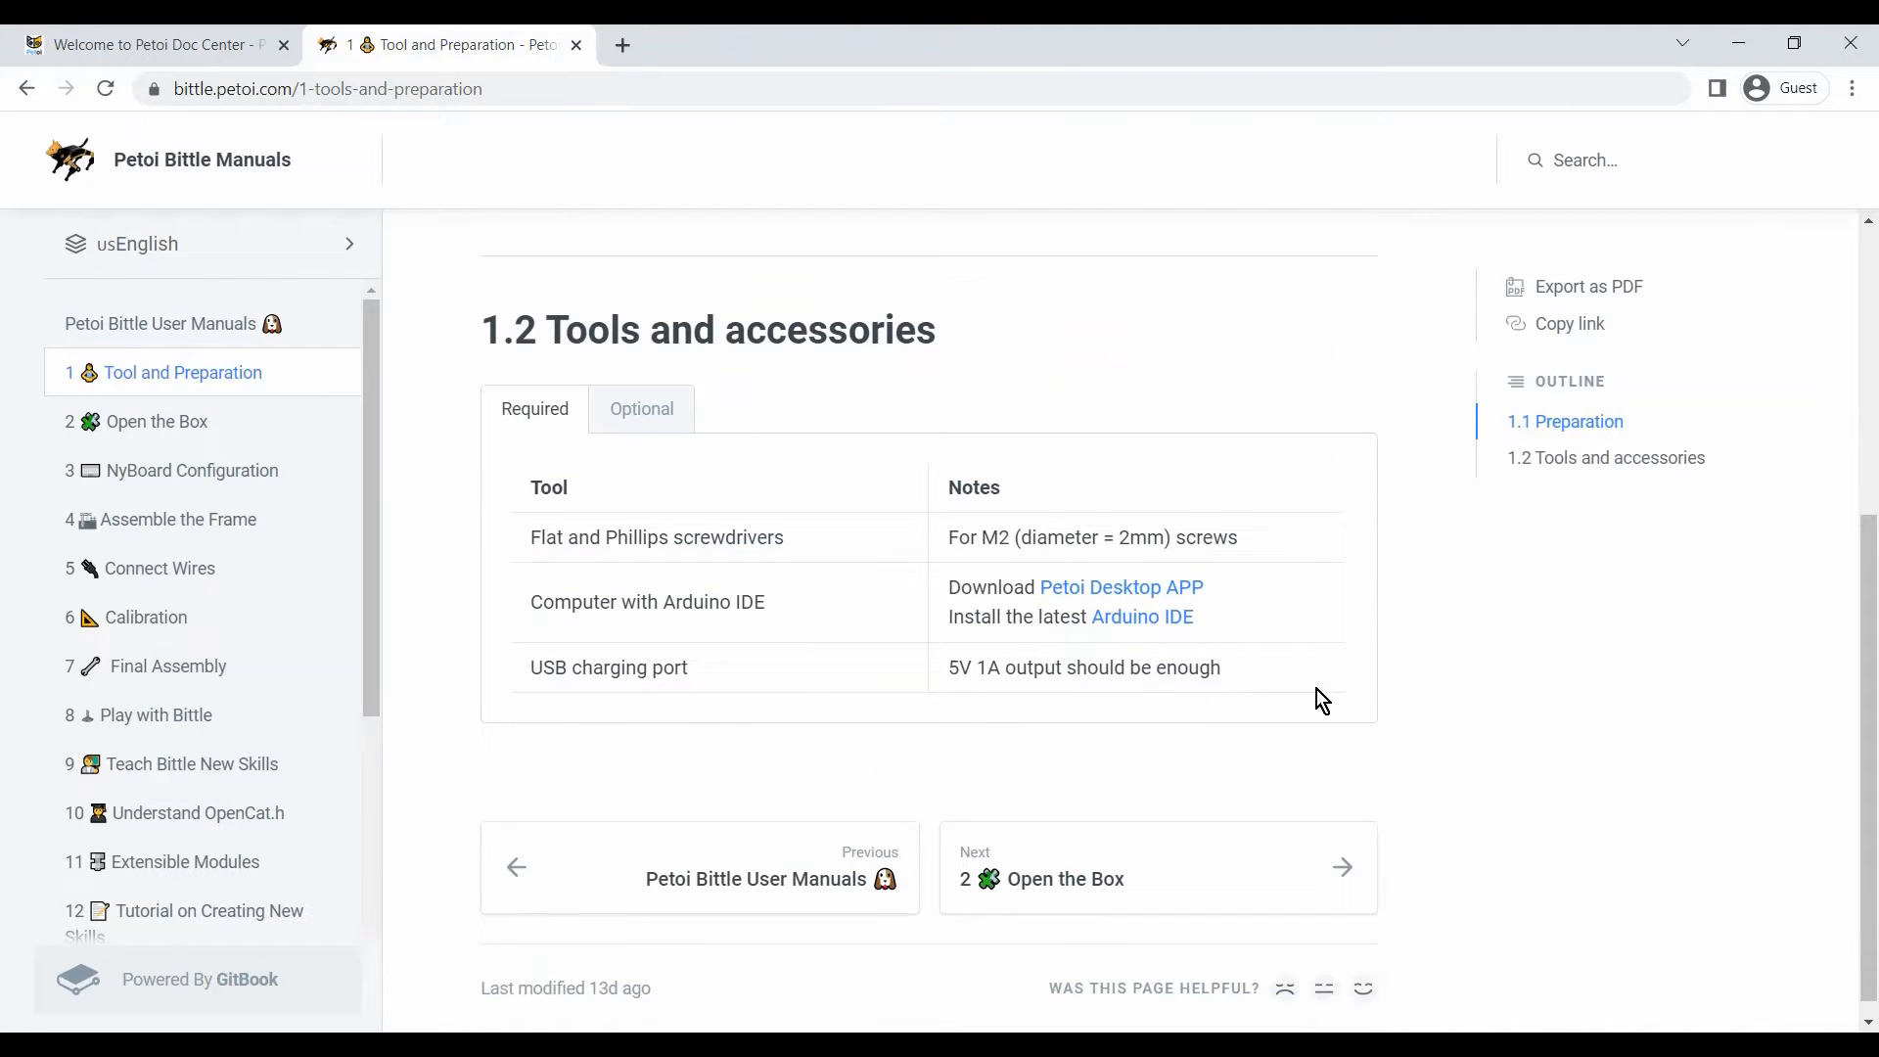
scroll("down", 3)
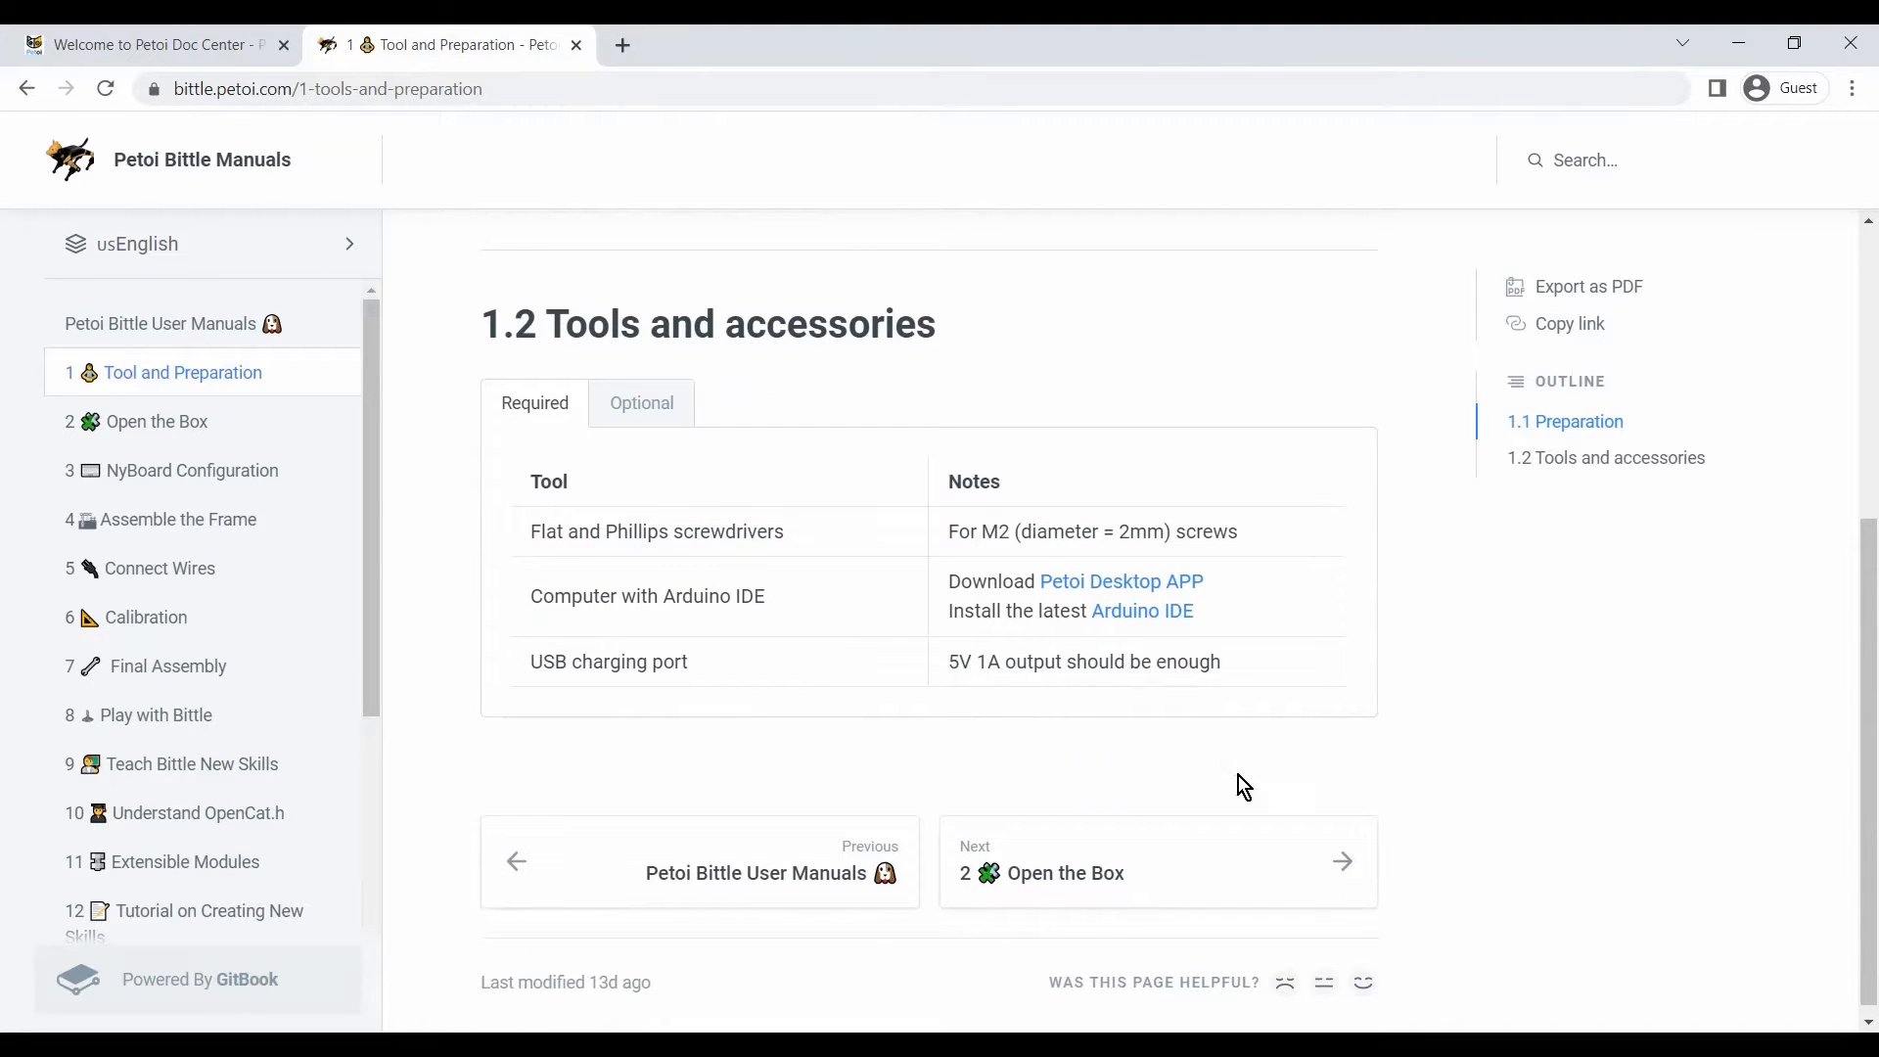
left_click(1066, 873)
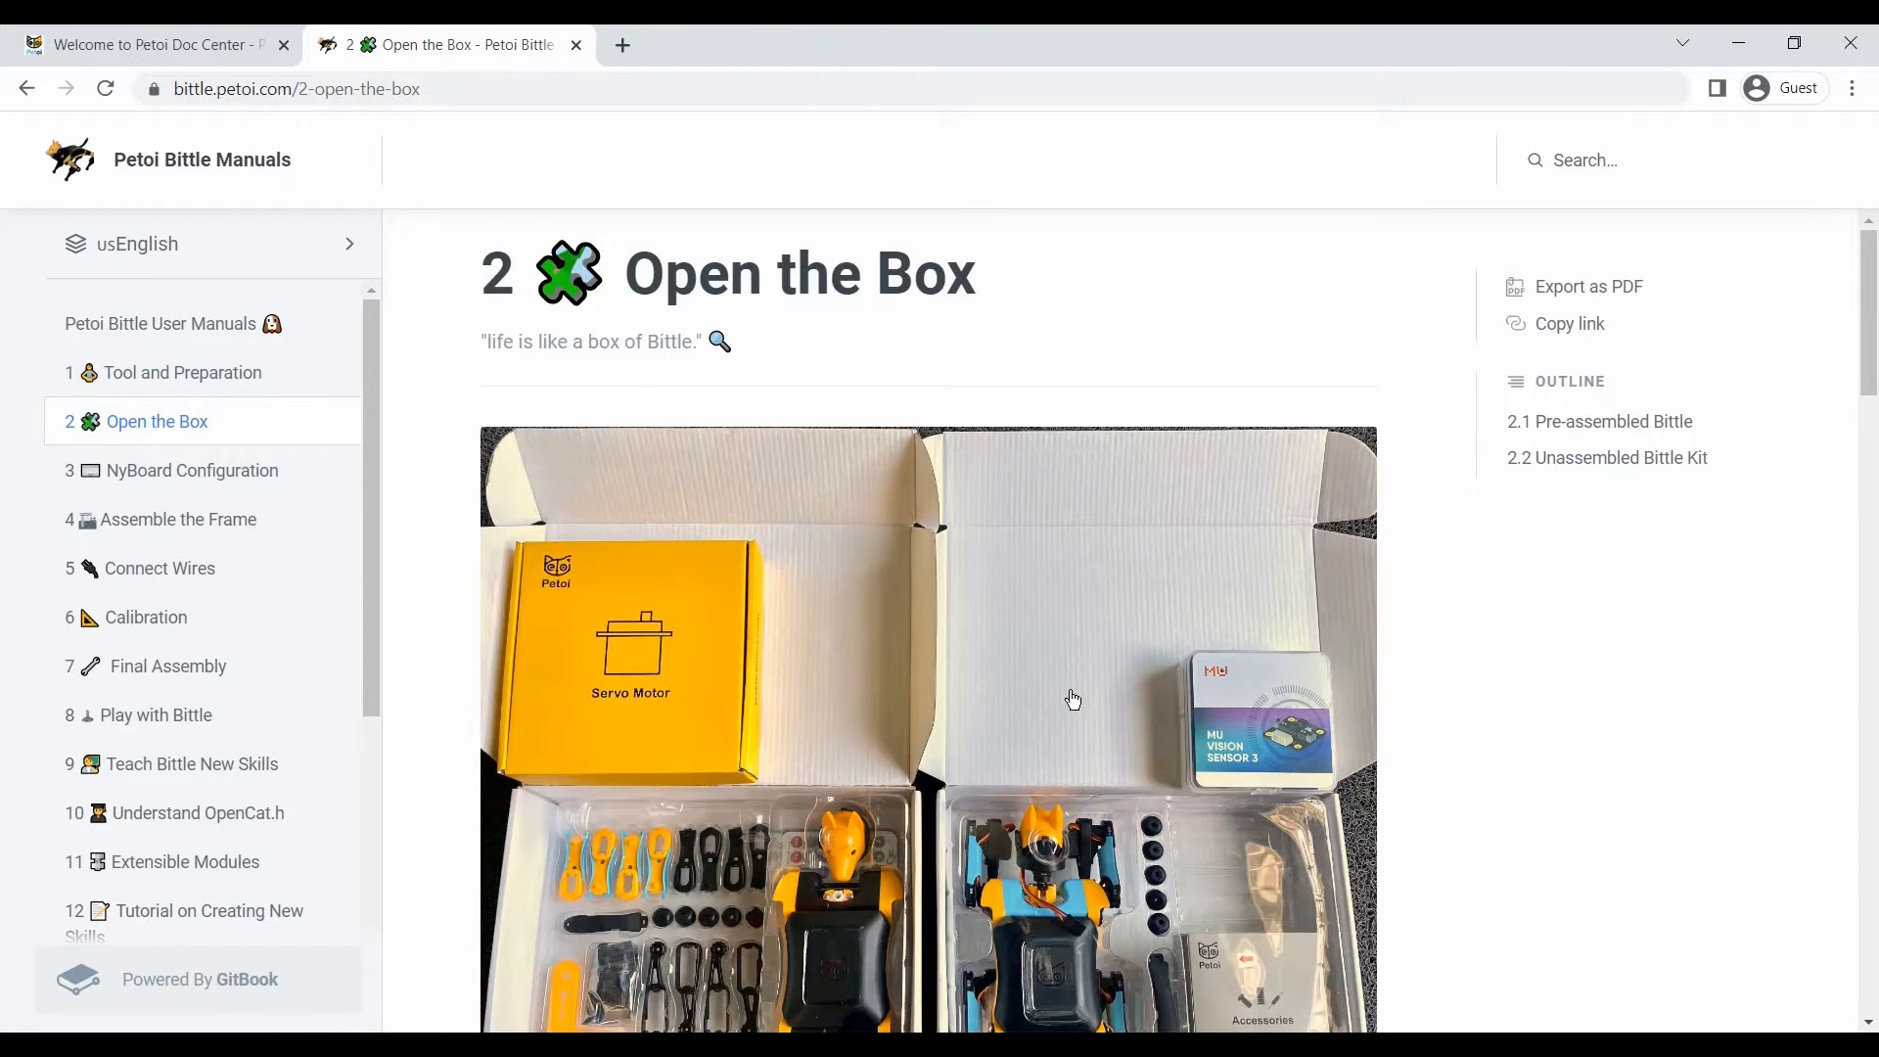
scroll("down", 3)
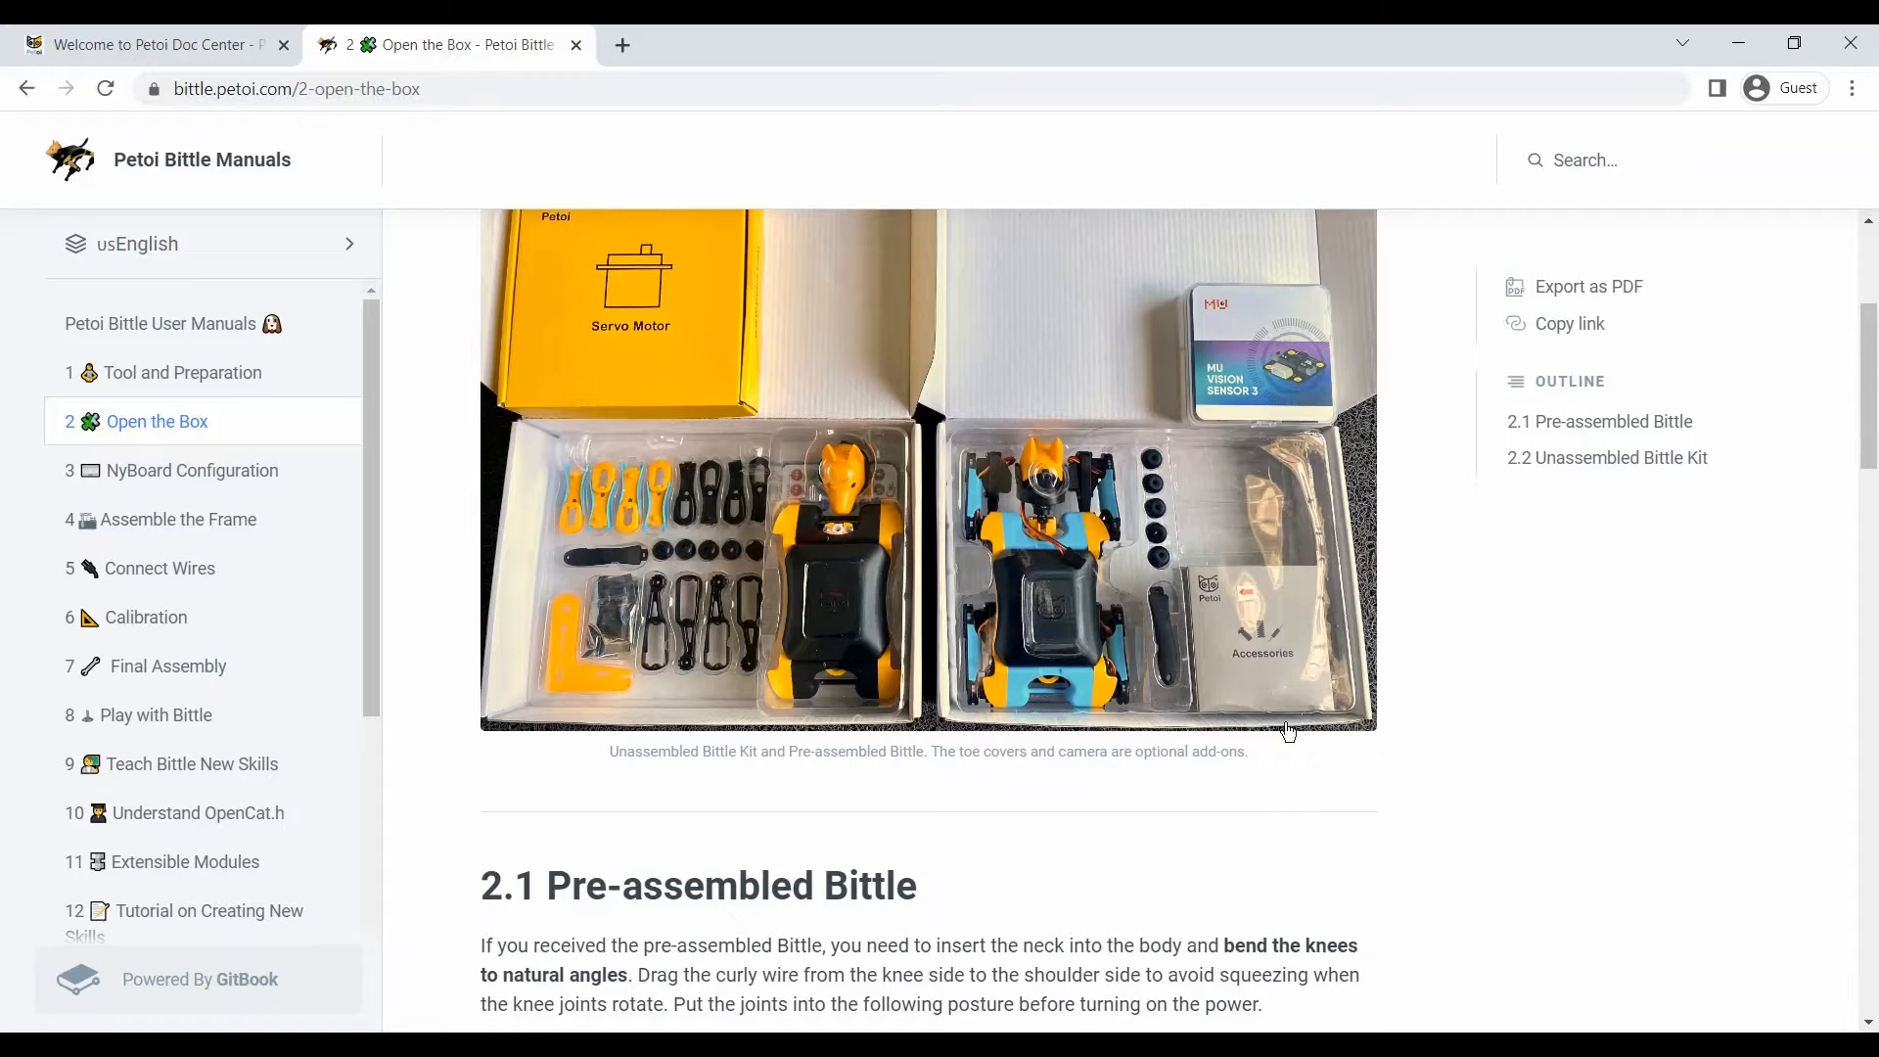
scroll("down", 3)
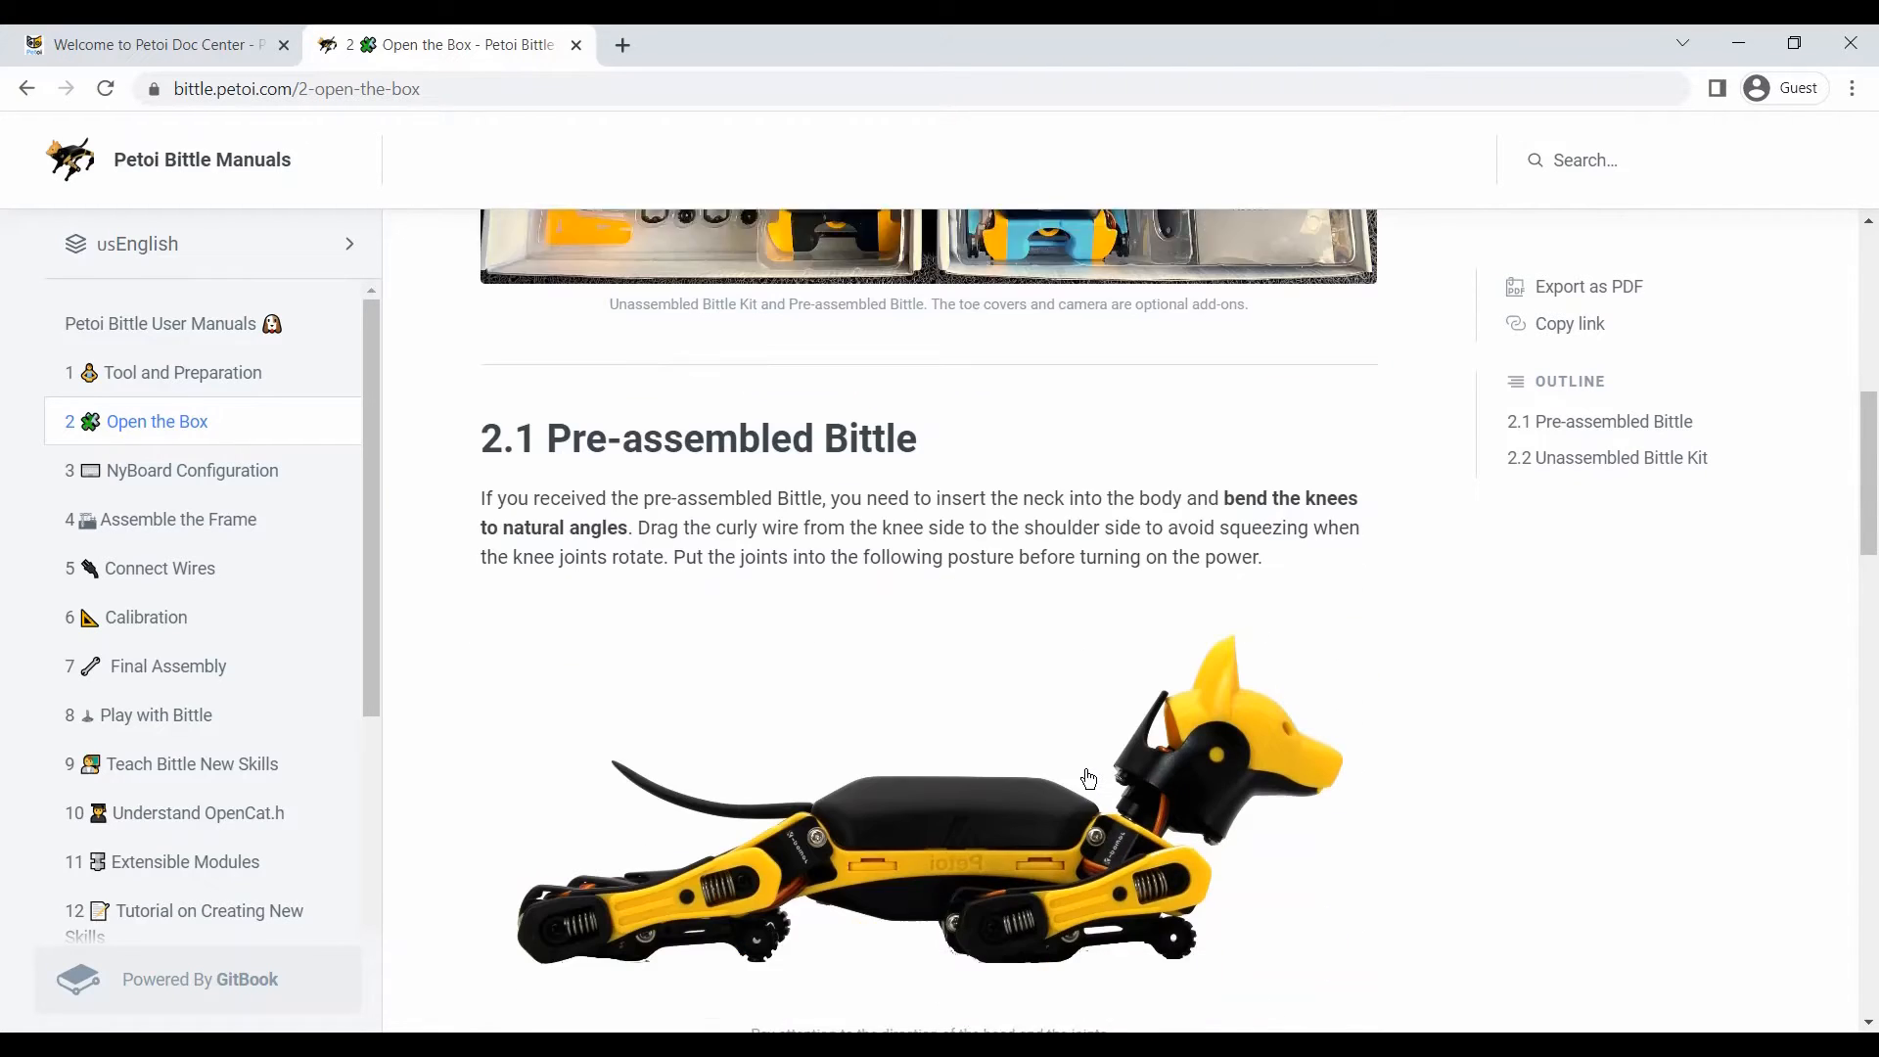
scroll("down", 3)
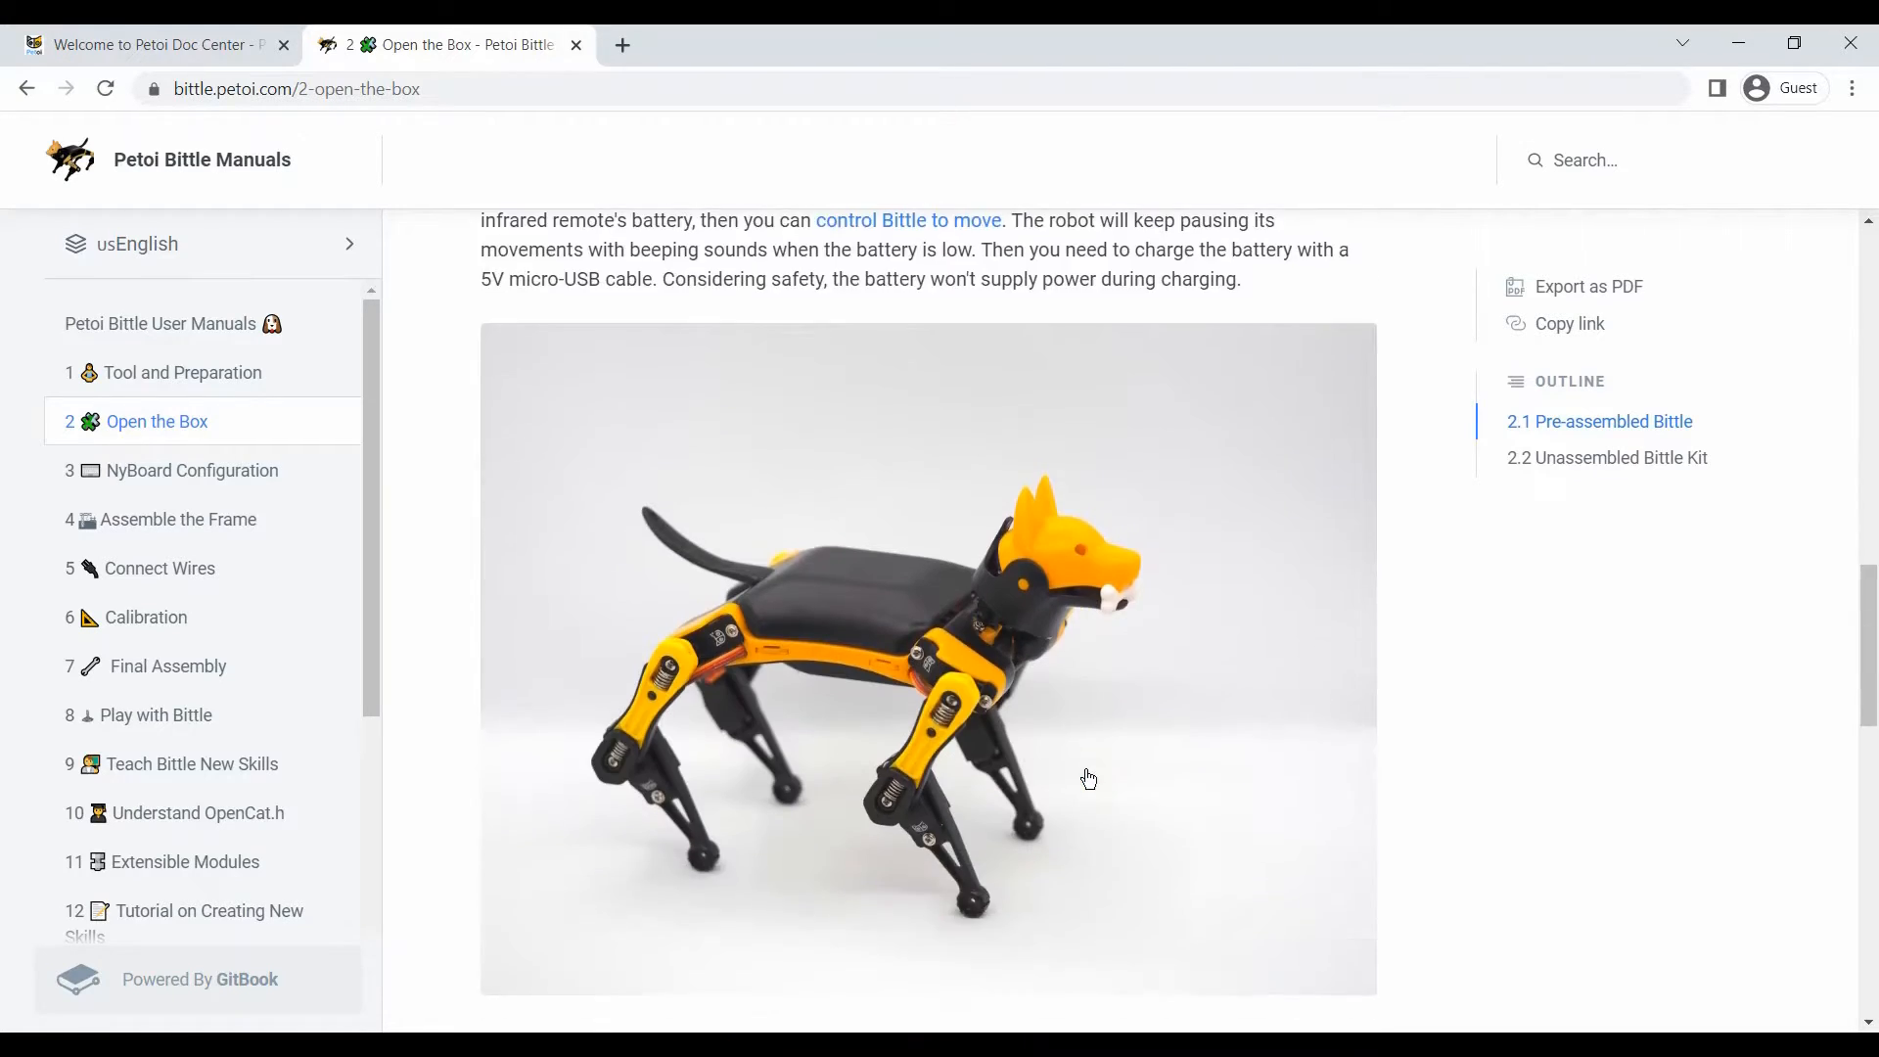
scroll("down", 3)
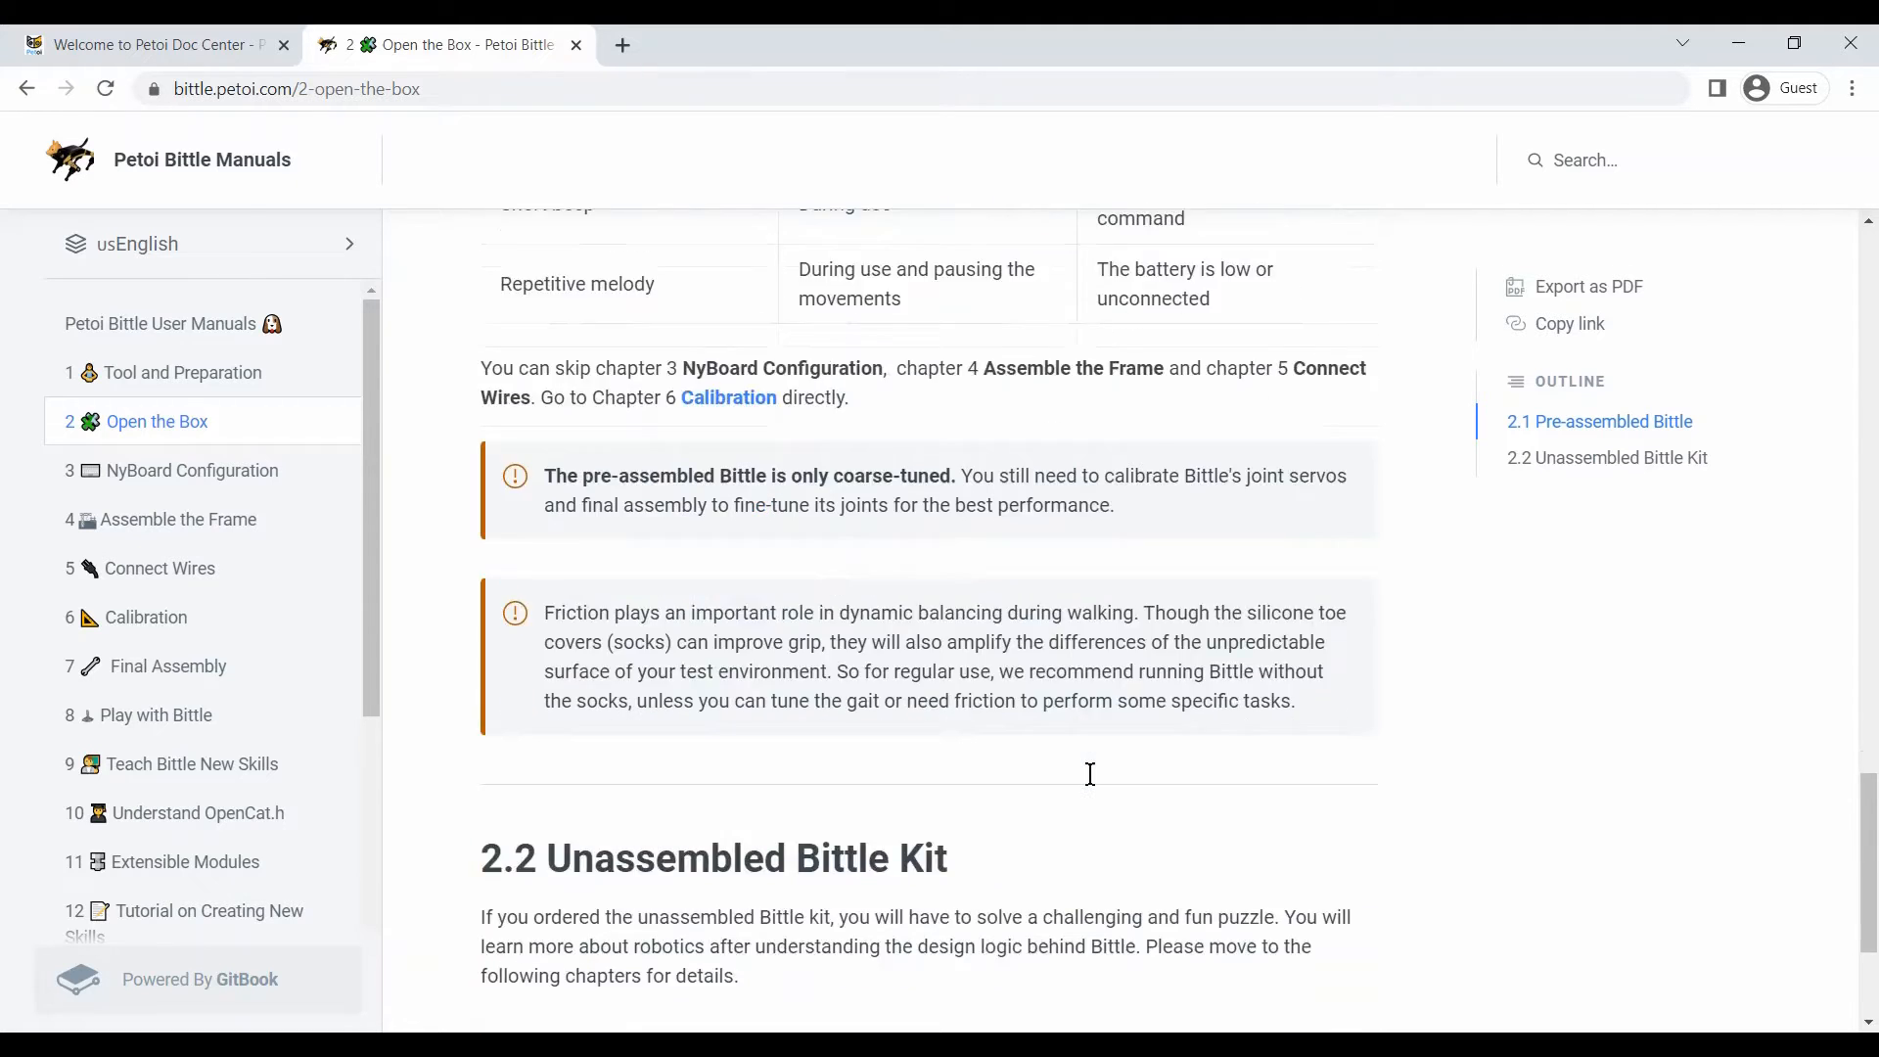
scroll("down", 3)
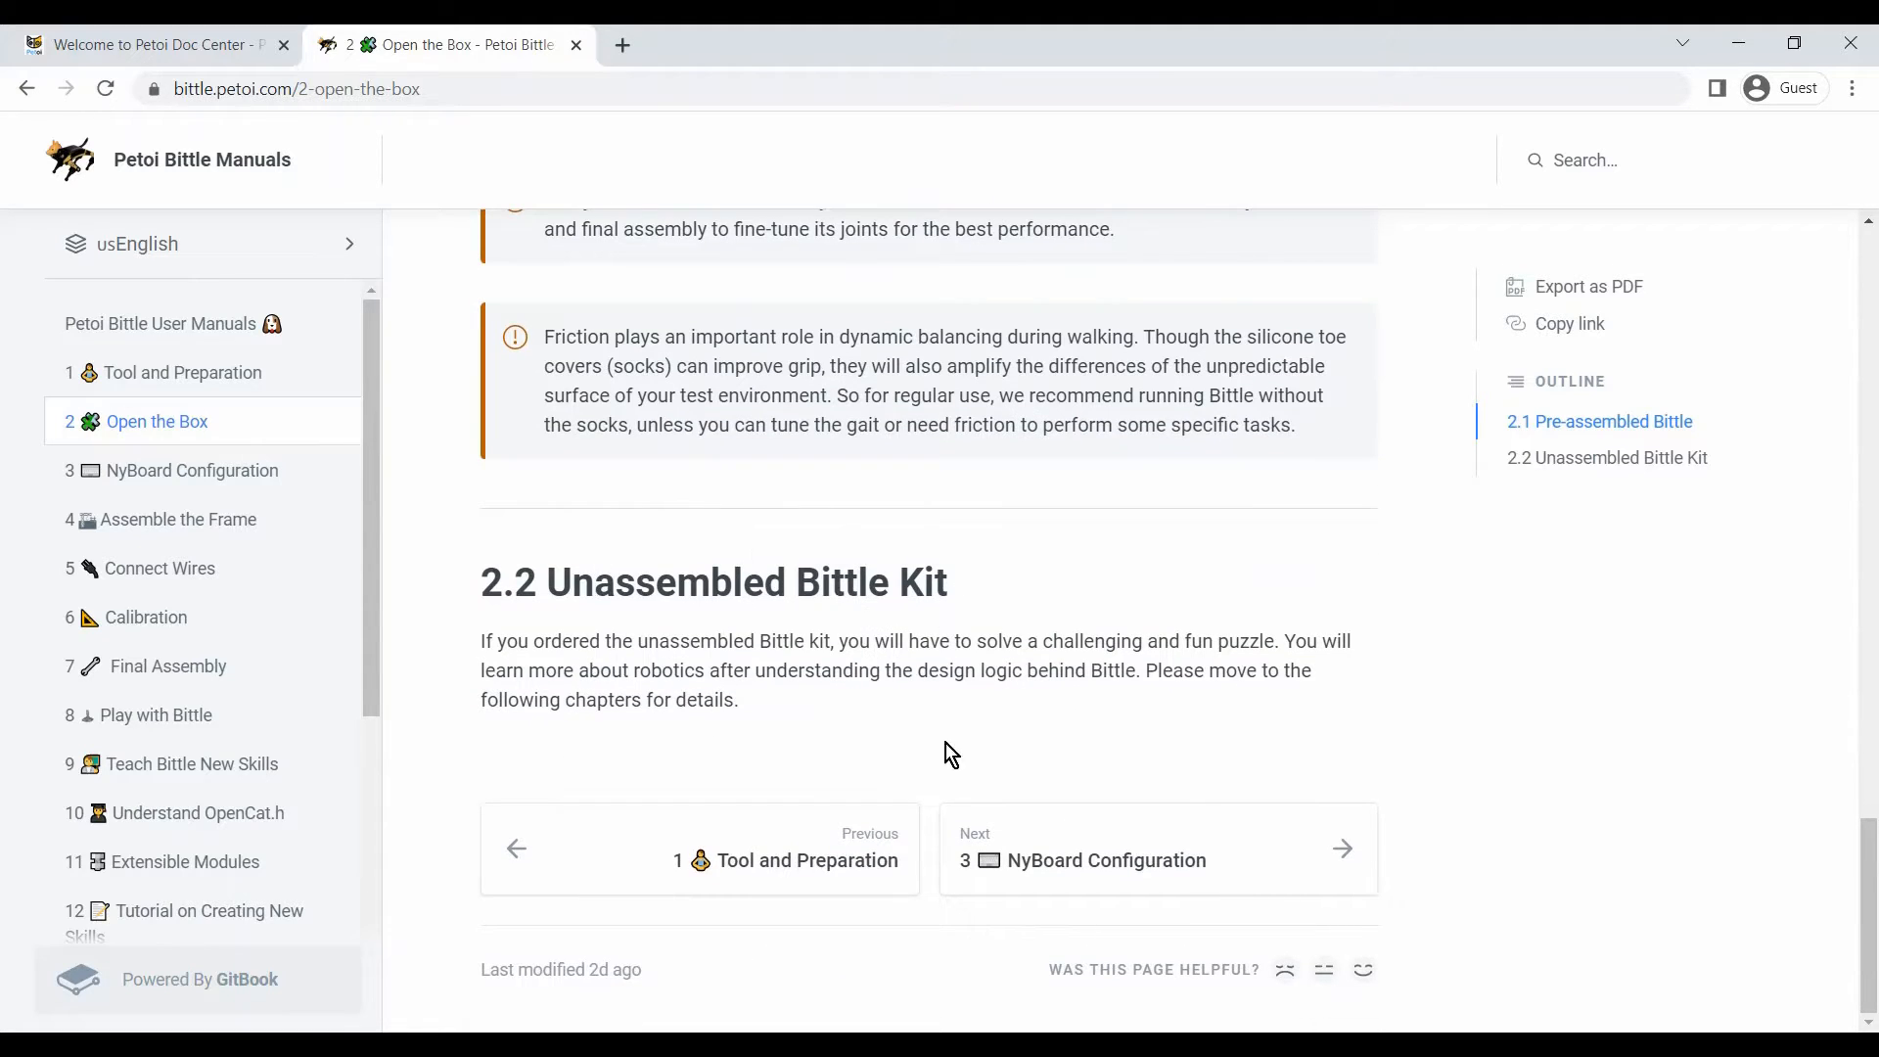
mouse_move(1260, 877)
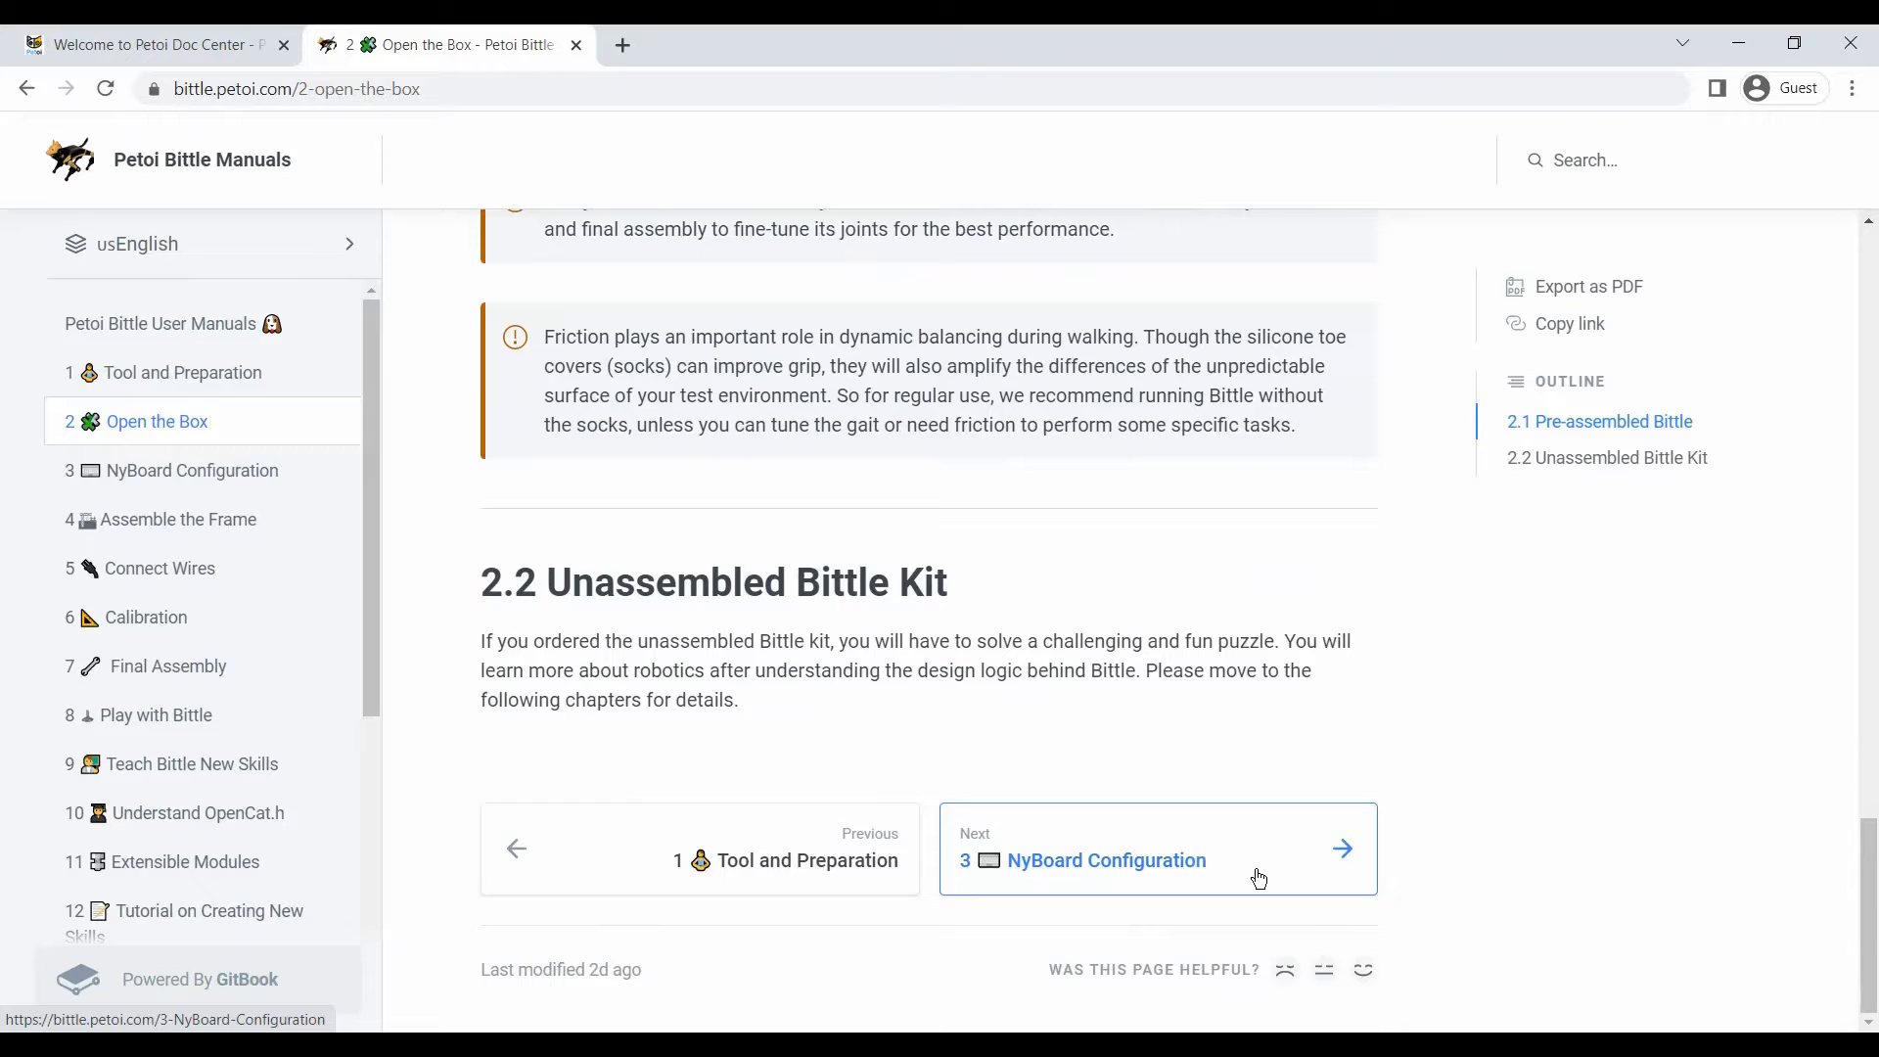
Step: Go from NyBoard Configuration to the OpenCat GitHub repository and download its code ZIP
left_click(1258, 876)
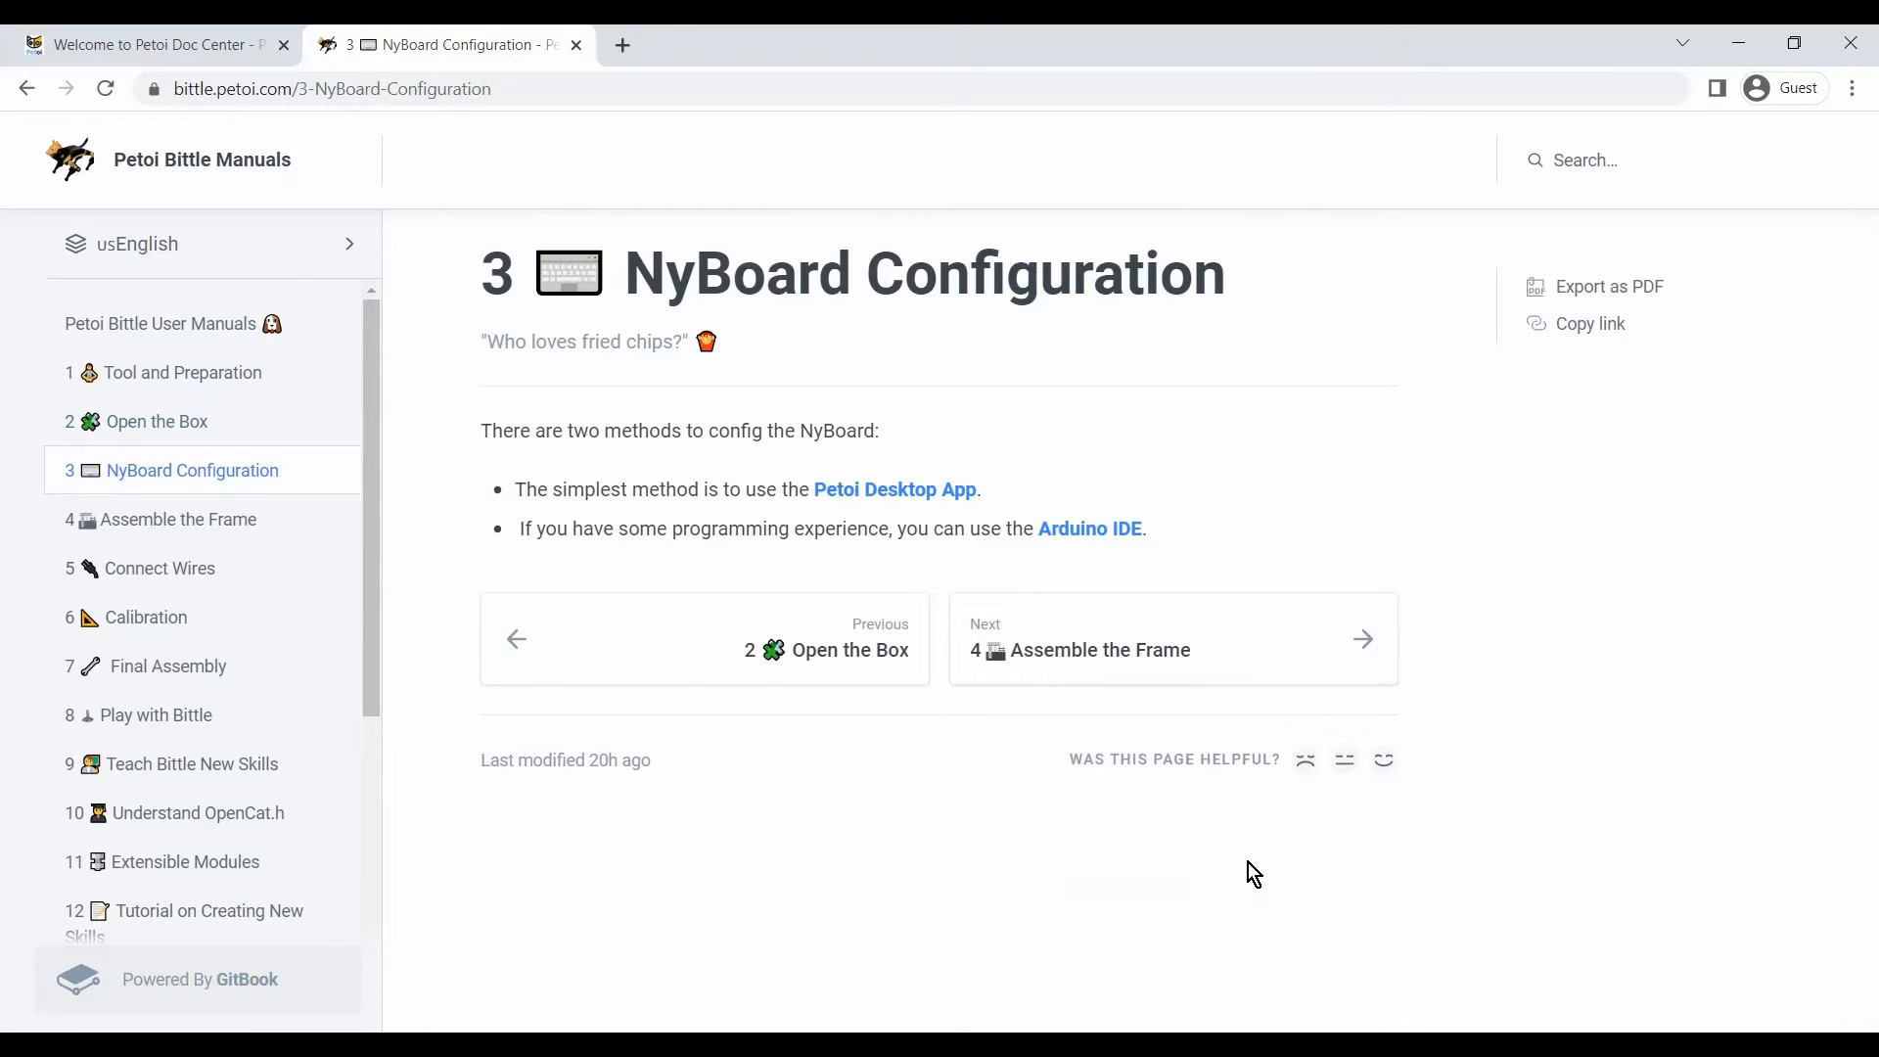
mouse_move(1106, 555)
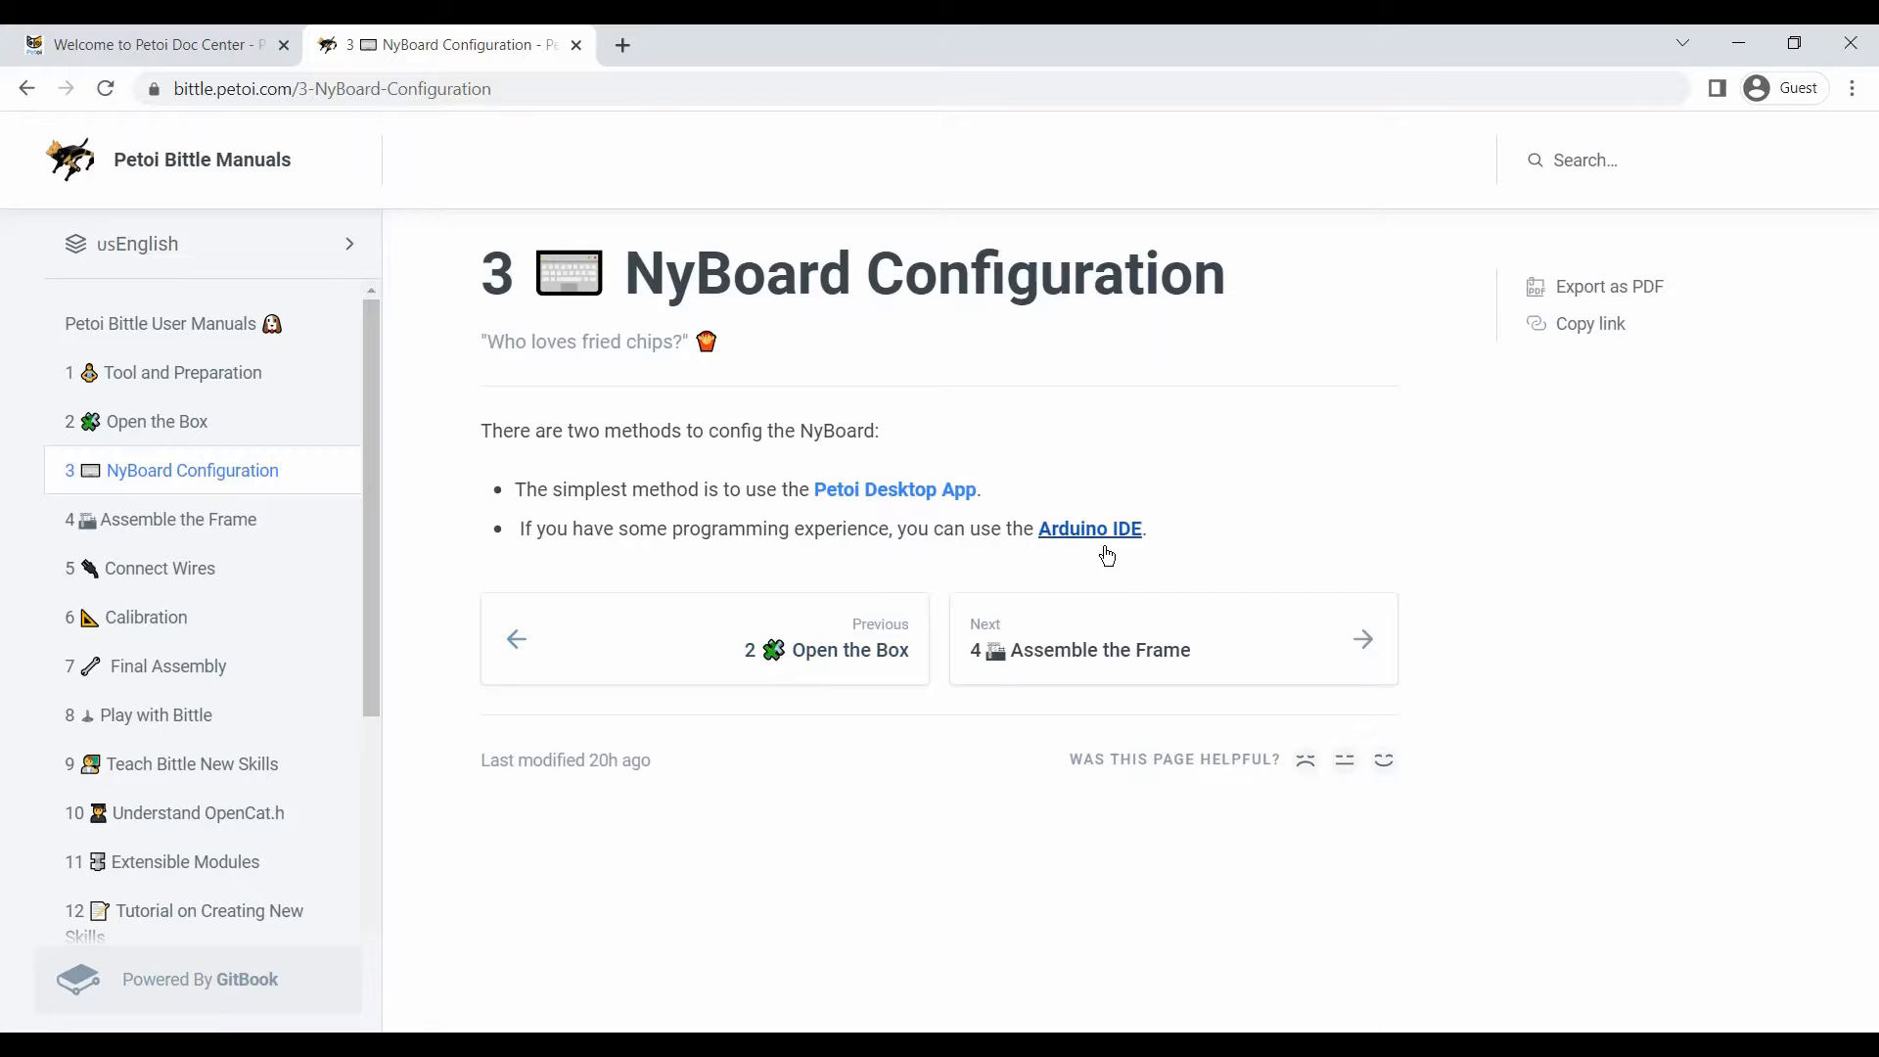
left_click(1090, 528)
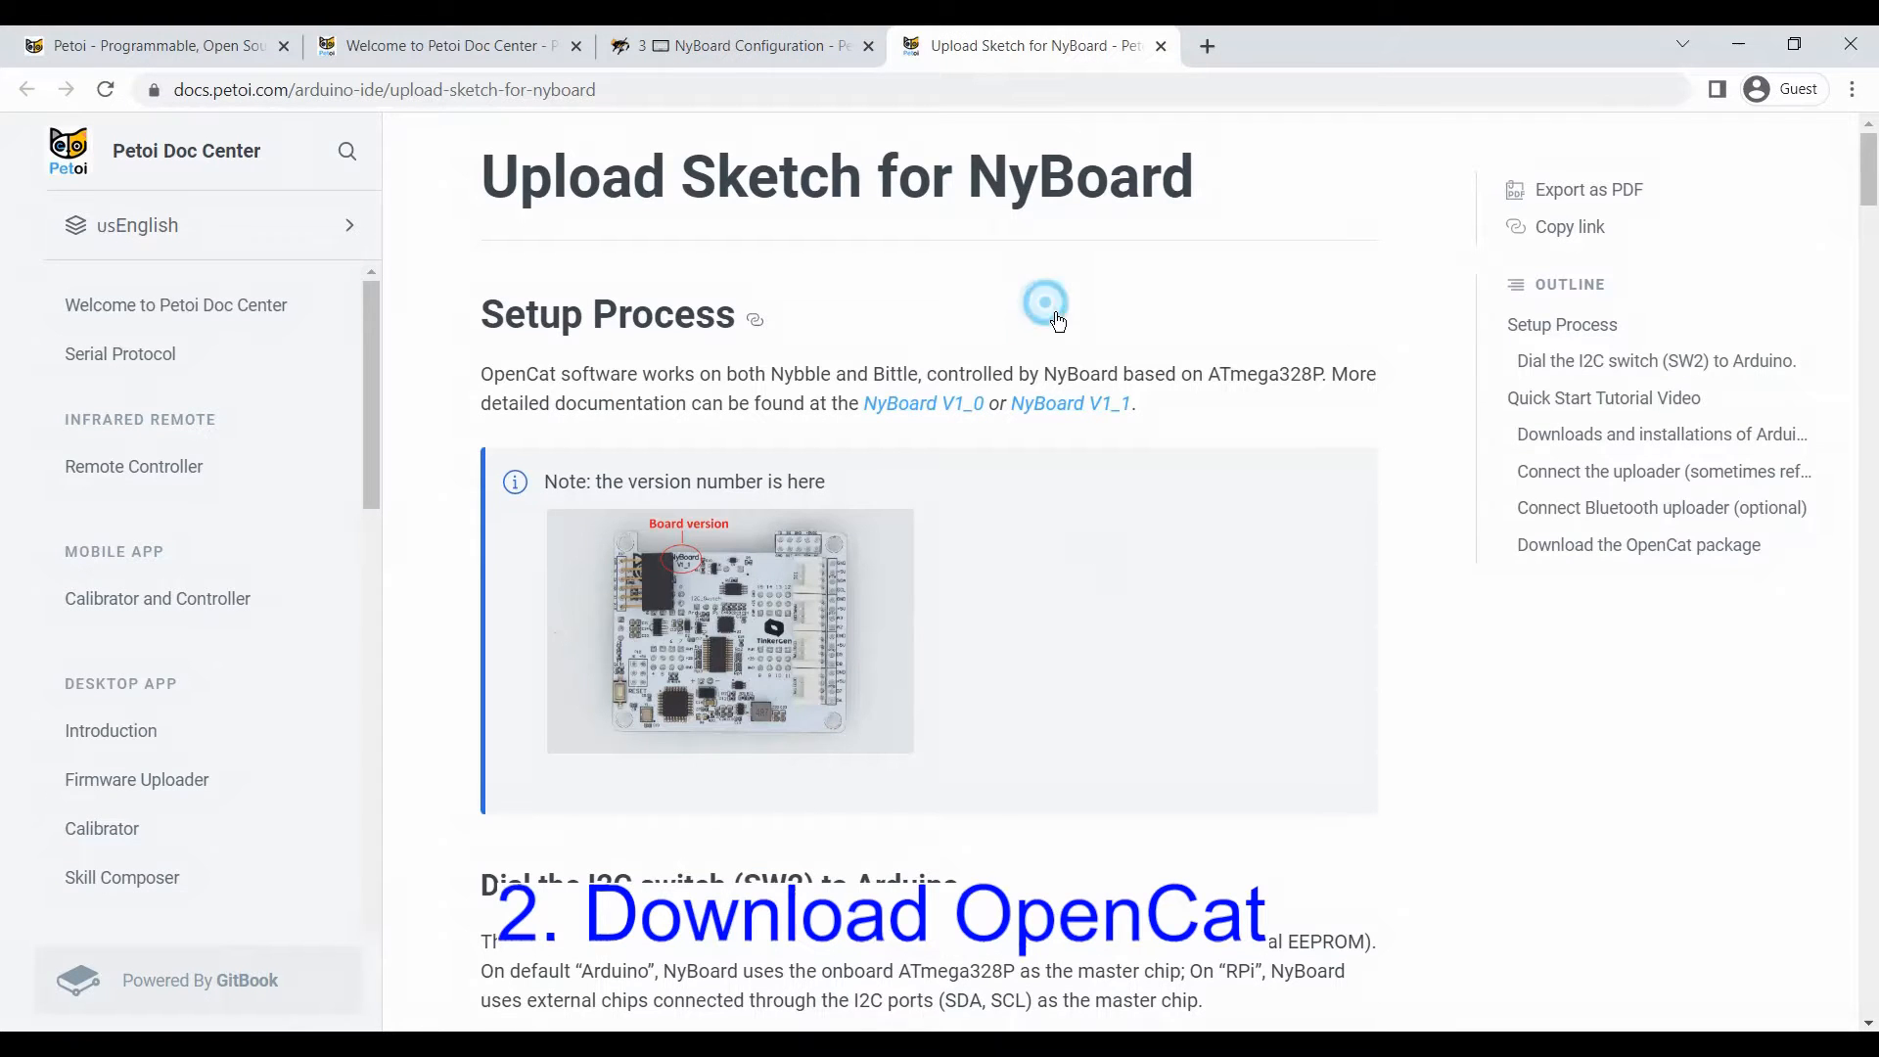
mouse_move(477, 277)
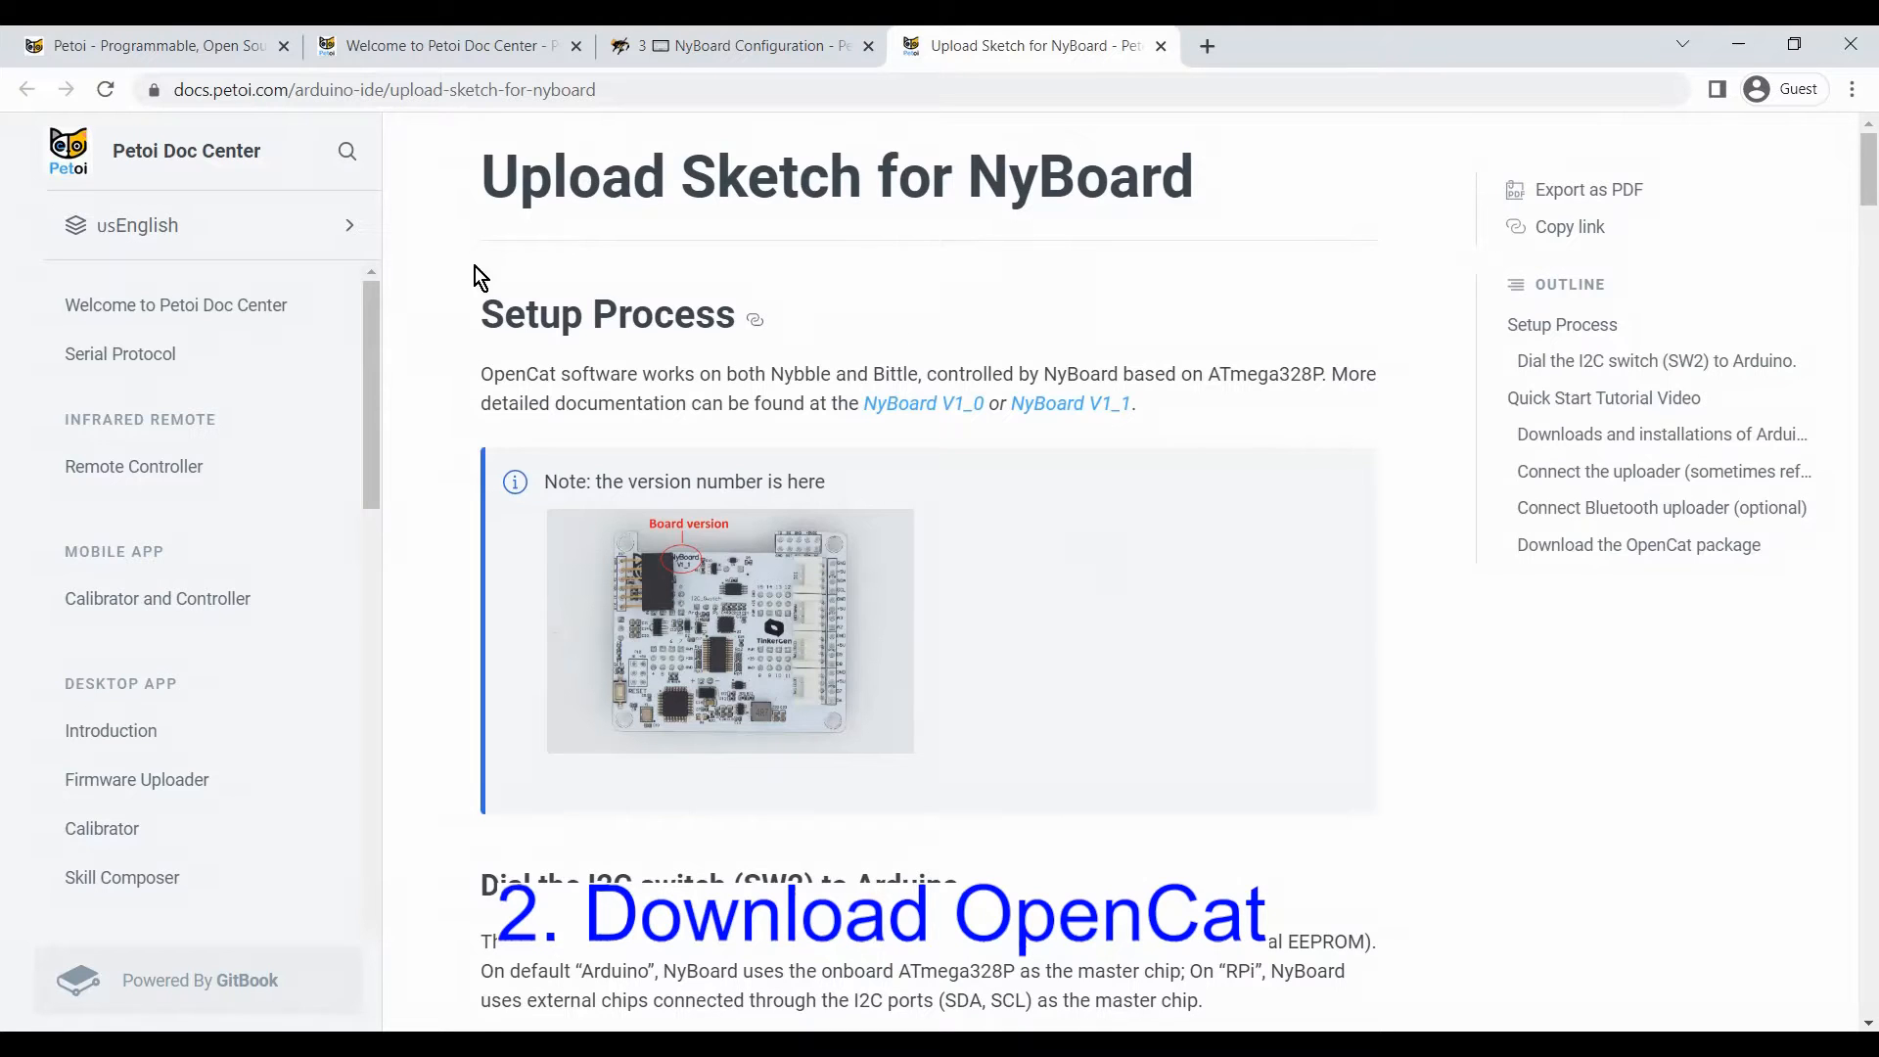
mouse_move(369, 410)
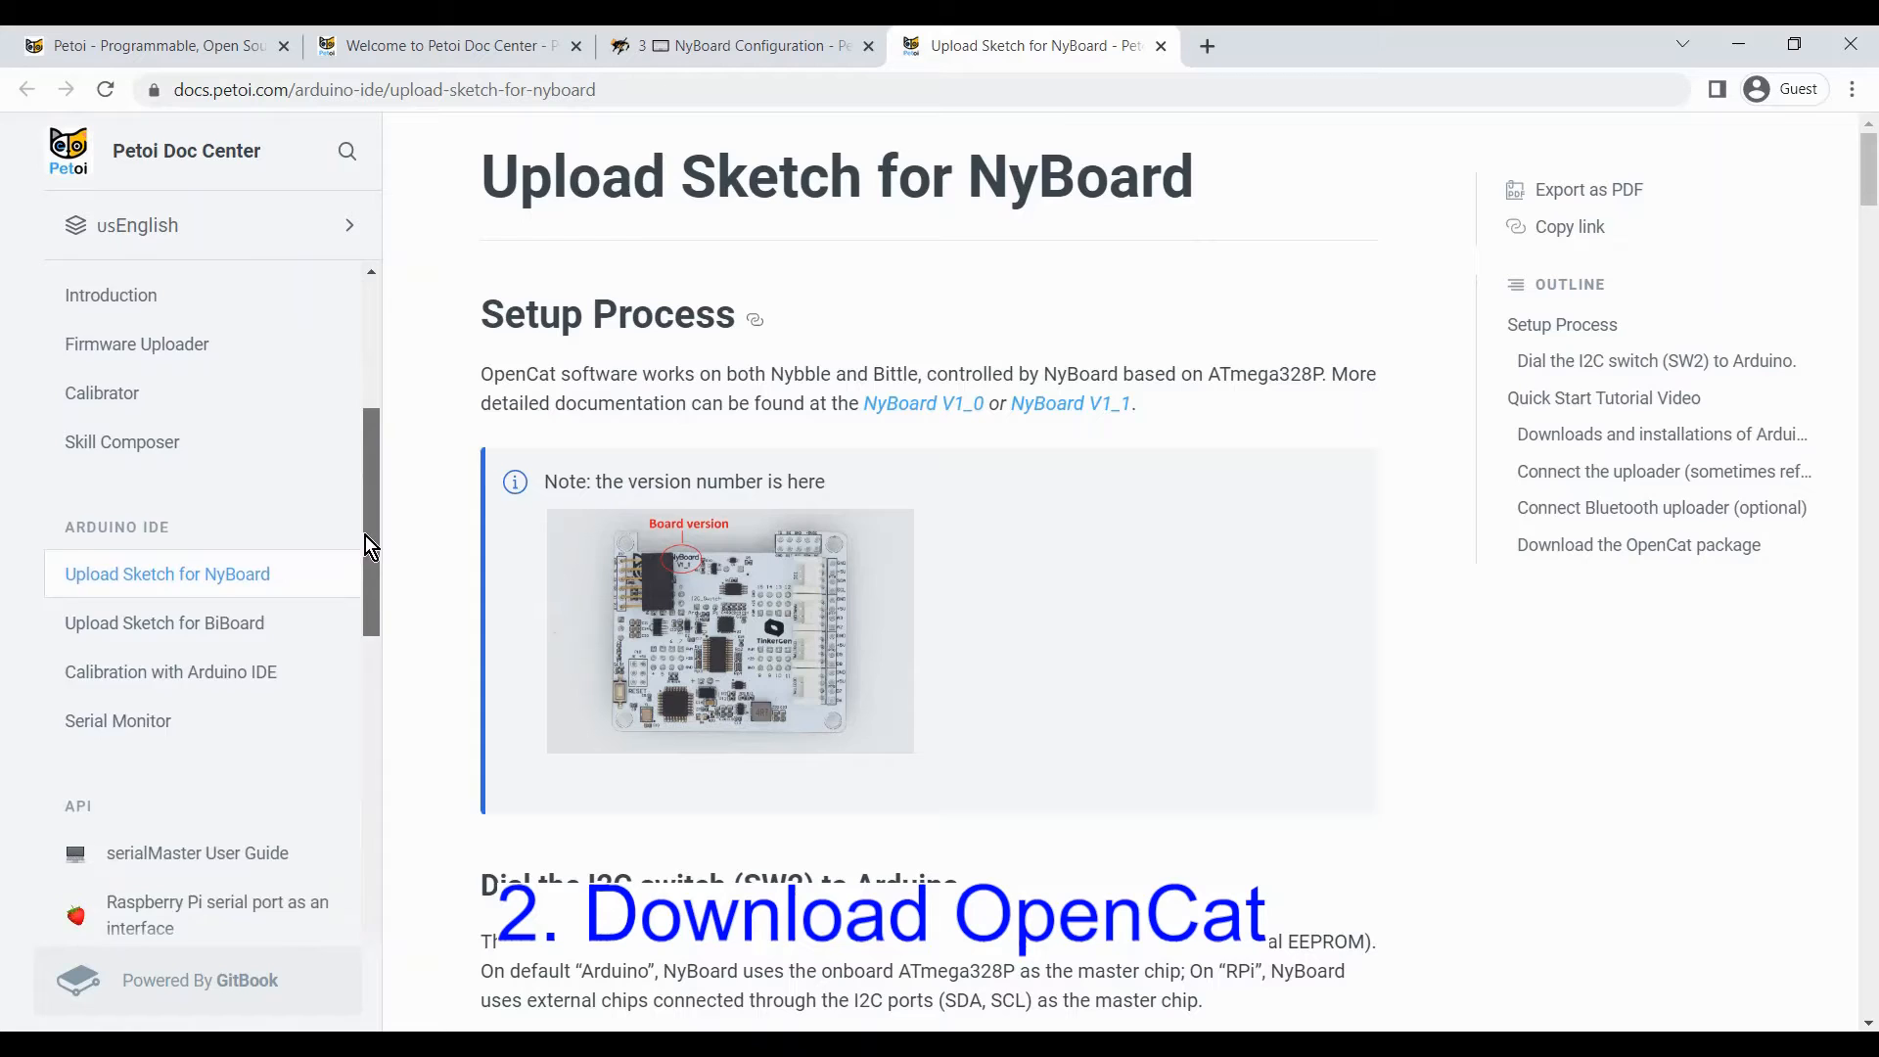
scroll("down", 3)
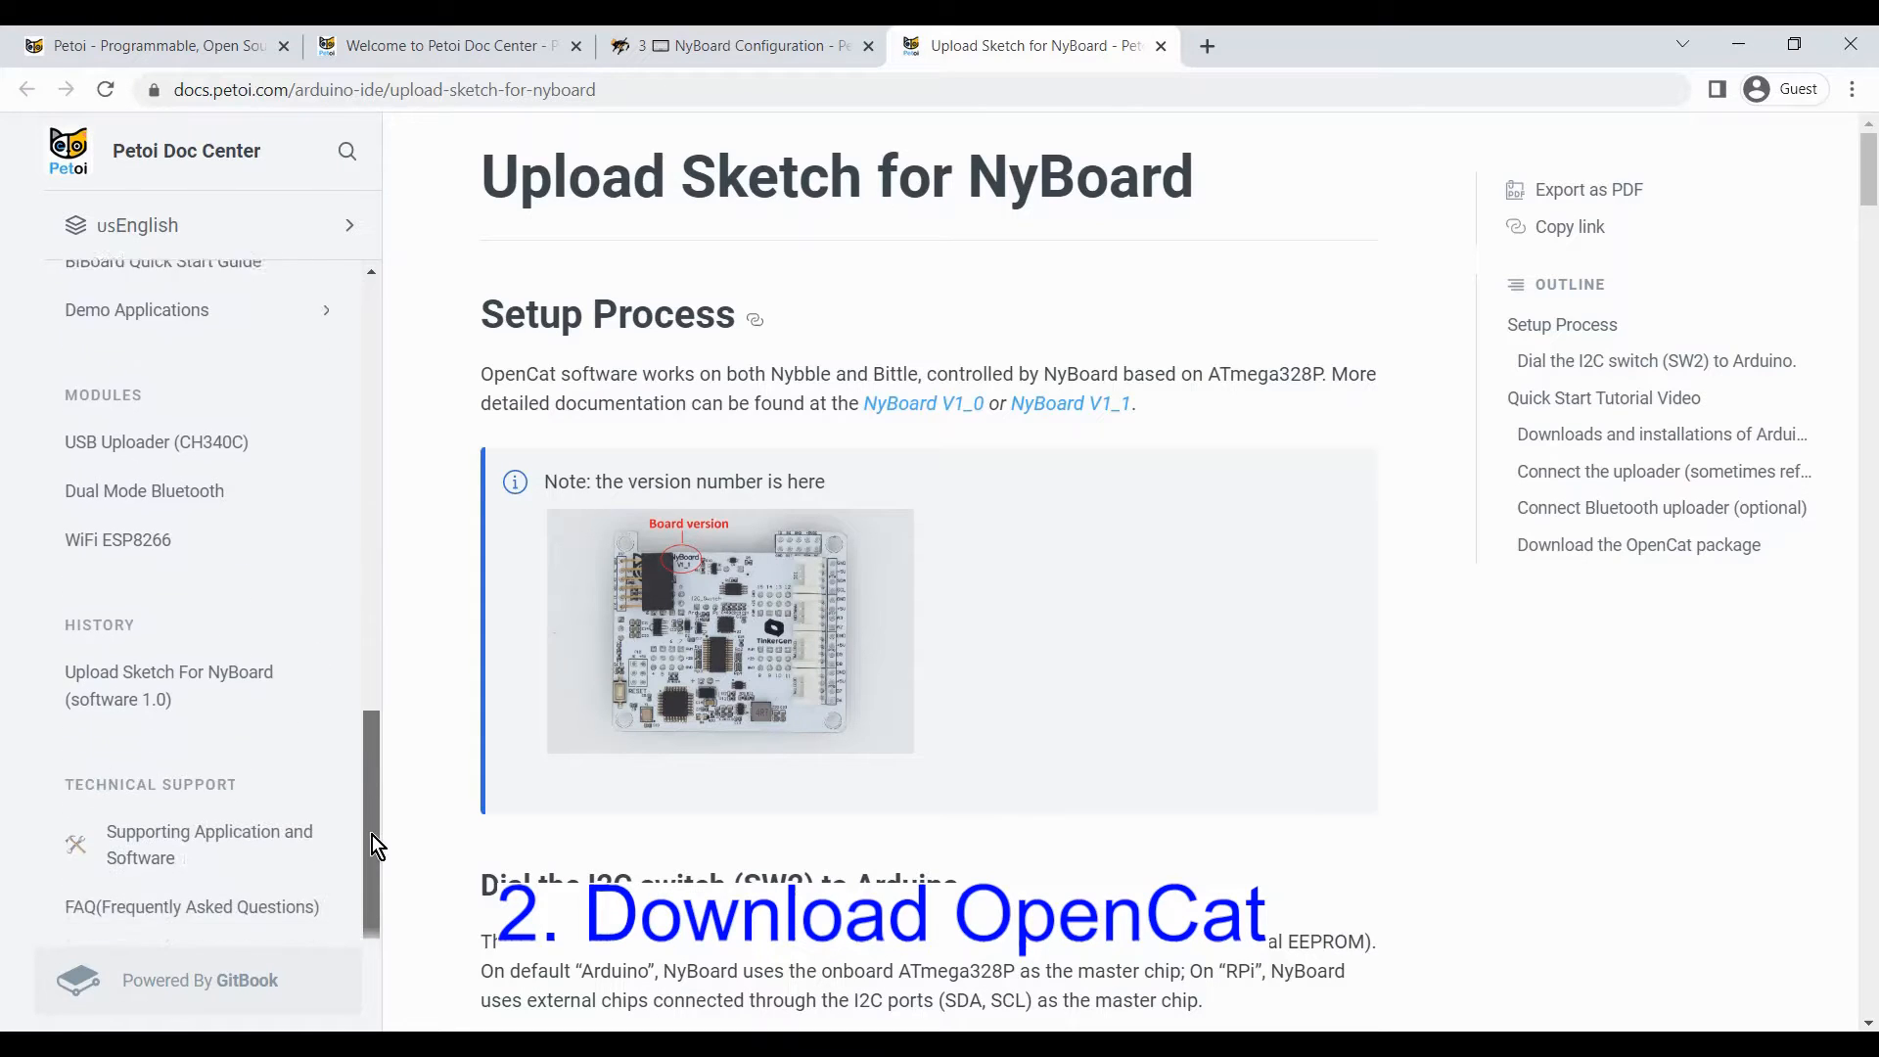
scroll("down", 3)
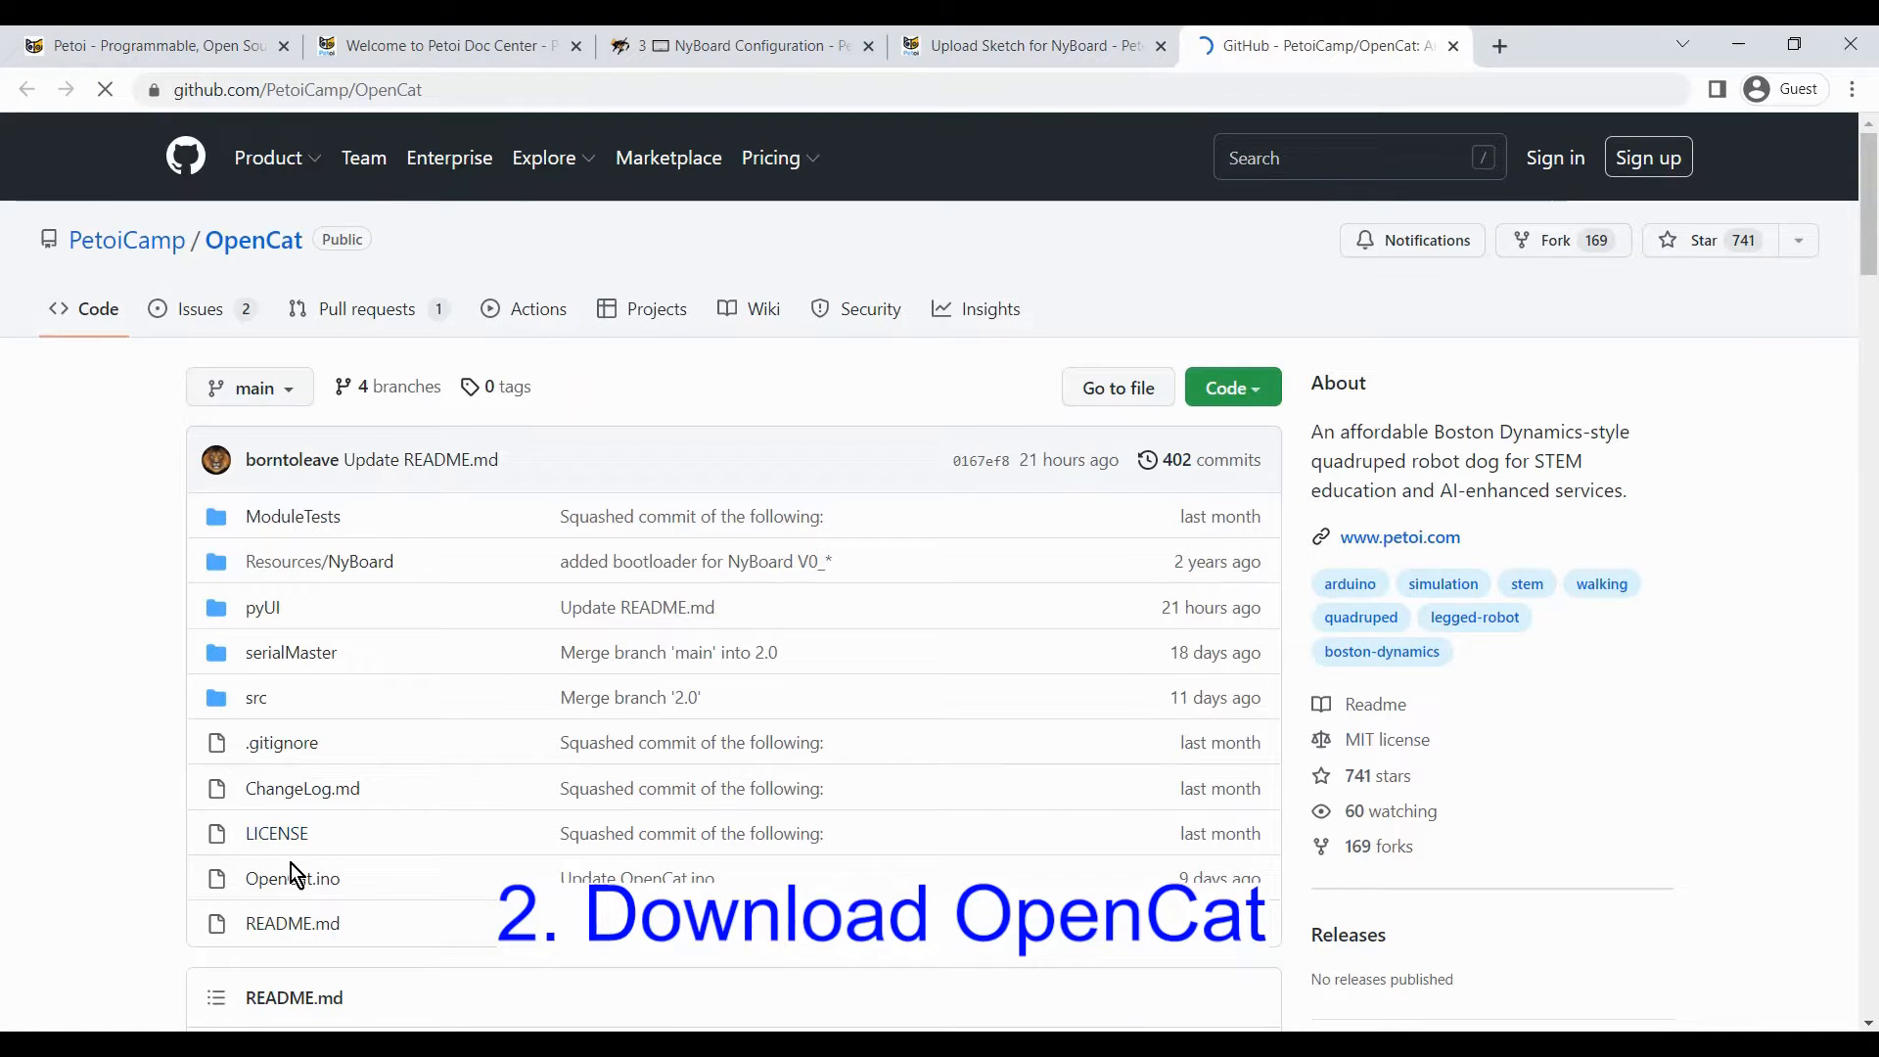
mouse_move(1187, 553)
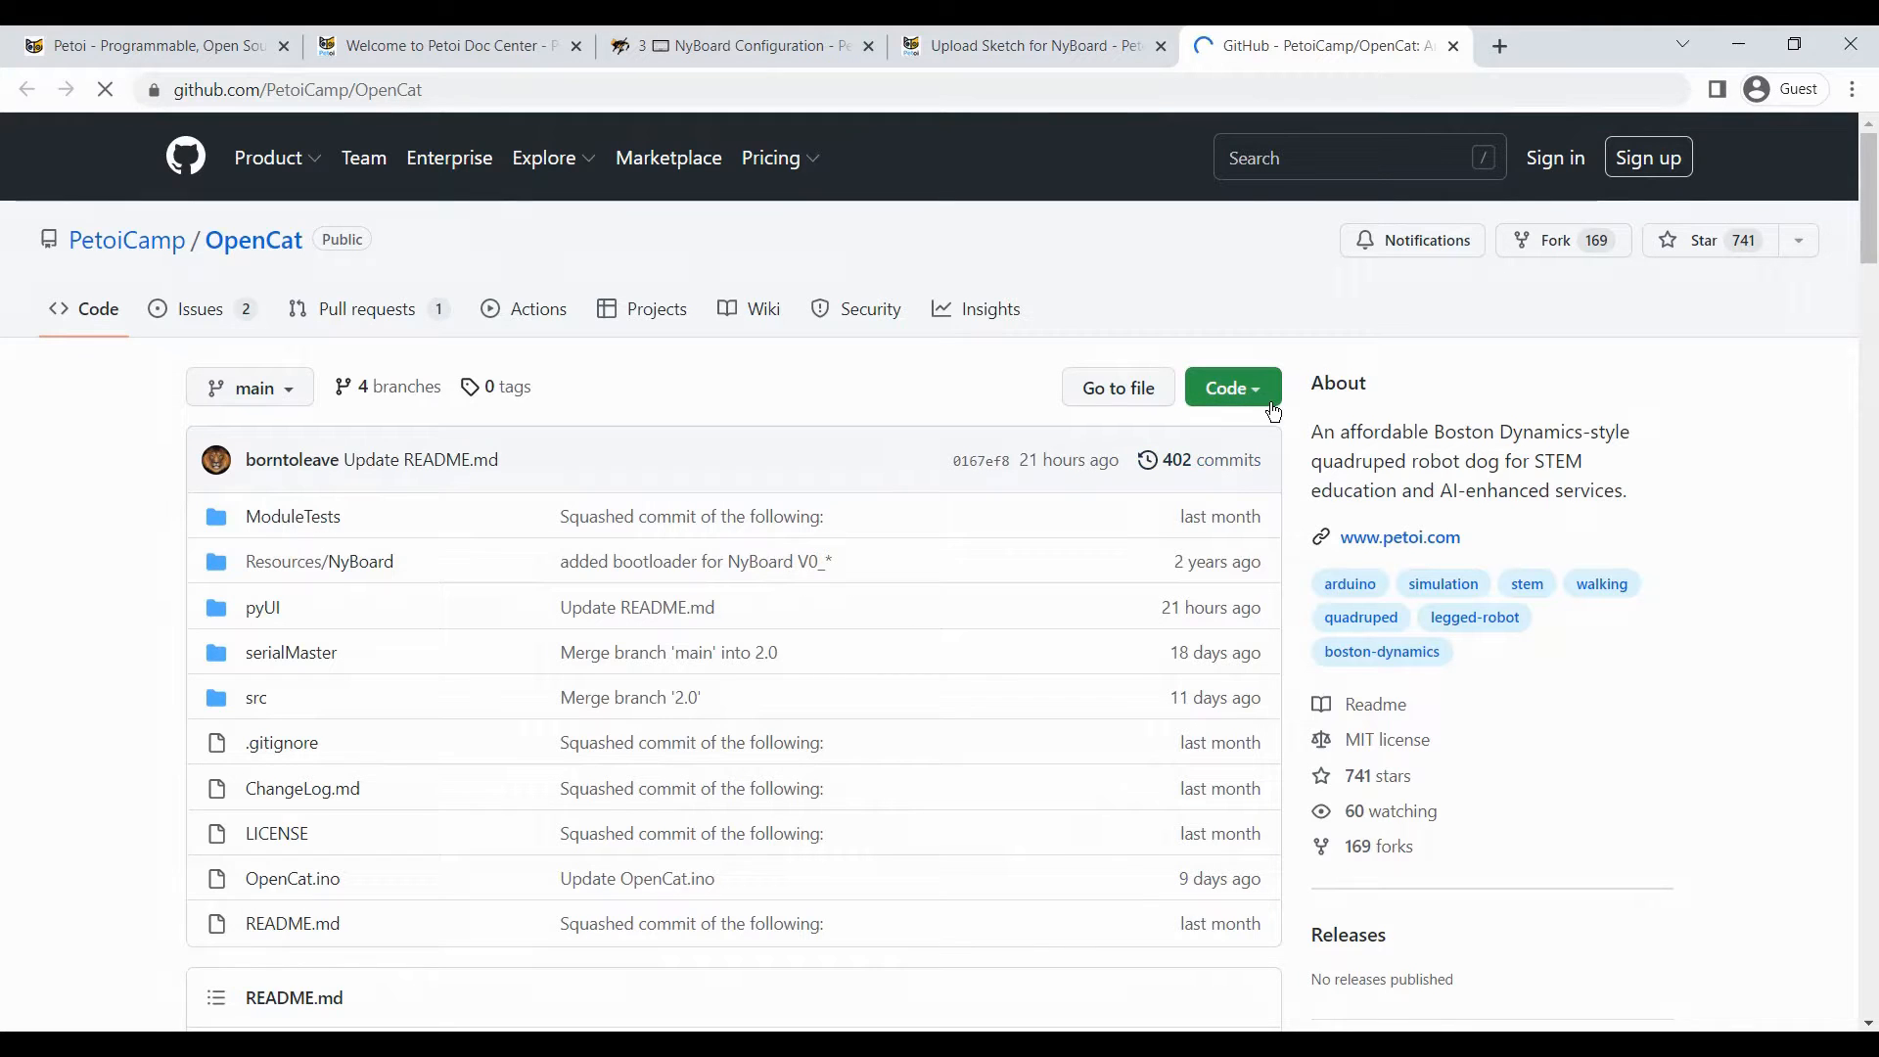
left_click(1232, 387)
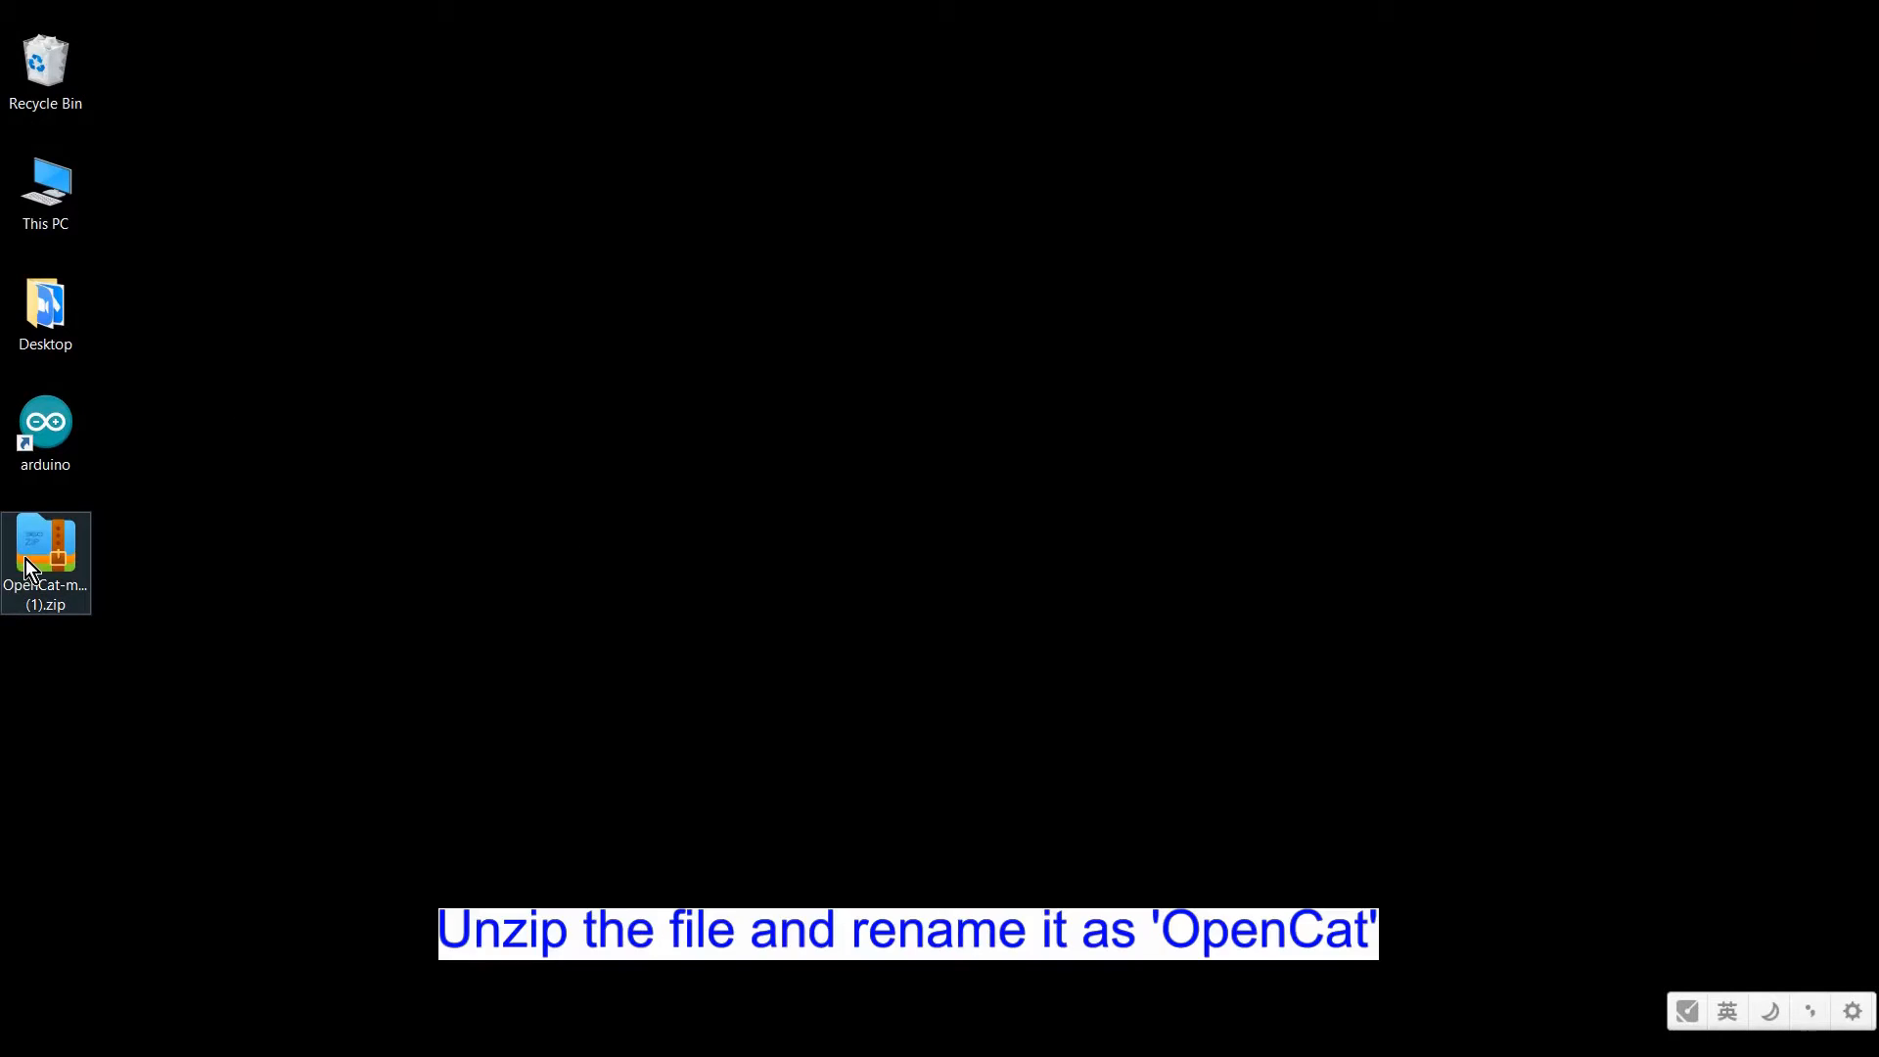
Step: Extract OpenCat-main.zip on the desktop, rename the folder OpenCat, and open it
right_click(45, 557)
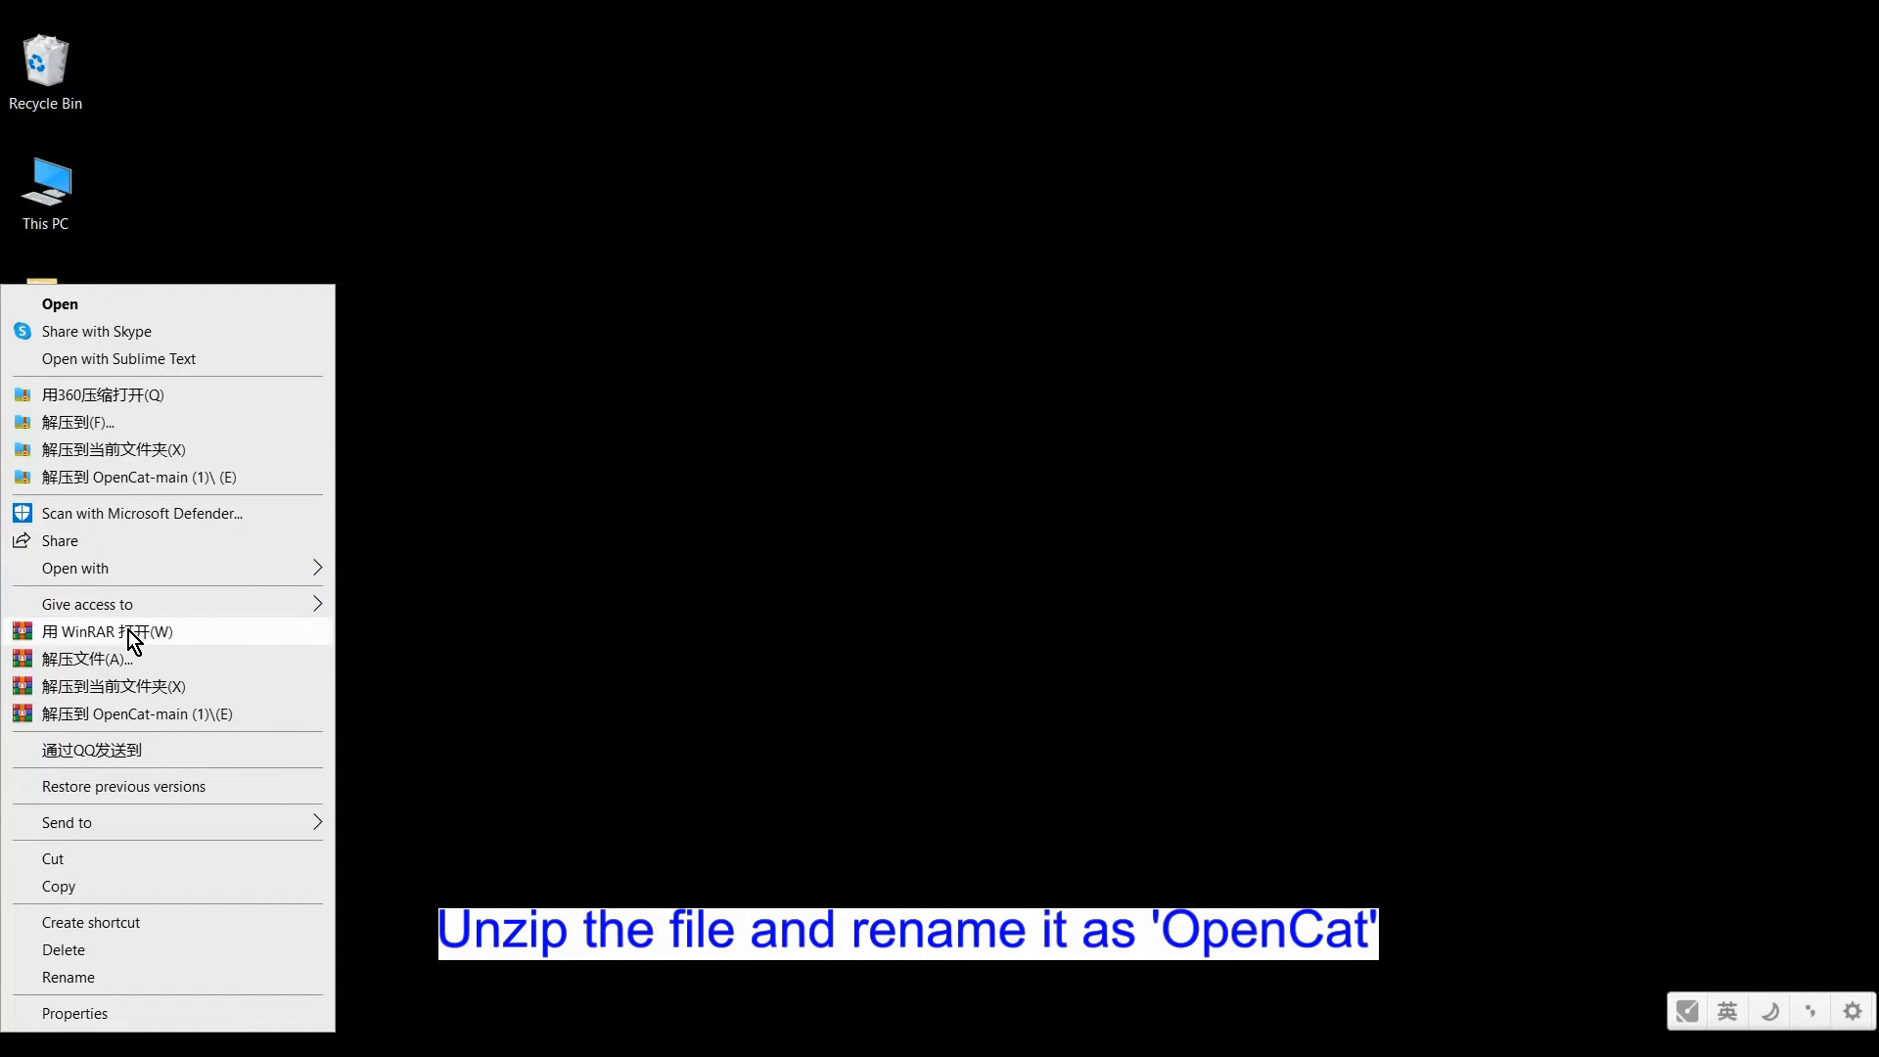
left_click(107, 631)
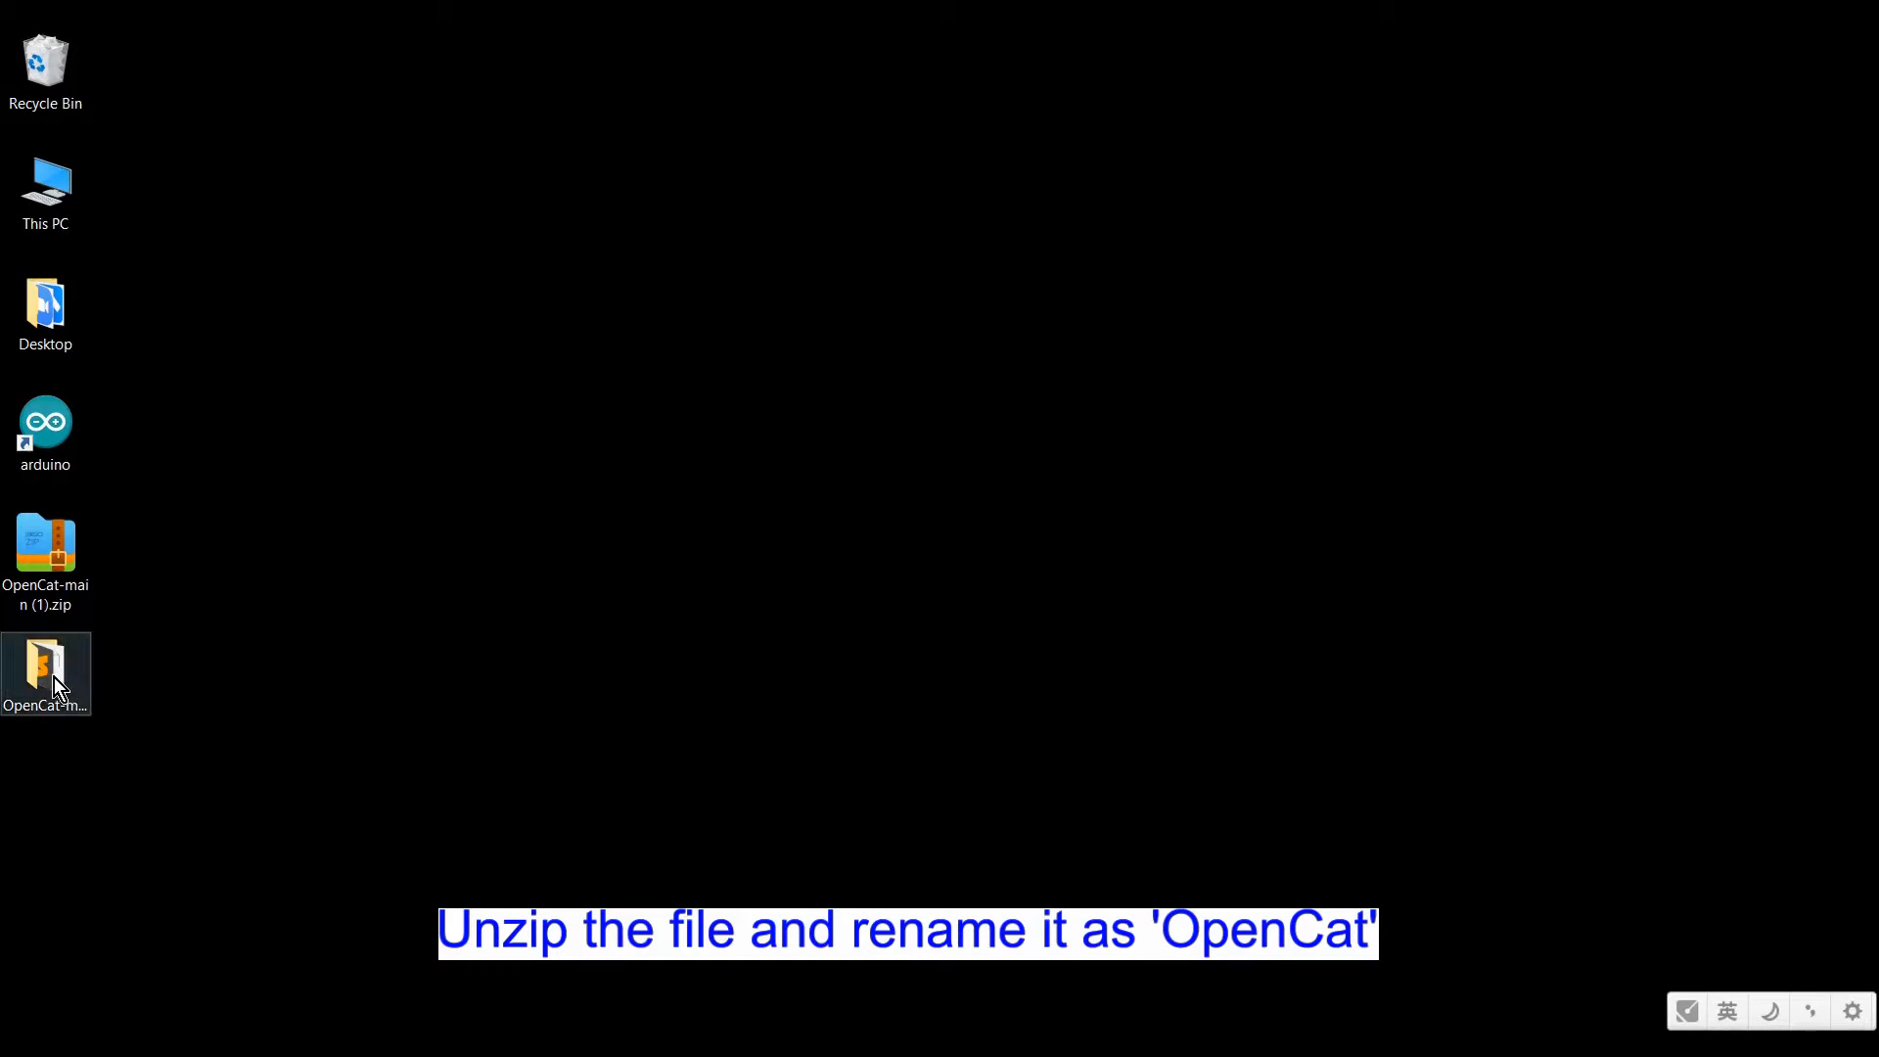
mouse_move(55, 685)
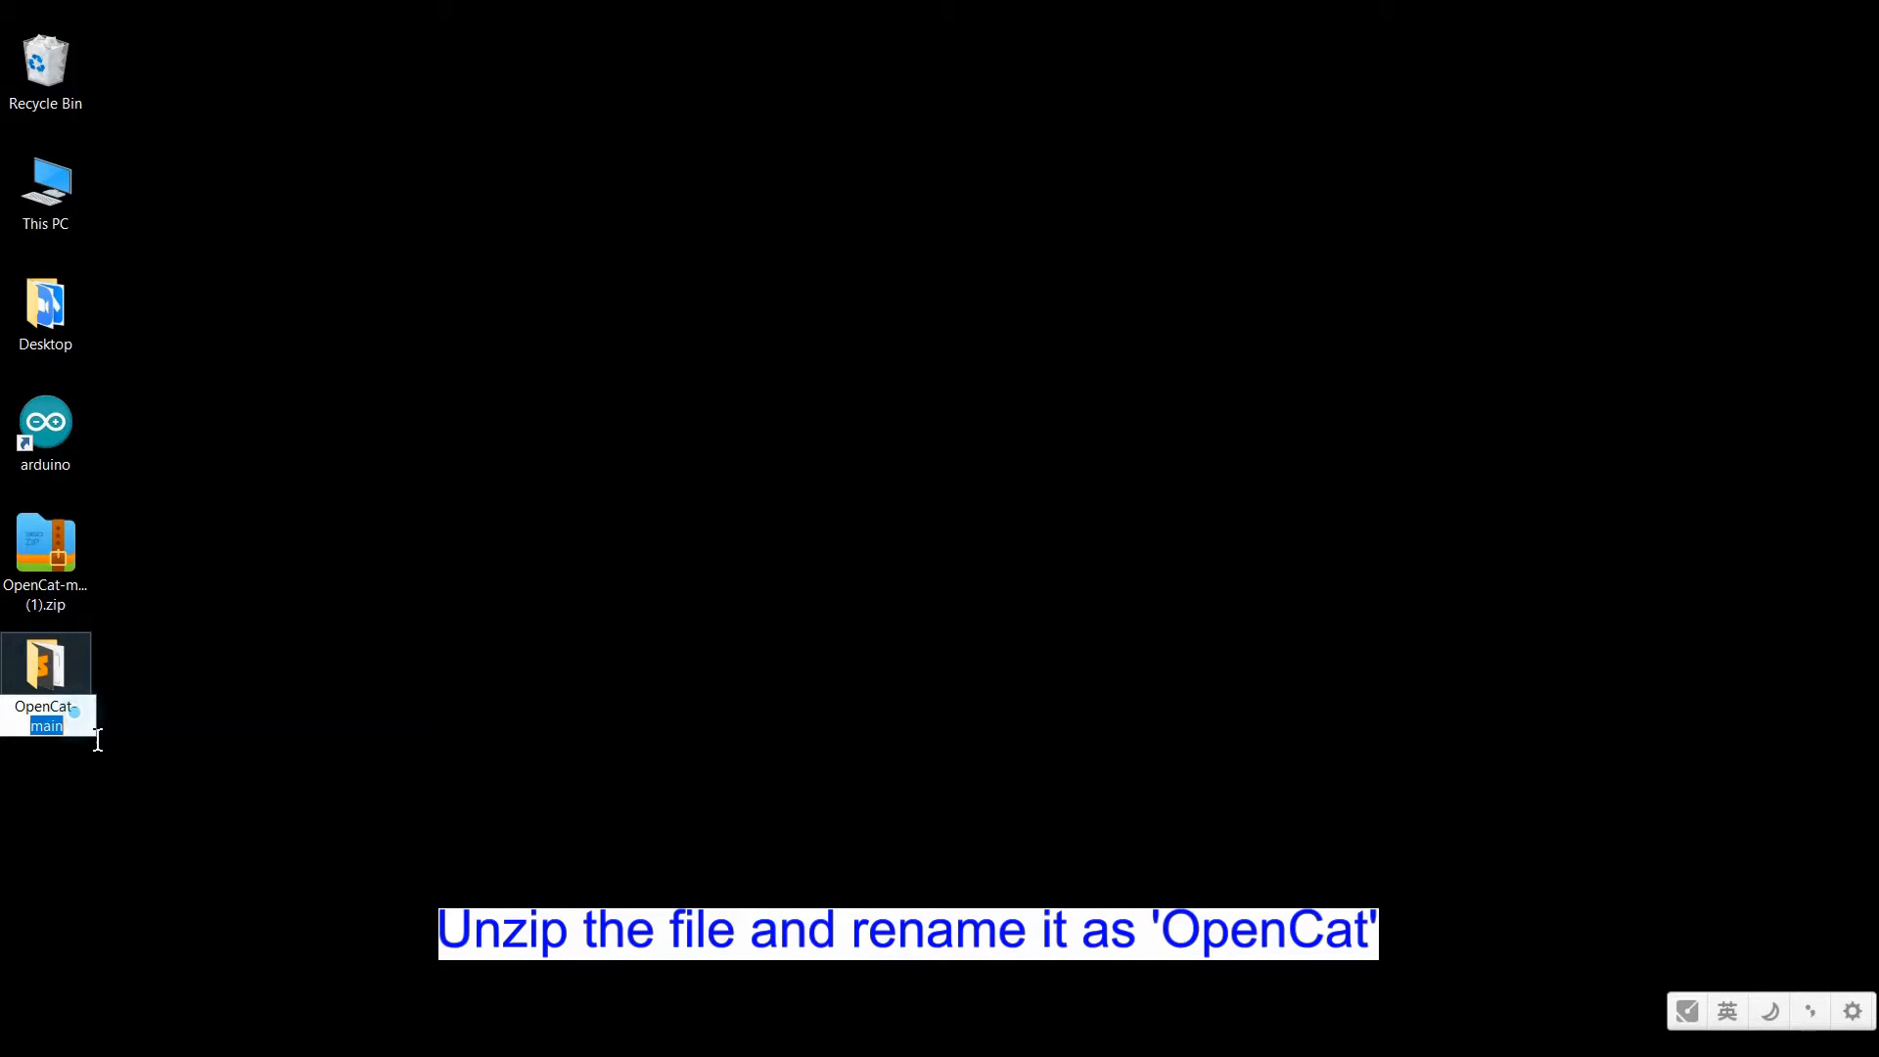
key("Enter")
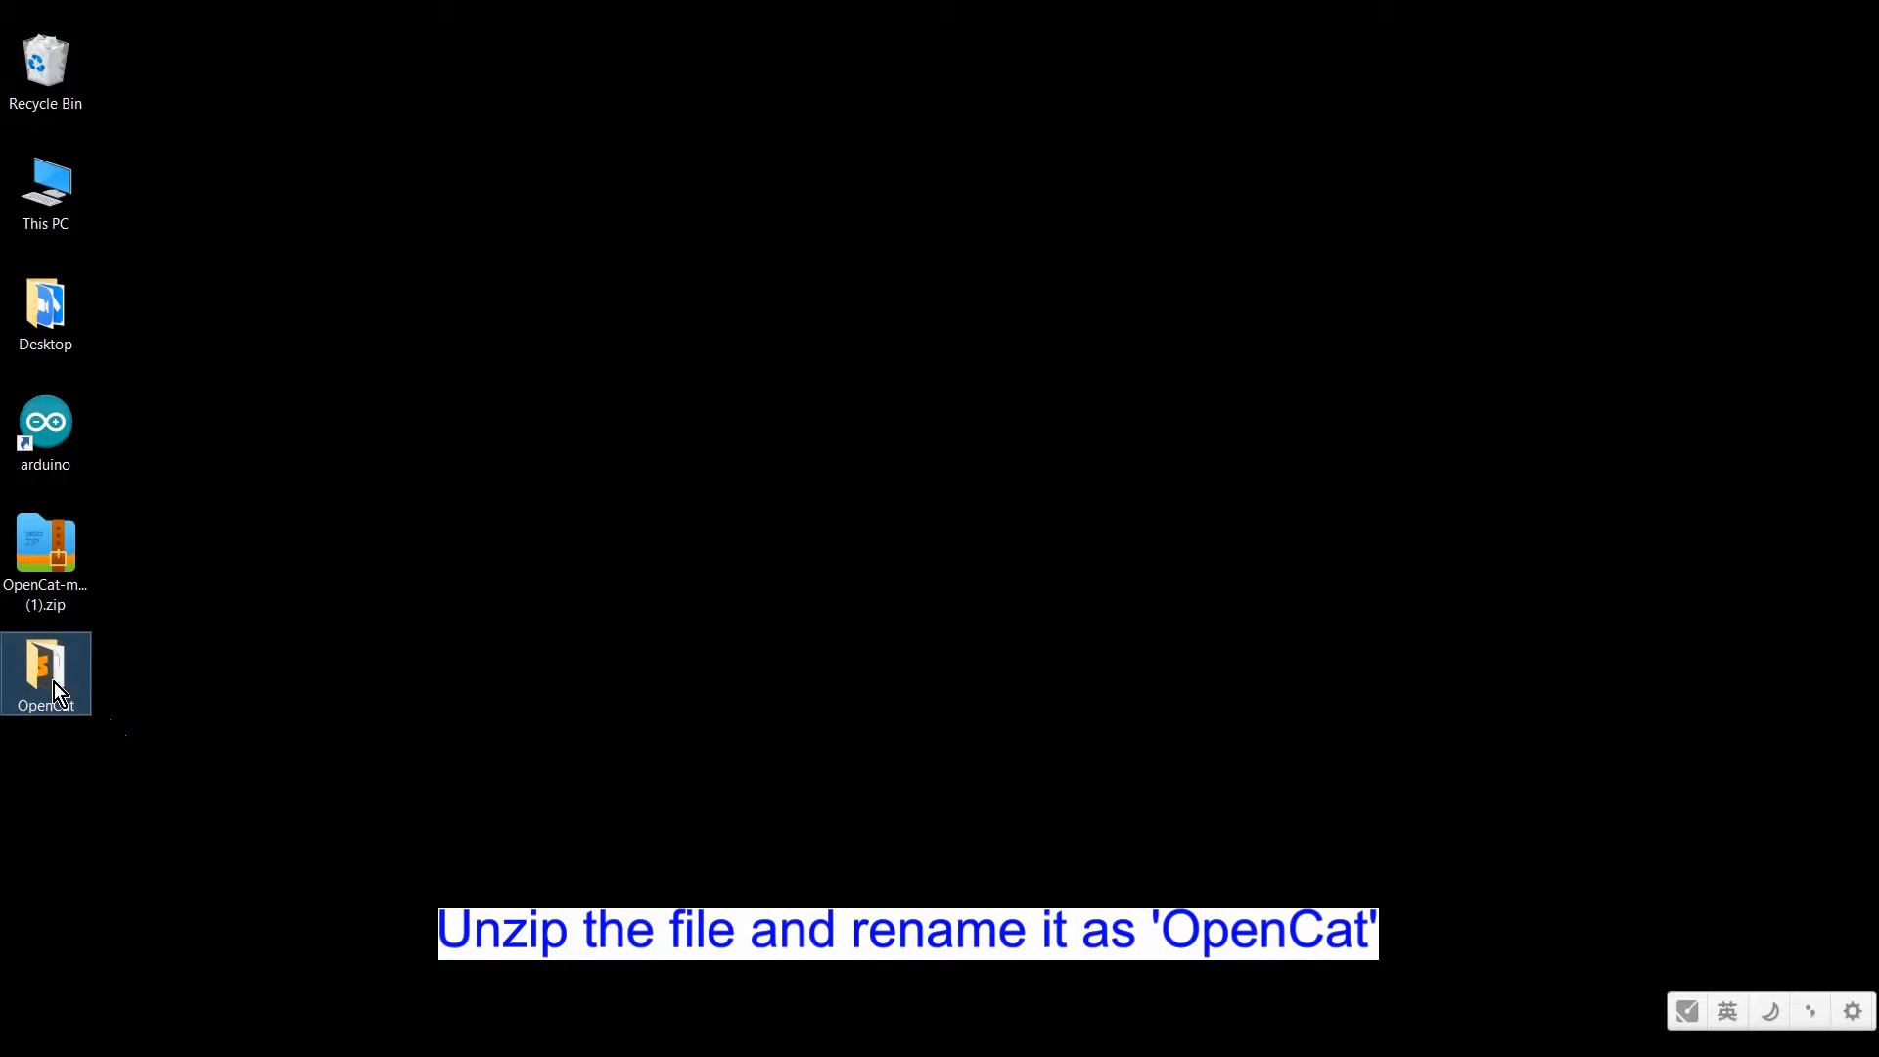
double_click(45, 665)
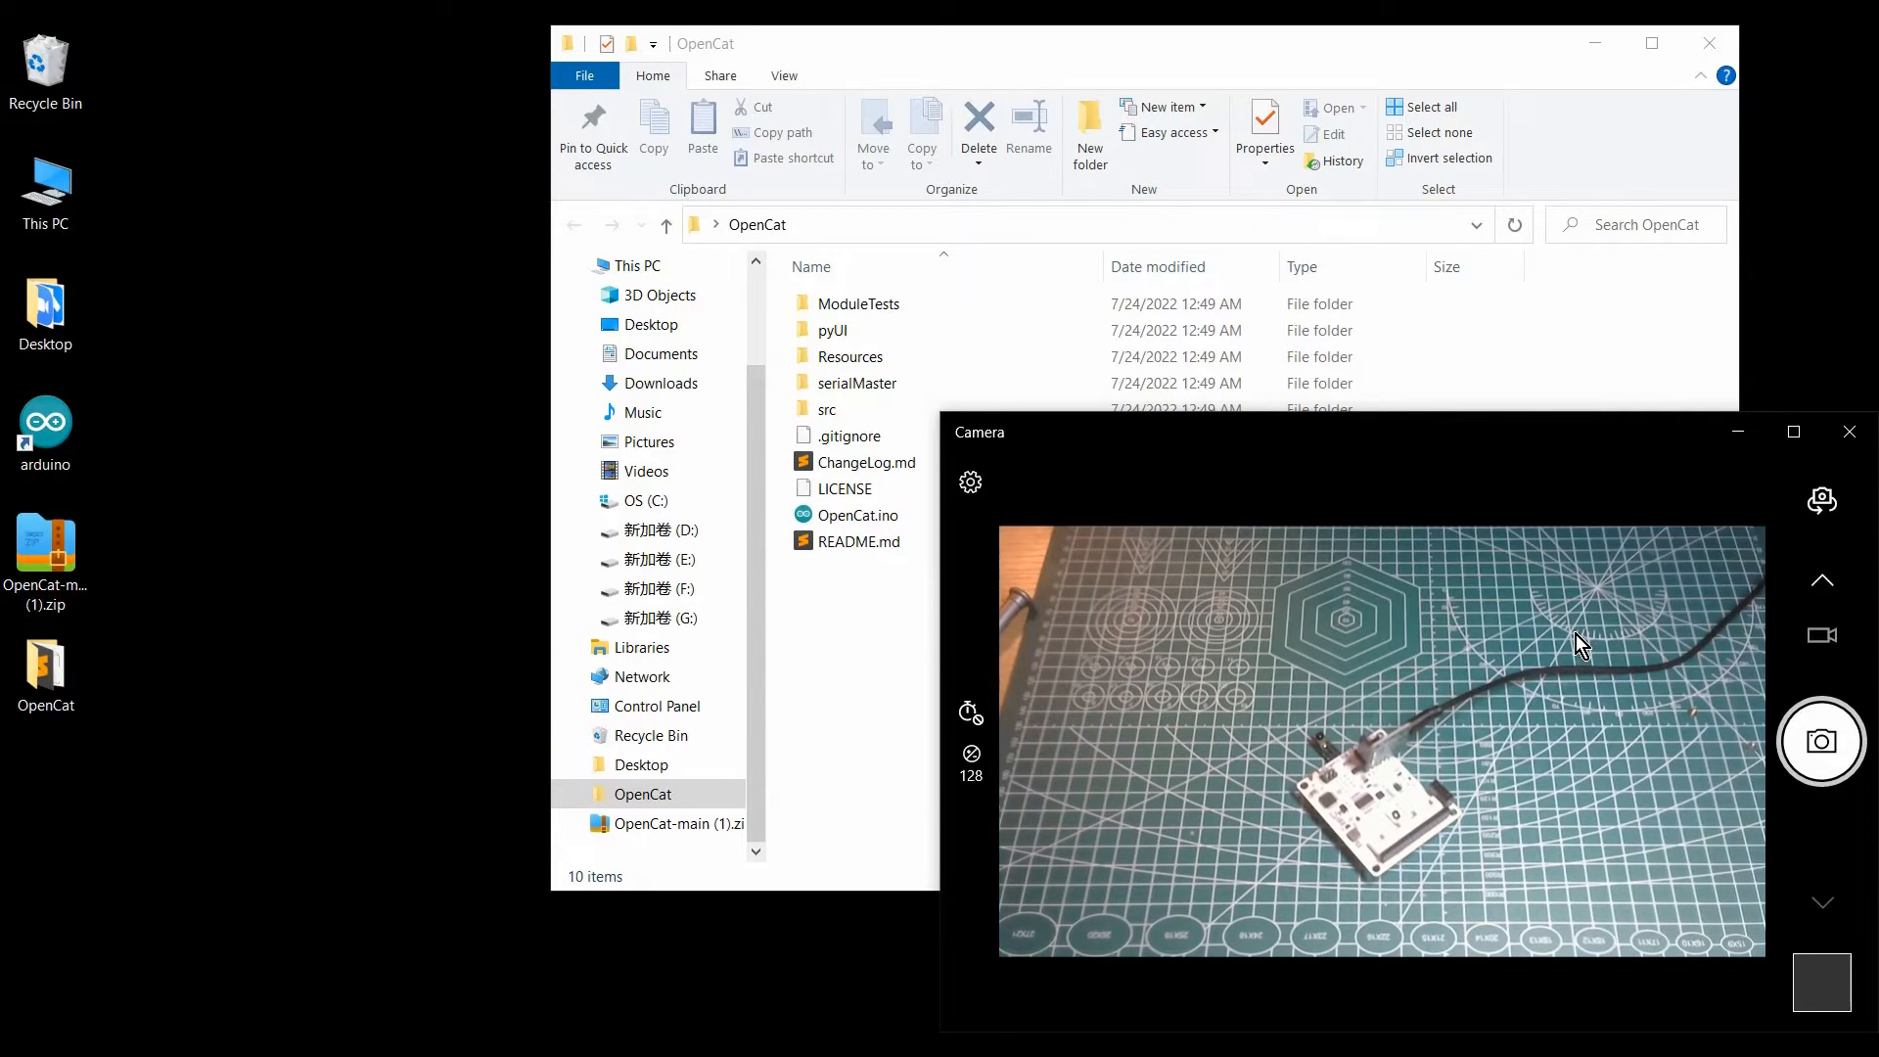
mouse_move(1271, 722)
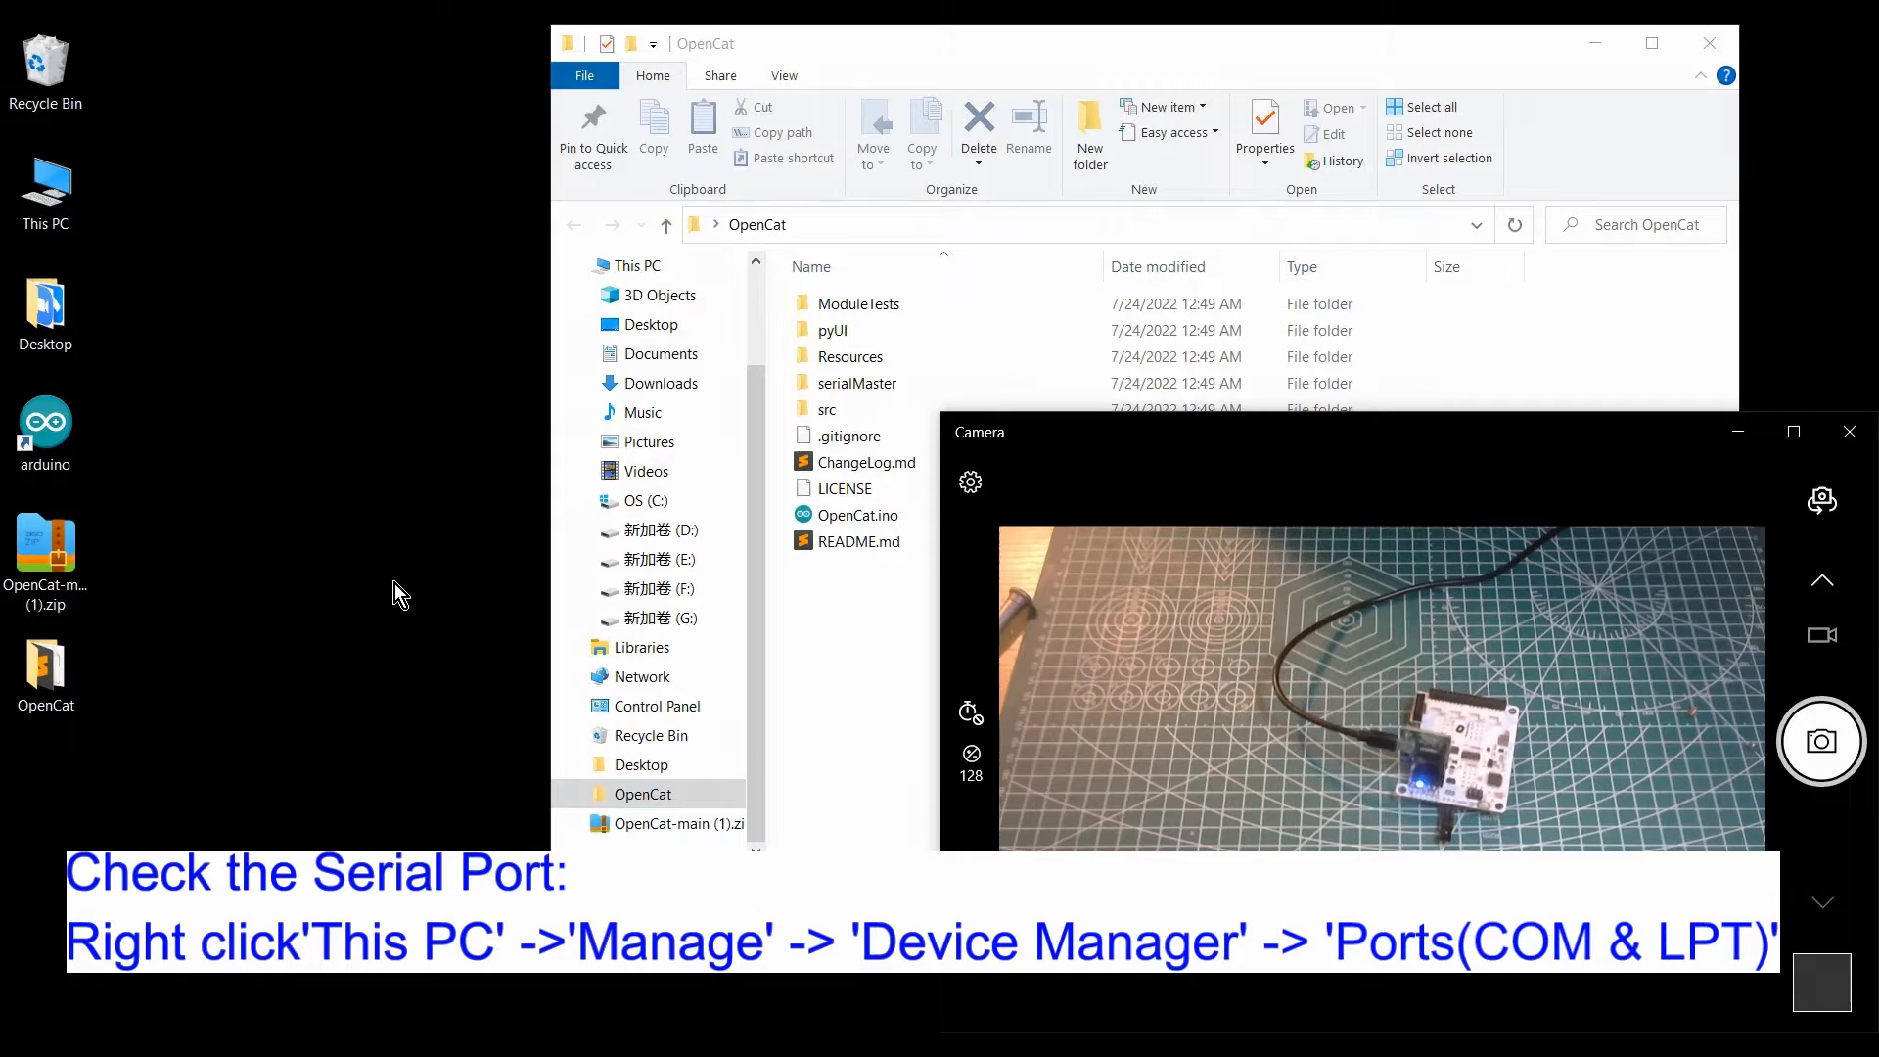
Step: Open Computer Management from This PC and expand Device Manager's Ports (COM & LPT)
right_click(45, 181)
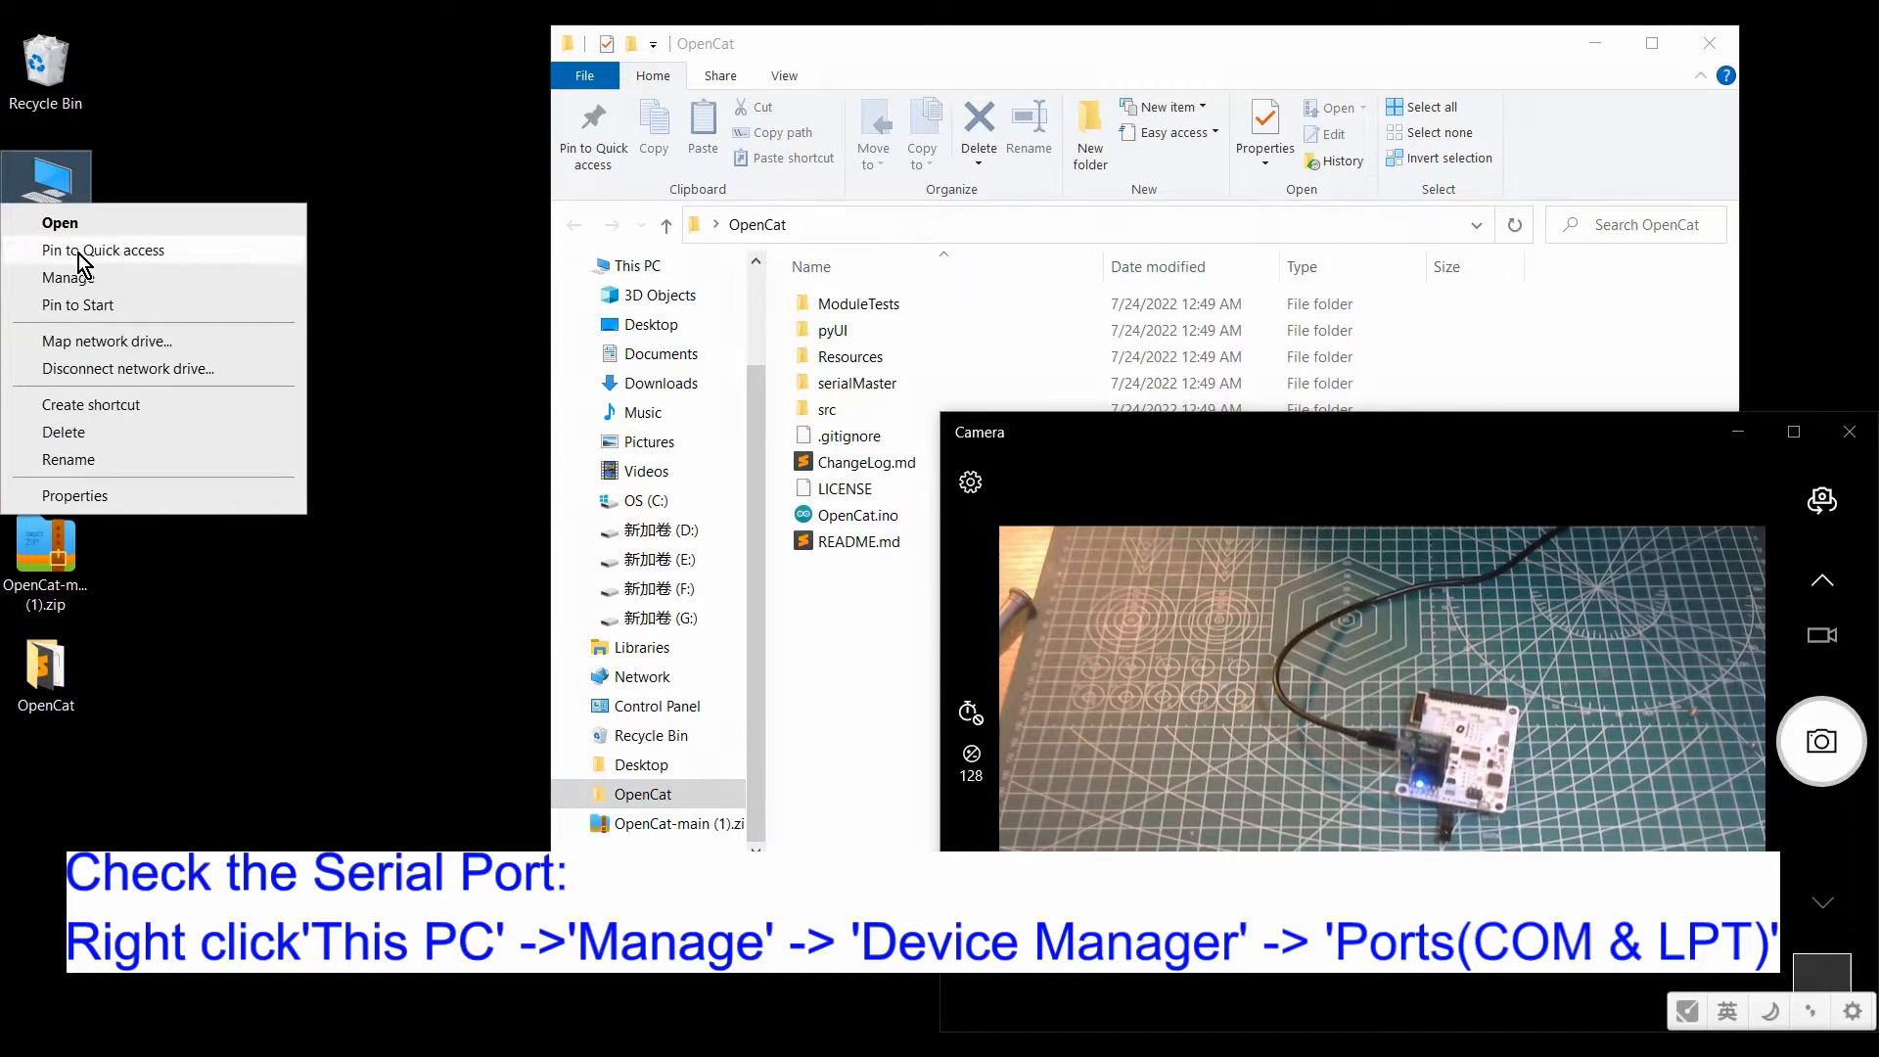
left_click(321, 339)
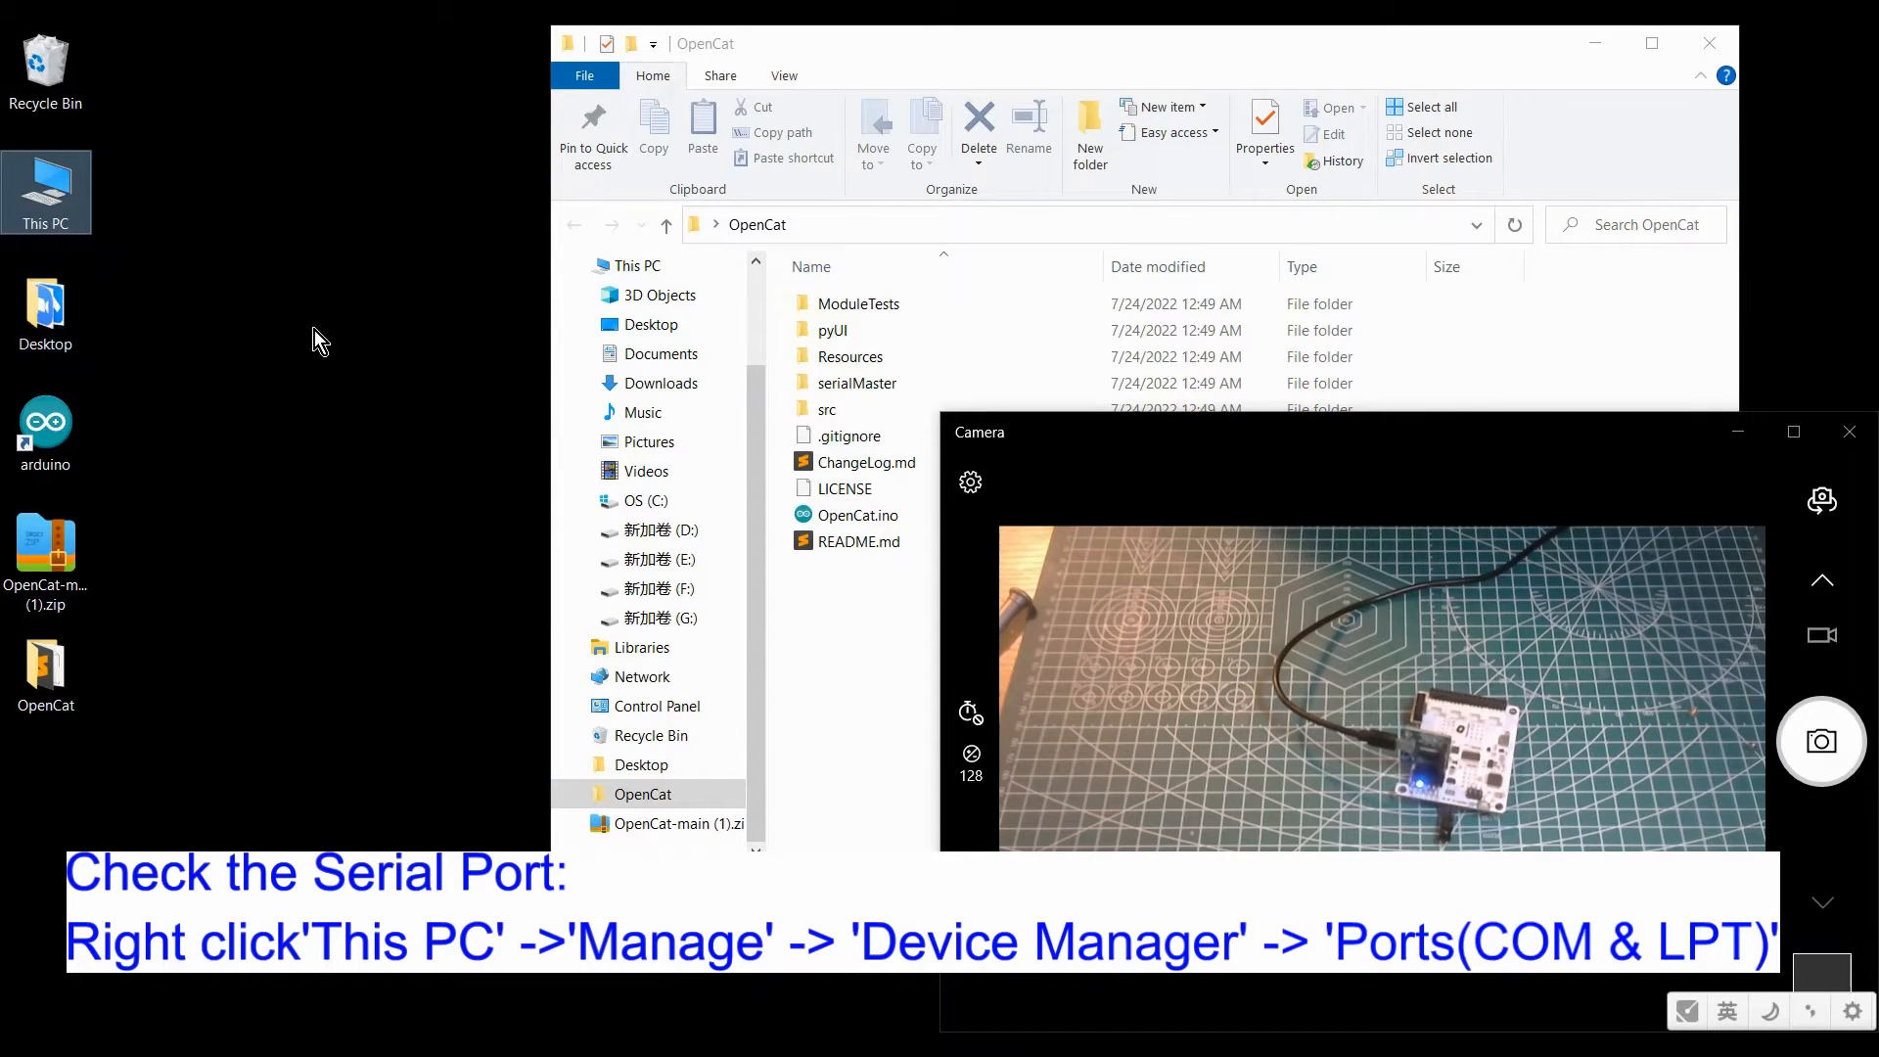
left_click(45, 192)
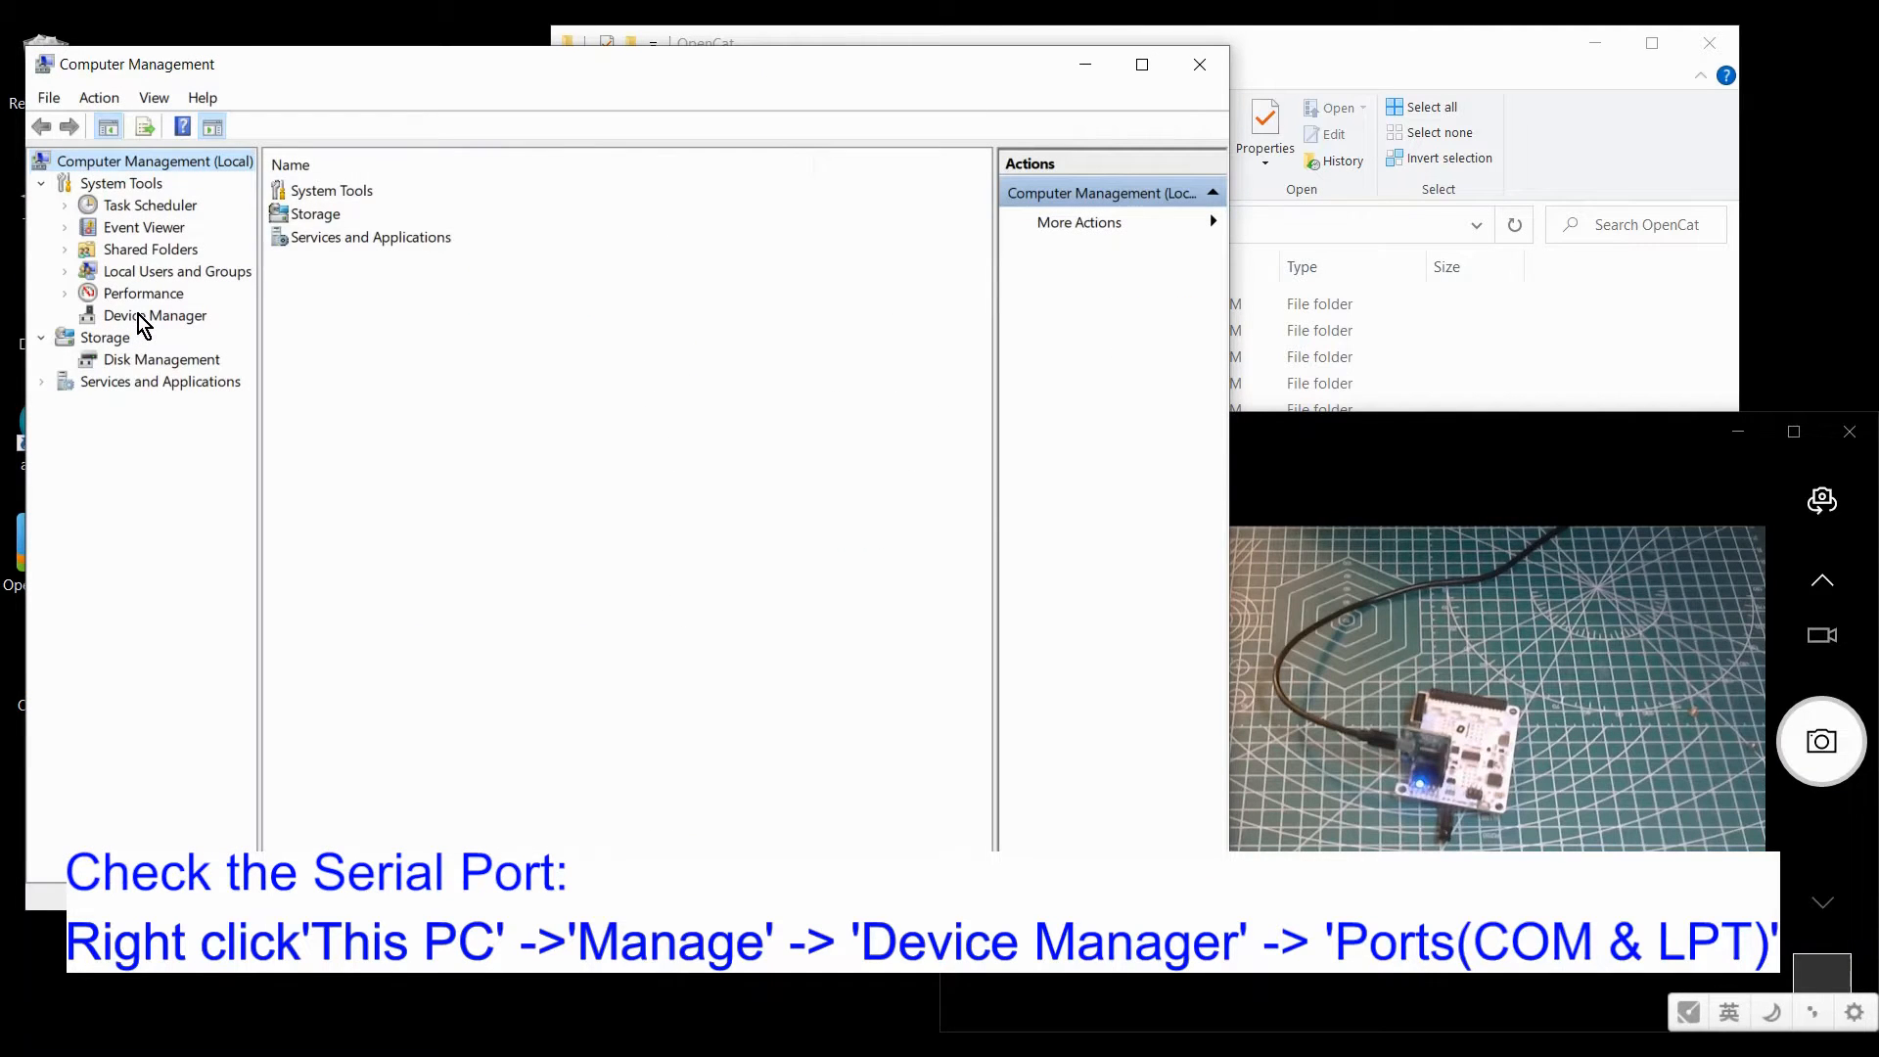
left_click(153, 315)
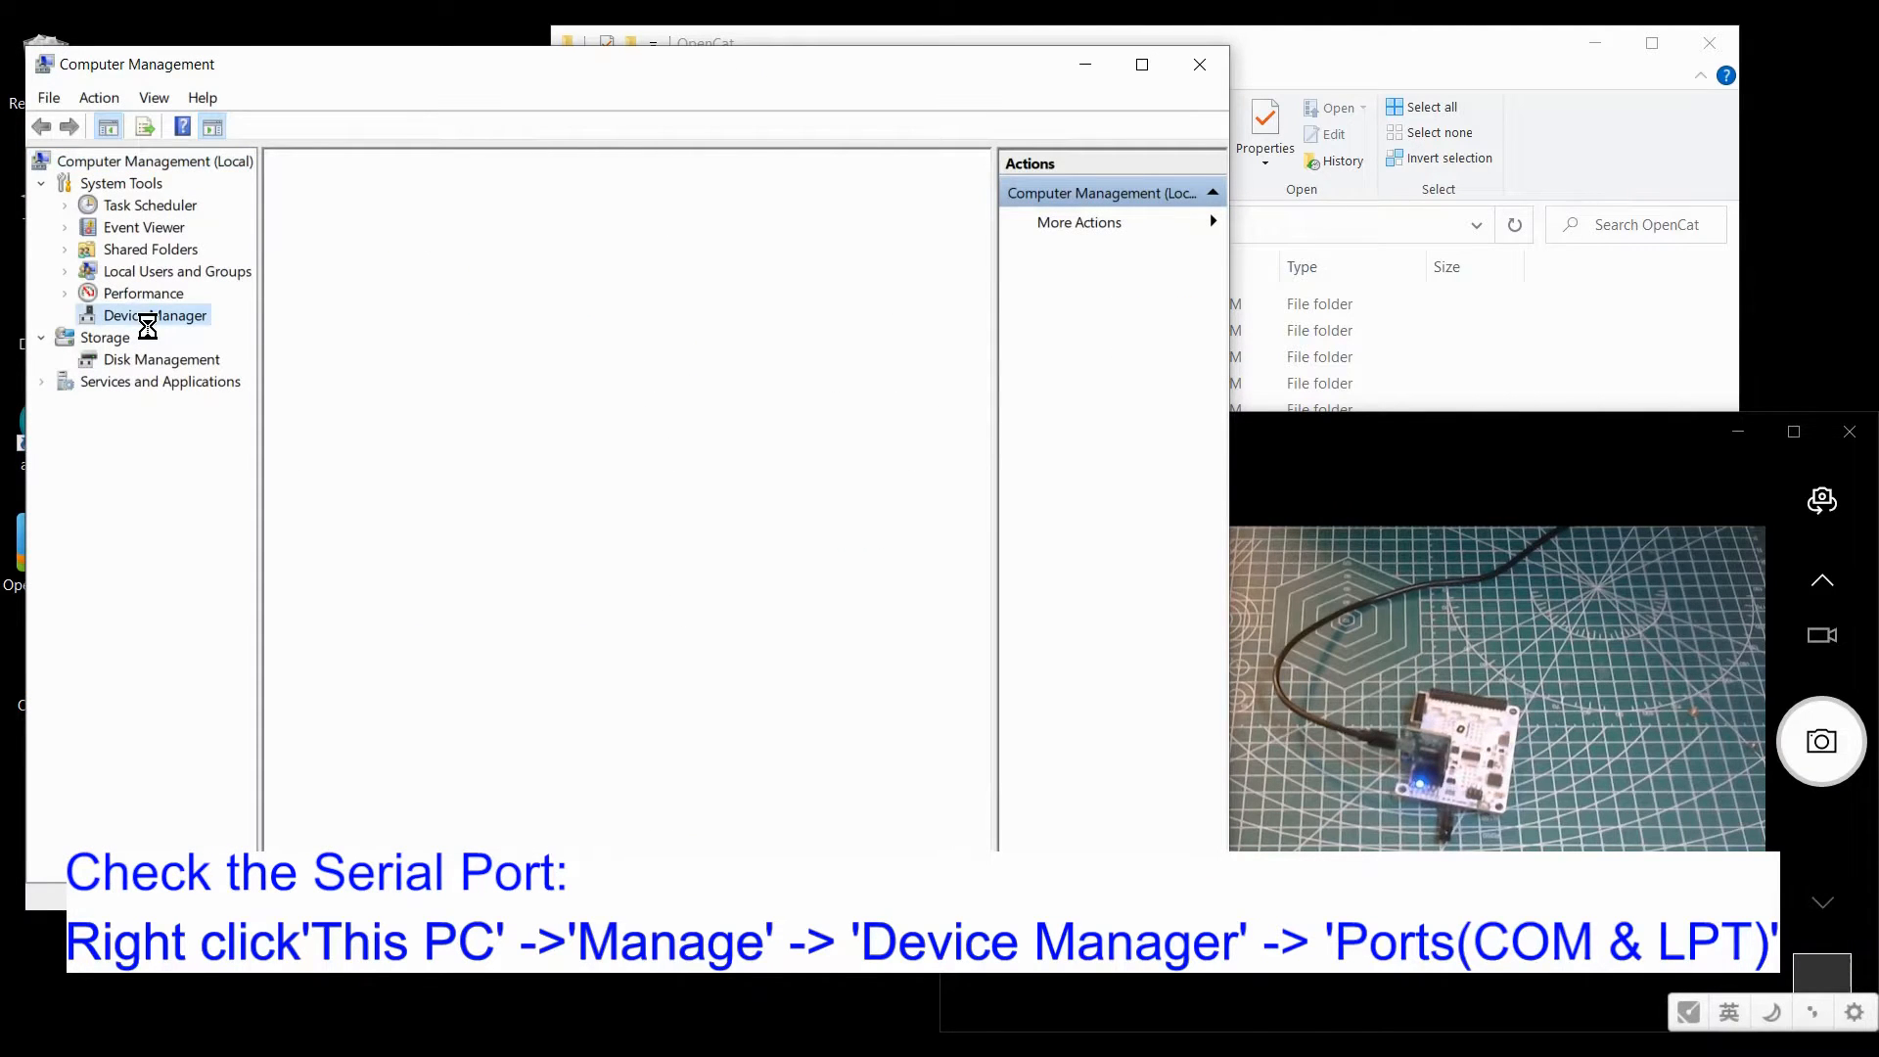
left_click(155, 315)
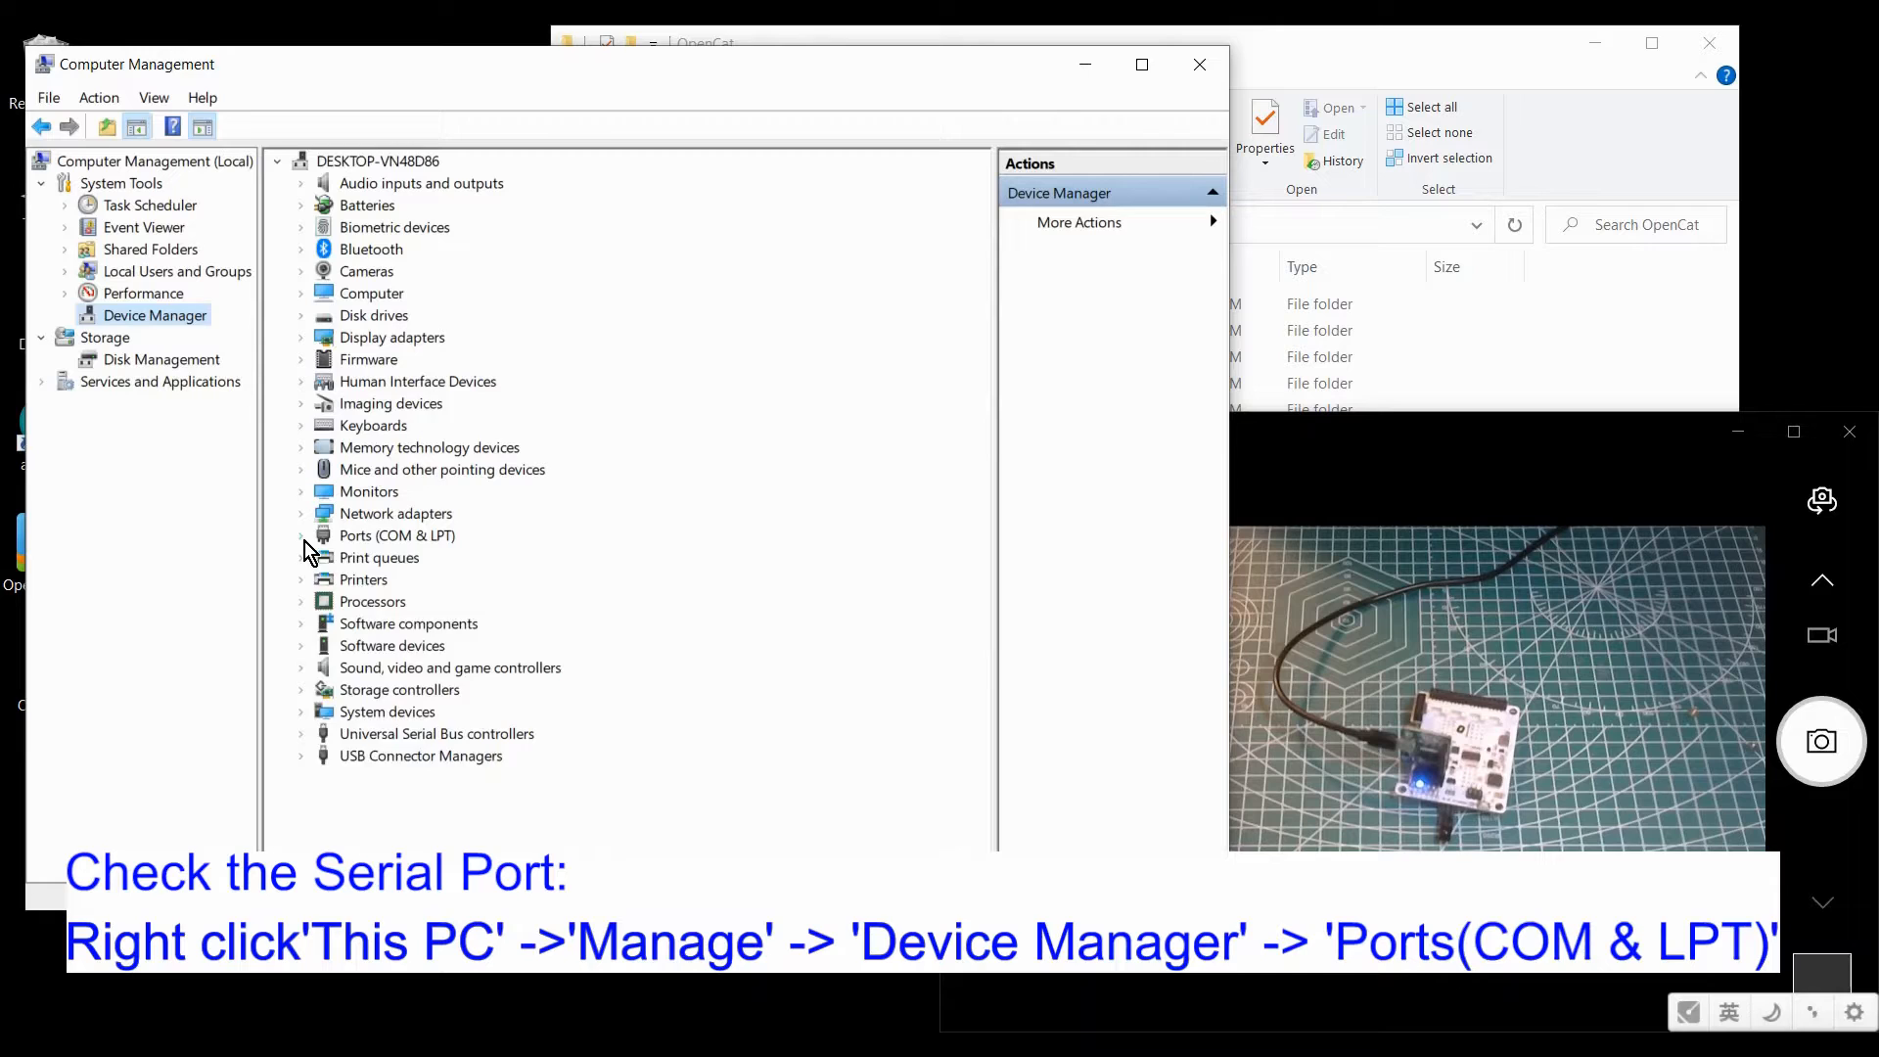
left_click(301, 535)
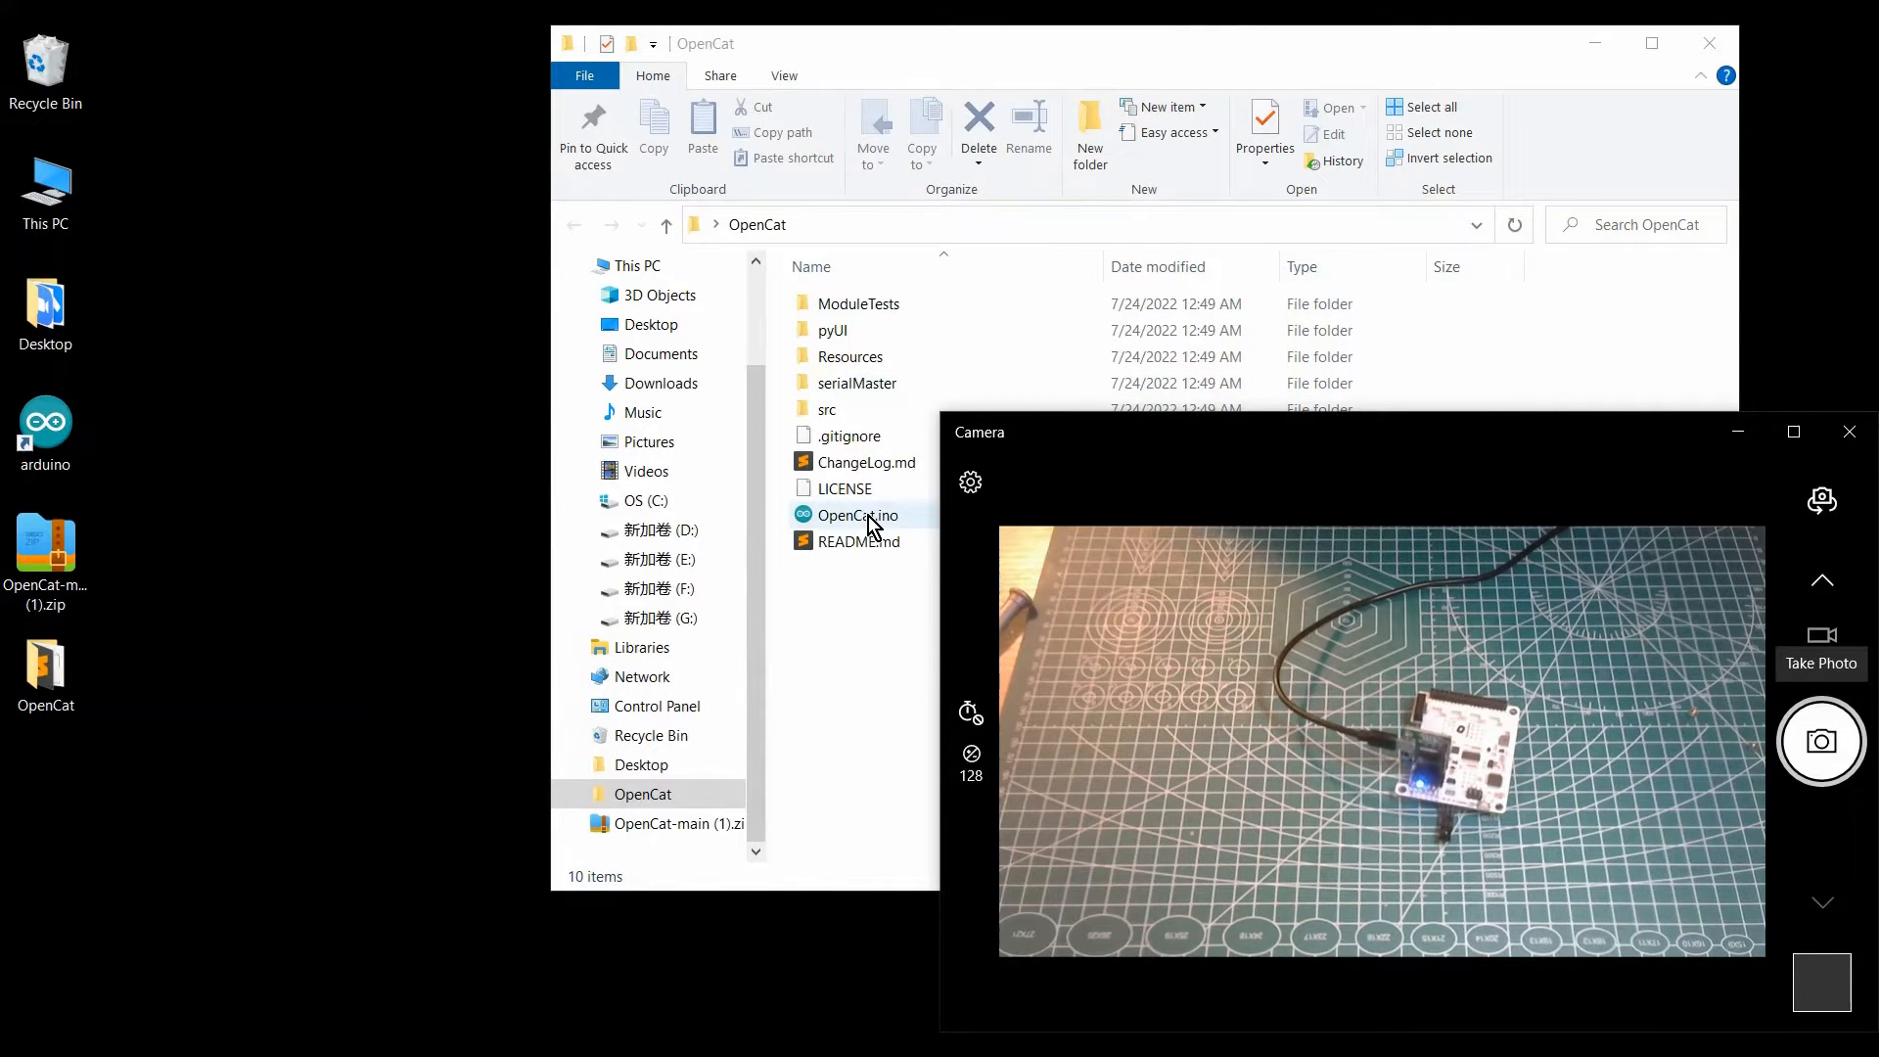
Step: Open OpenCat.ino in Arduino IDE and scroll to the board configuration defines
double_click(852, 515)
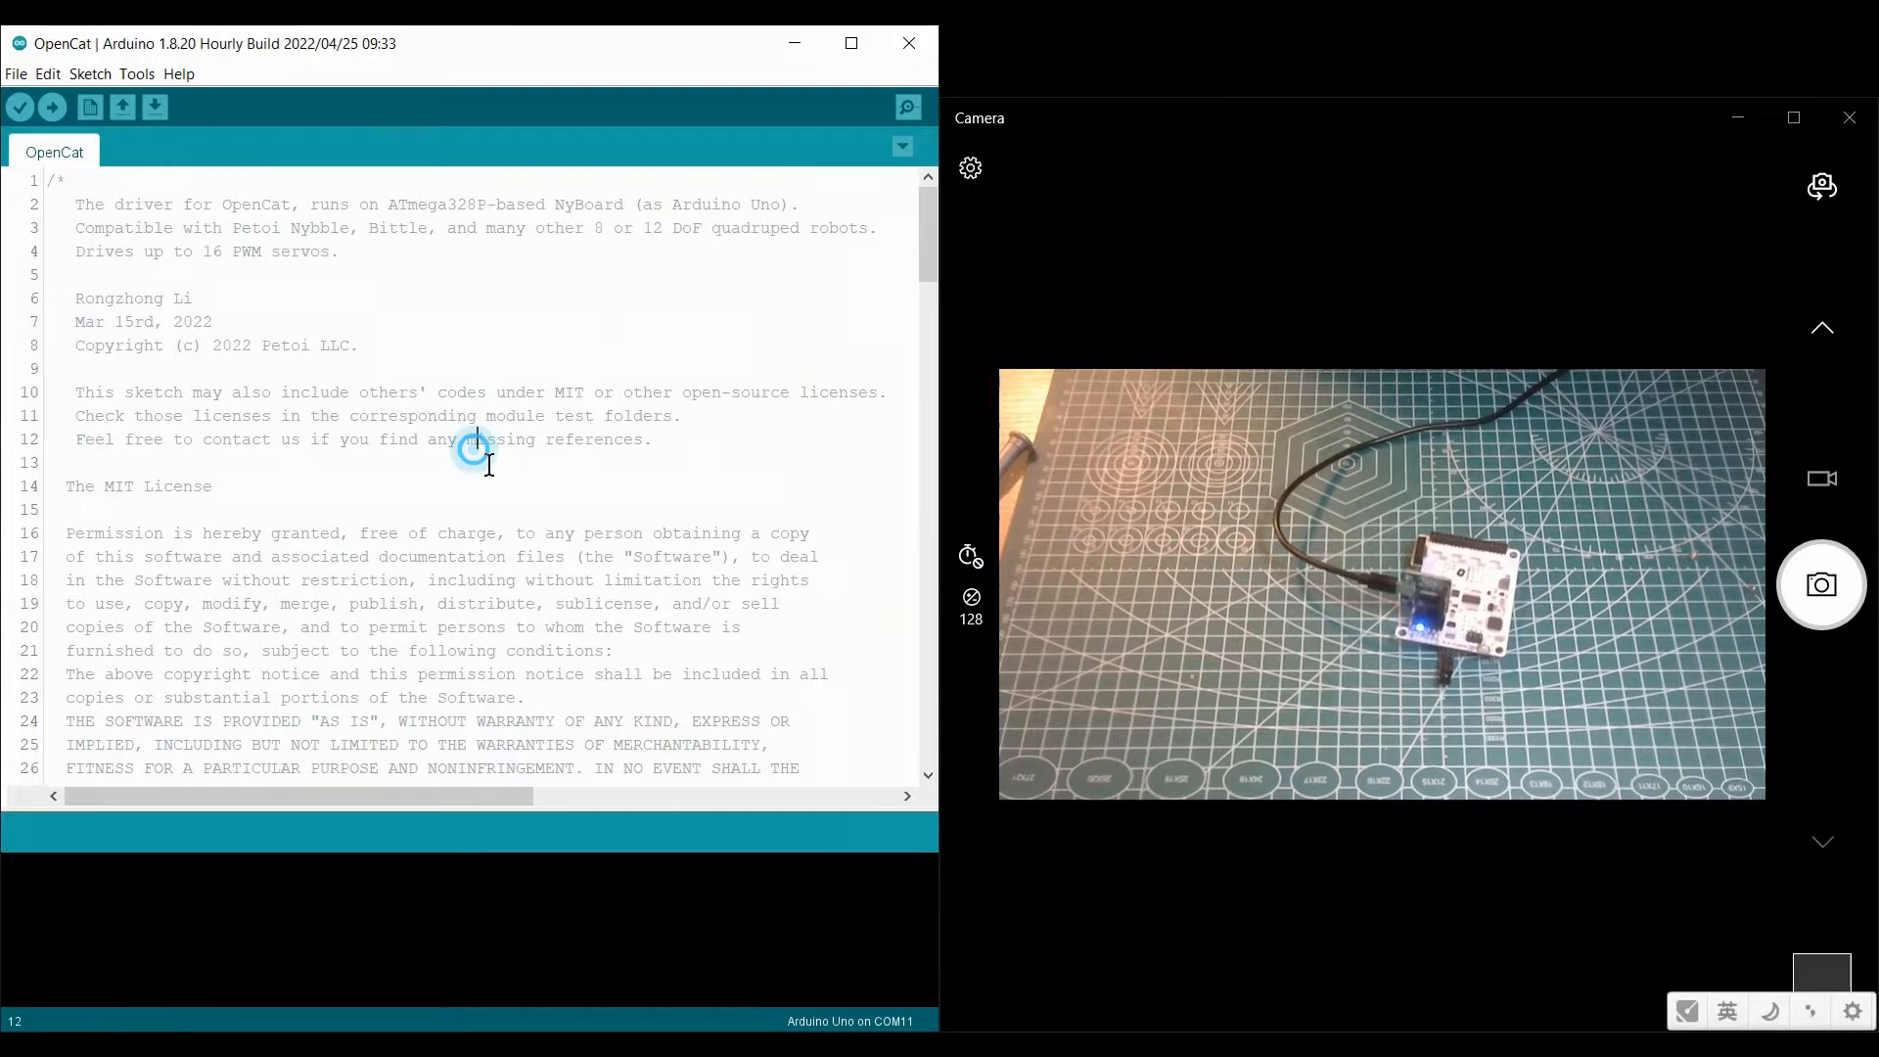
scroll("down", 3)
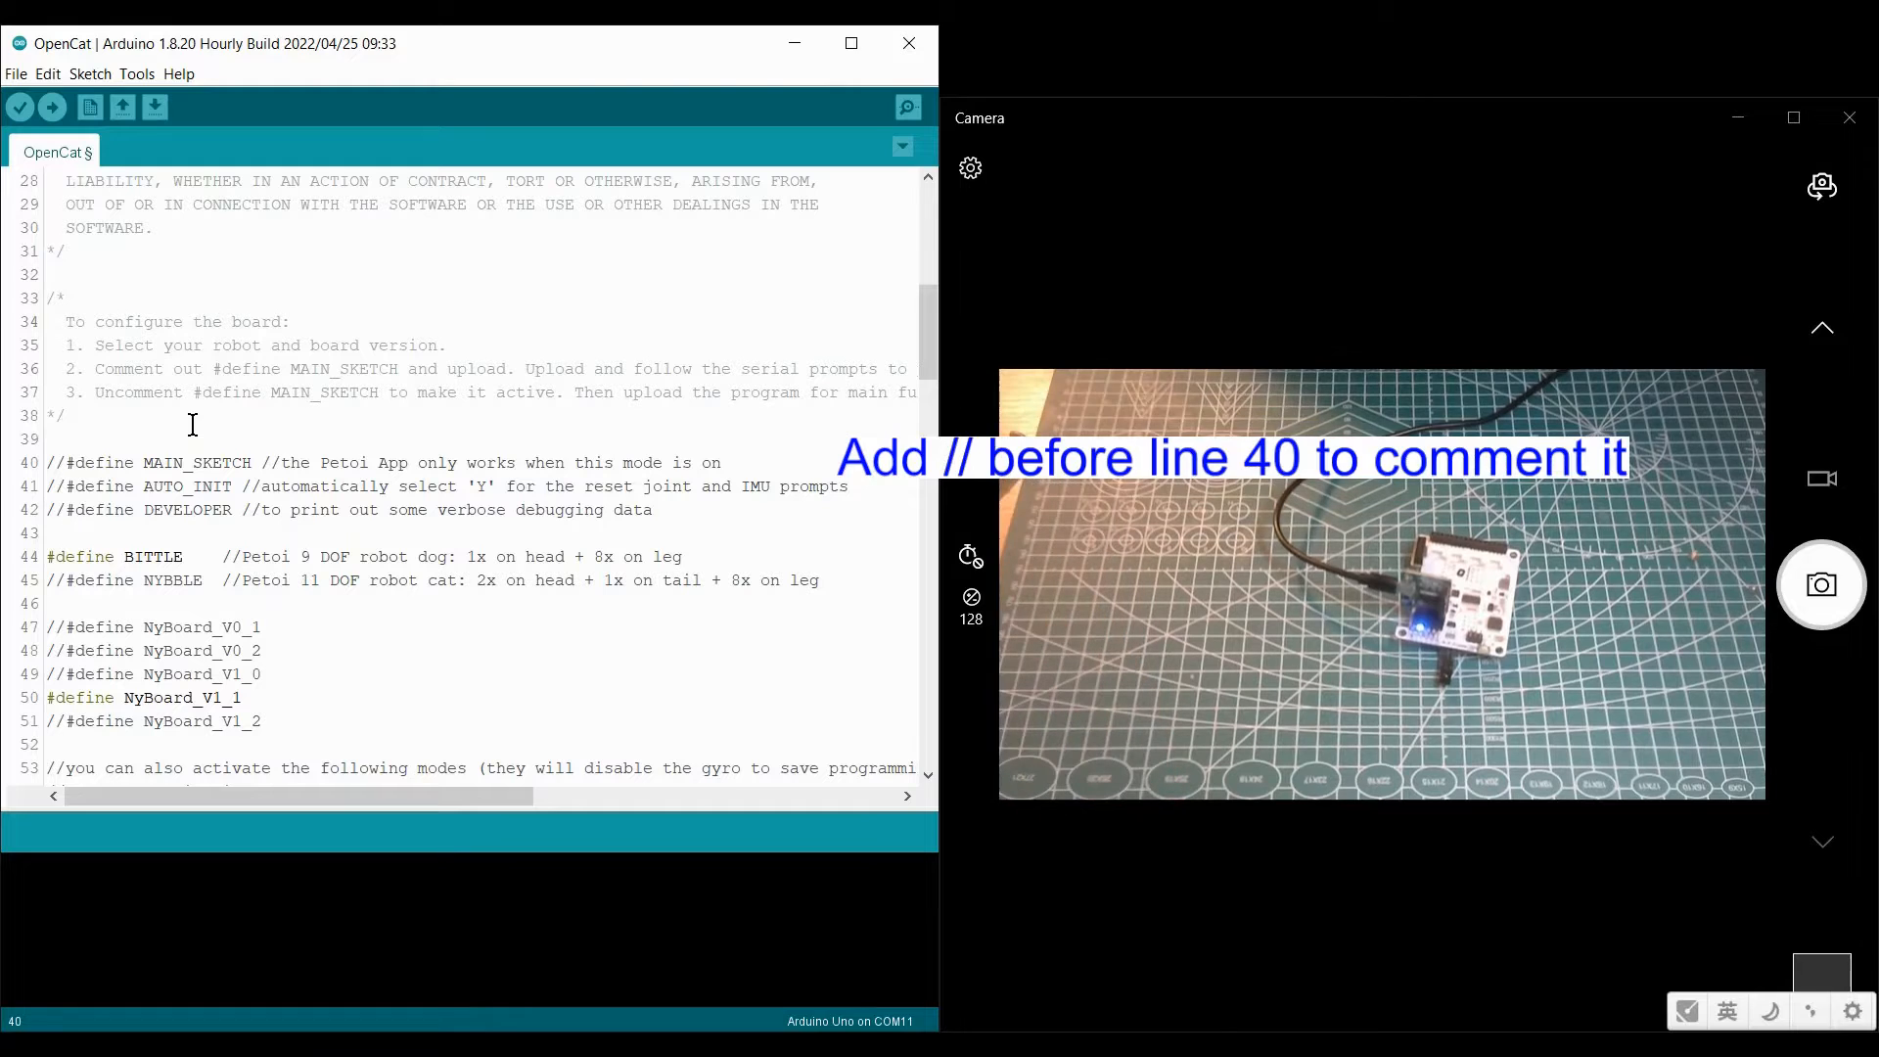
Step: Select port COM7 for the Arduino Uno board and upload the OpenCat sketch
left_click(137, 73)
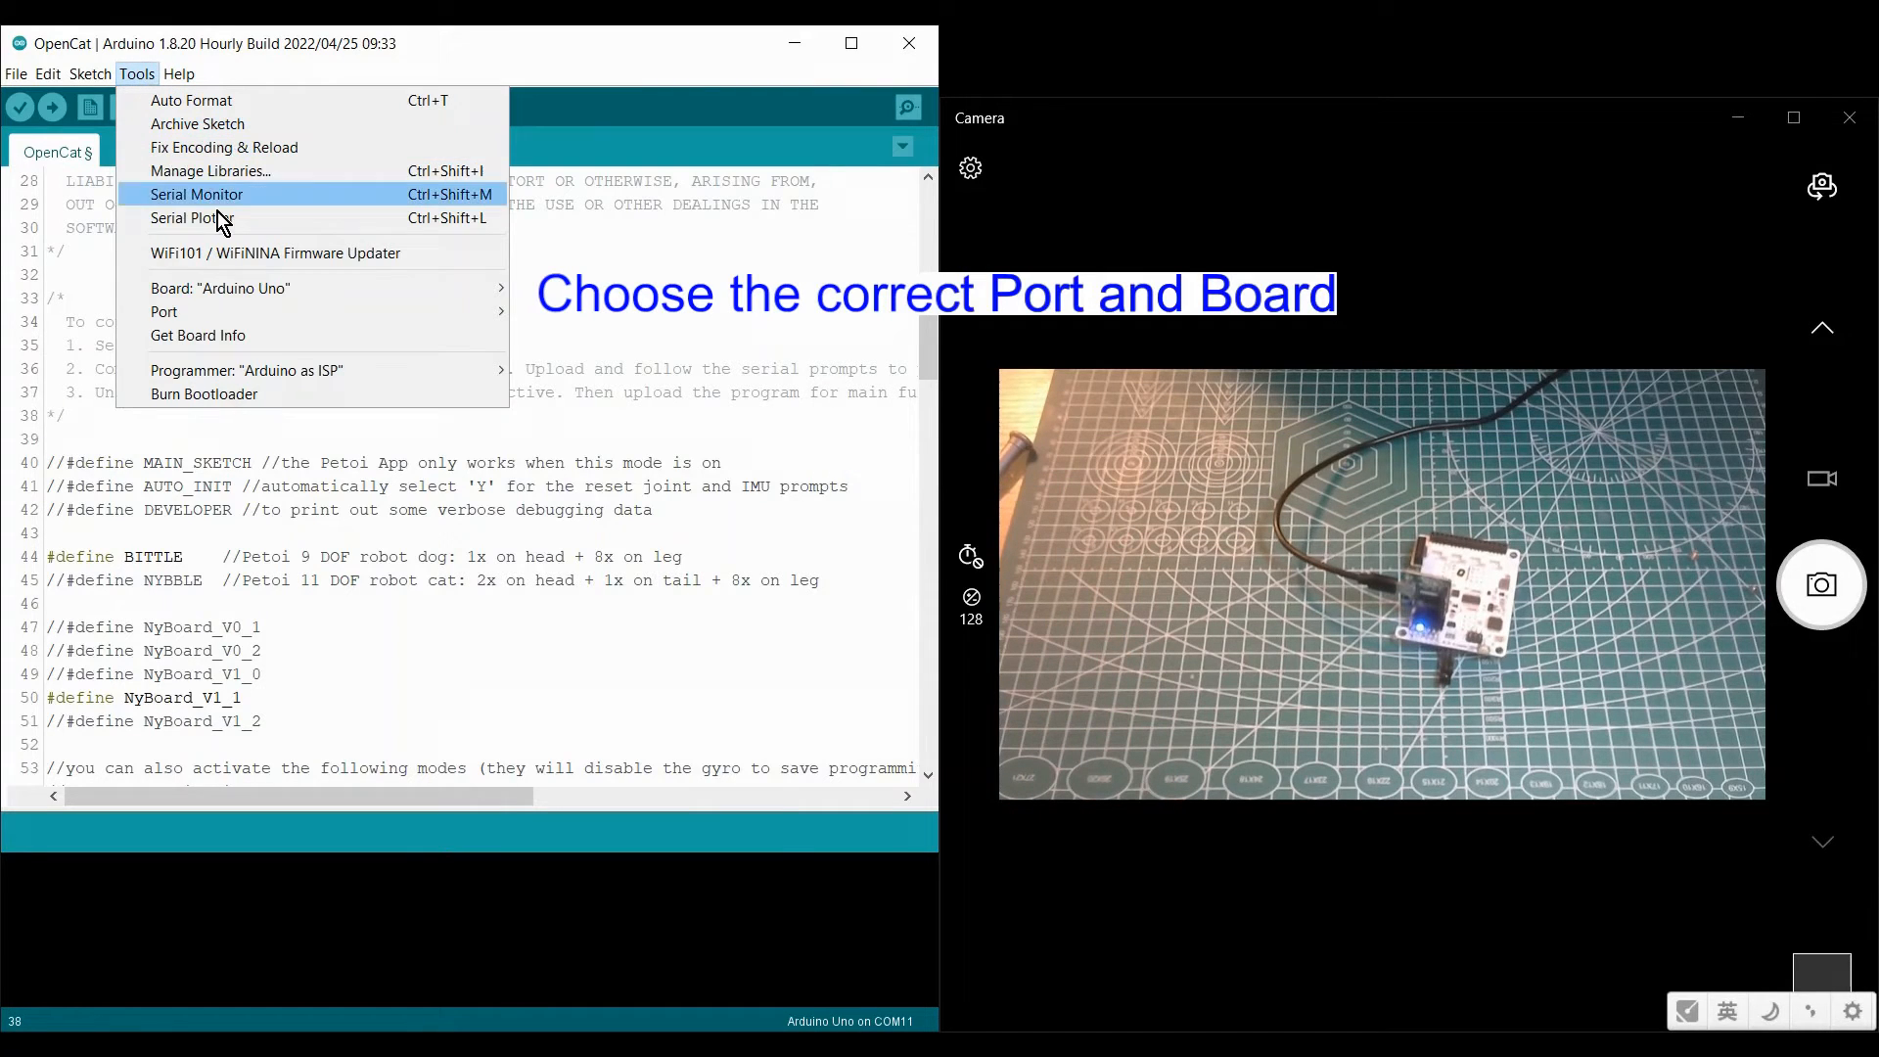
mouse_move(220, 288)
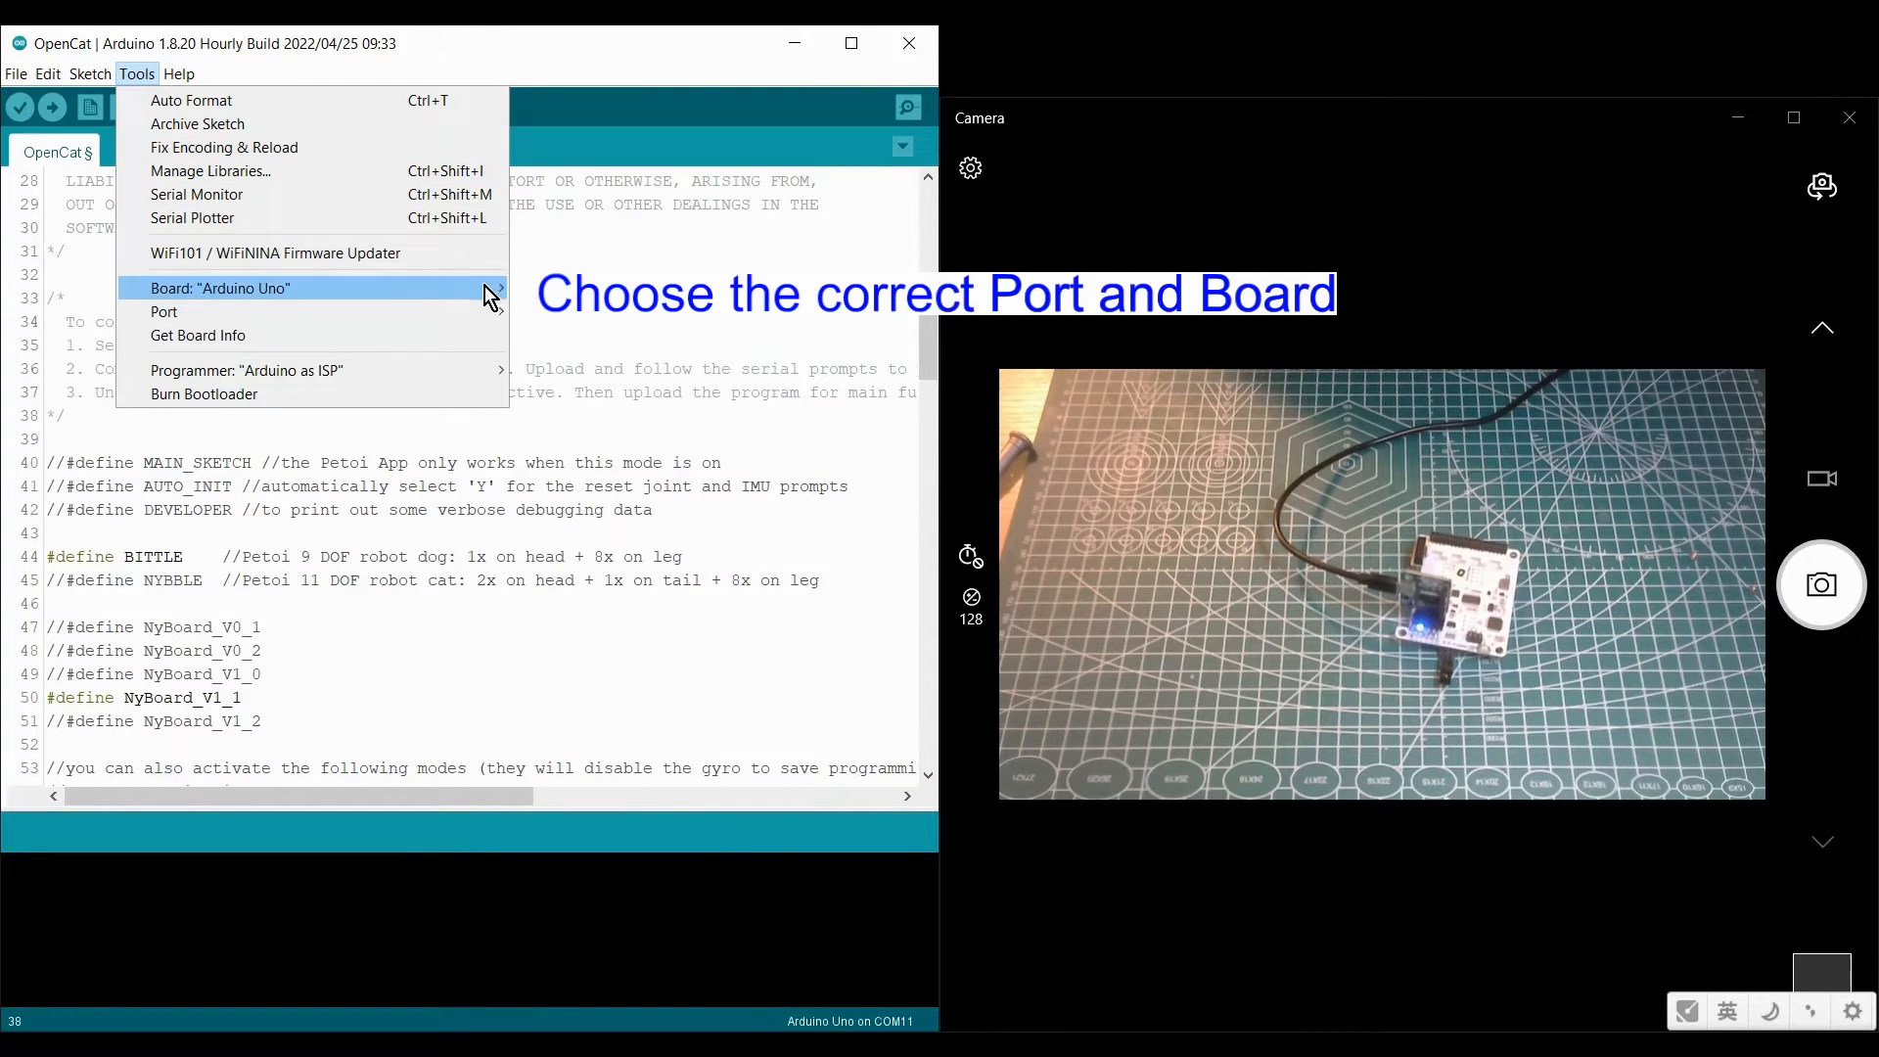
mouse_move(164, 312)
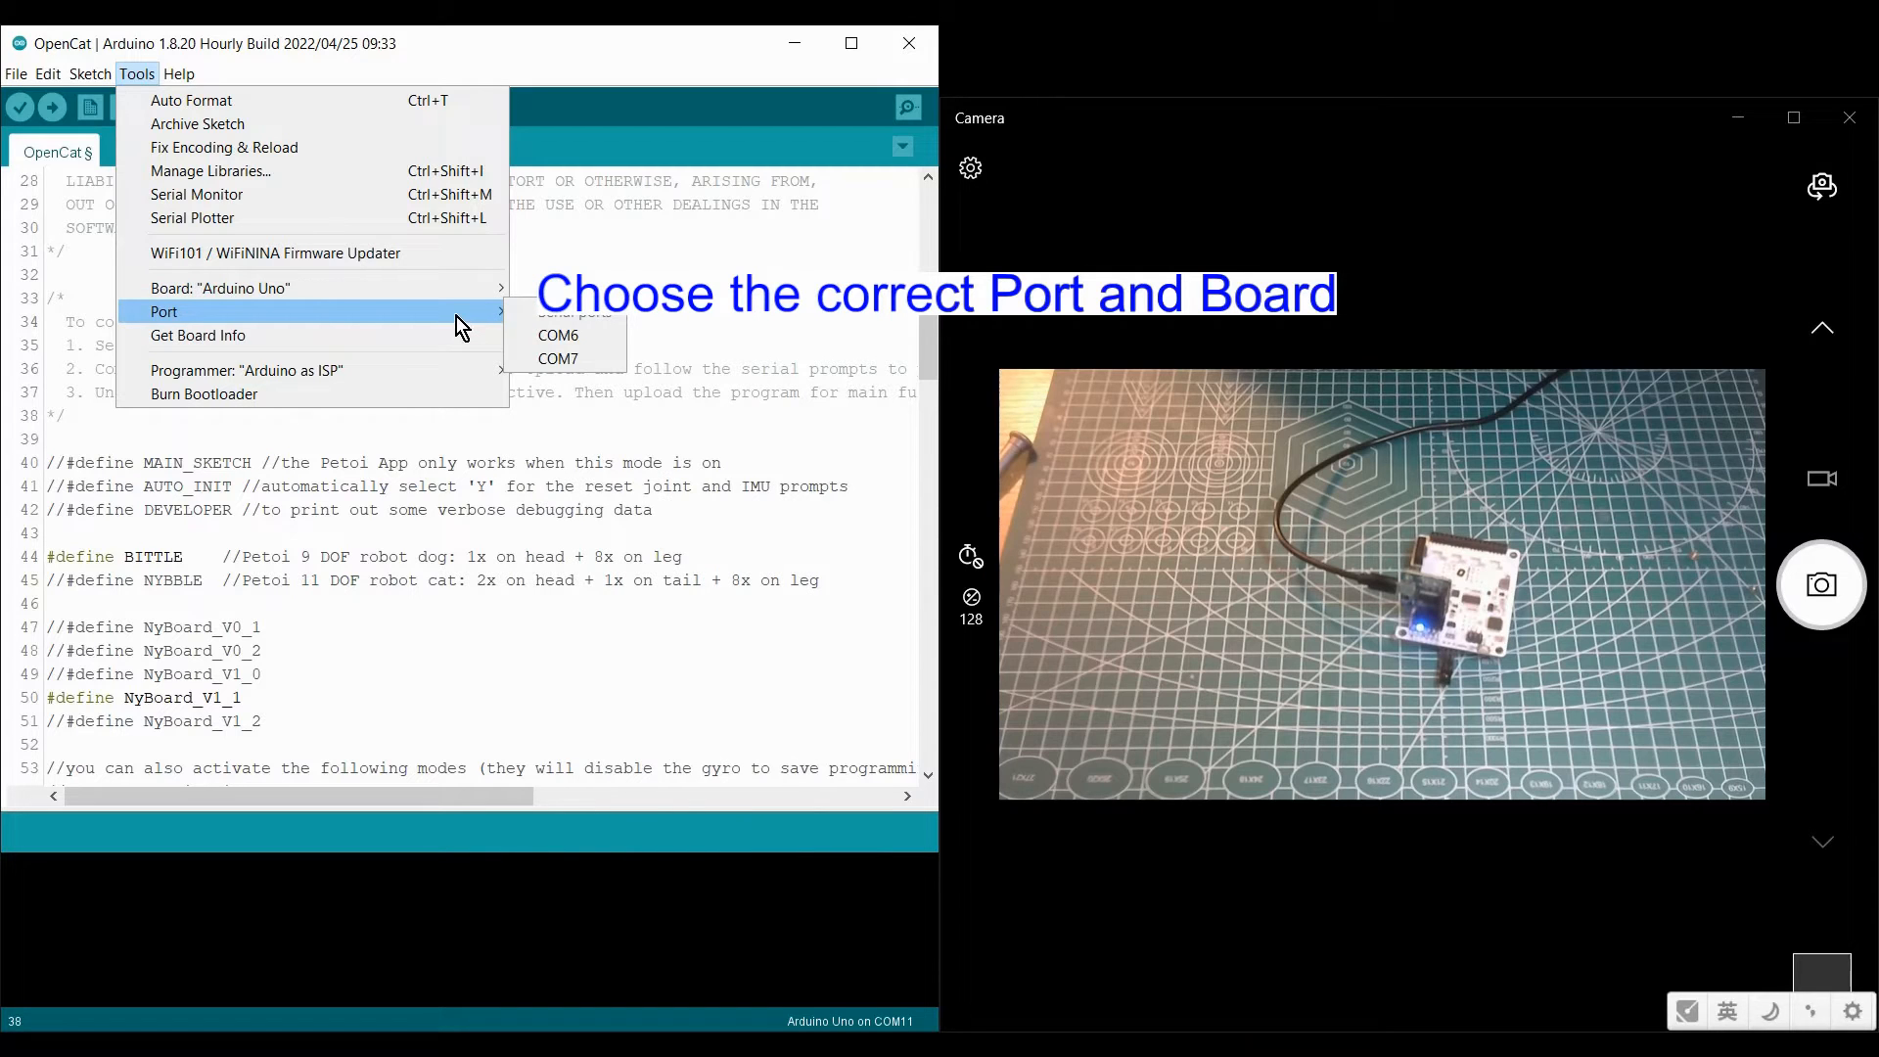
left_click(558, 358)
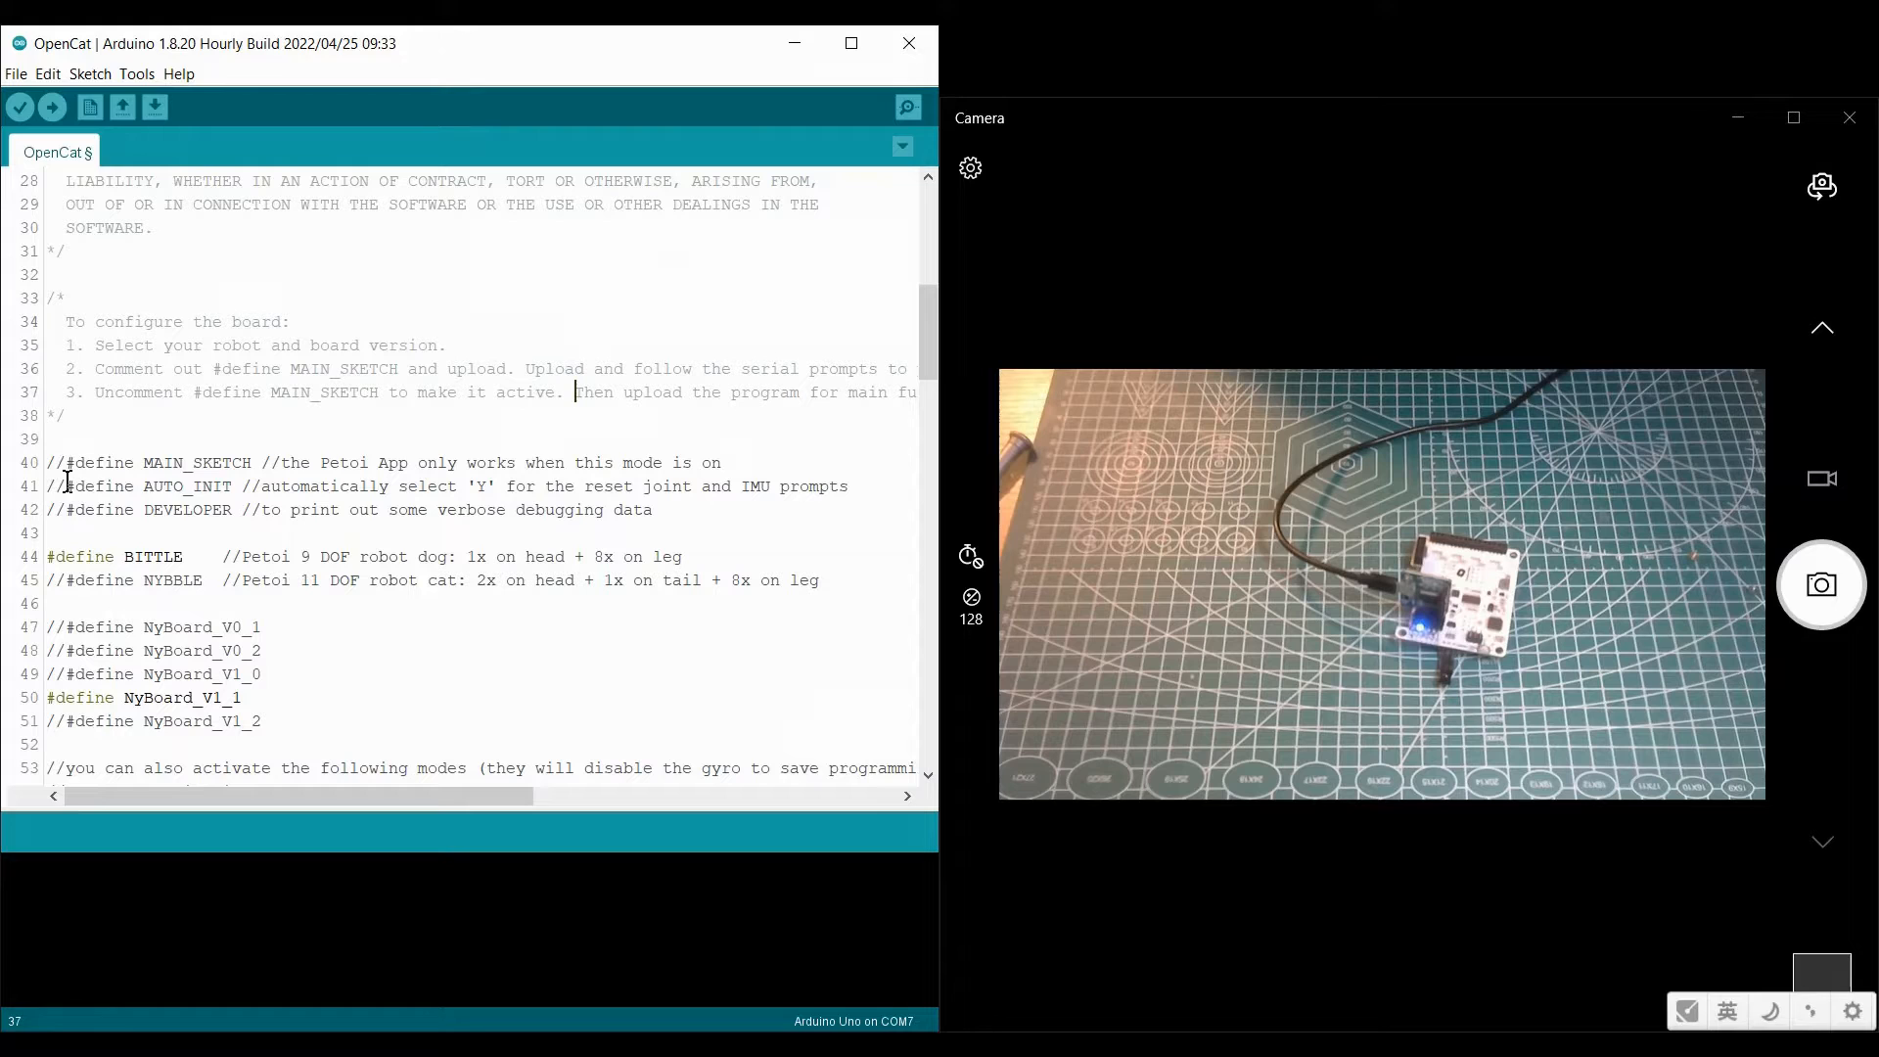
double_click(152, 463)
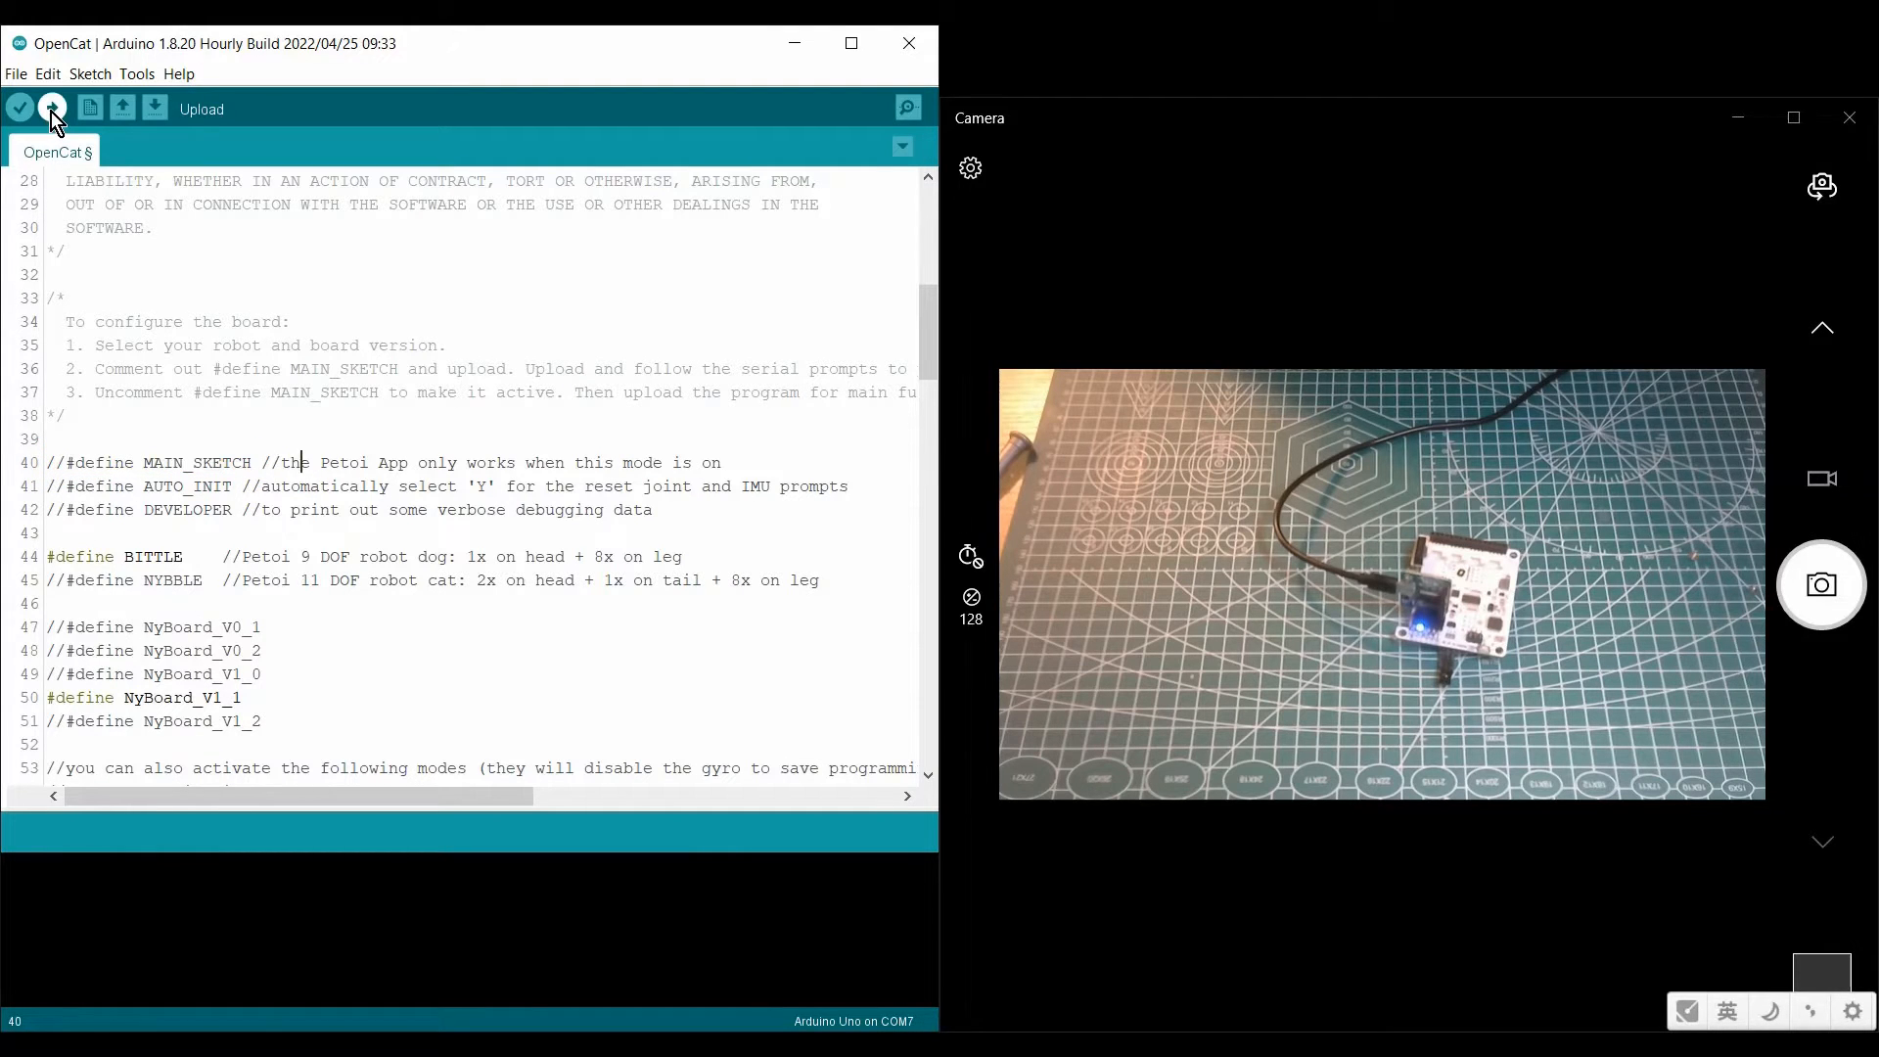
left_click(51, 108)
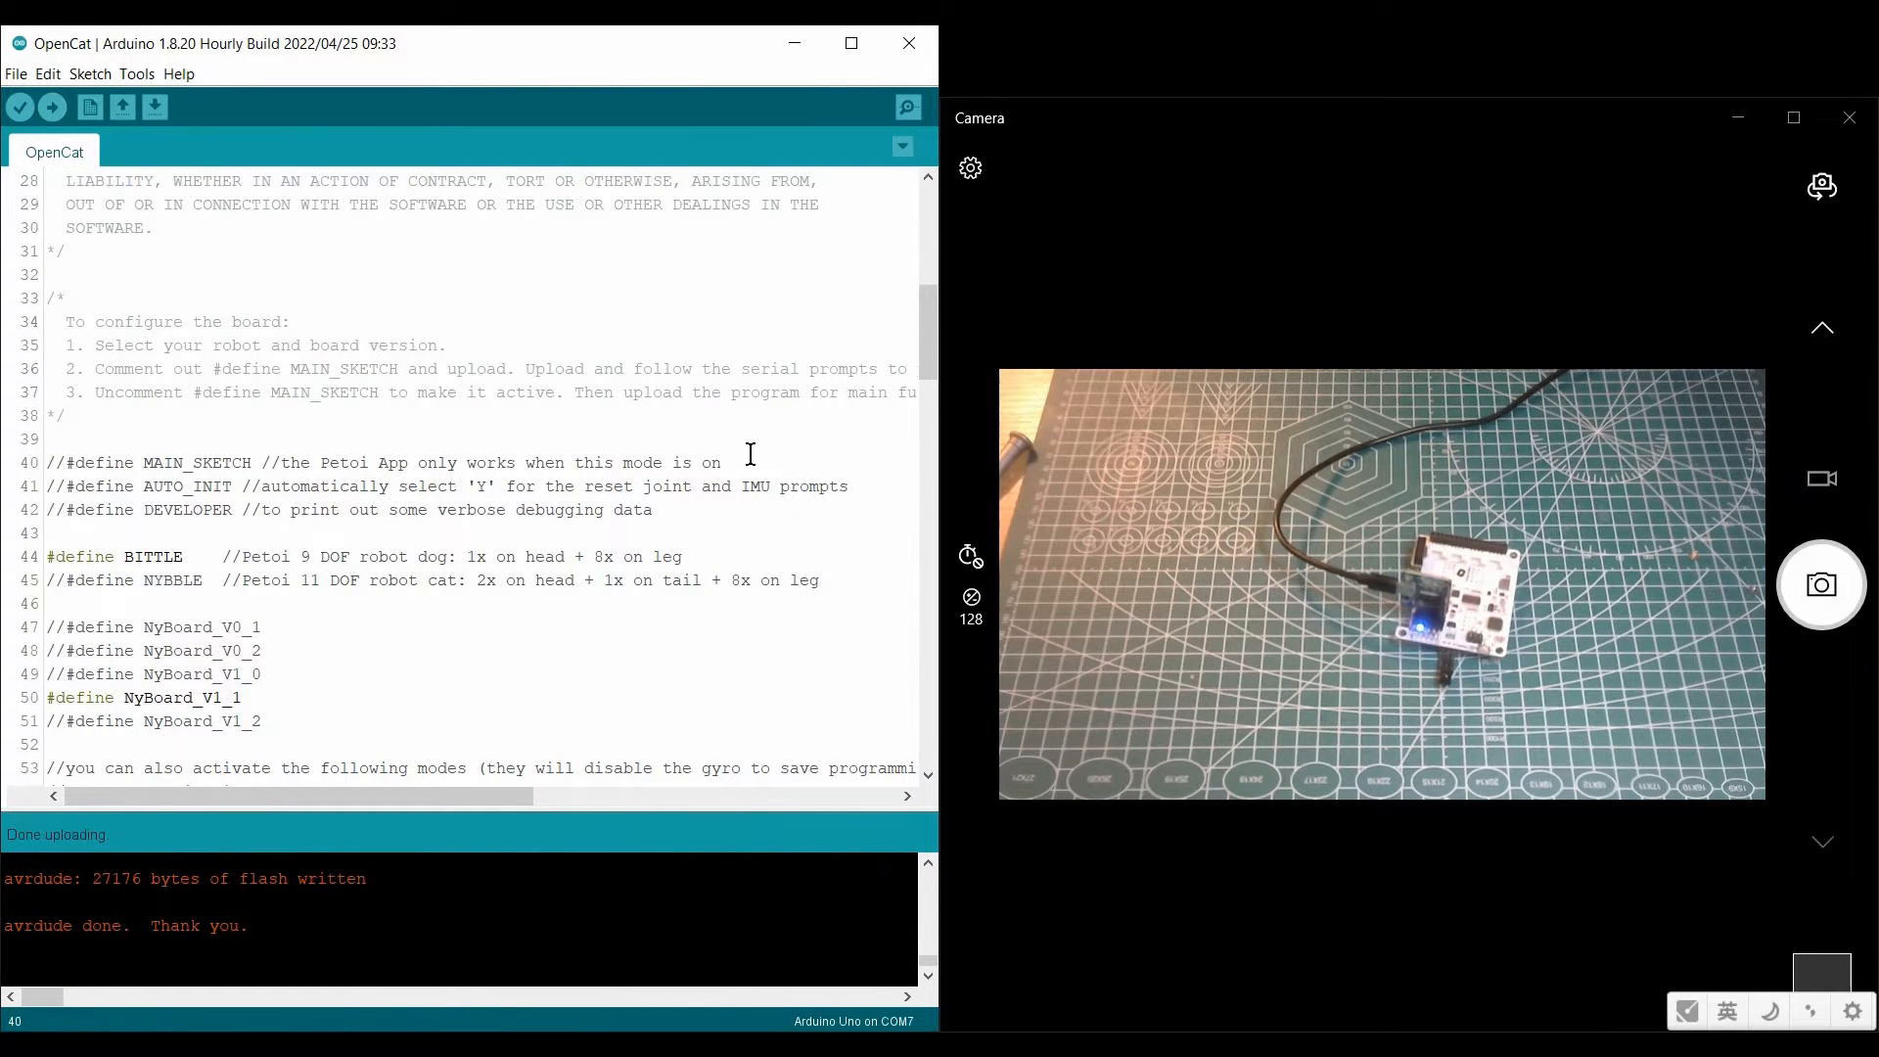
Step: Open the Serial Monitor and send Y to reset the joint offsets
left_click(906, 108)
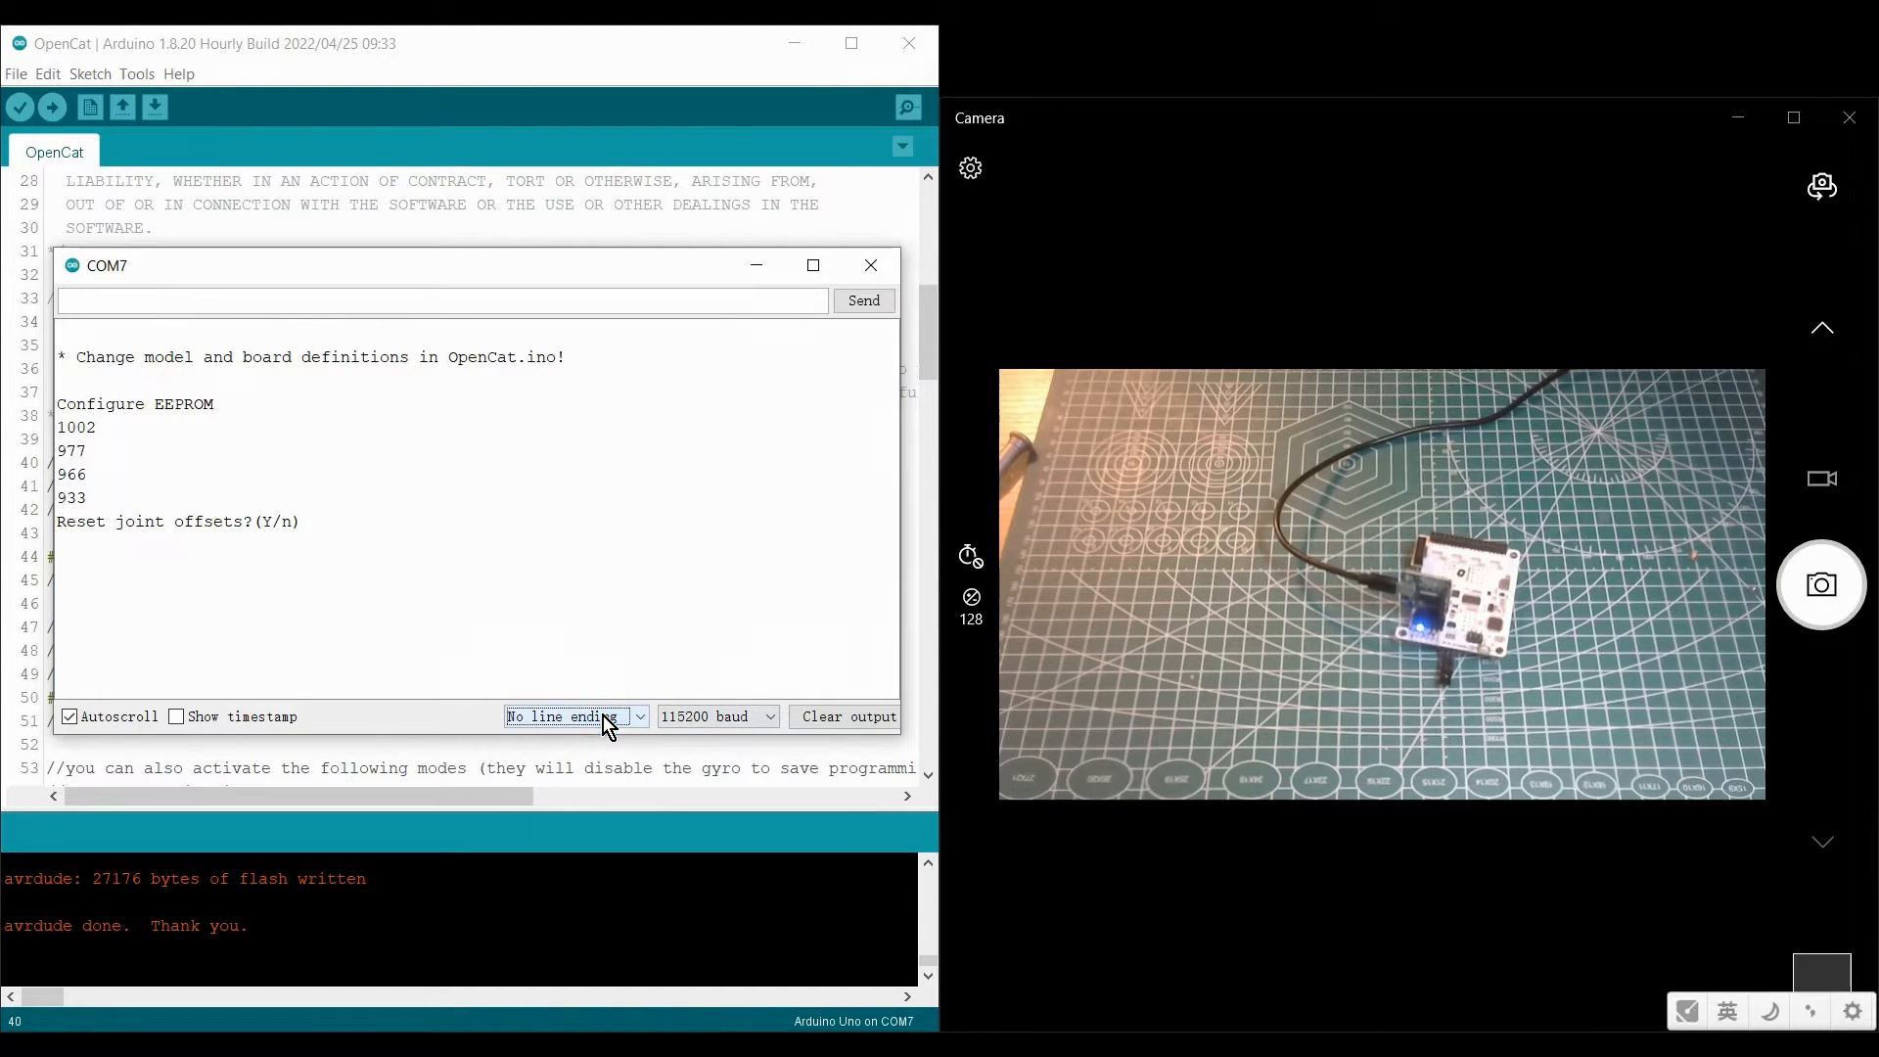
left_click(193, 301)
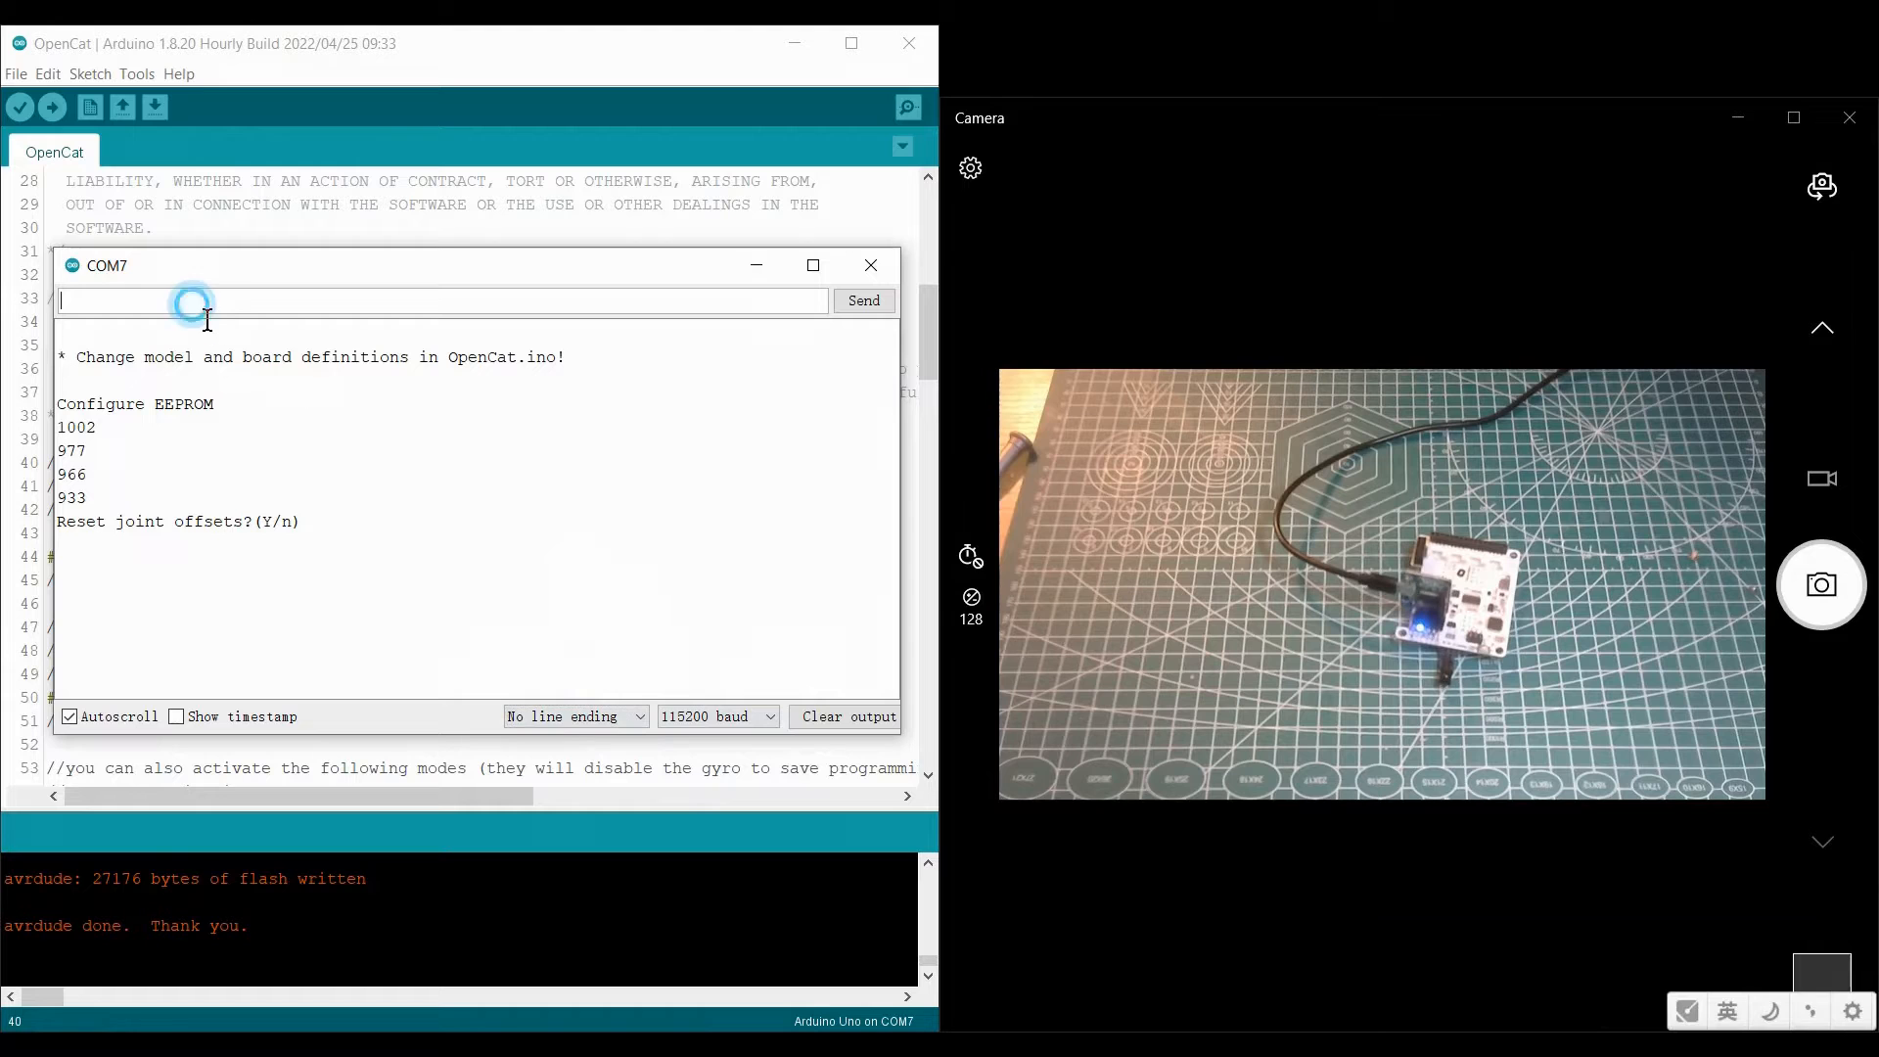
type("Y")
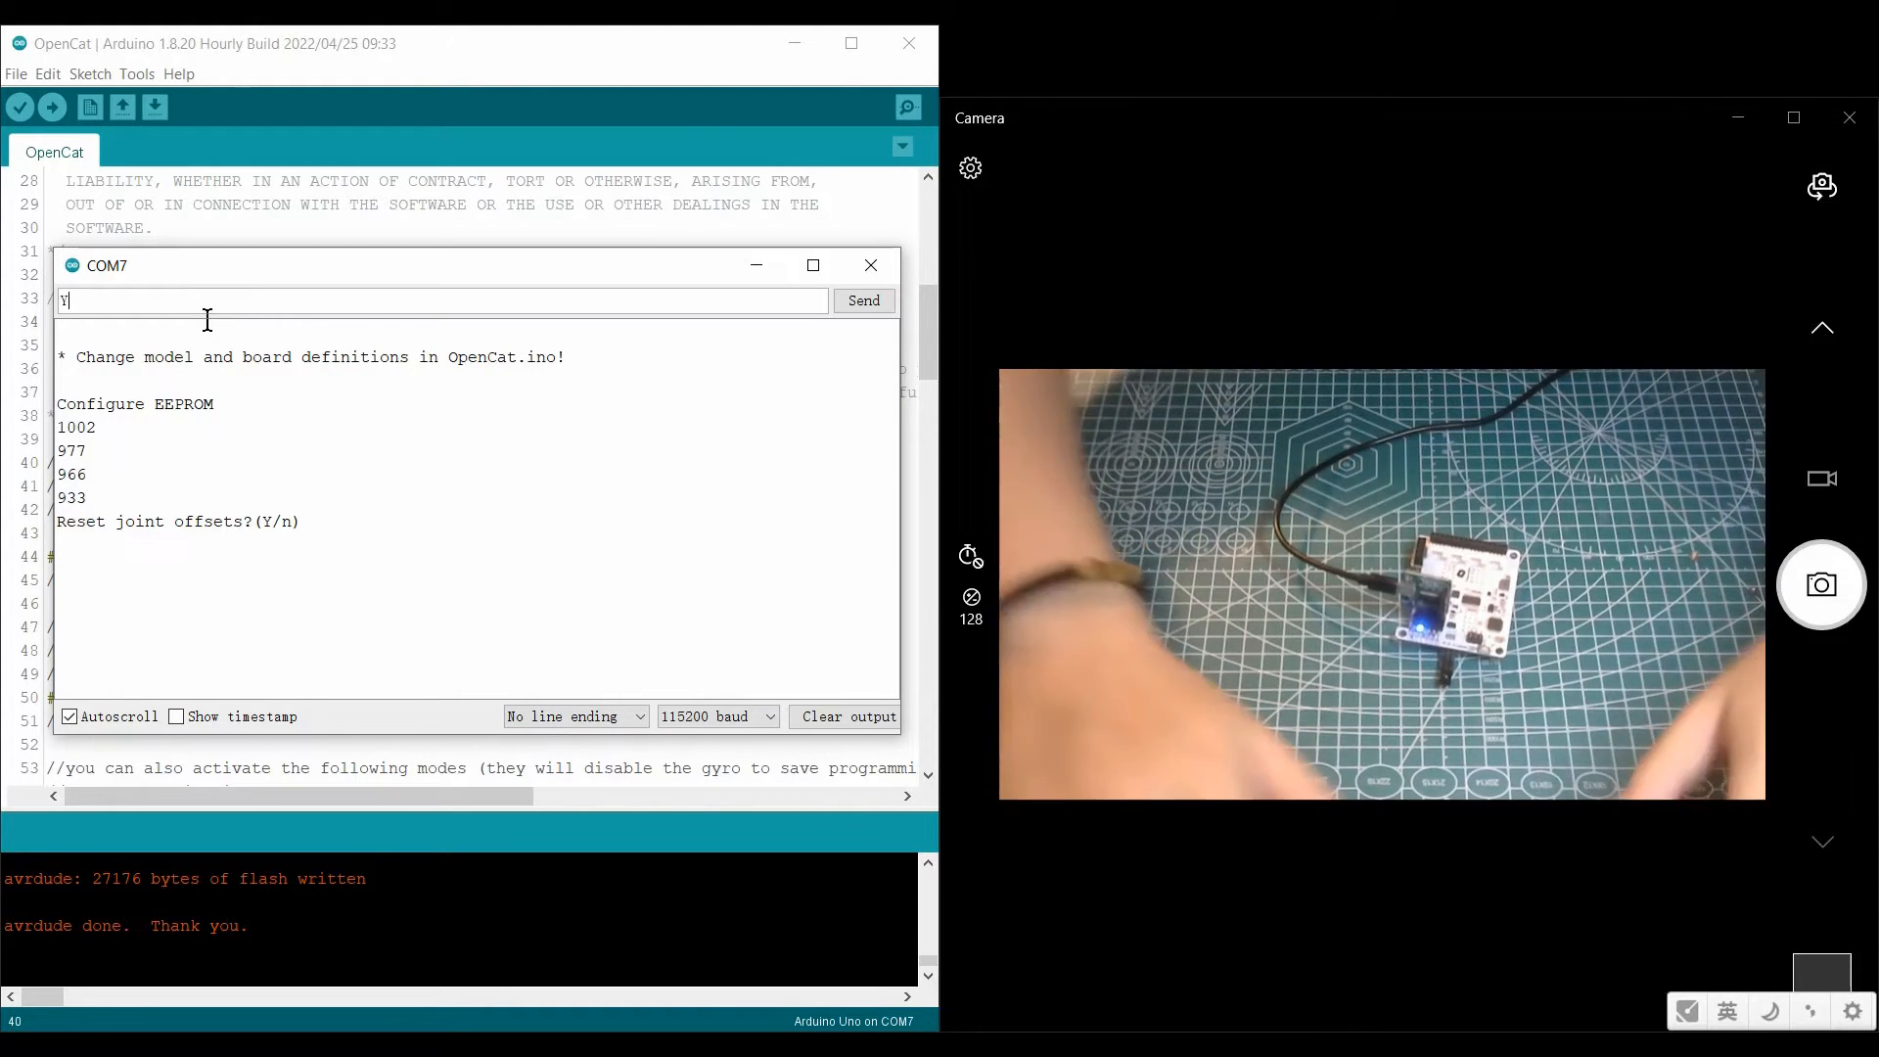
left_click(863, 301)
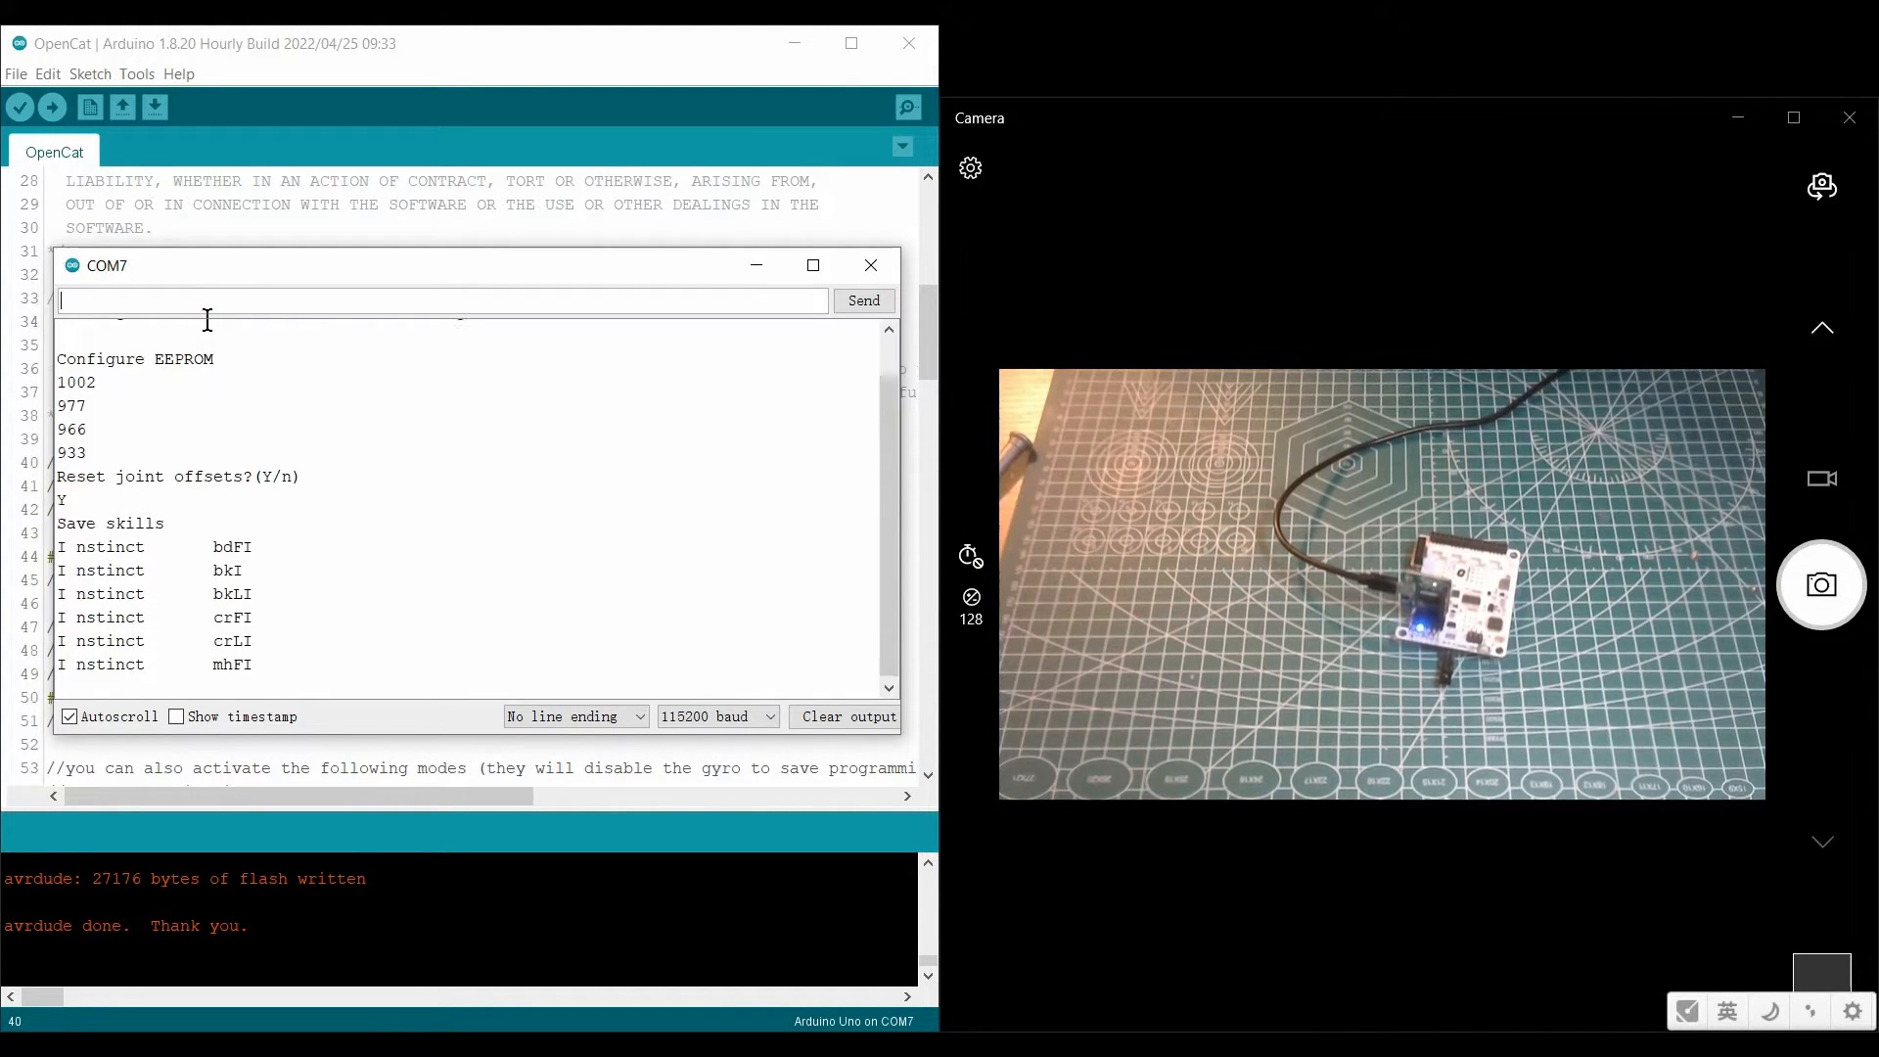
scroll("down", 3)
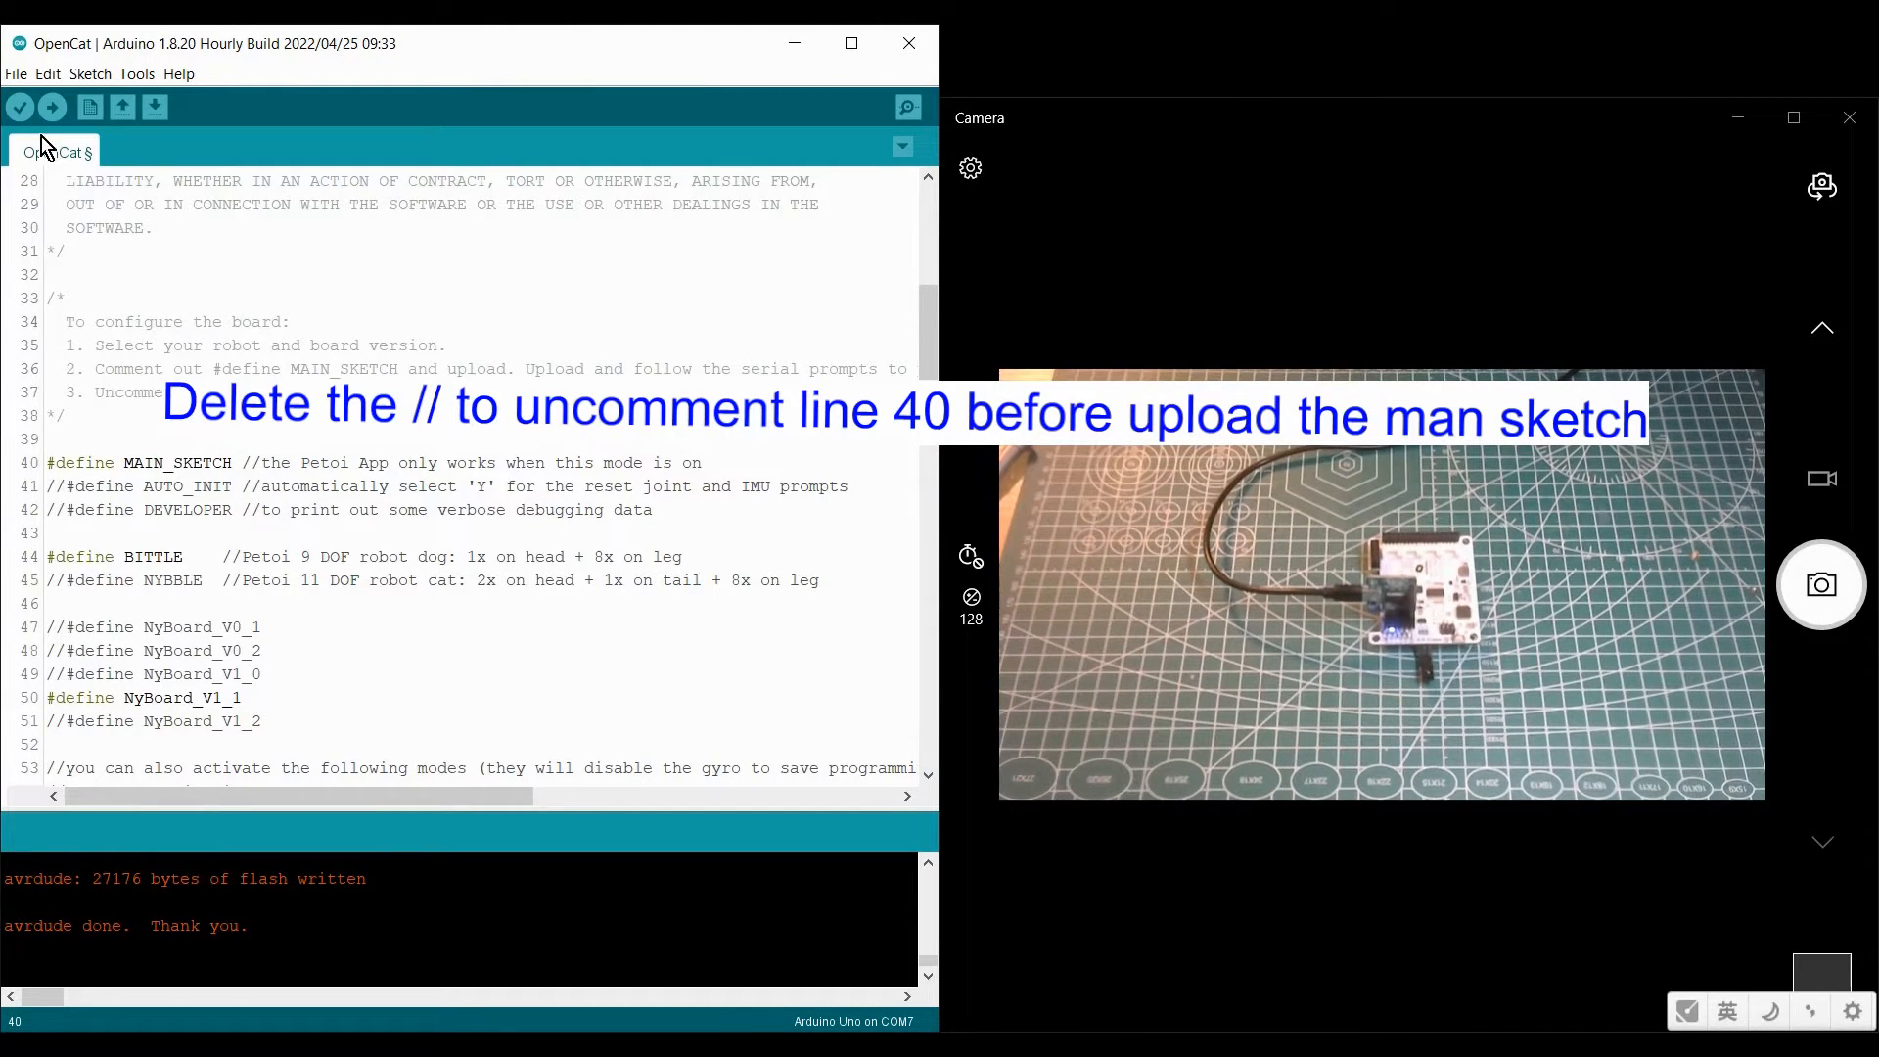
Step: Compile and upload the OpenCat sketch with #define MAIN_SKETCH active to the NyBoard
left_click(53, 108)
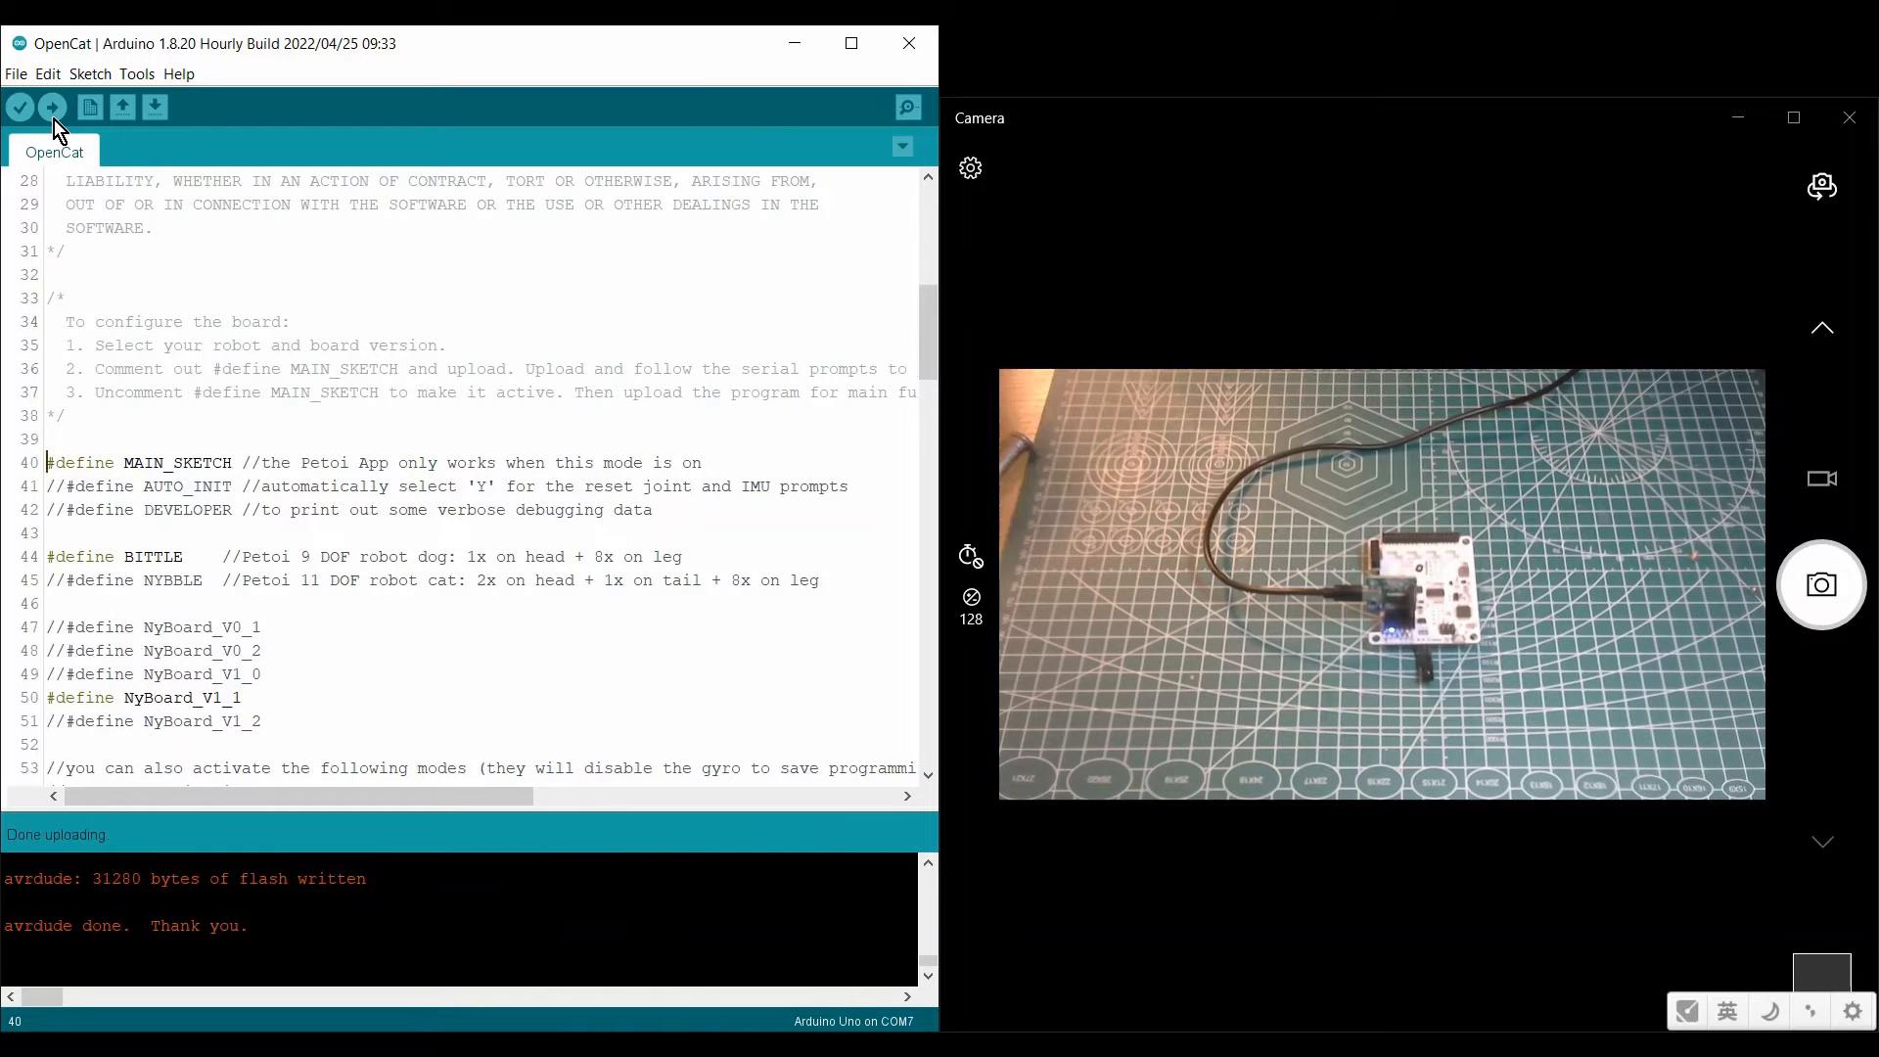
left_click(906, 107)
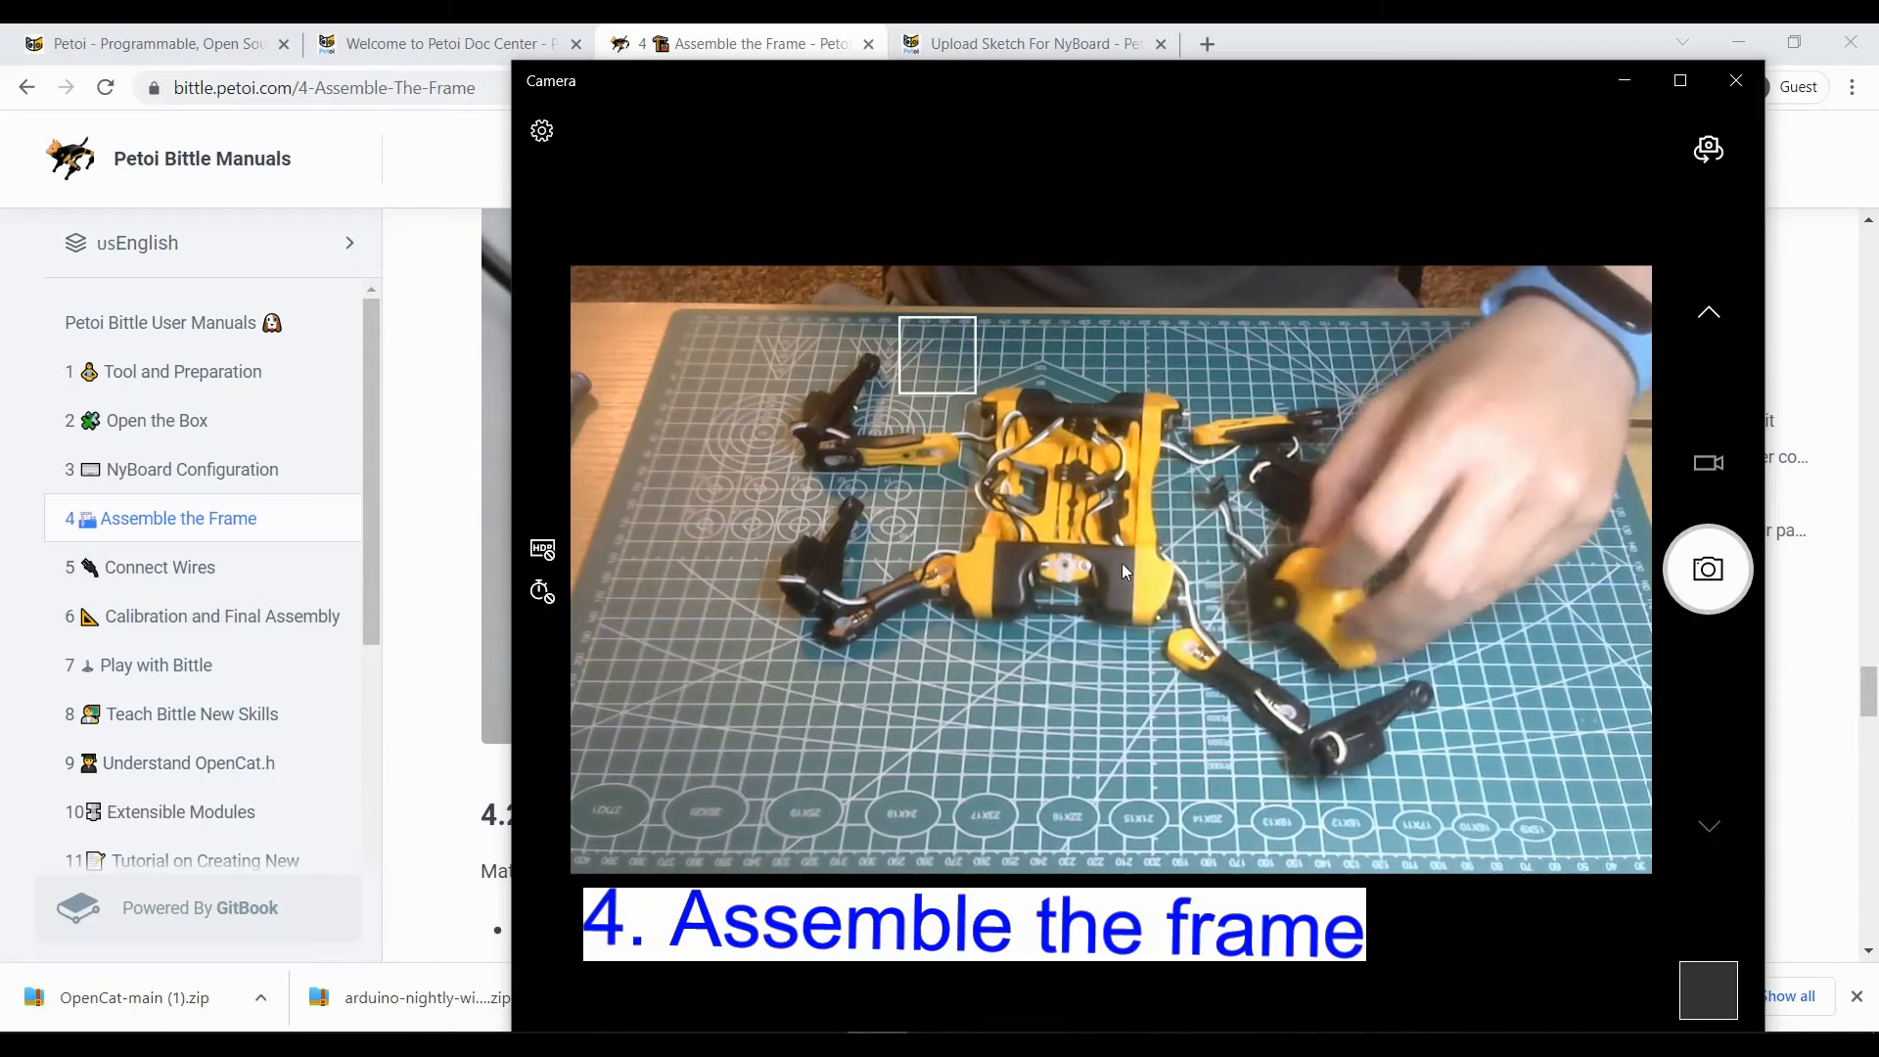
Step: Open the '5 Connect Wires' chapter and scroll through the servo wiring diagram
left_click(160, 567)
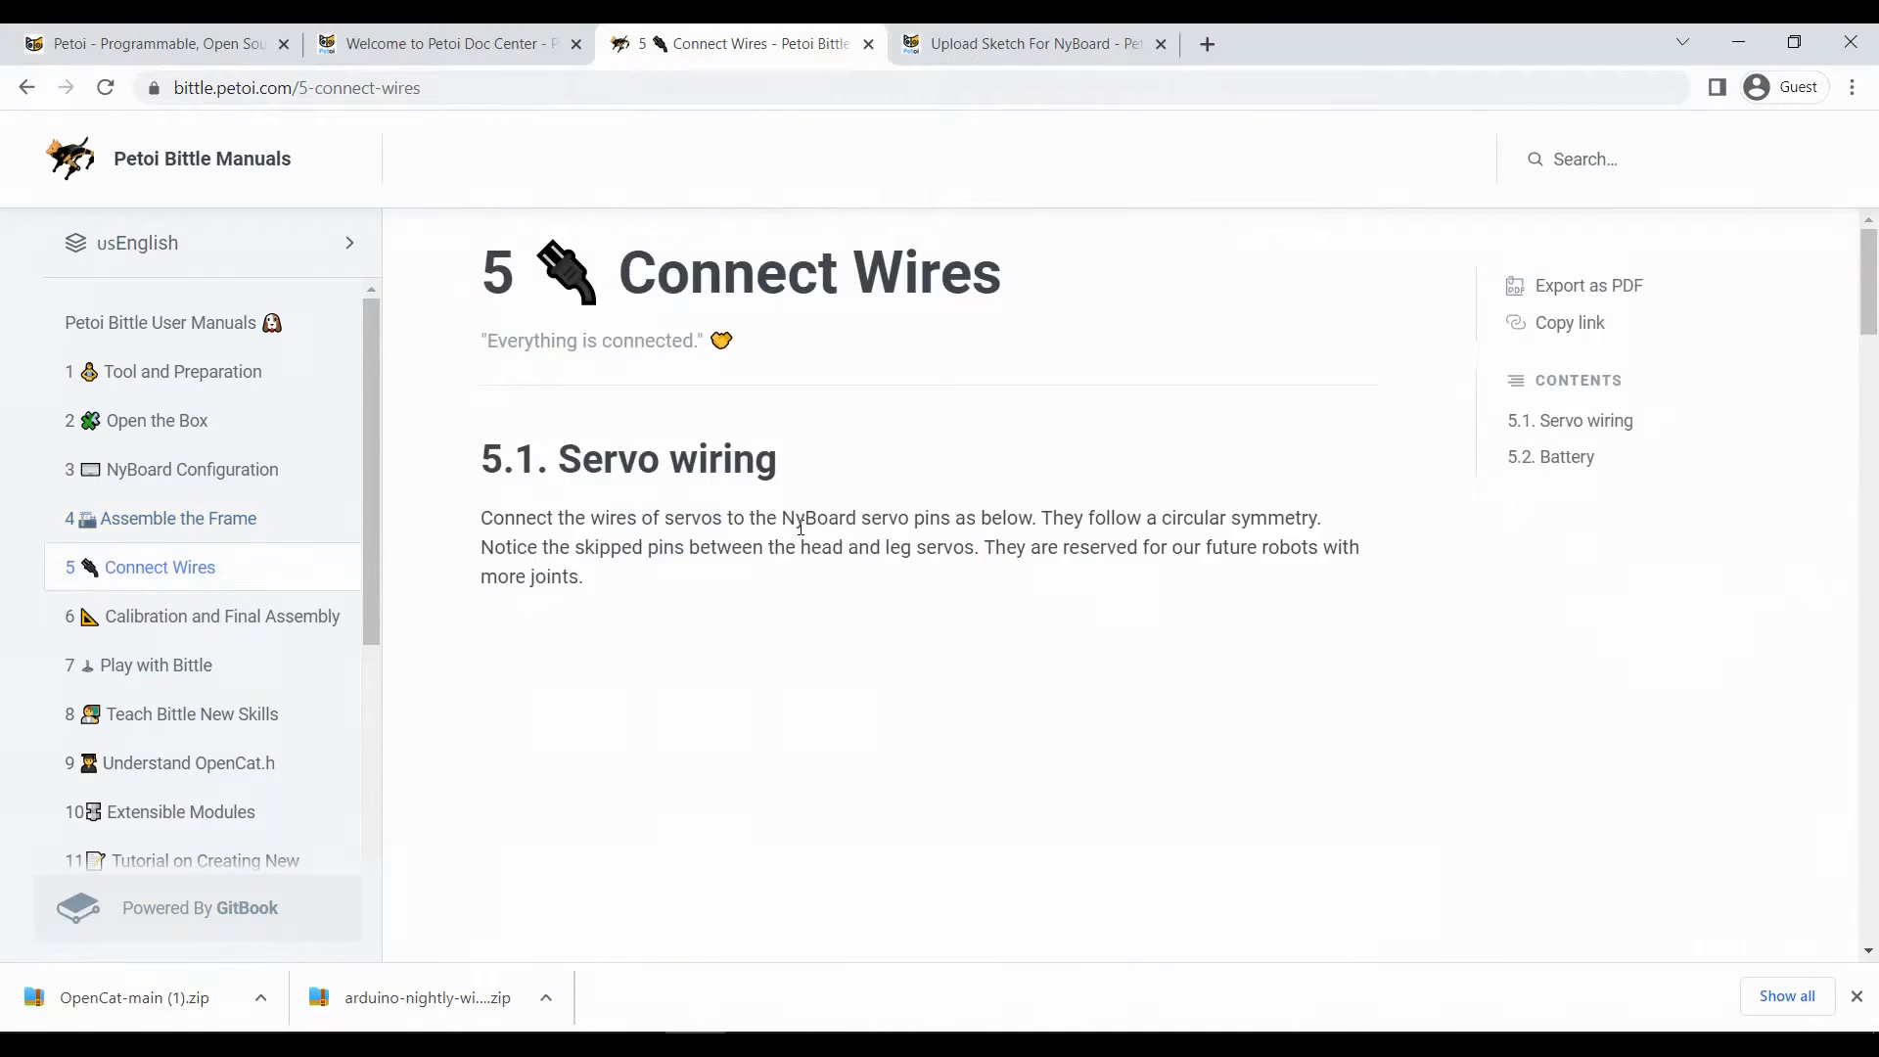
scroll("down", 3)
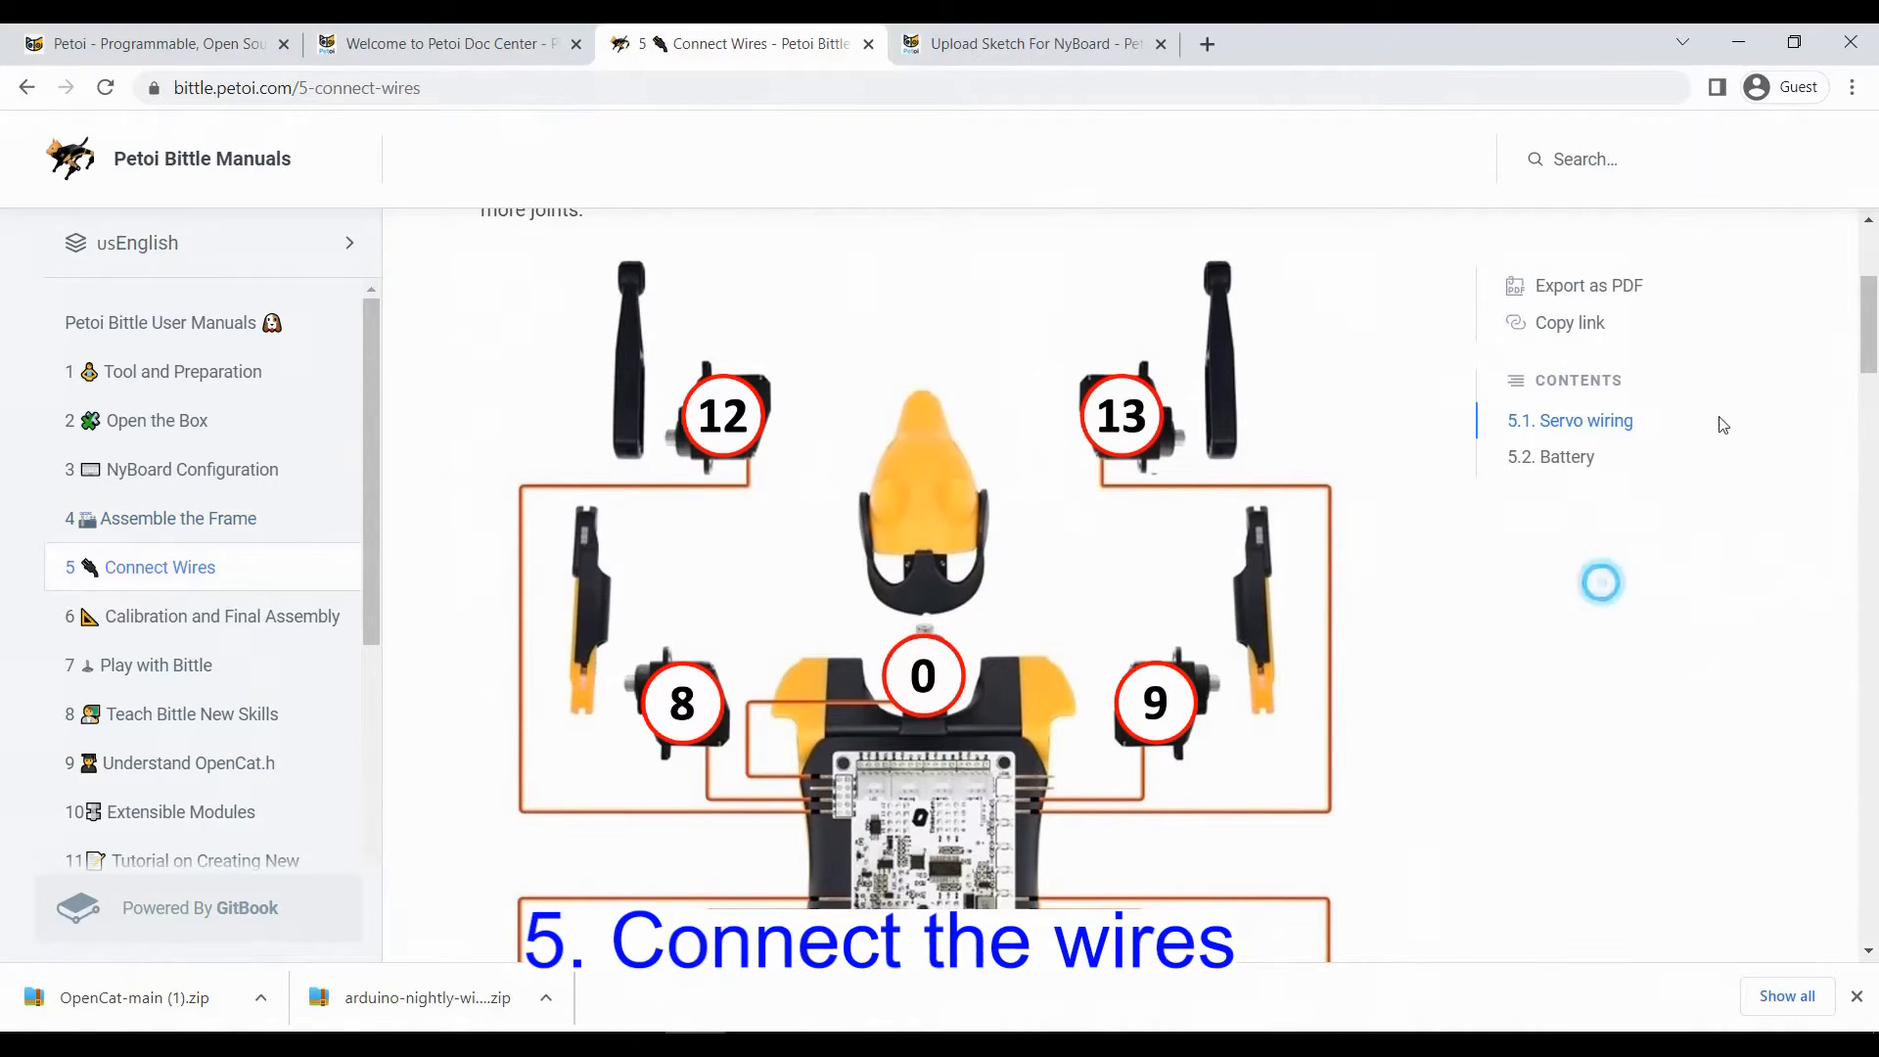
scroll("down", 3)
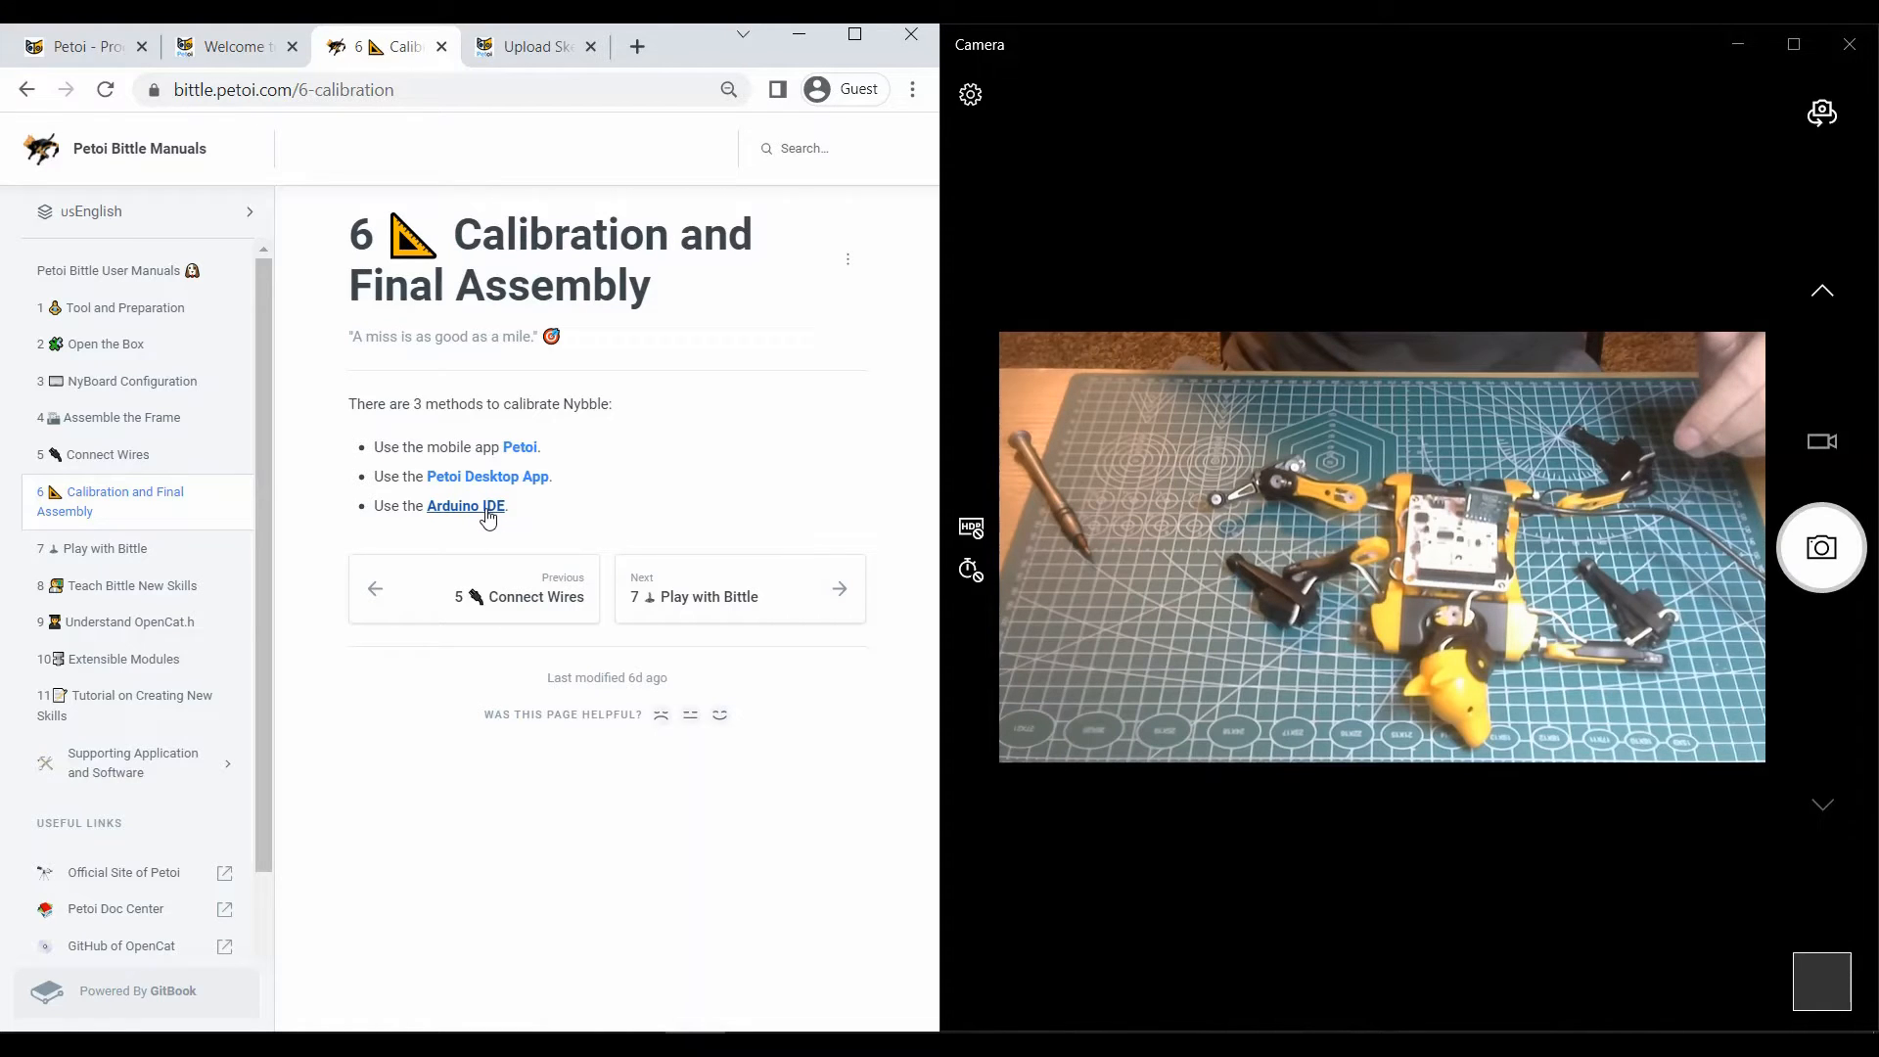
mouse_move(483, 517)
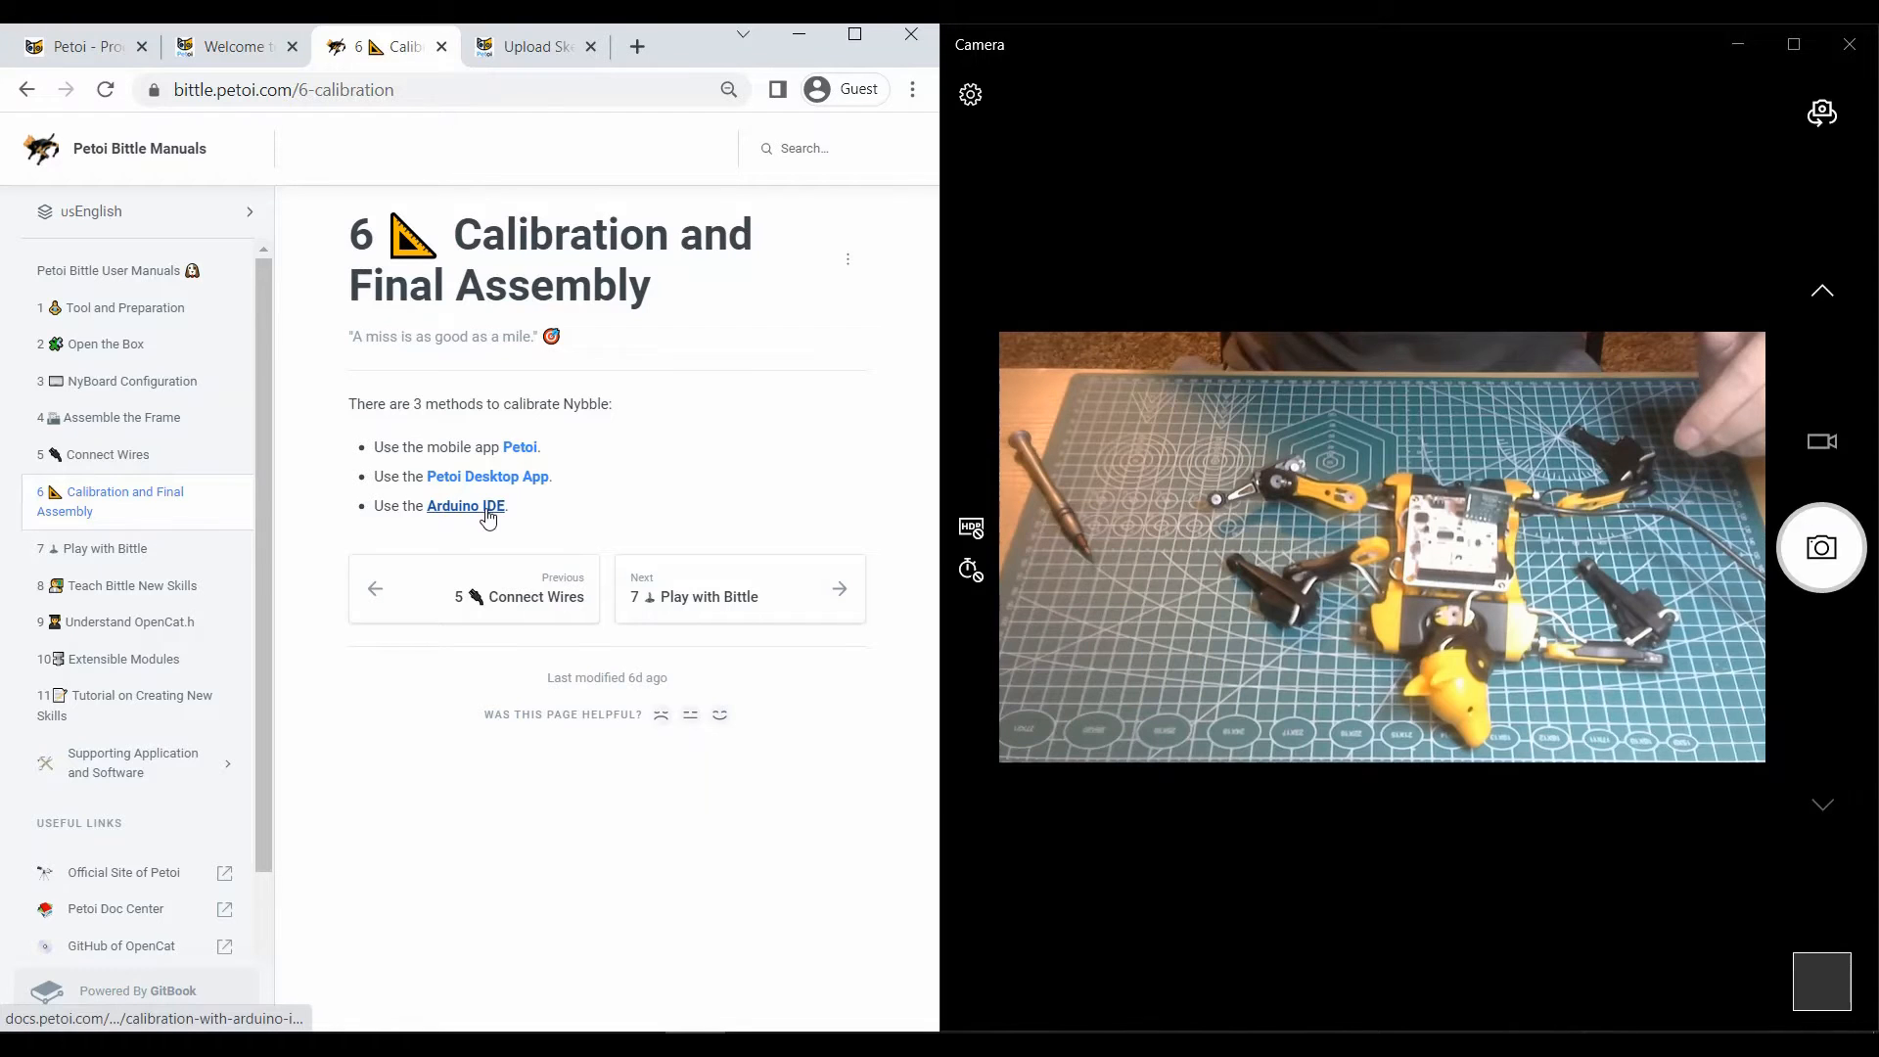
Step: Follow the 'Arduino IDE' link under the calibration methods list
left_click(466, 506)
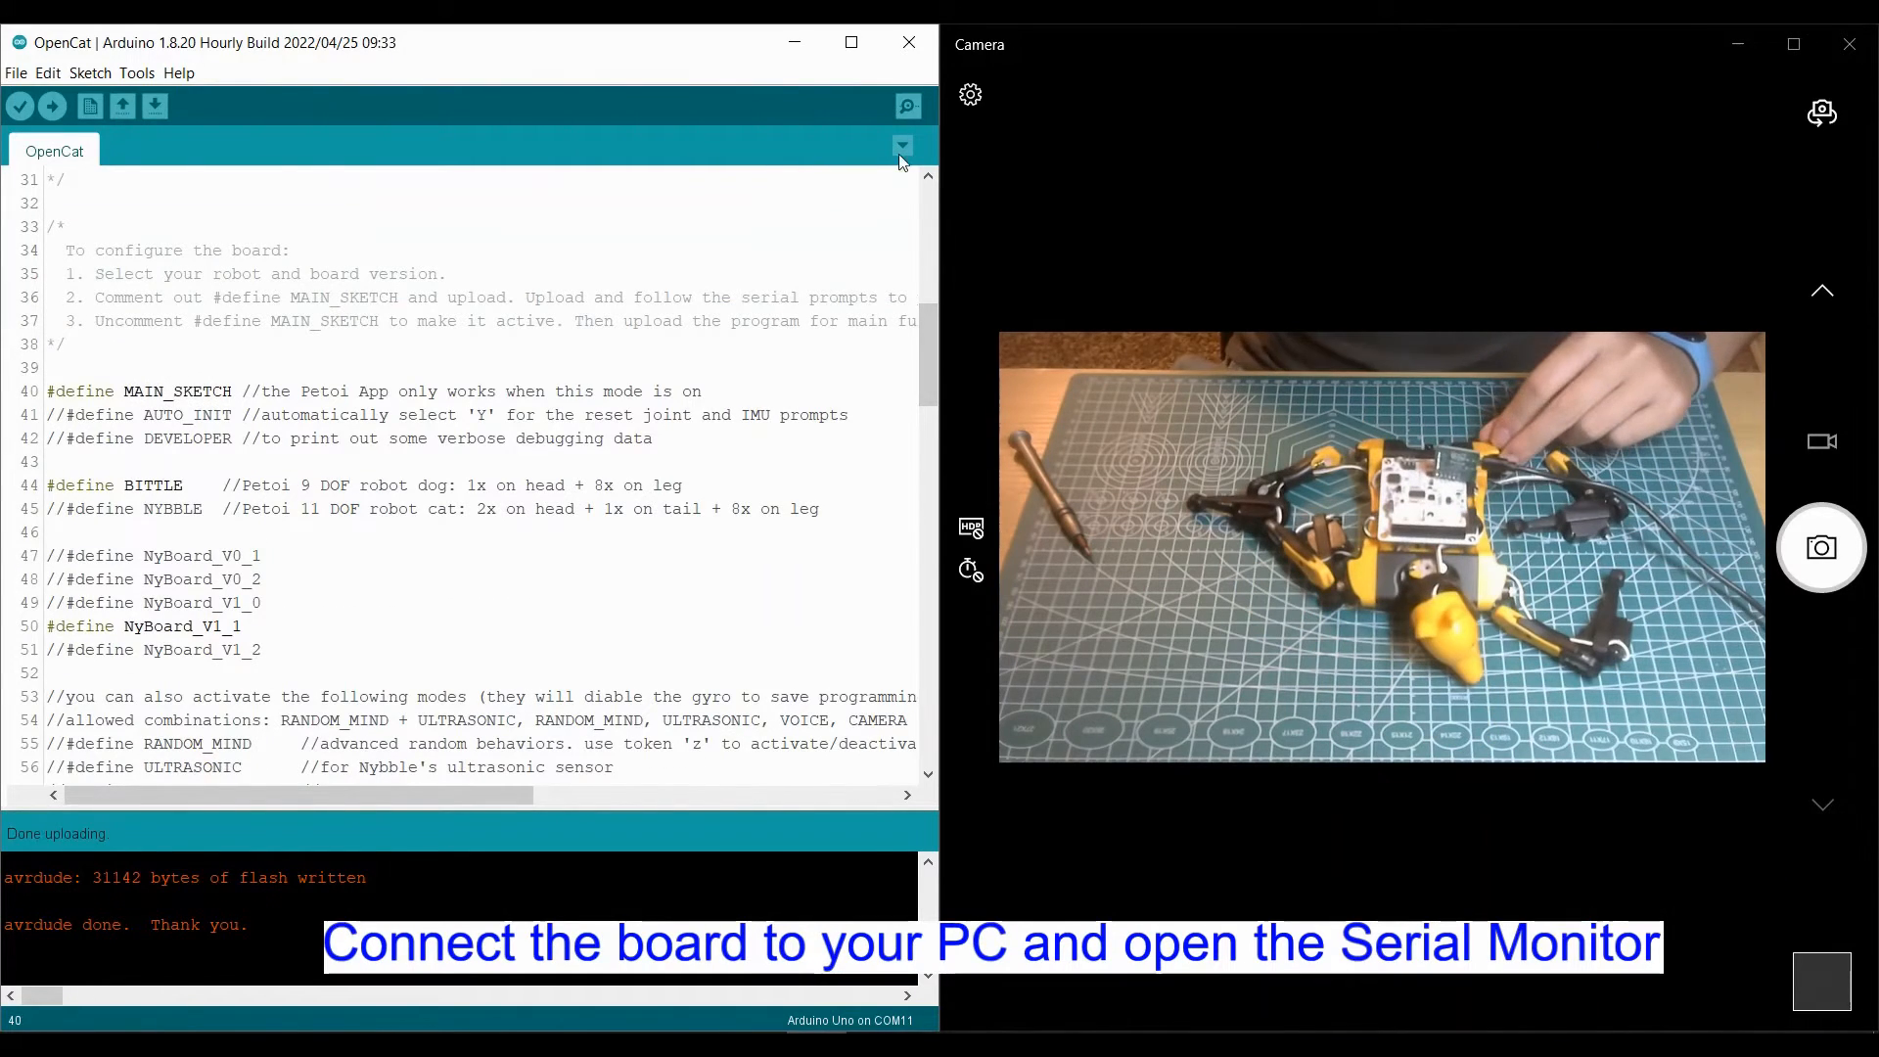
Step: Open the serial monitor on COM11 and send 'c' to enter calibration mode
left_click(904, 106)
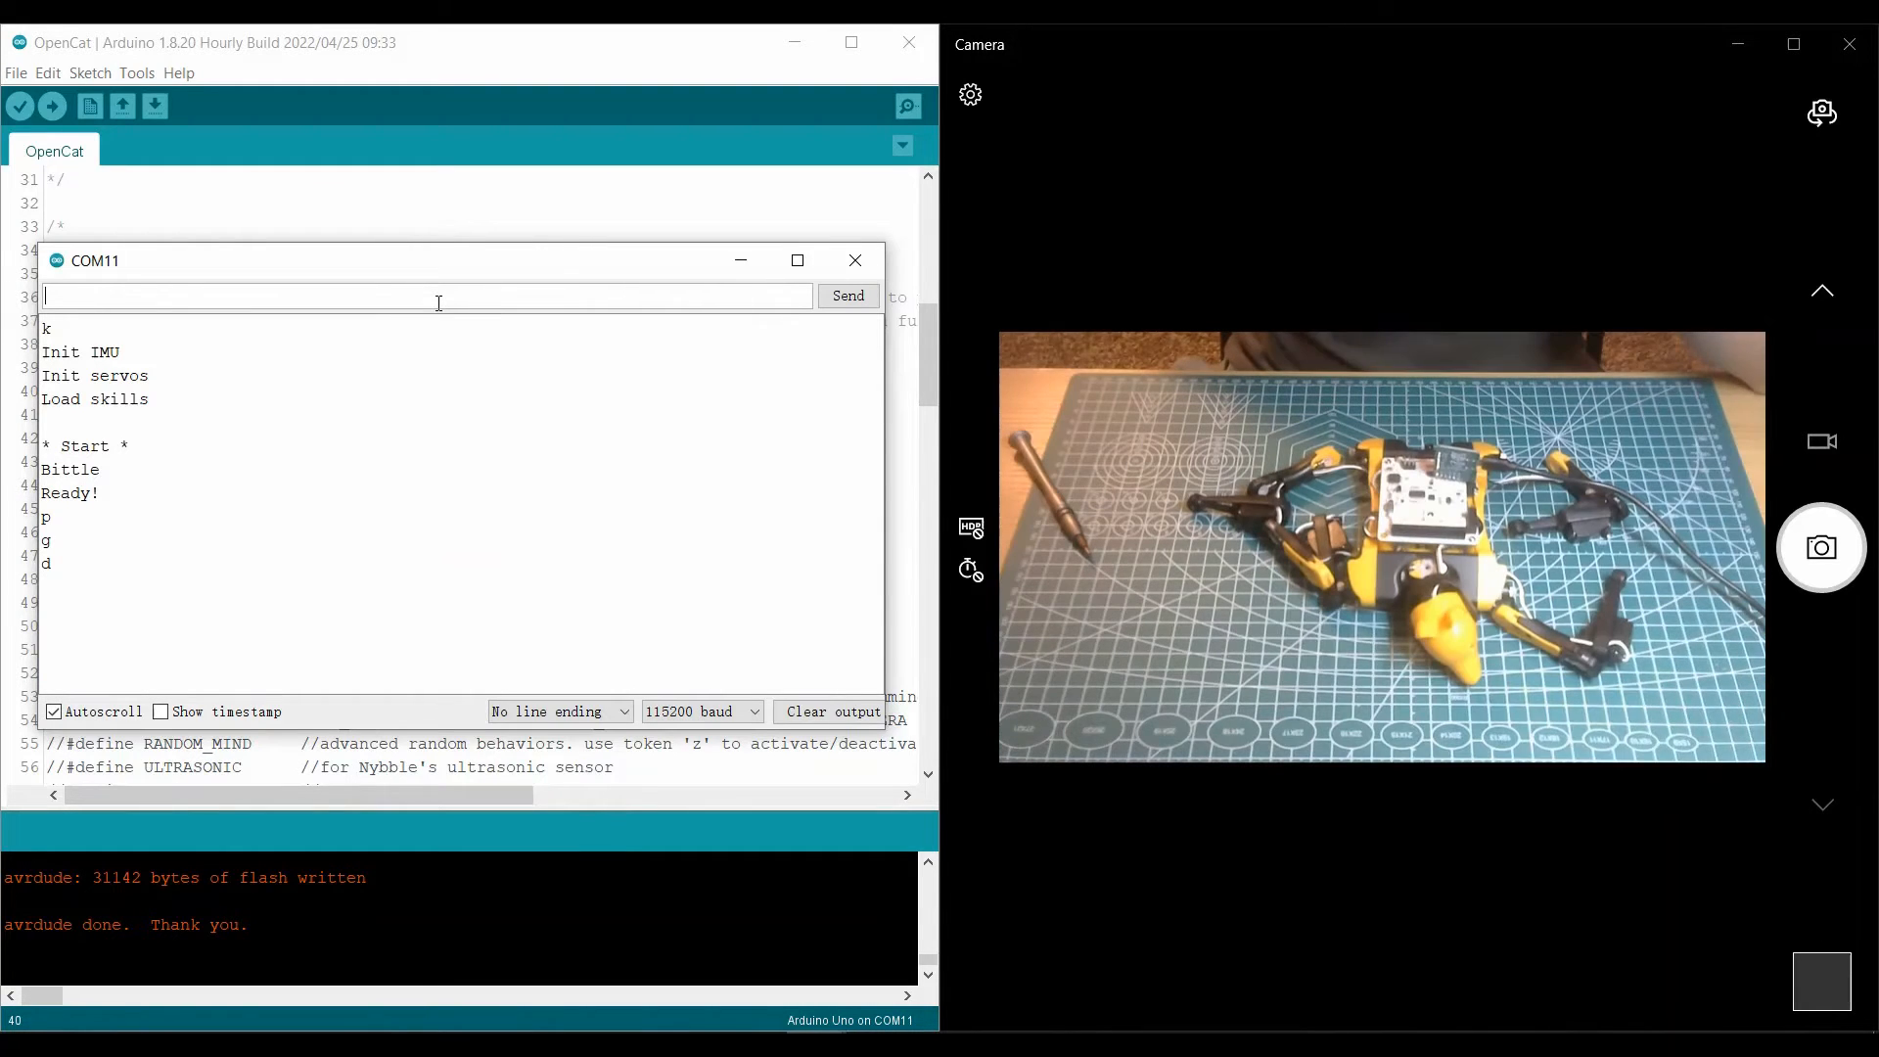
type("c")
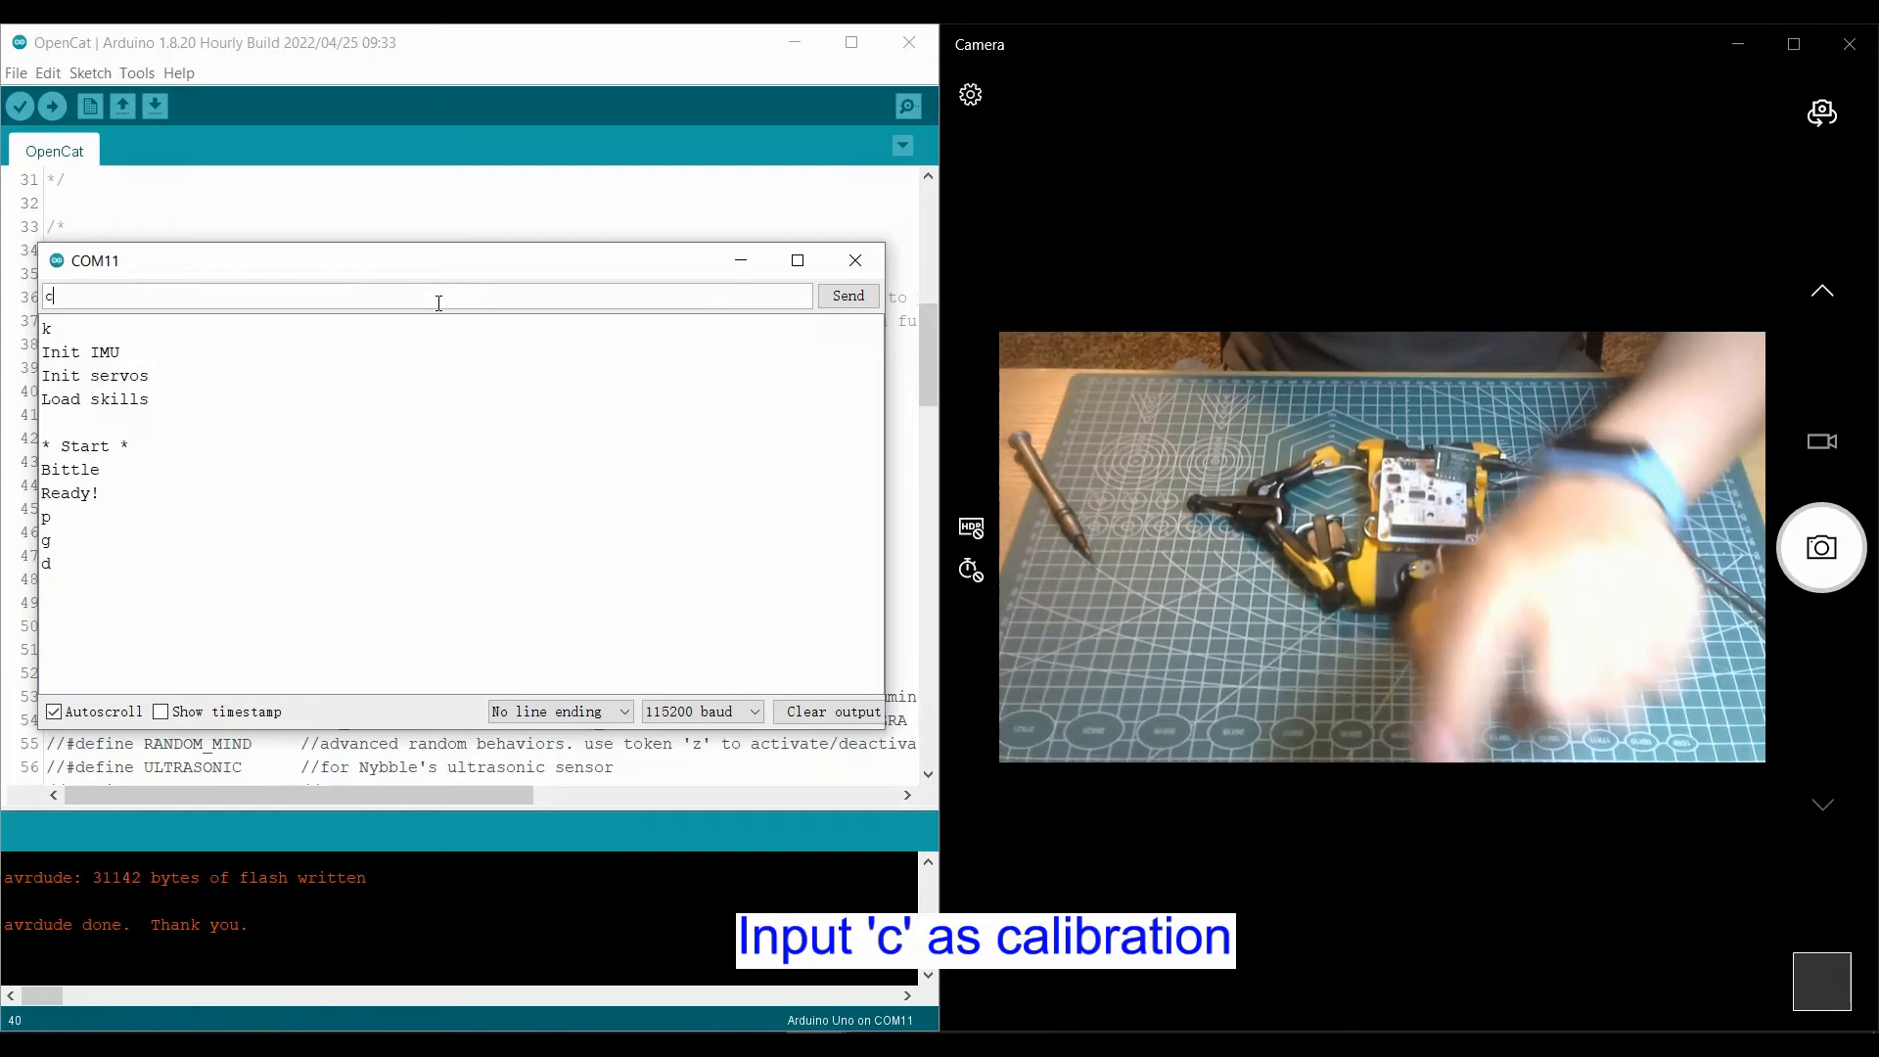
left_click(847, 295)
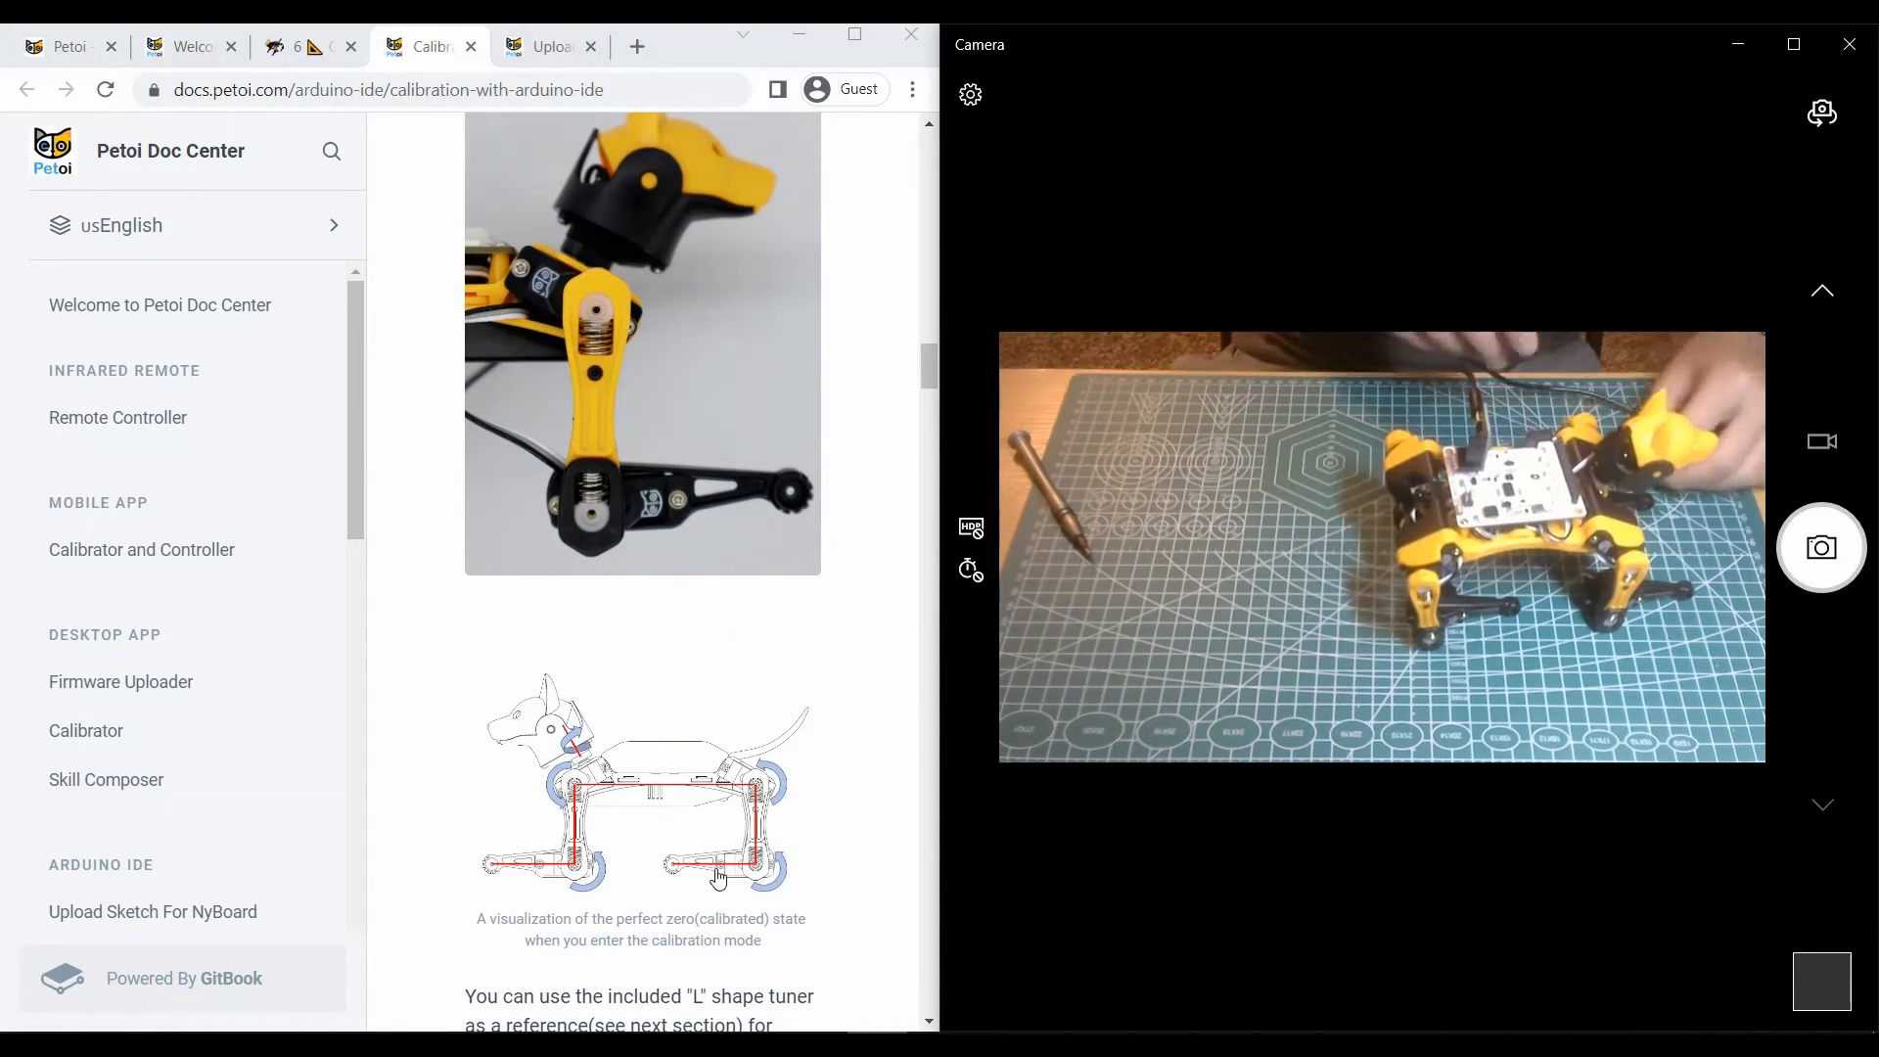
scroll("down", 3)
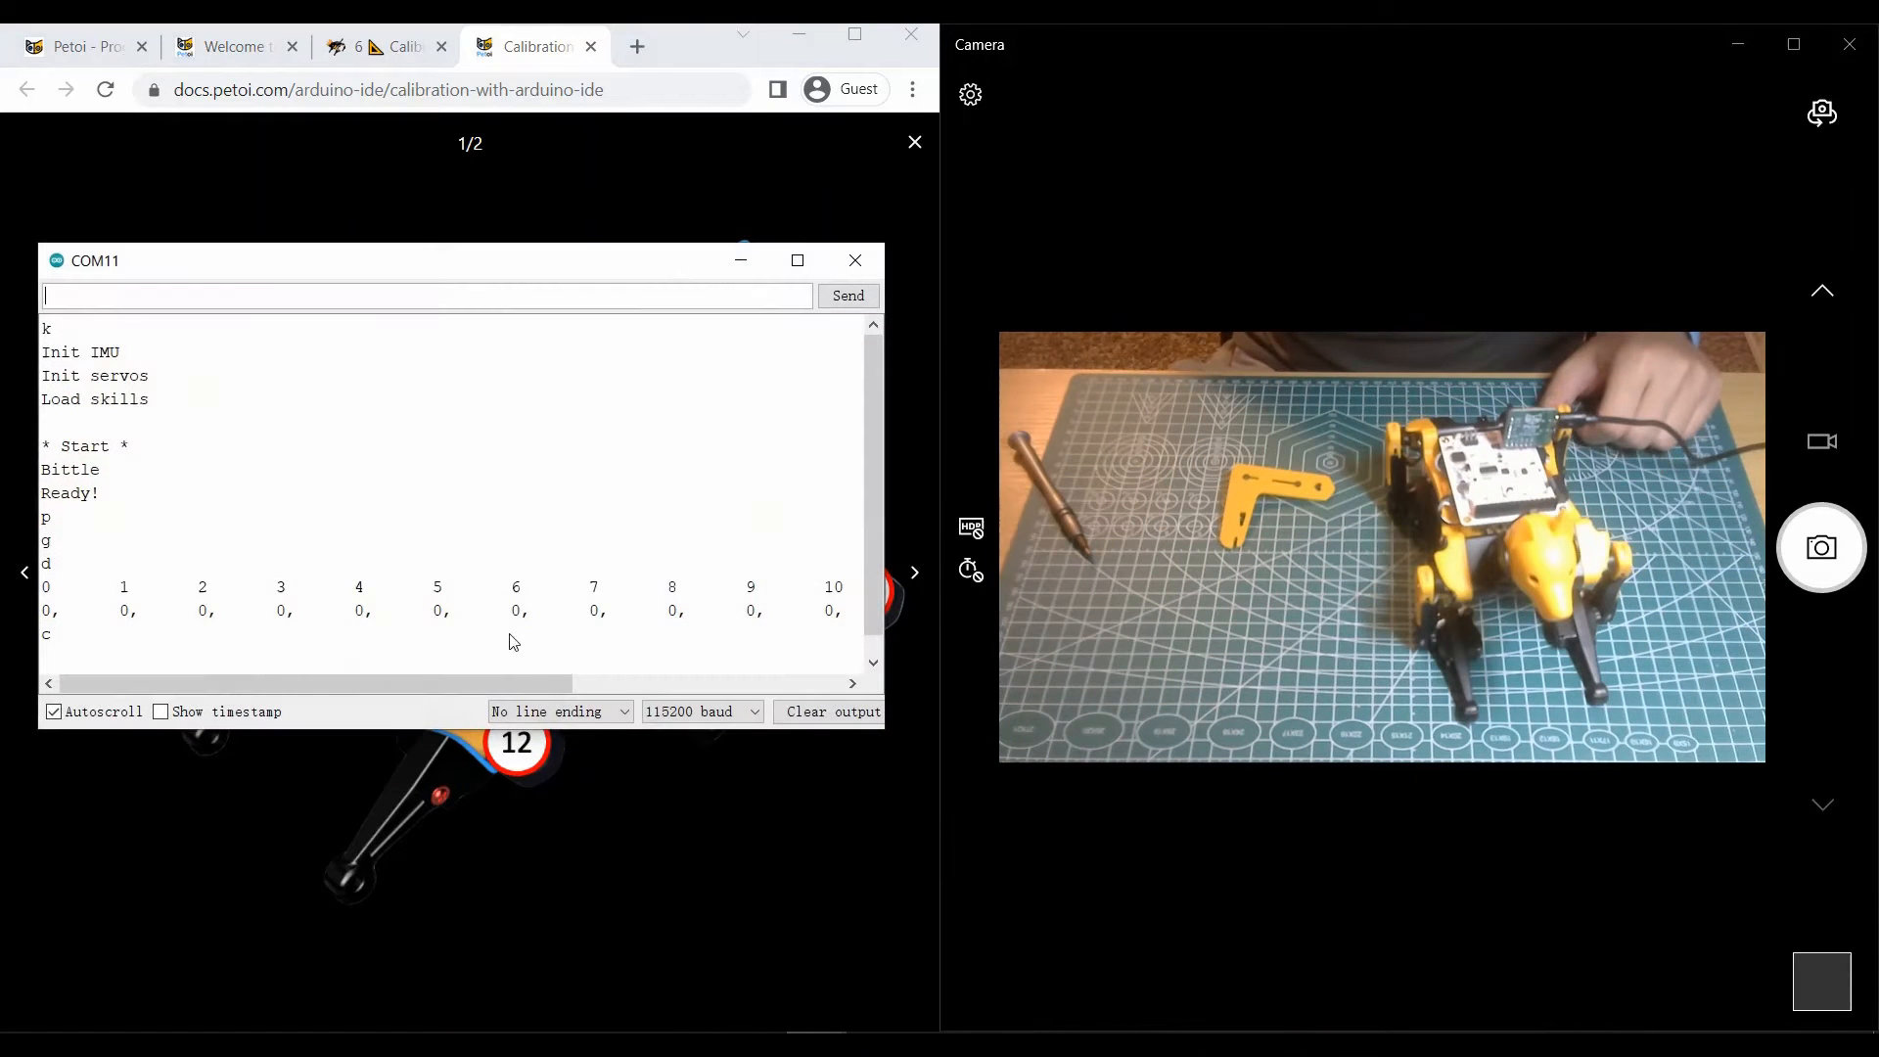
Step: Send offset adjustment commands for servo 11 (c11) in the Serial Monitor
type("c")
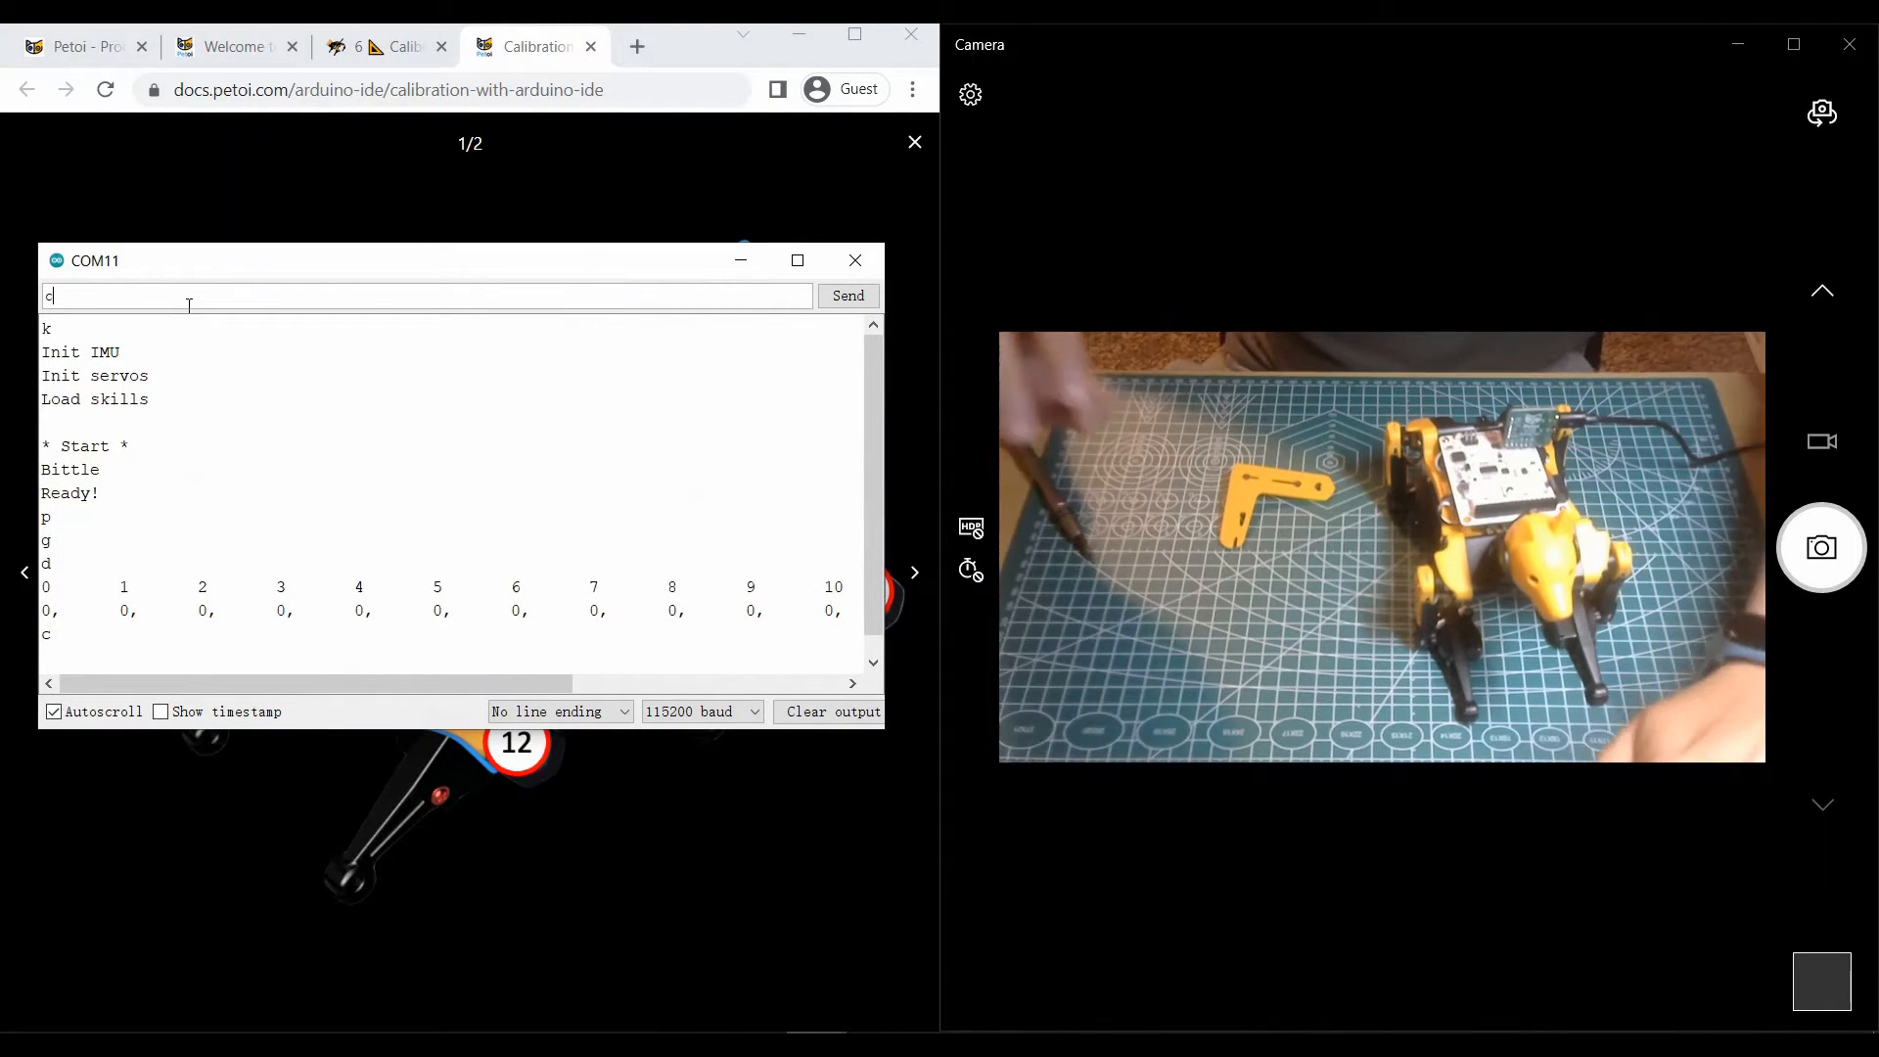
type("11 -5")
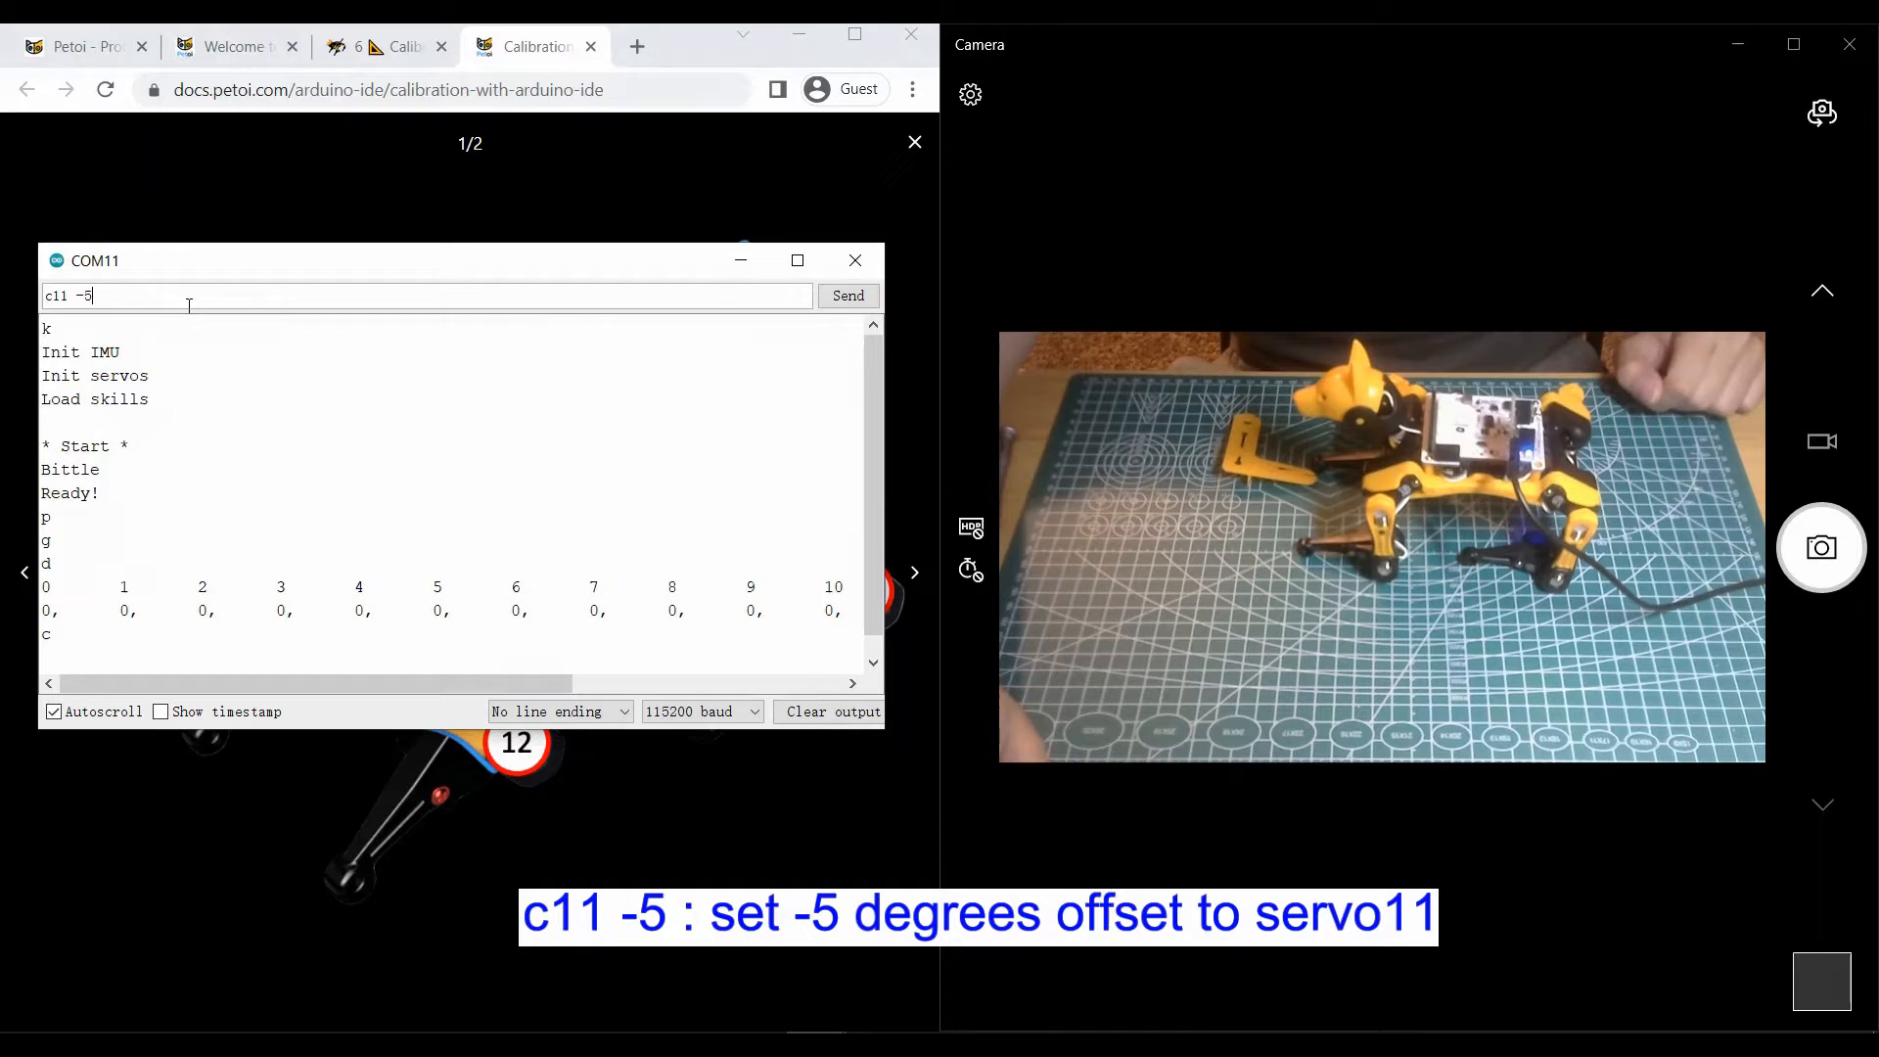
left_click(848, 295)
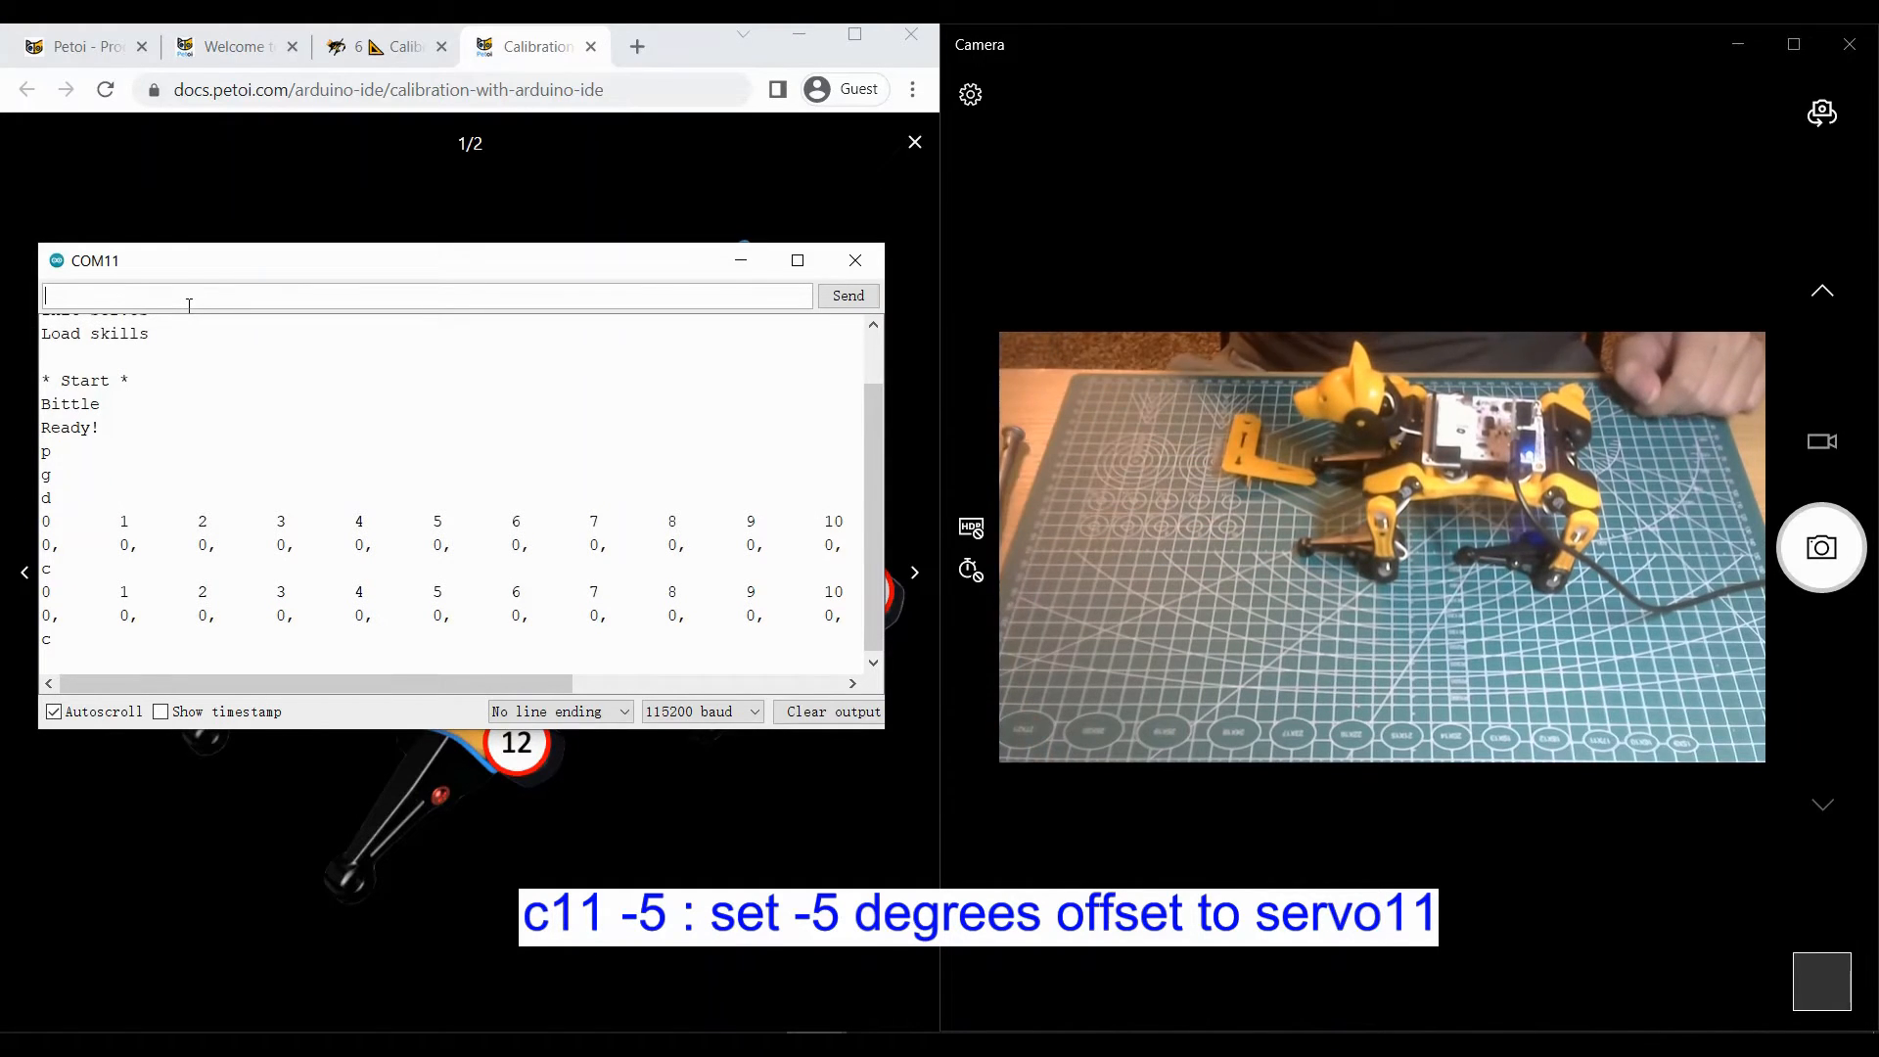
type("c11")
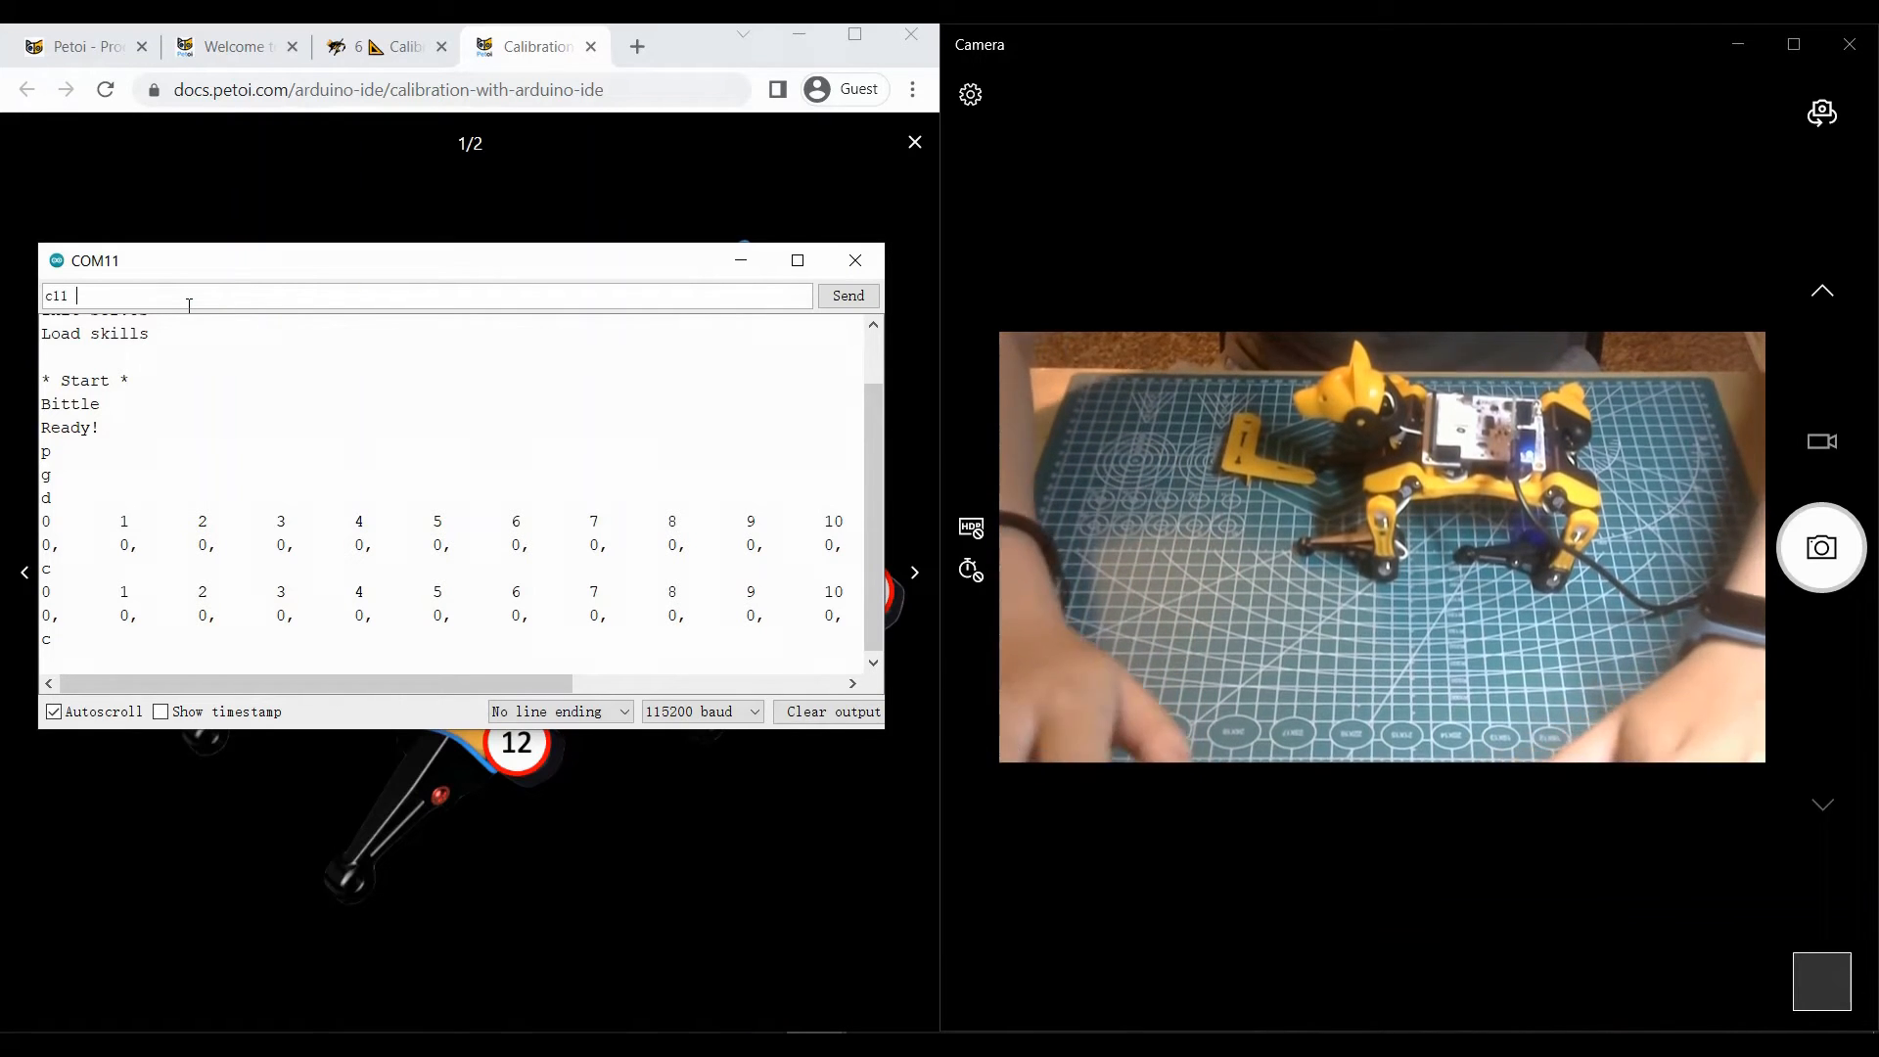
left_click(848, 295)
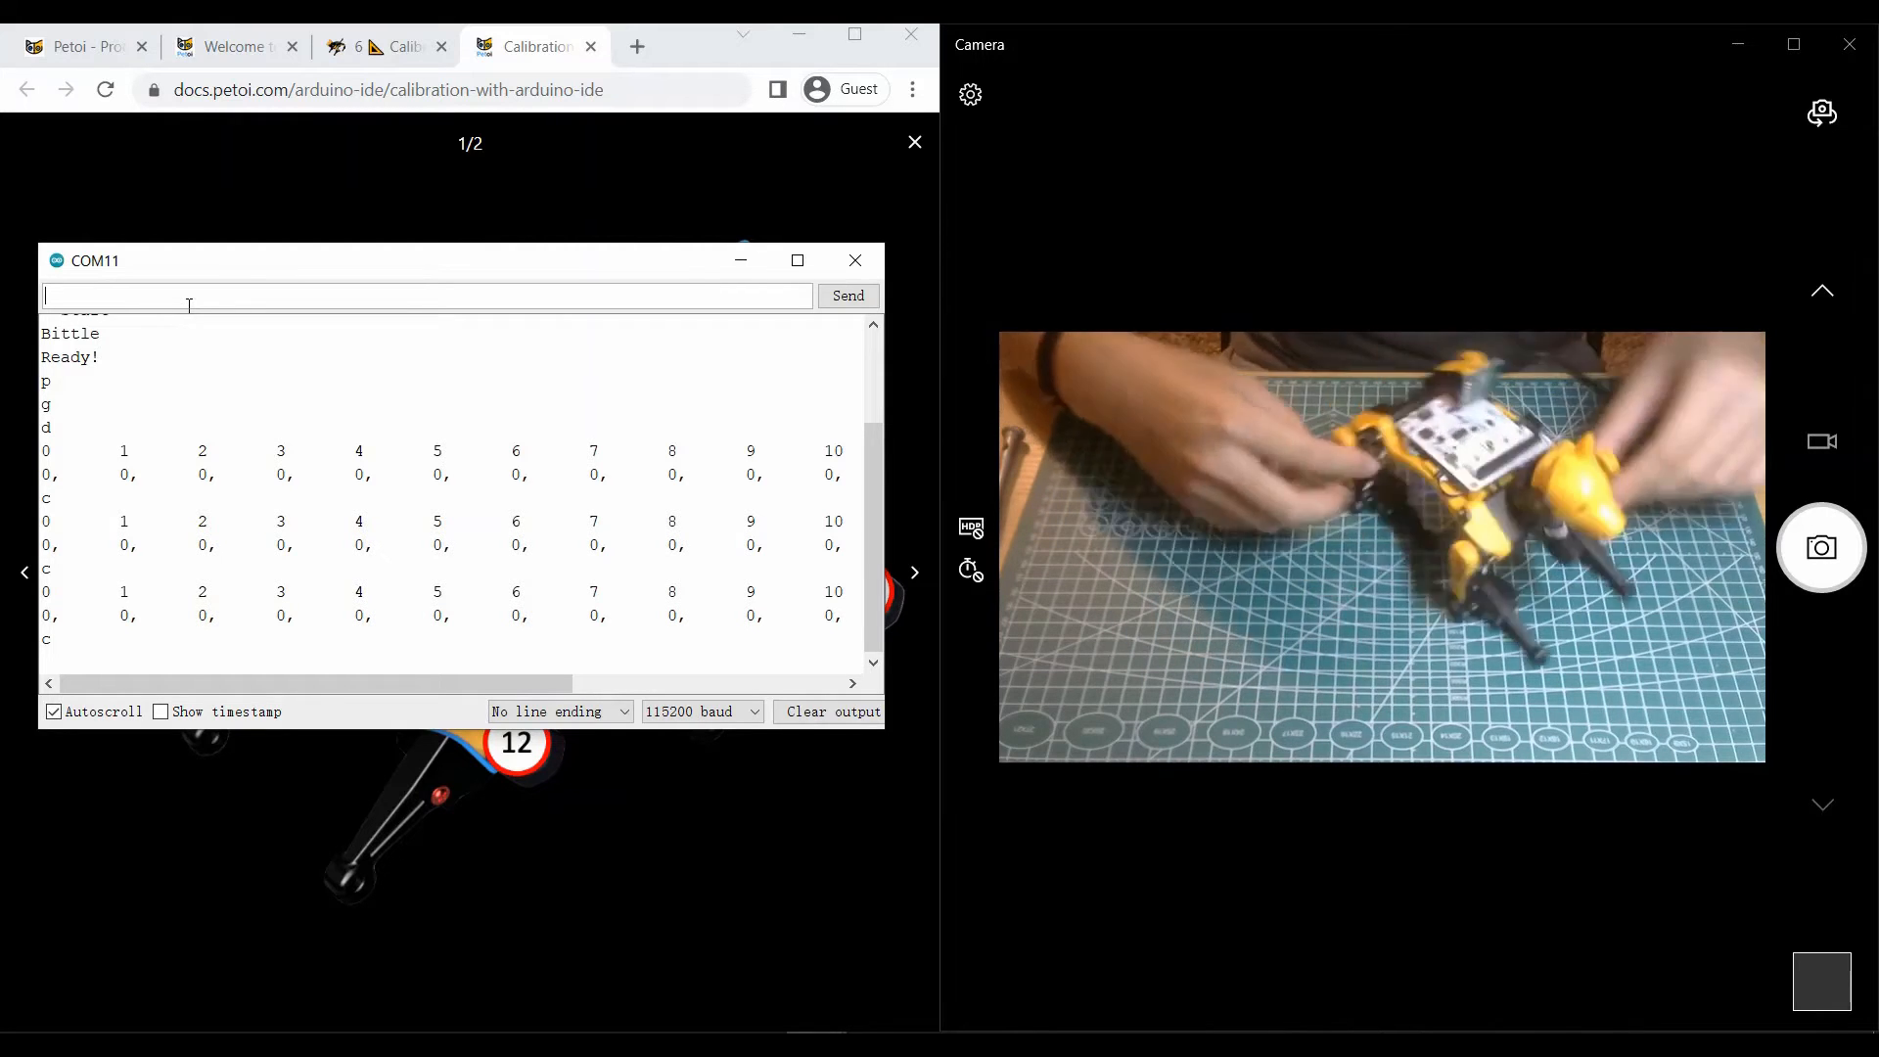
Step: Send offset commands for servo 10, then 'c9 -5' for servo 9, plus another adjustment
type("c10")
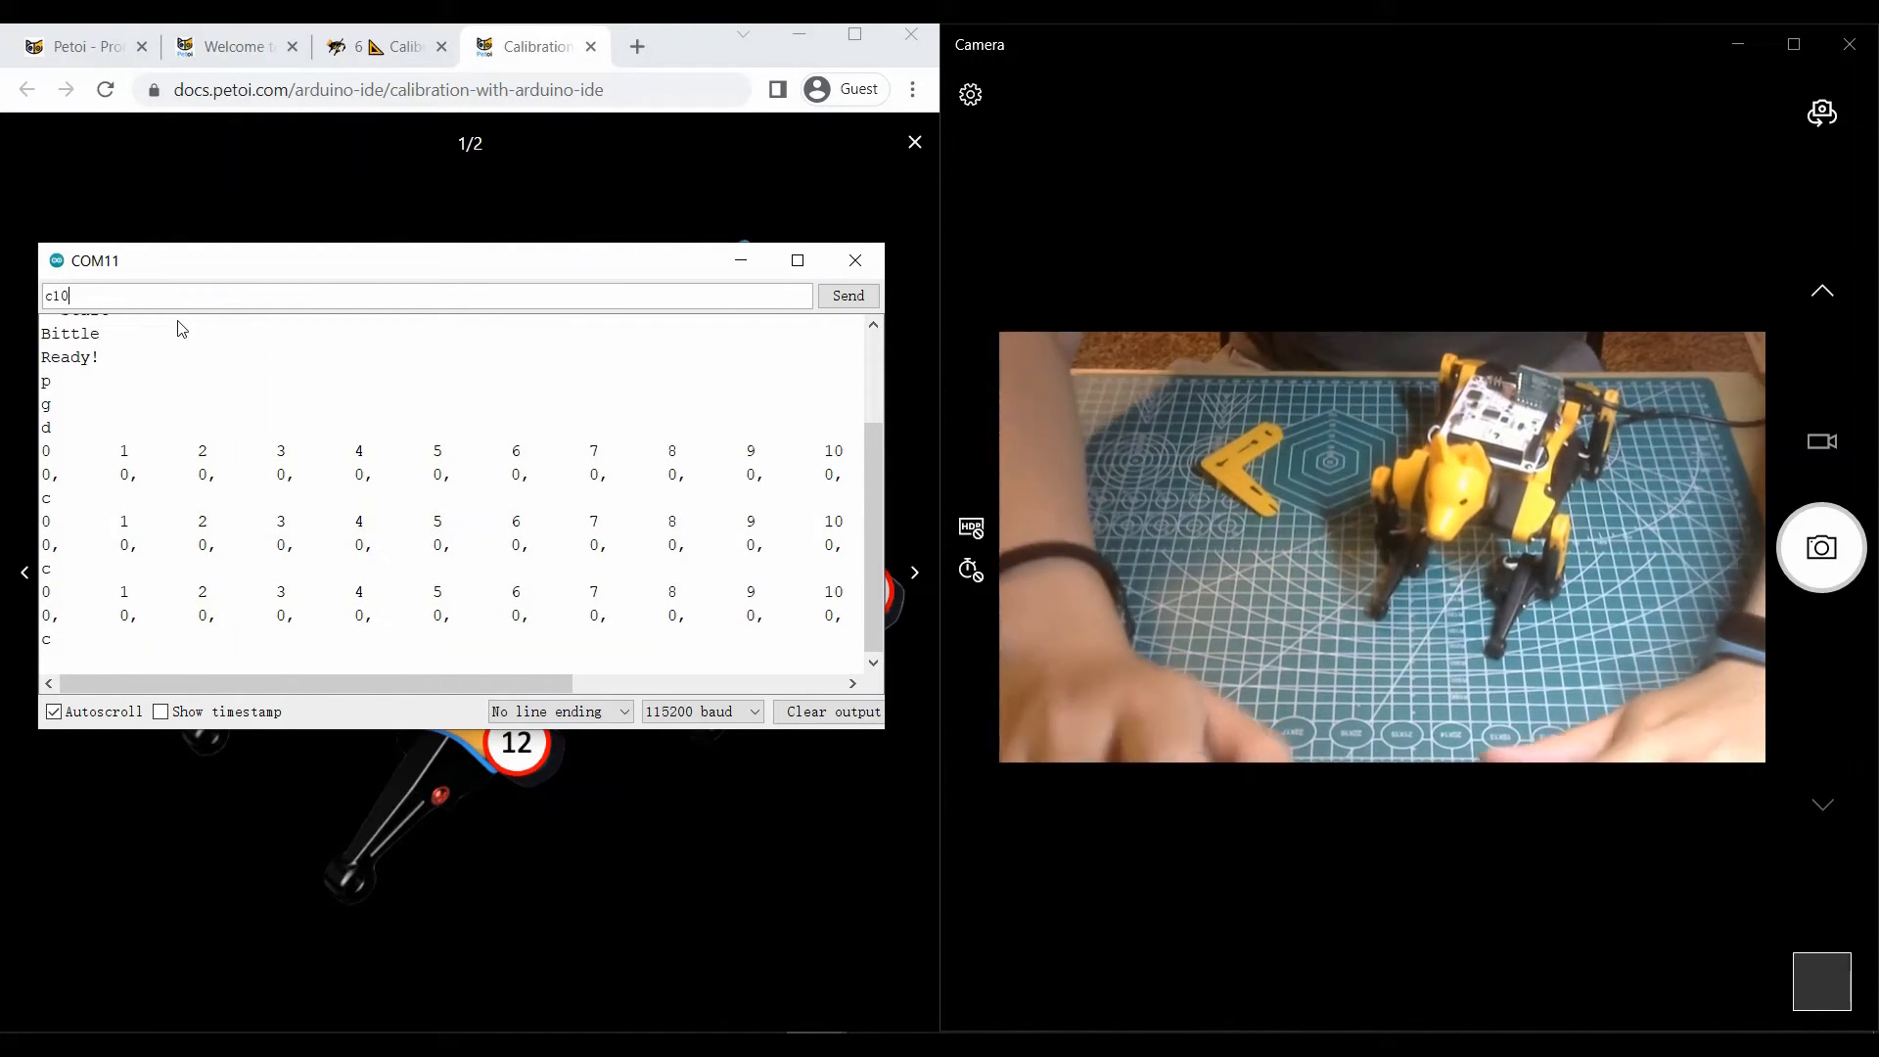
left_click(848, 296)
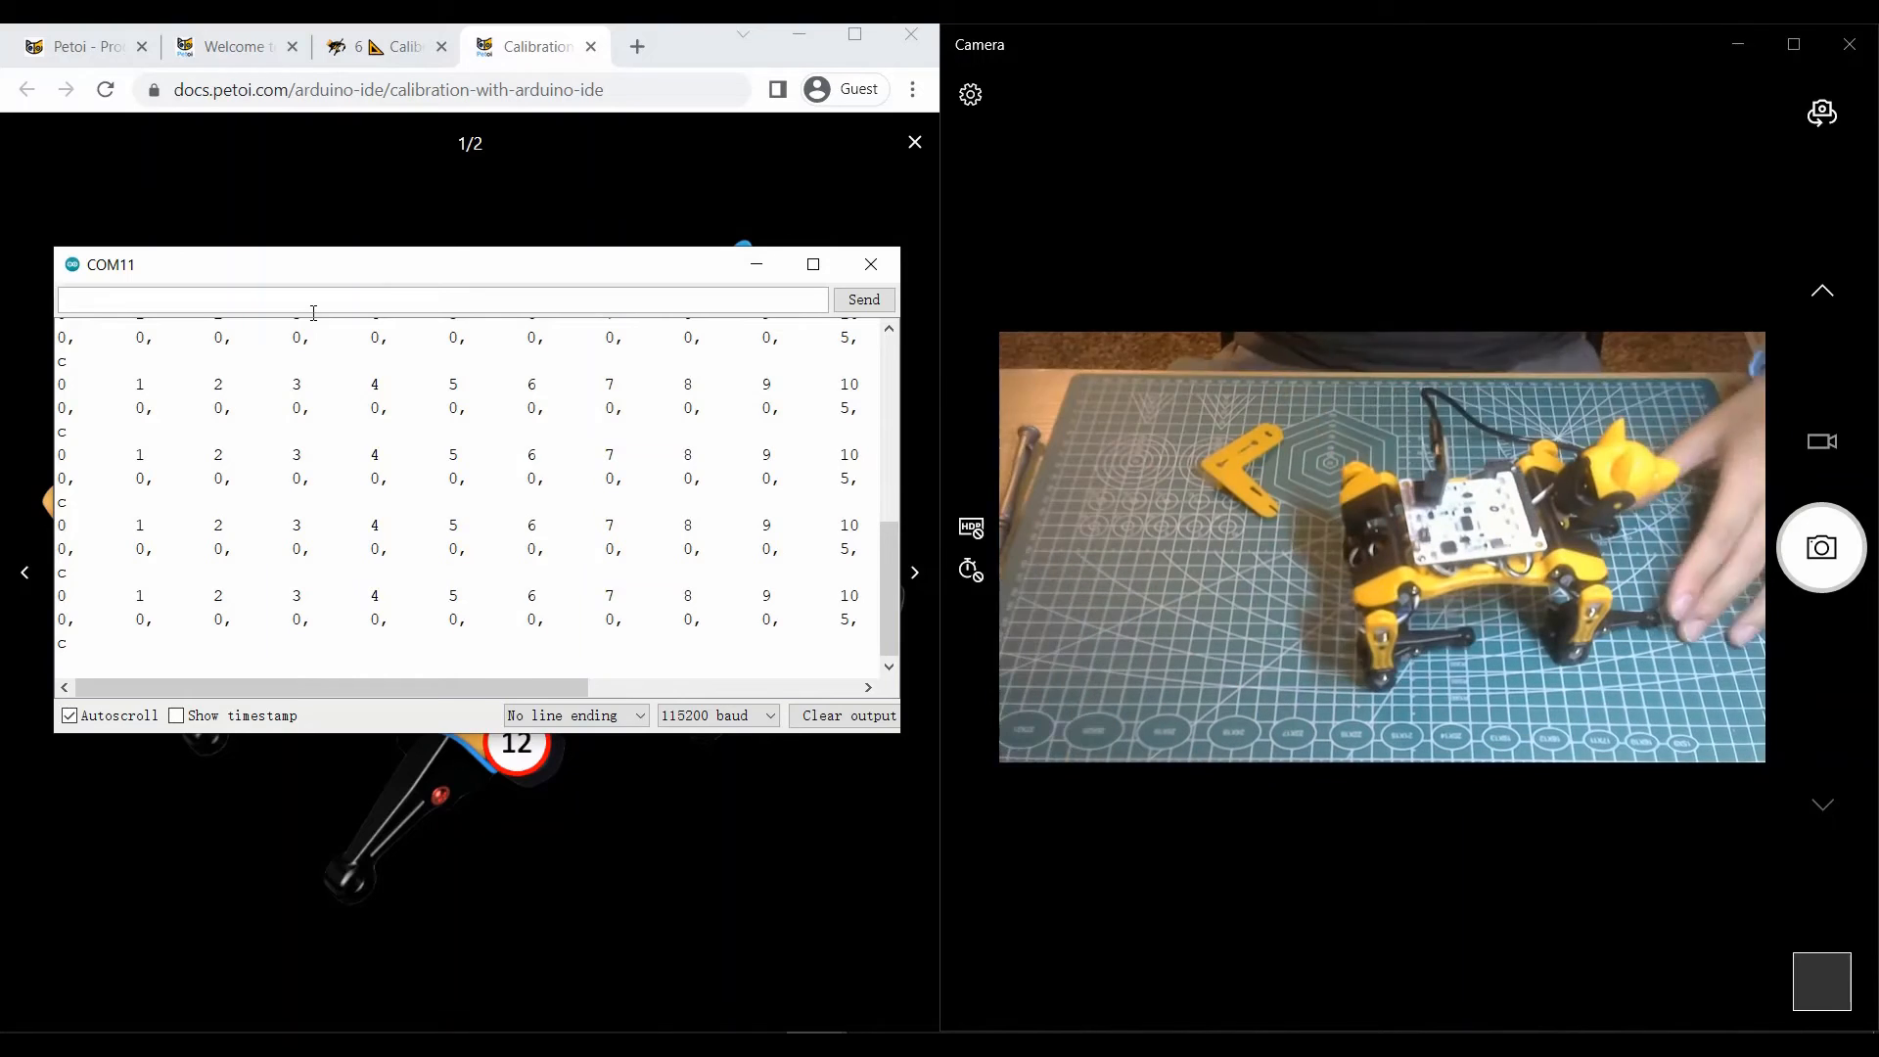
type("c9 -5")
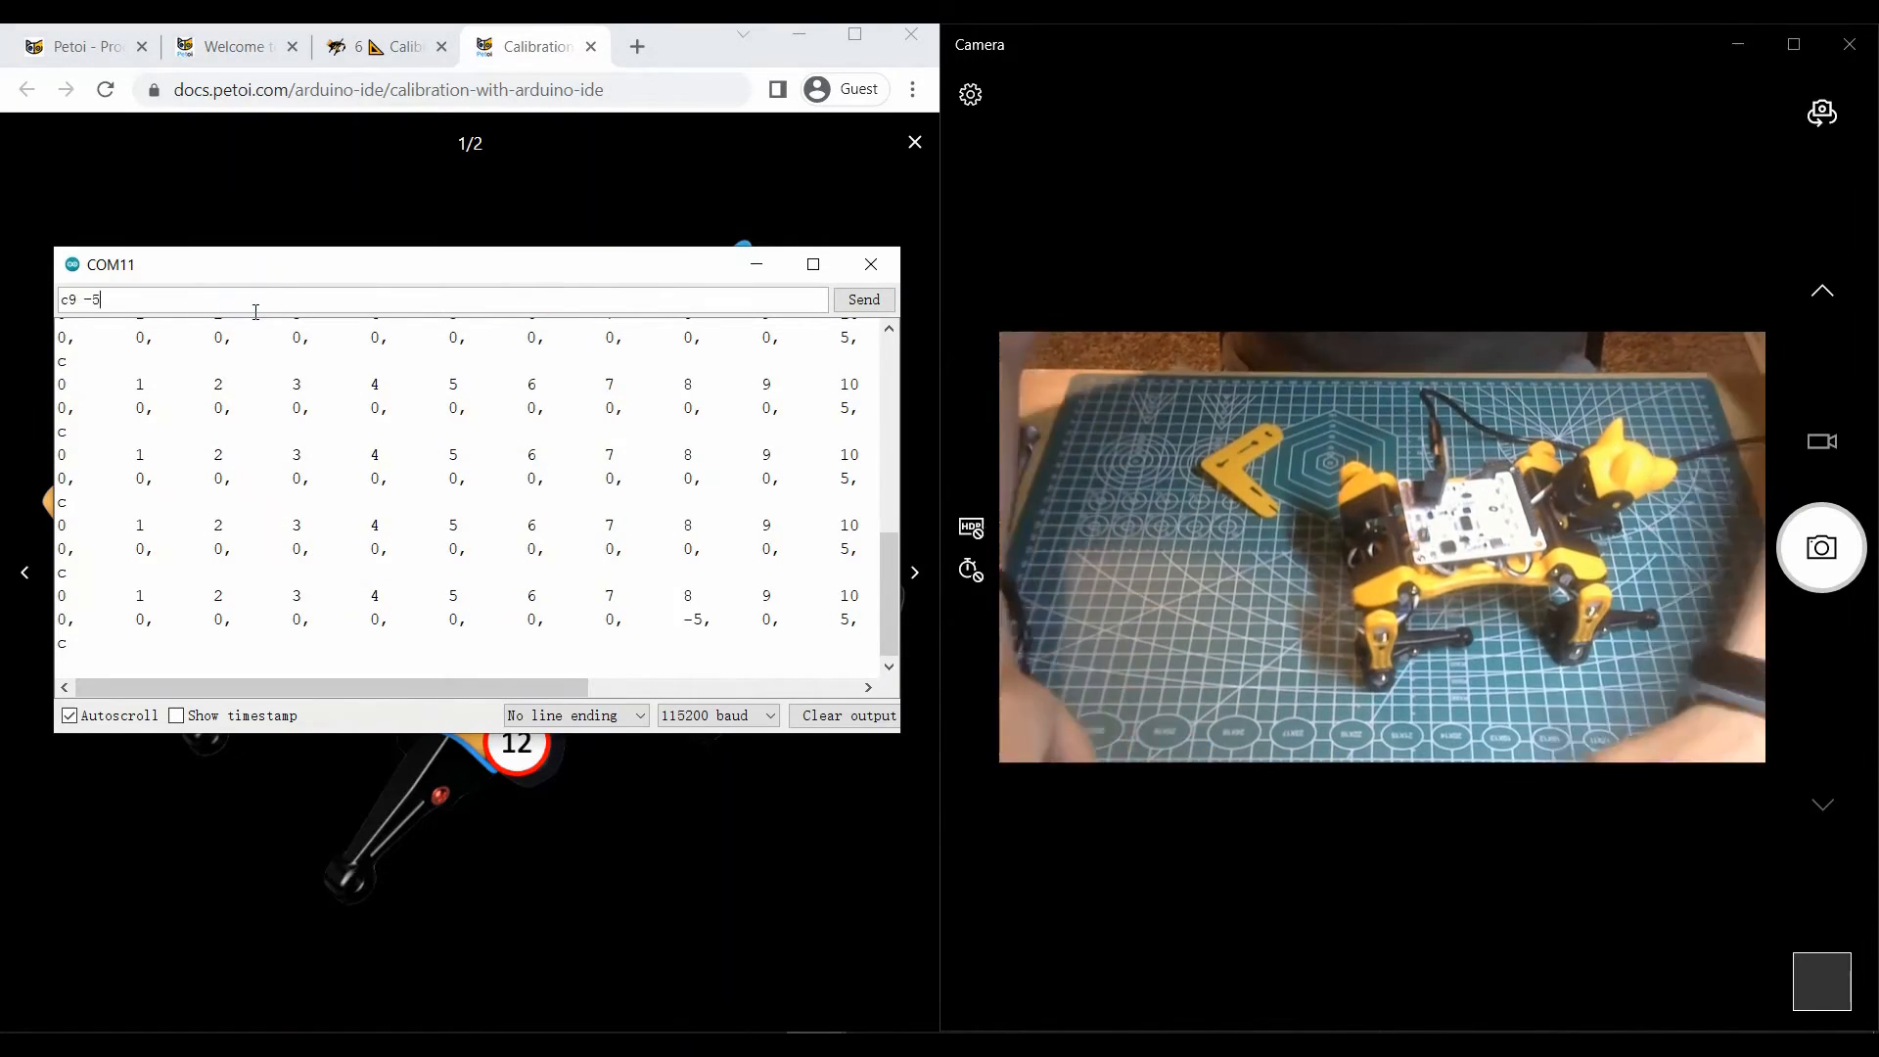
left_click(863, 299)
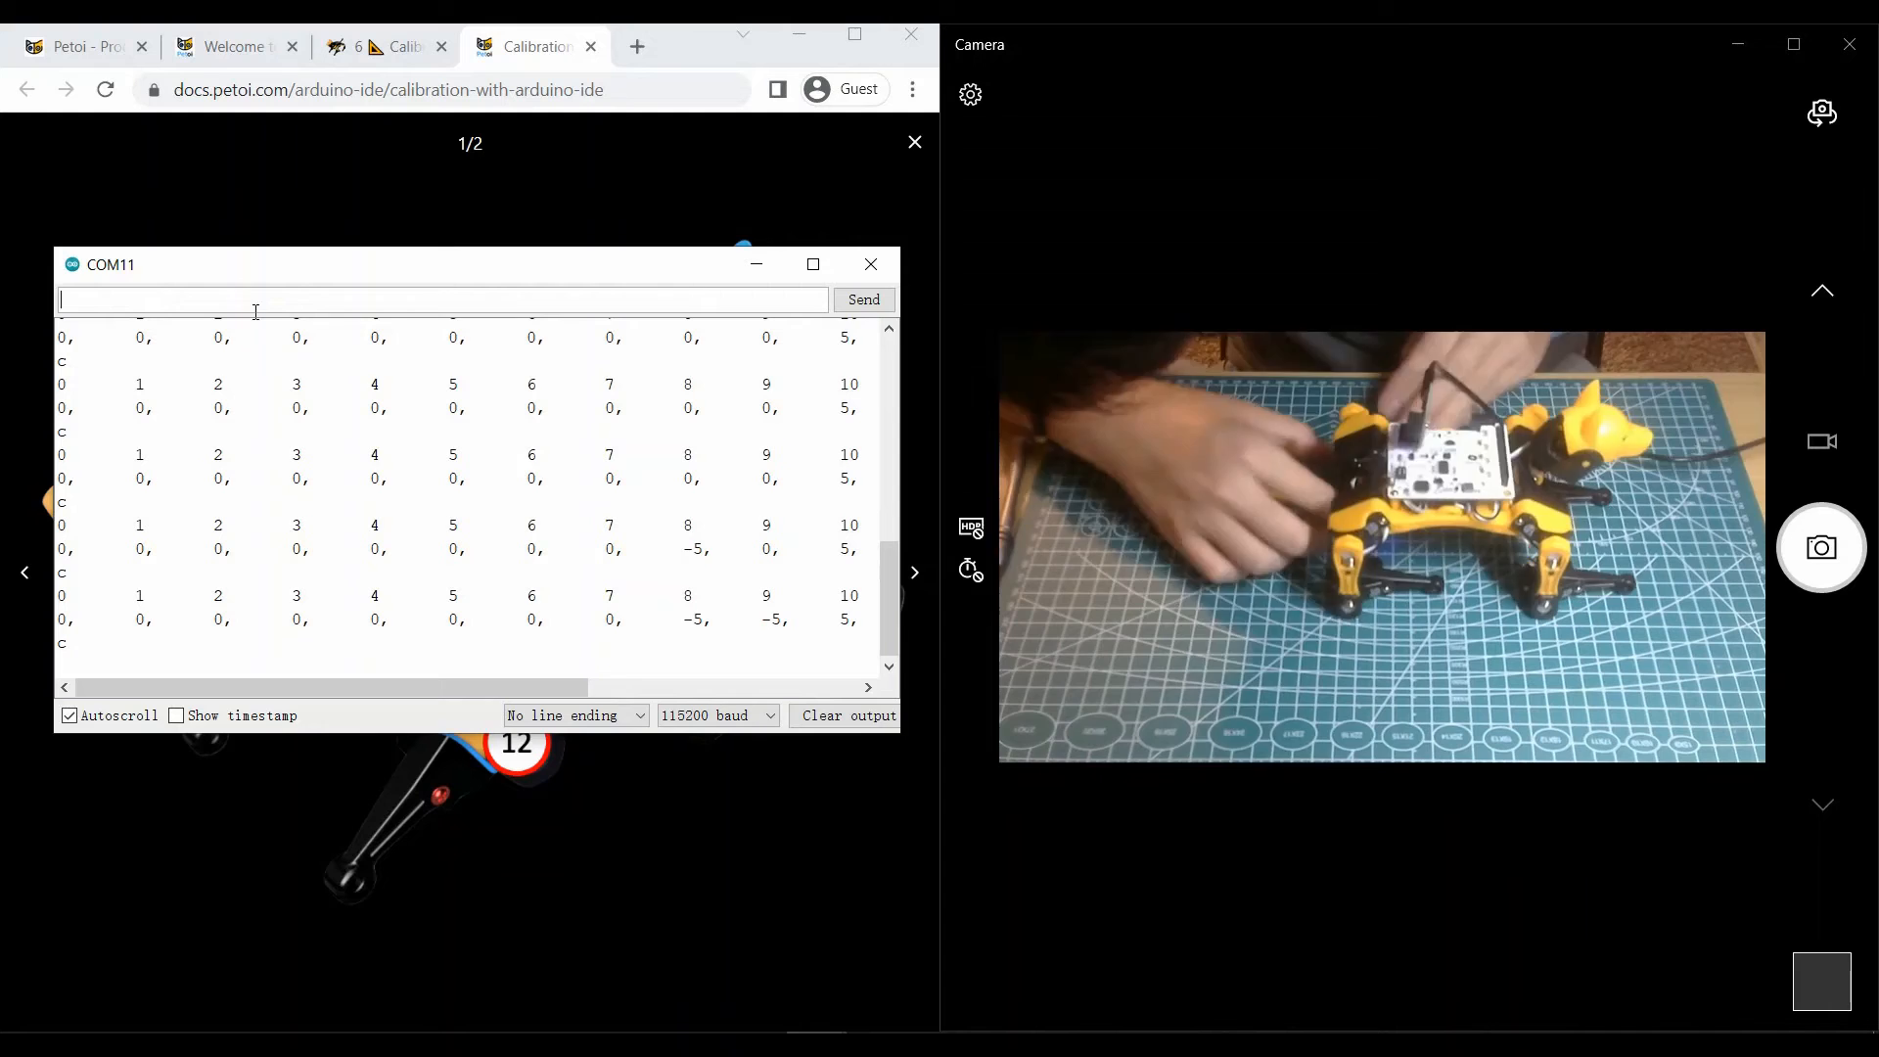
type("c1")
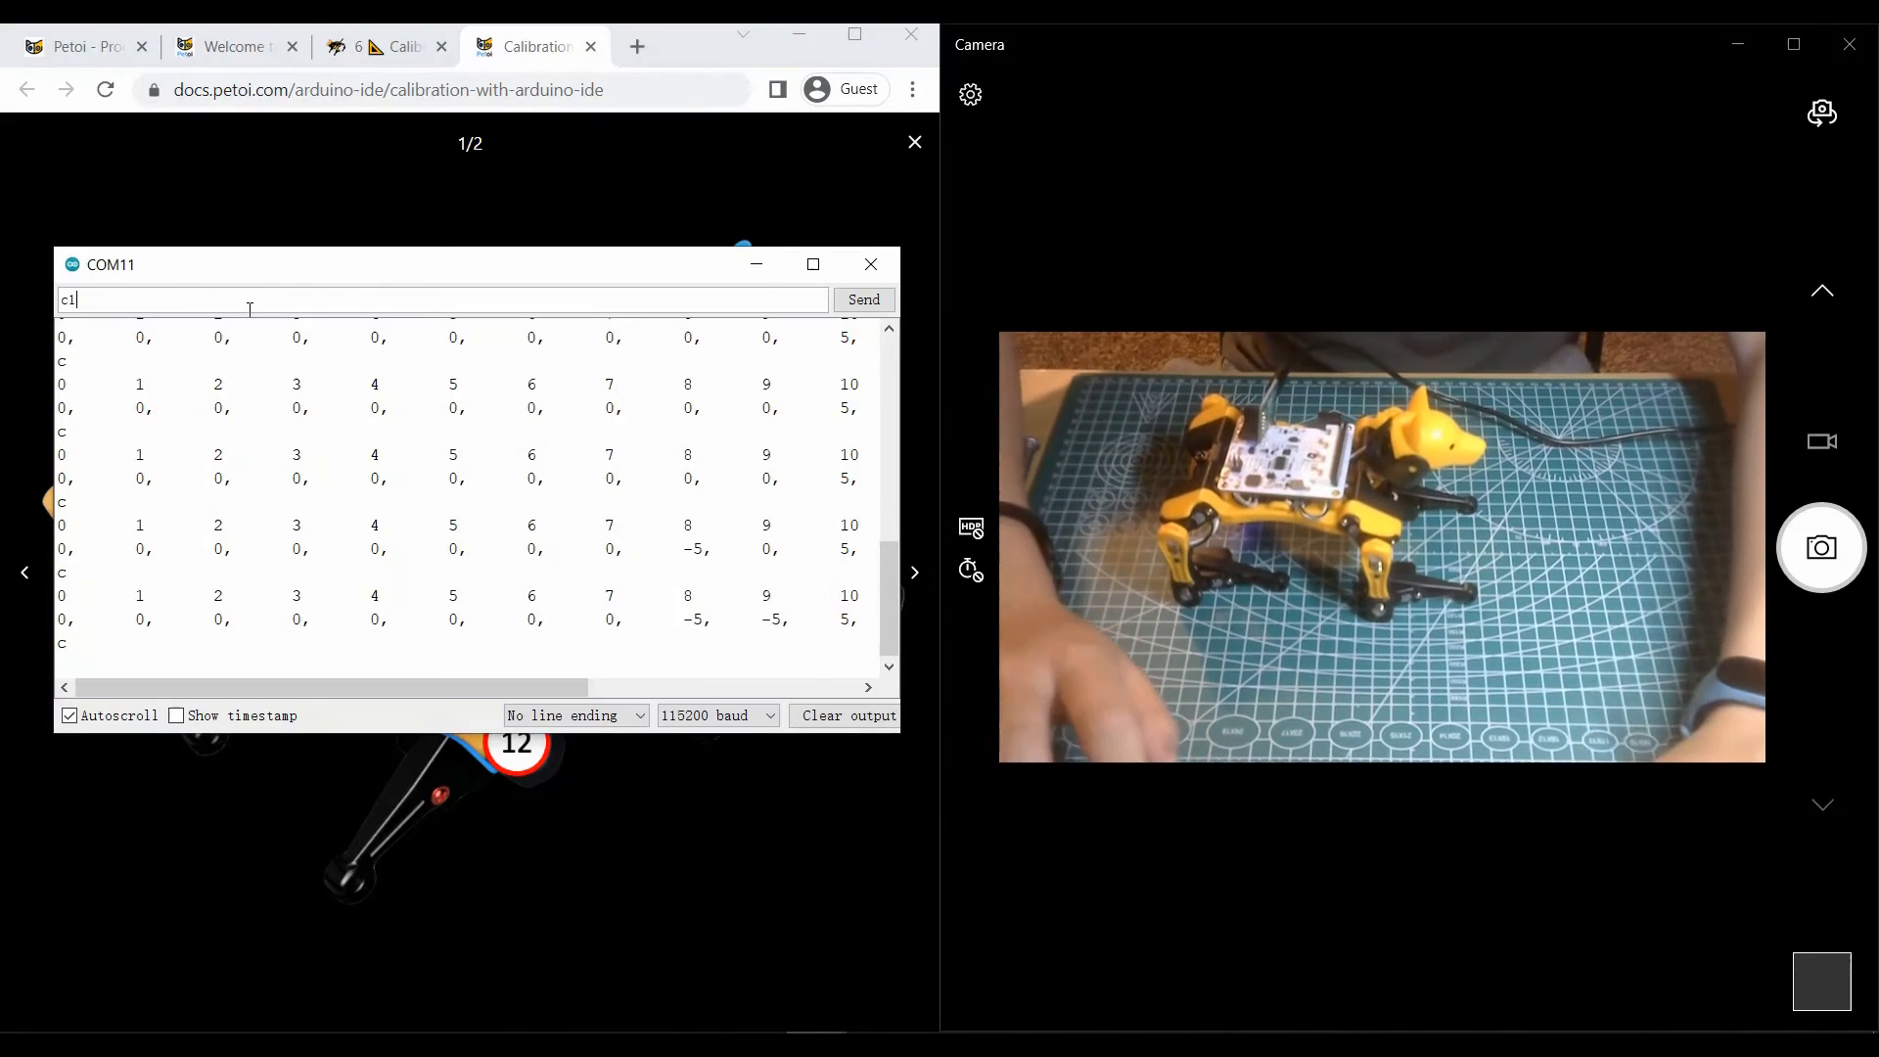
left_click(864, 300)
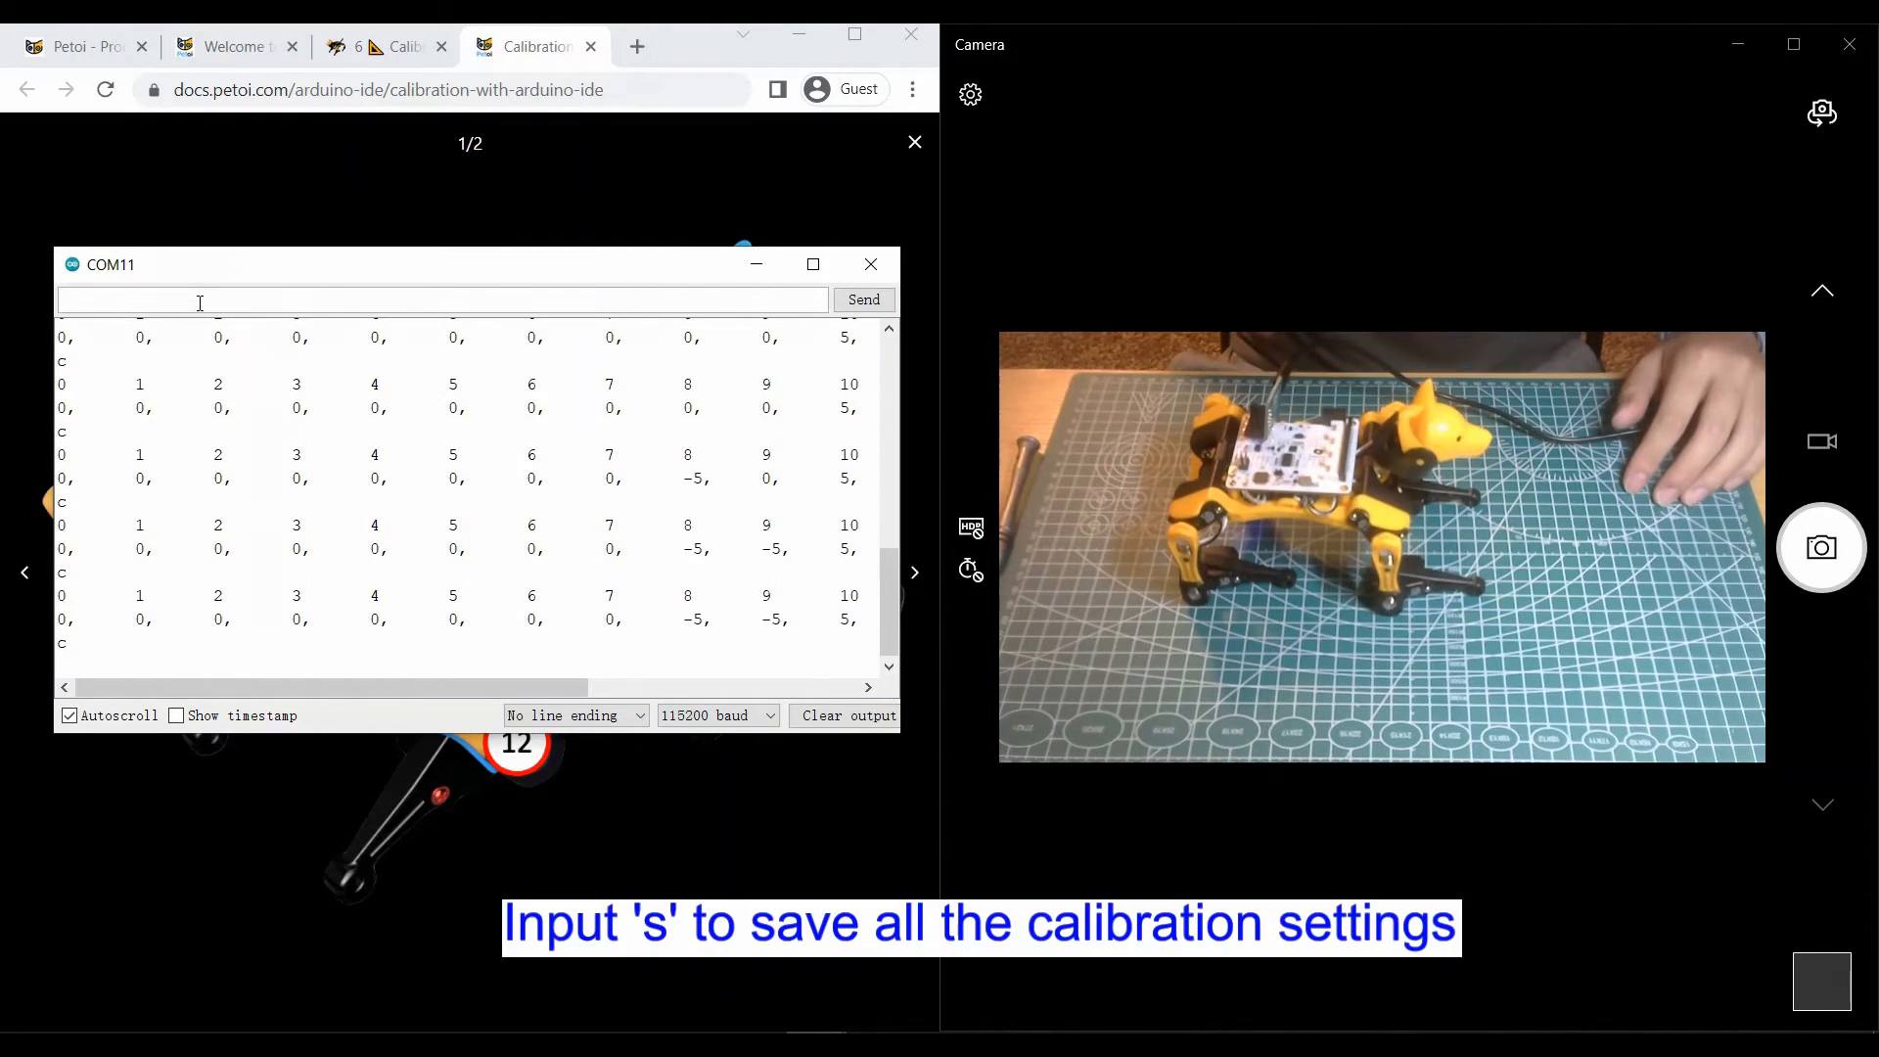
Step: Send 's' in the Serial Monitor to store the calibration offsets on the board
type("s")
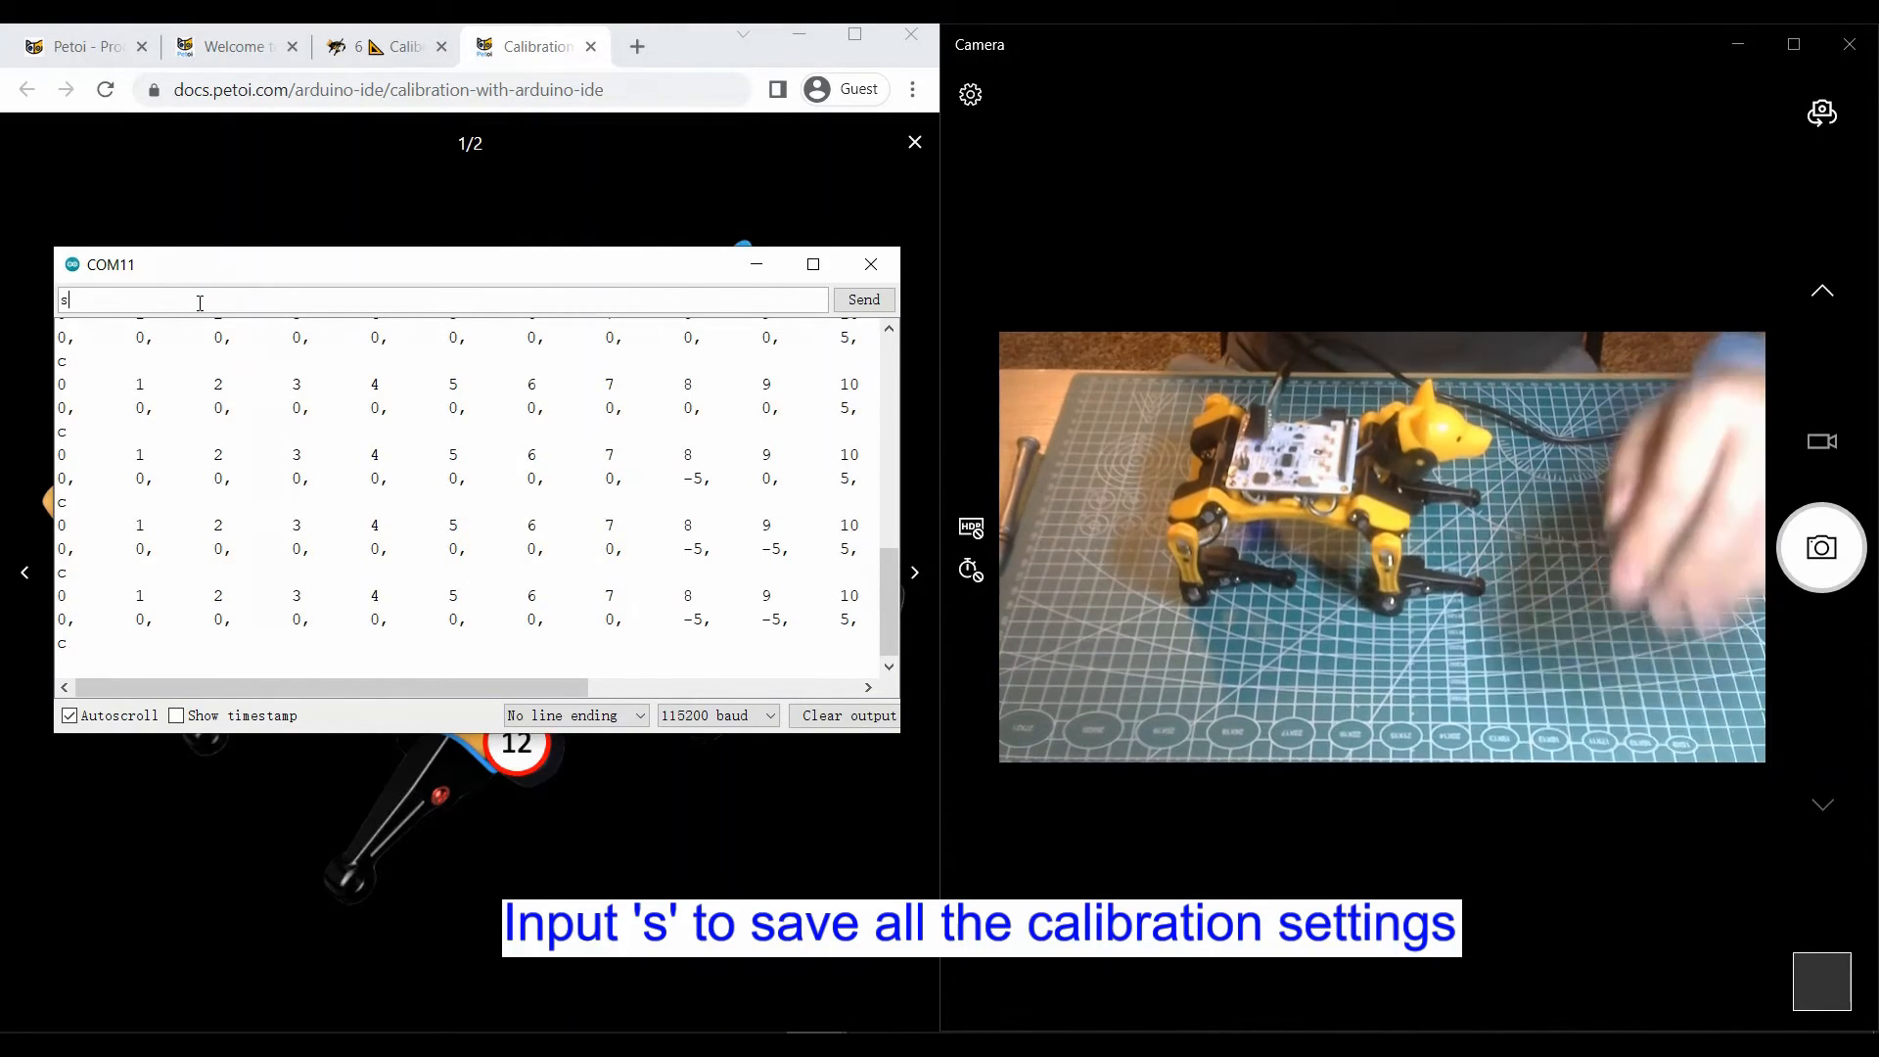
left_click(863, 299)
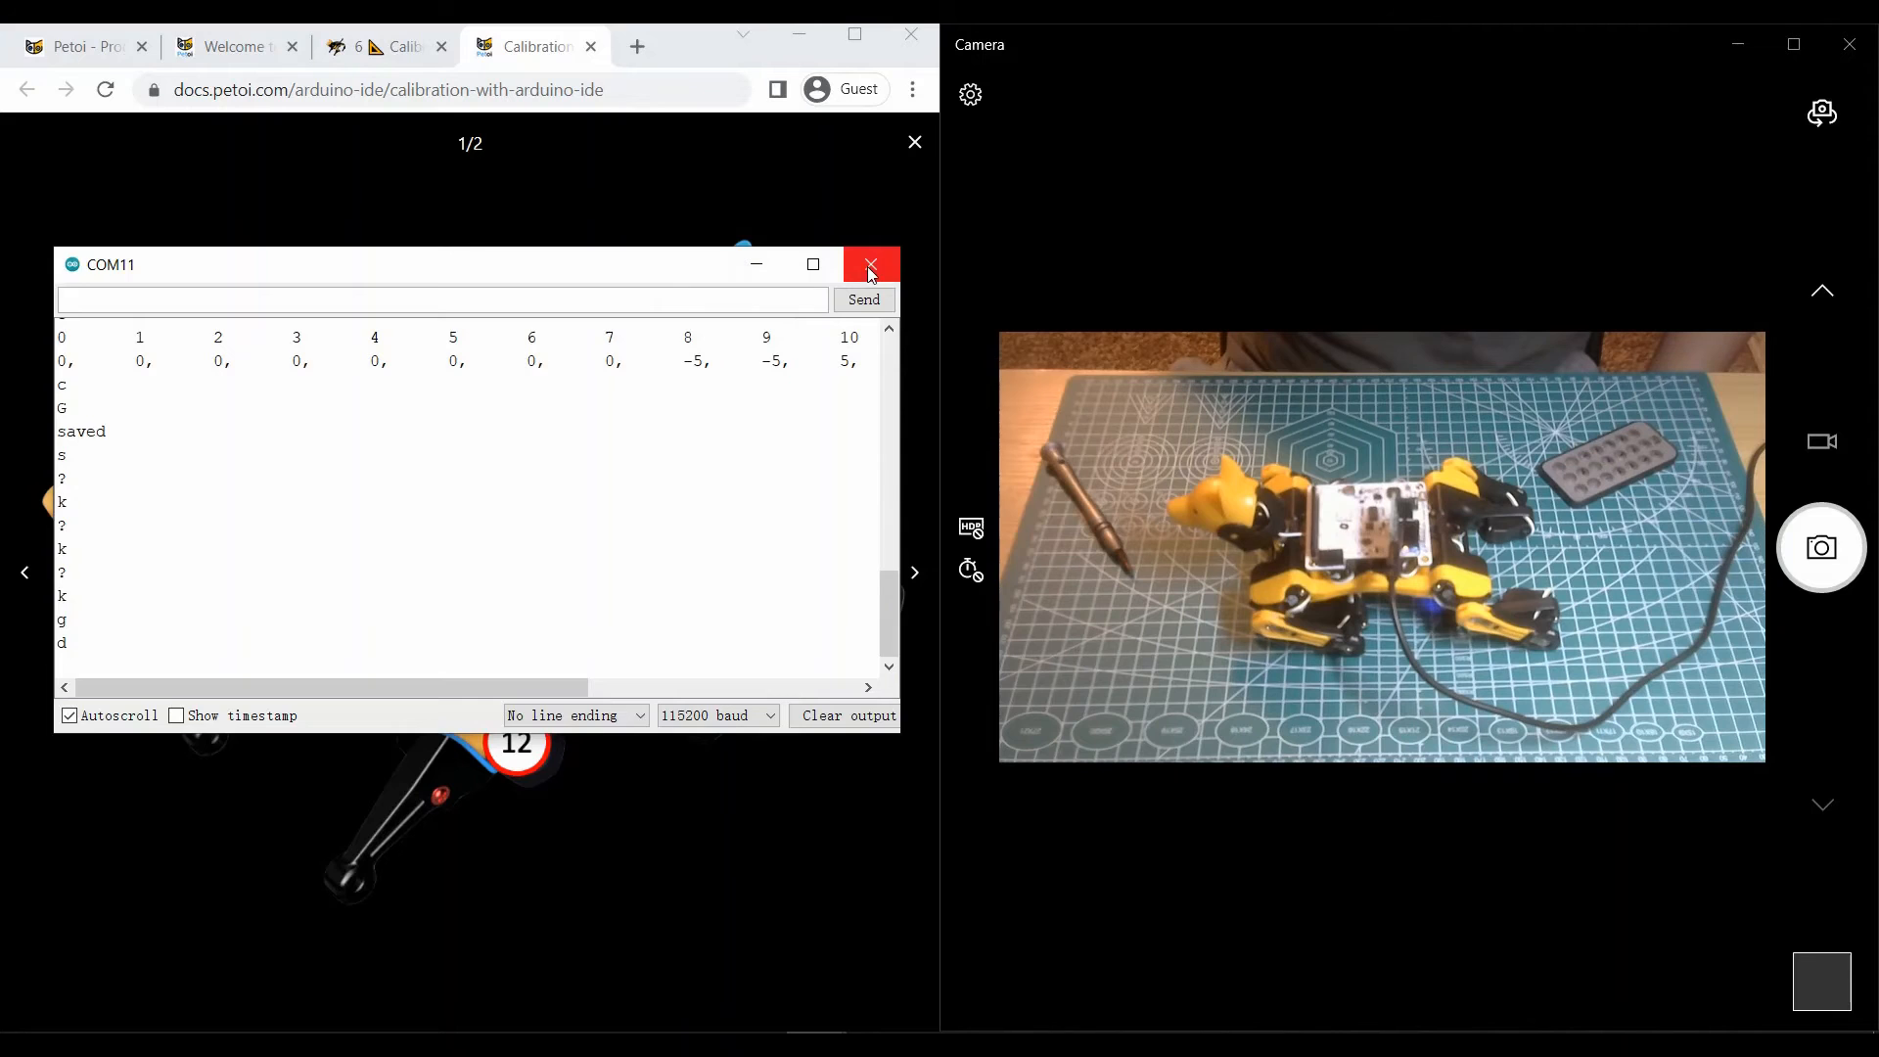
Step: Close the Serial Monitor and go to the '7 Play with Bittle' chapter
left_click(871, 265)
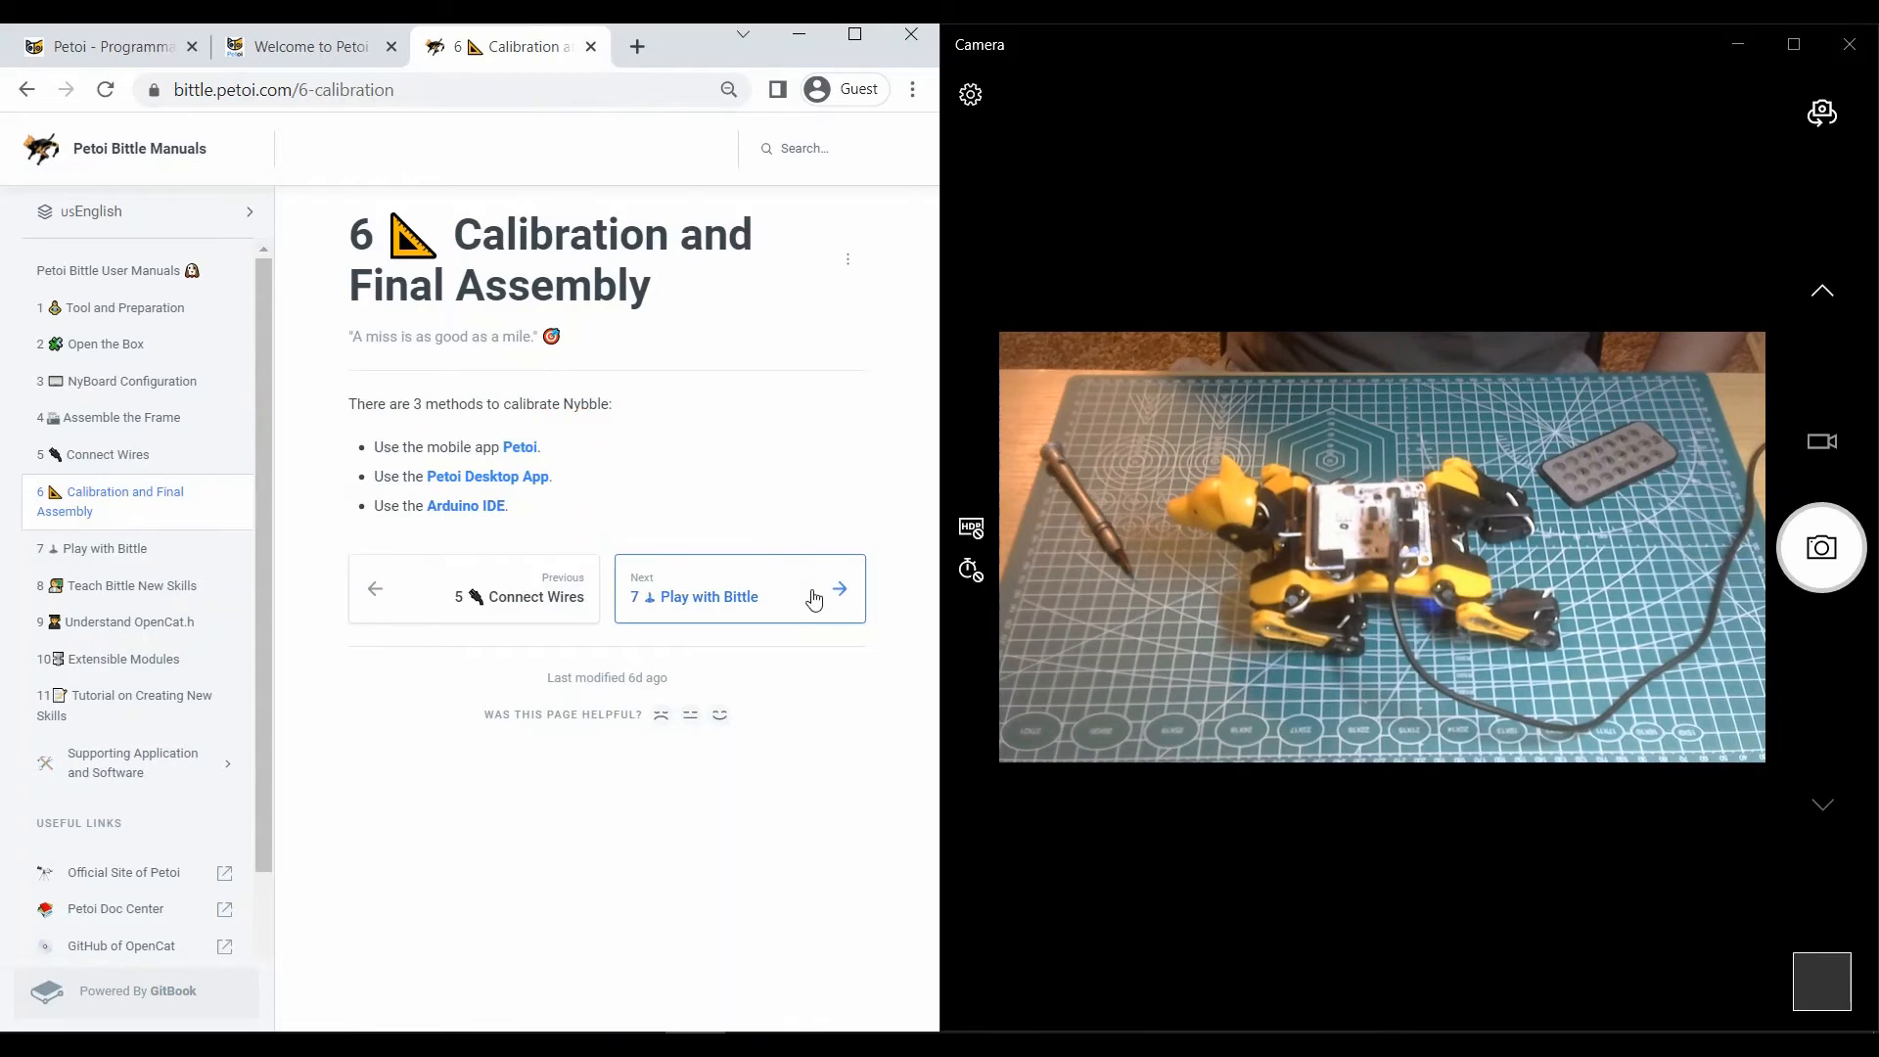
left_click(740, 589)
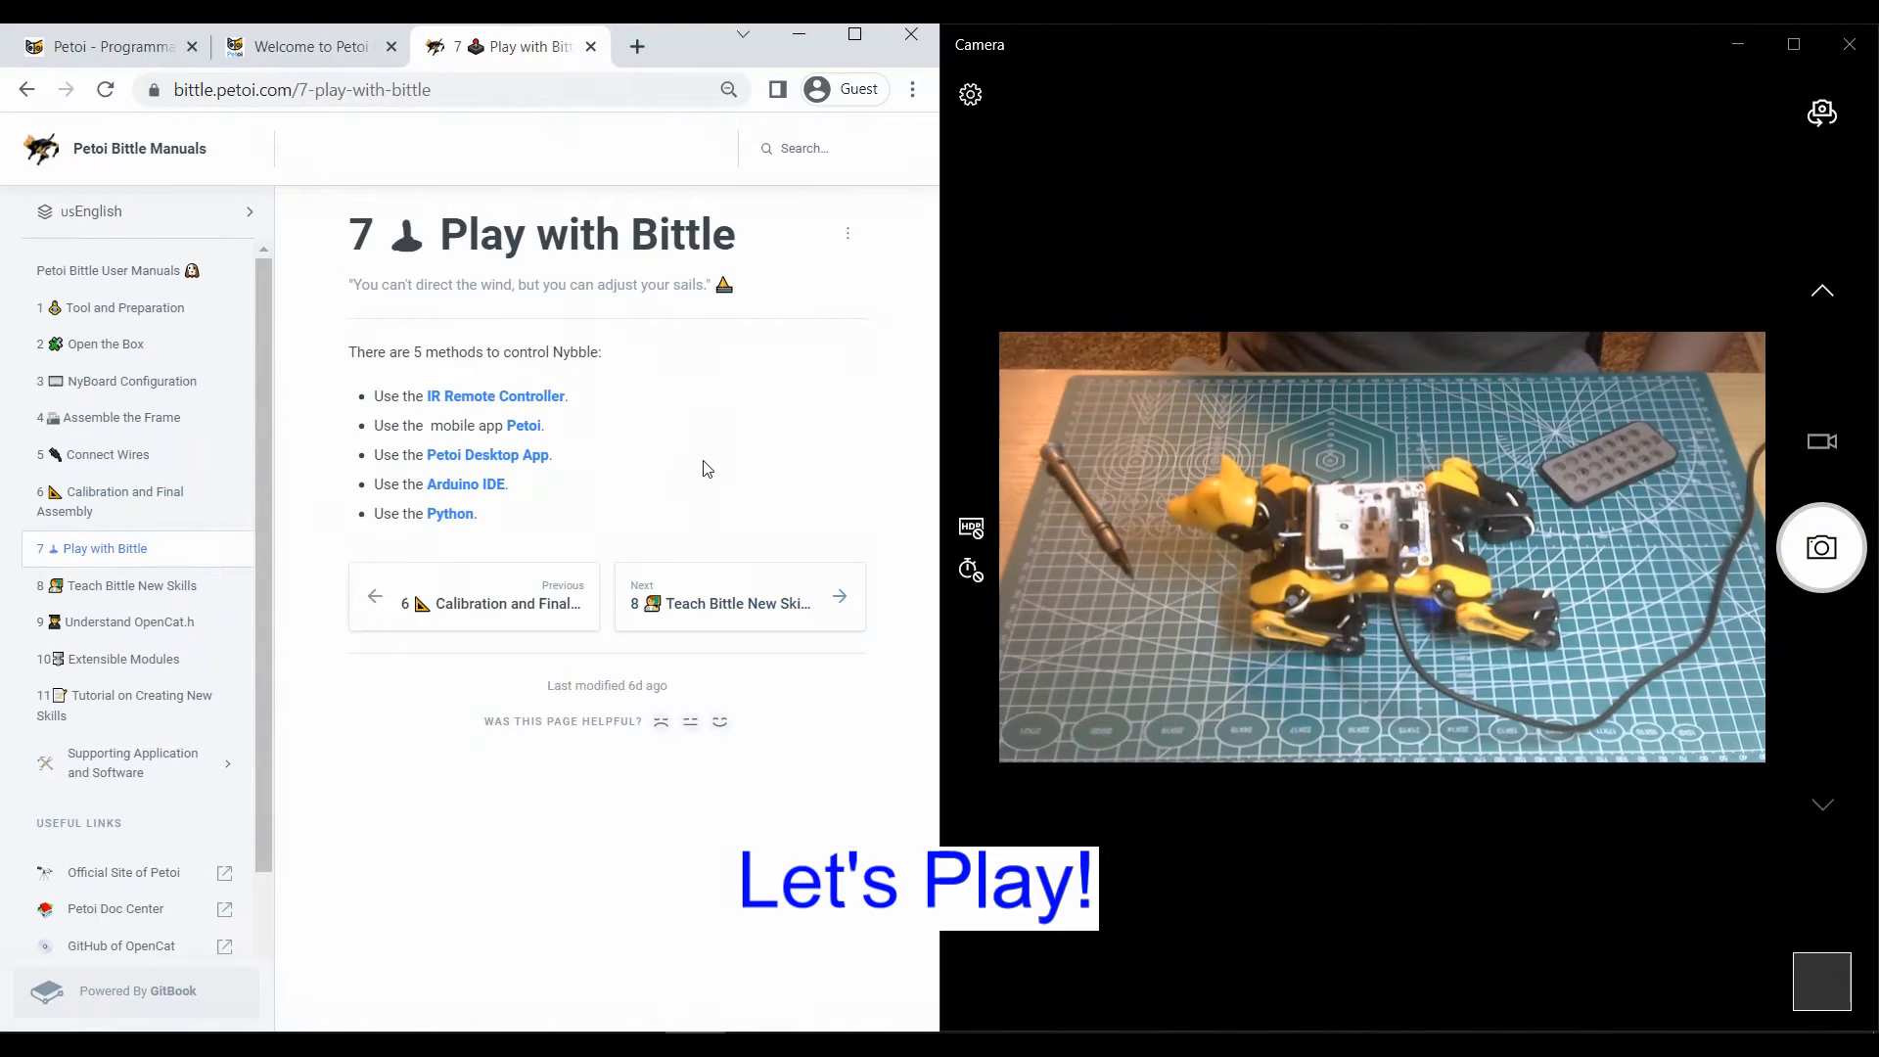